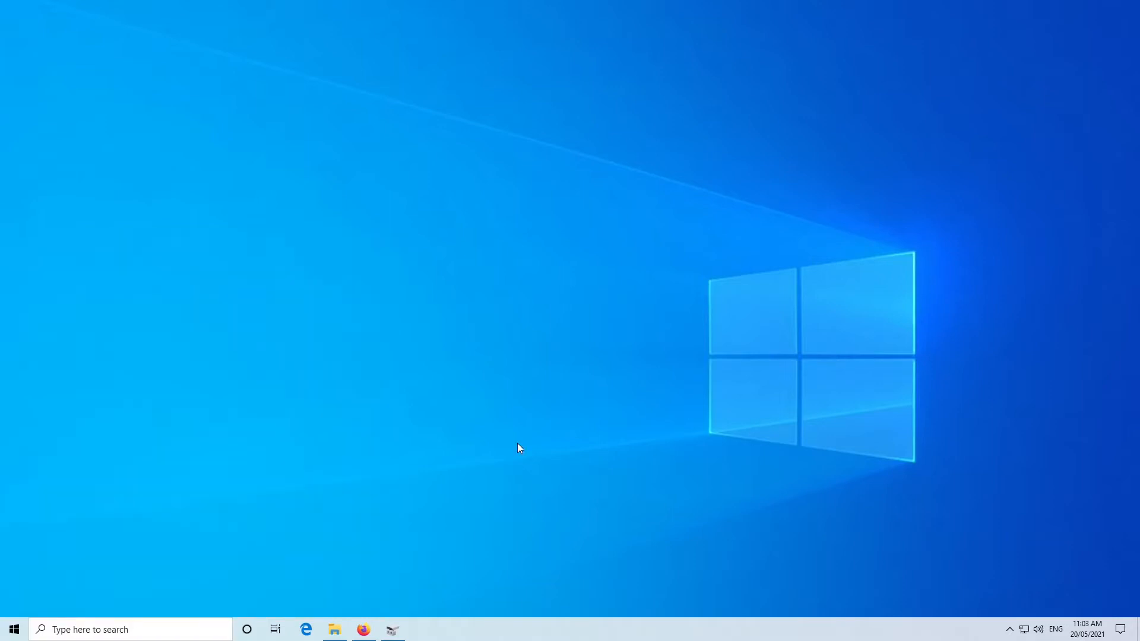
mouse_move(509, 443)
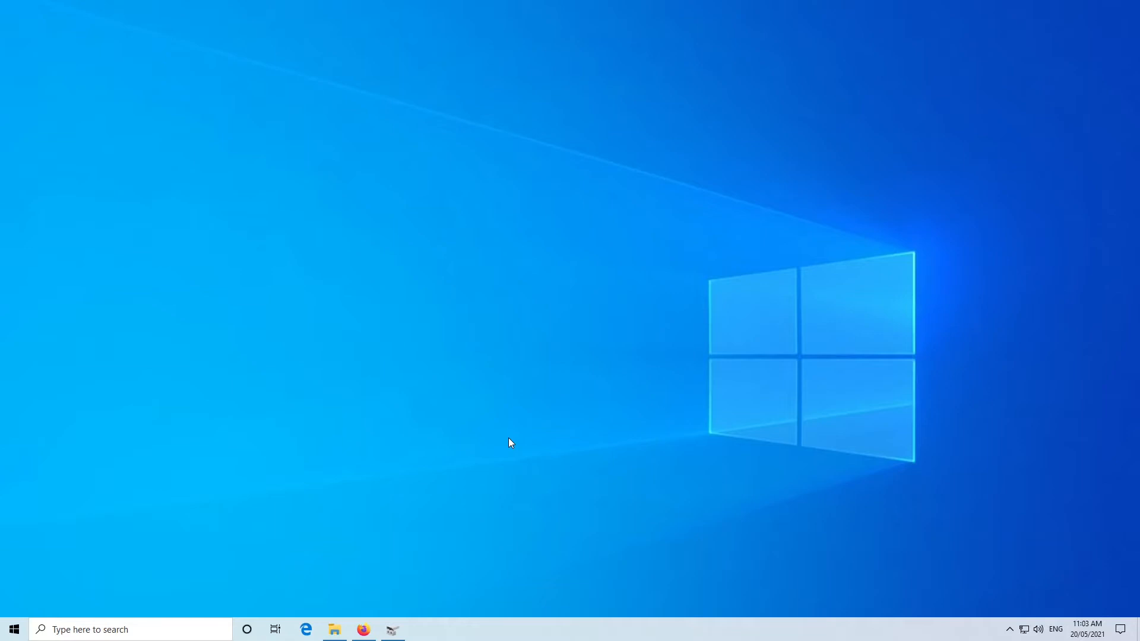
mouse_move(472, 409)
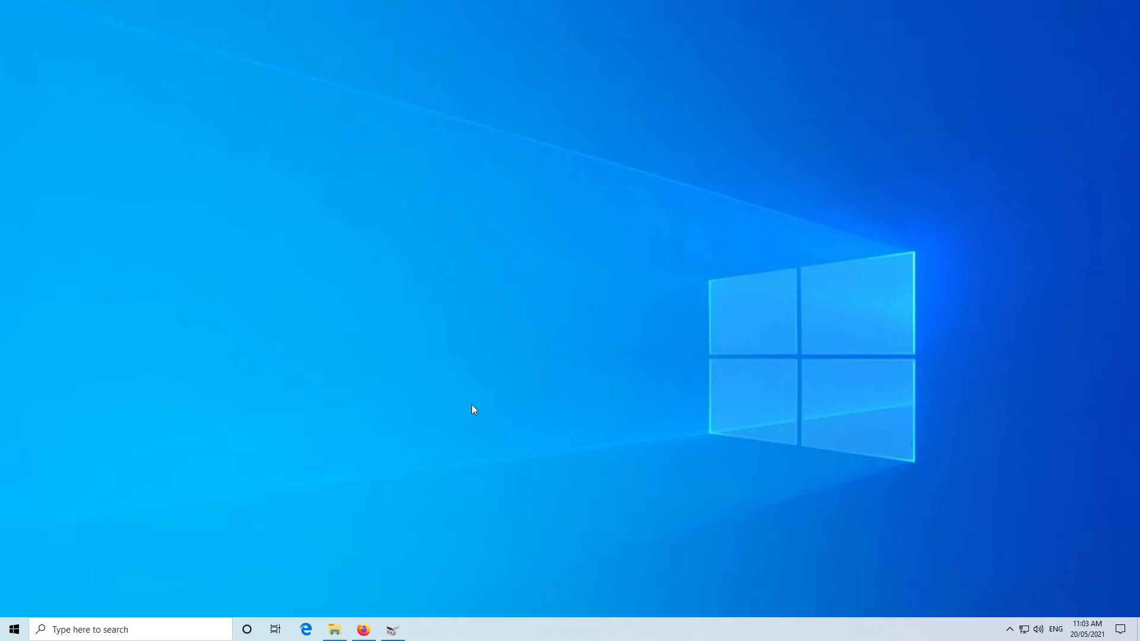
mouse_move(458, 408)
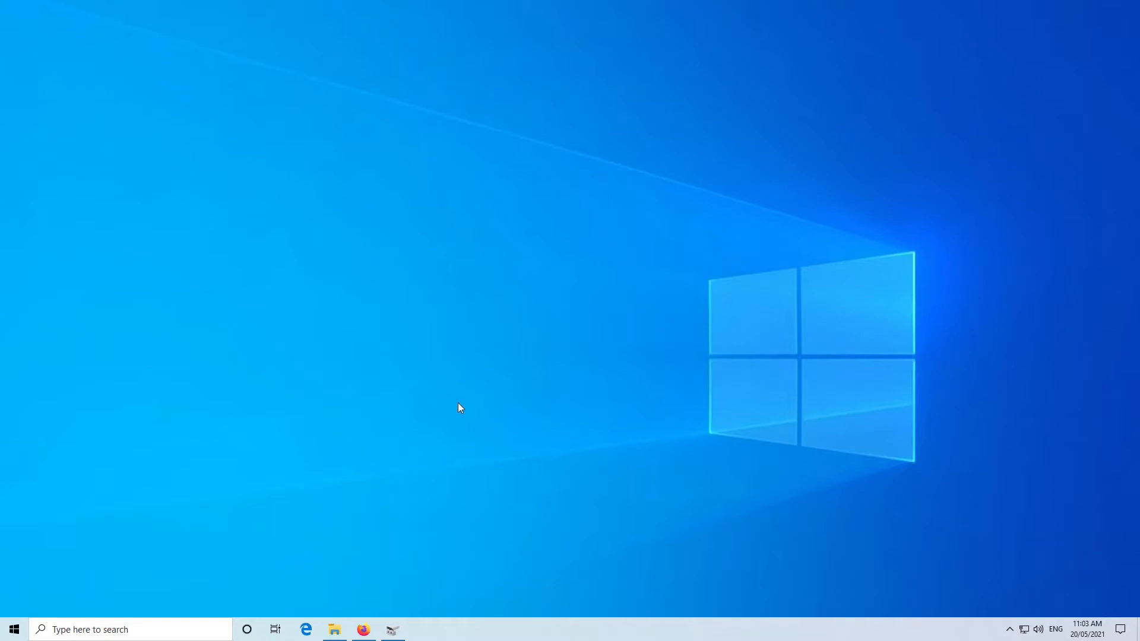
mouse_move(594, 289)
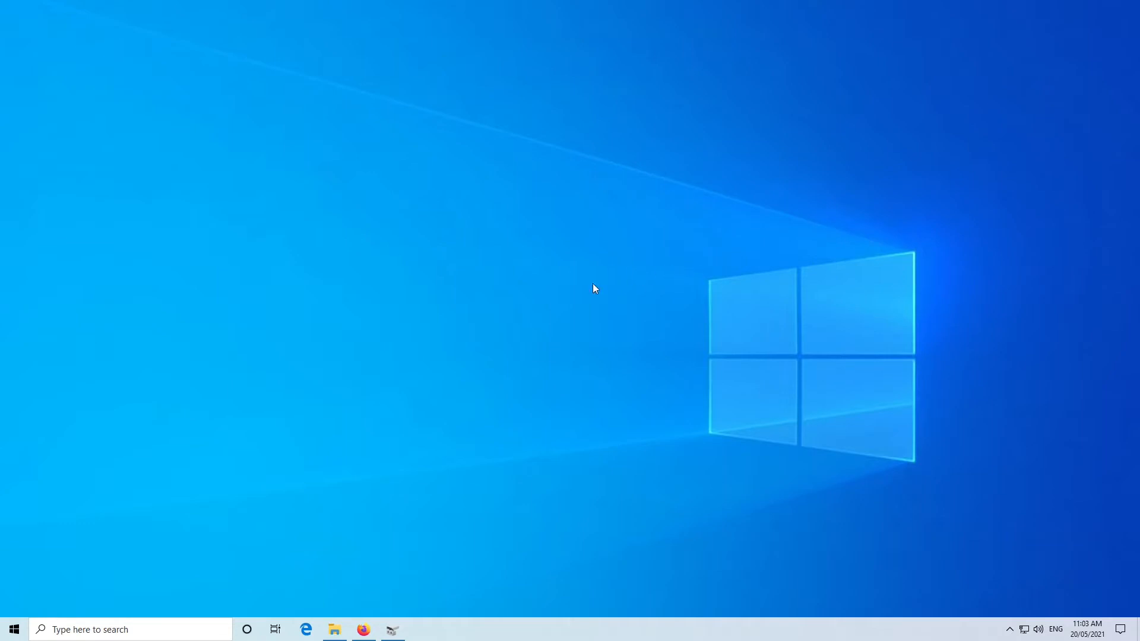
mouse_move(1008, 355)
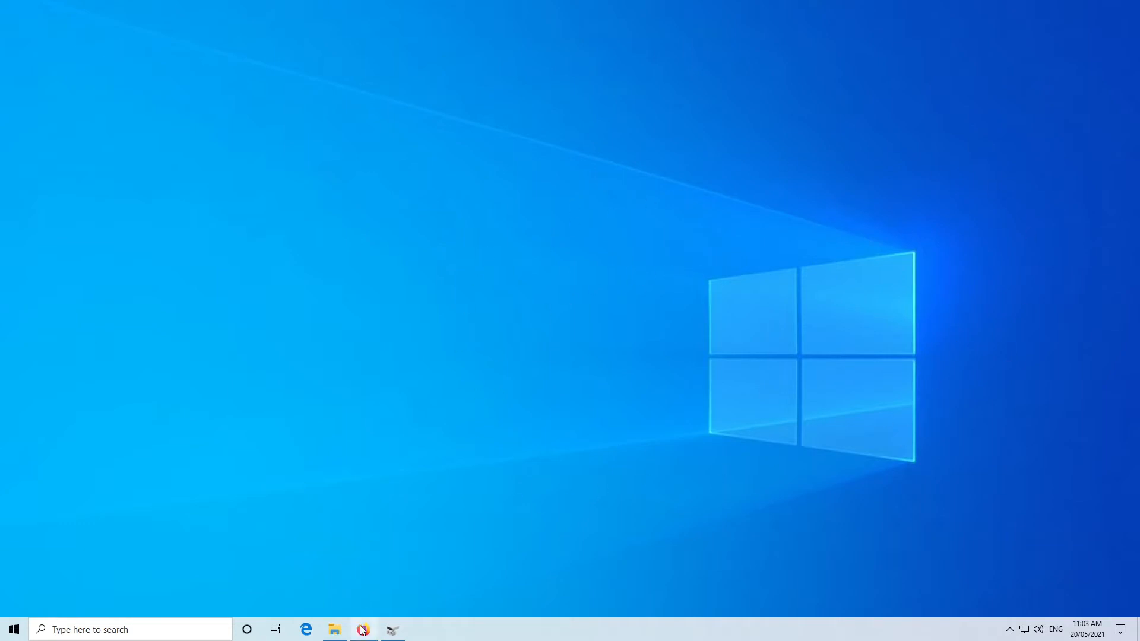
Bring up Firefox and skim down the DistroWatch news page
click(363, 630)
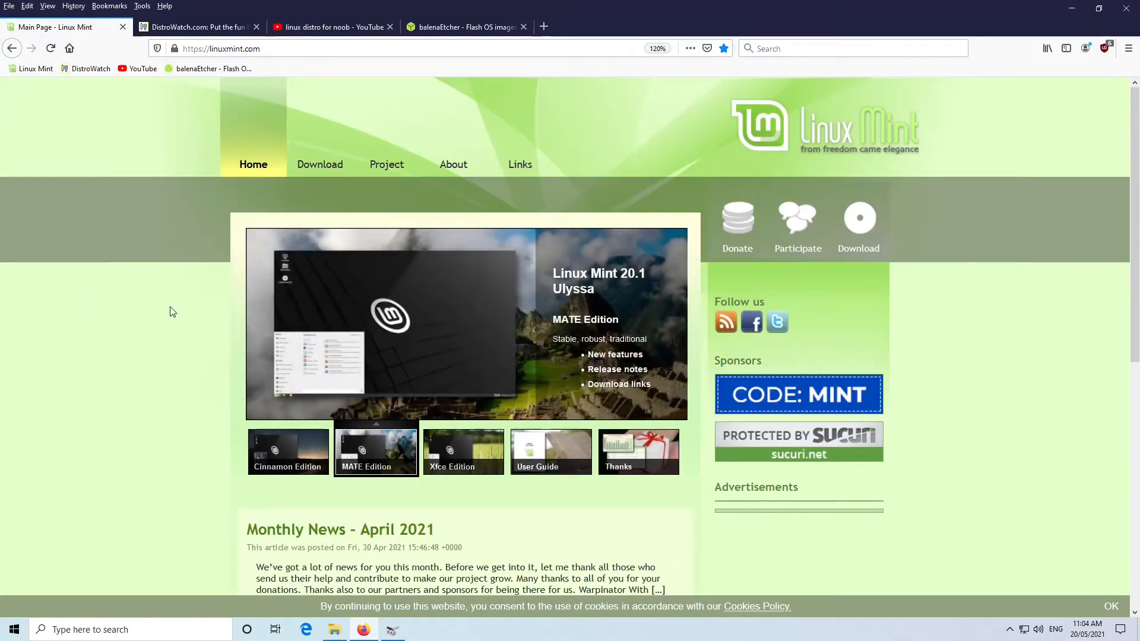
click(196, 28)
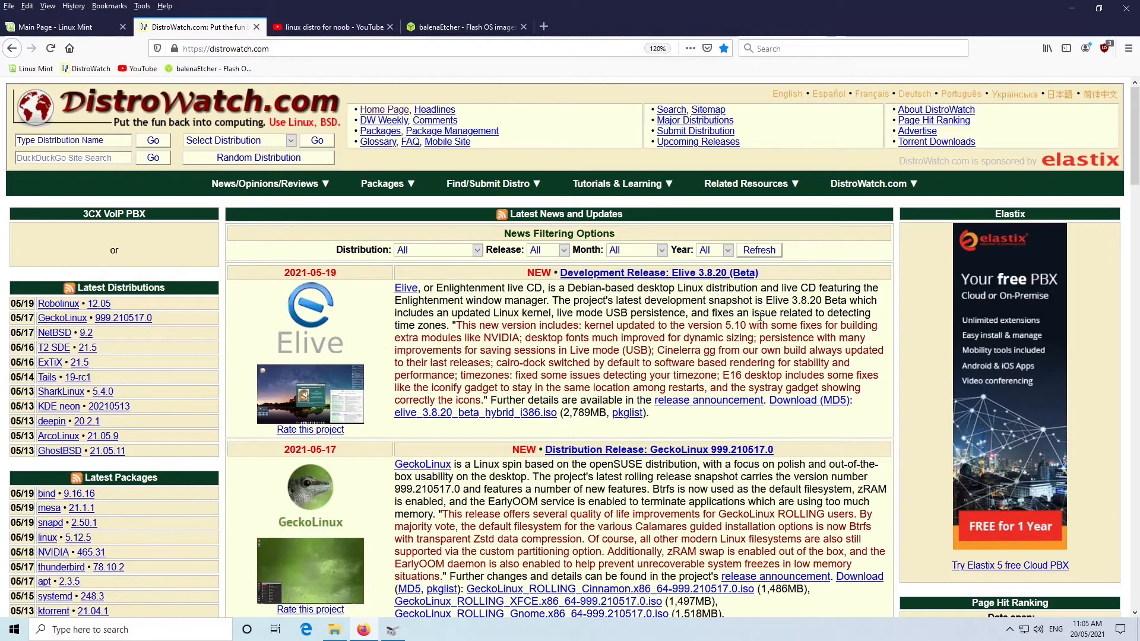
scroll(down, 3)
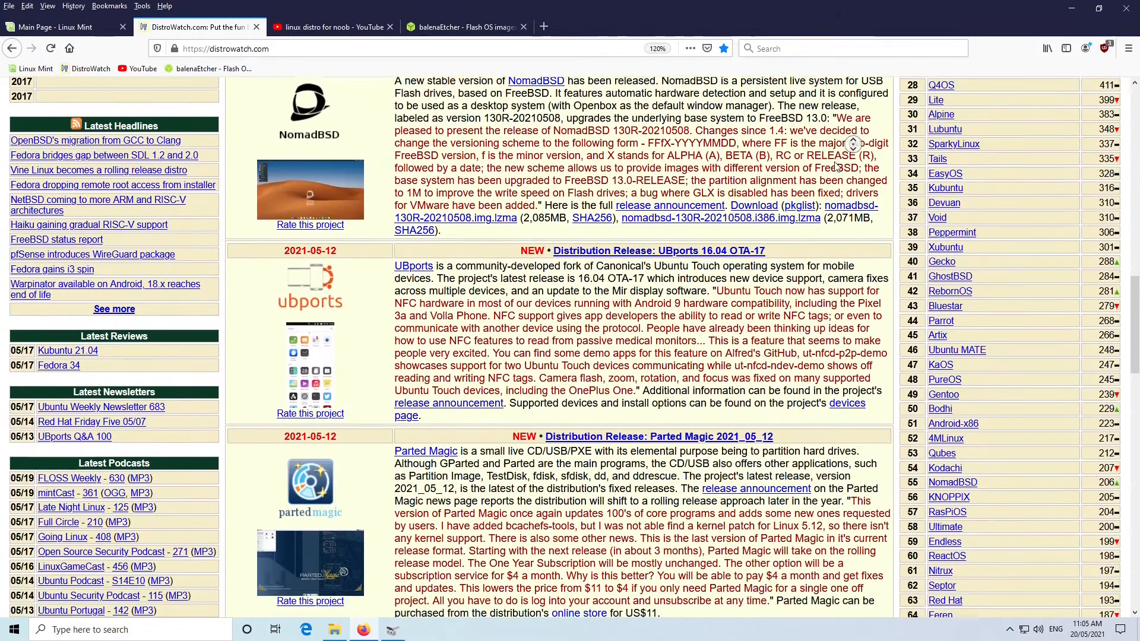
scroll(down, 3)
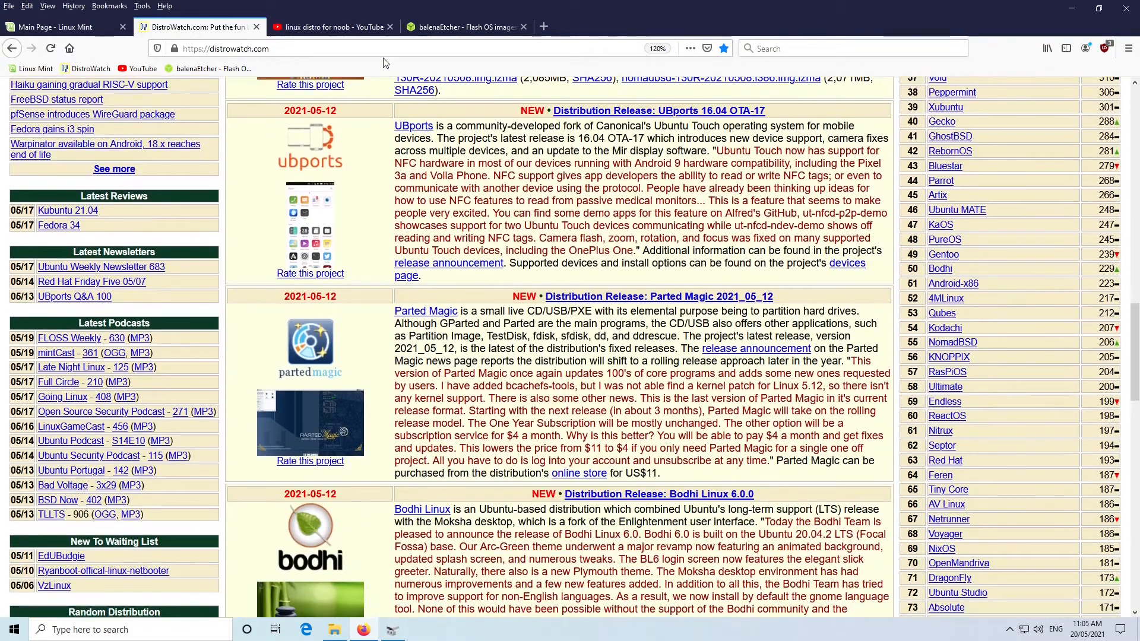
Glance at the YouTube beginner-distro search results, then return to the Linux Mint home page
click(331, 27)
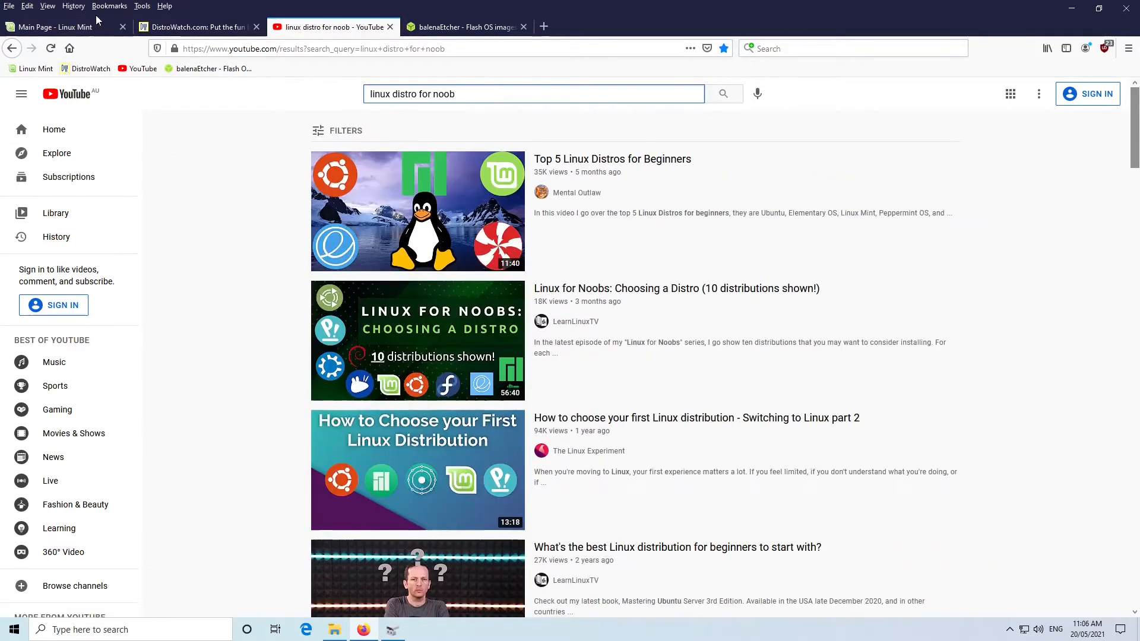
click(55, 27)
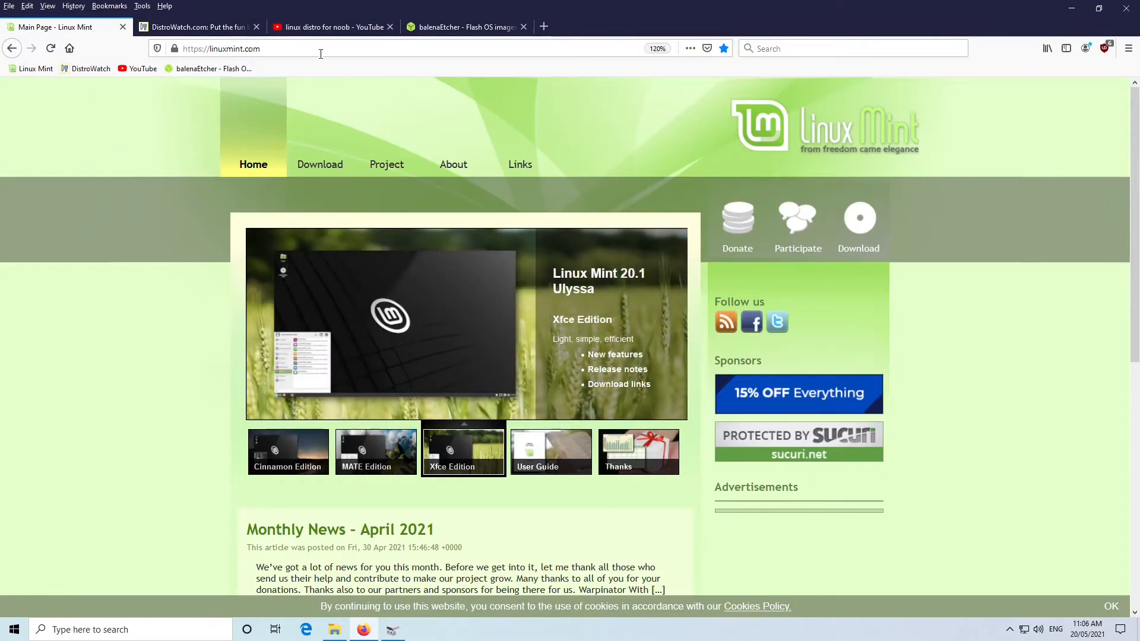
Go to linuxmint.com/download.php and view the 20.1 edition download links table
click(247, 48)
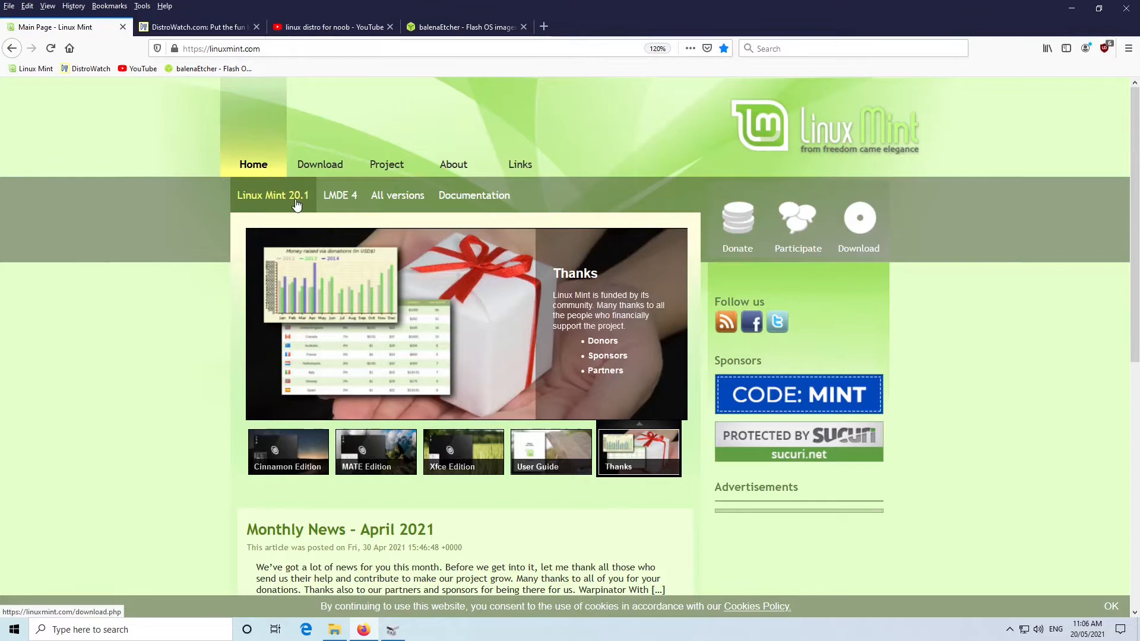
click(273, 195)
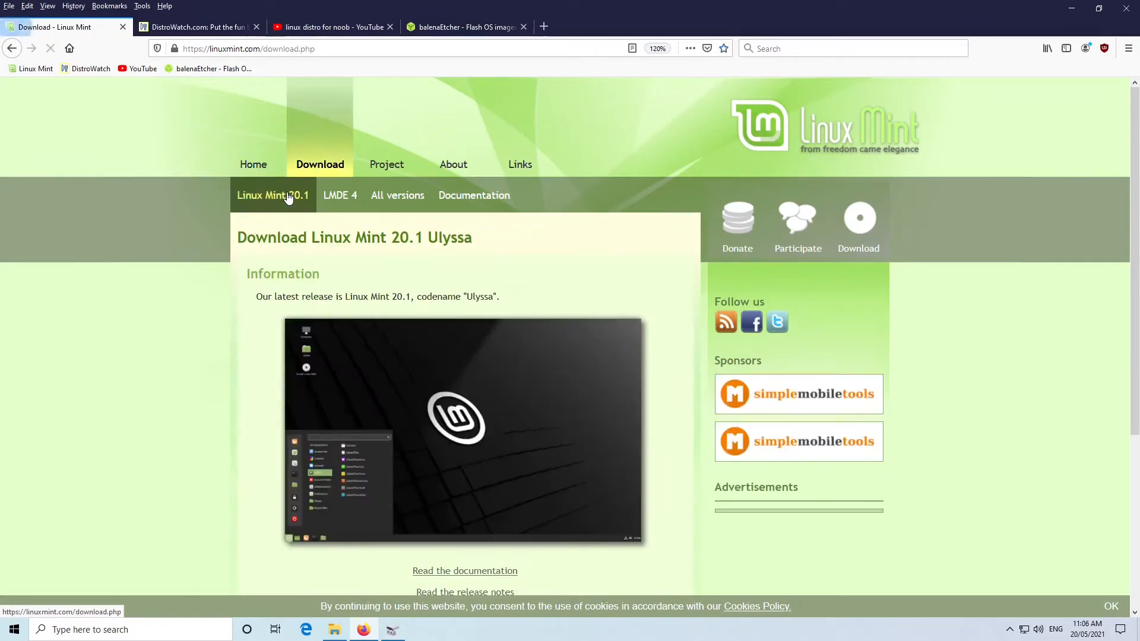
scroll(down, 3)
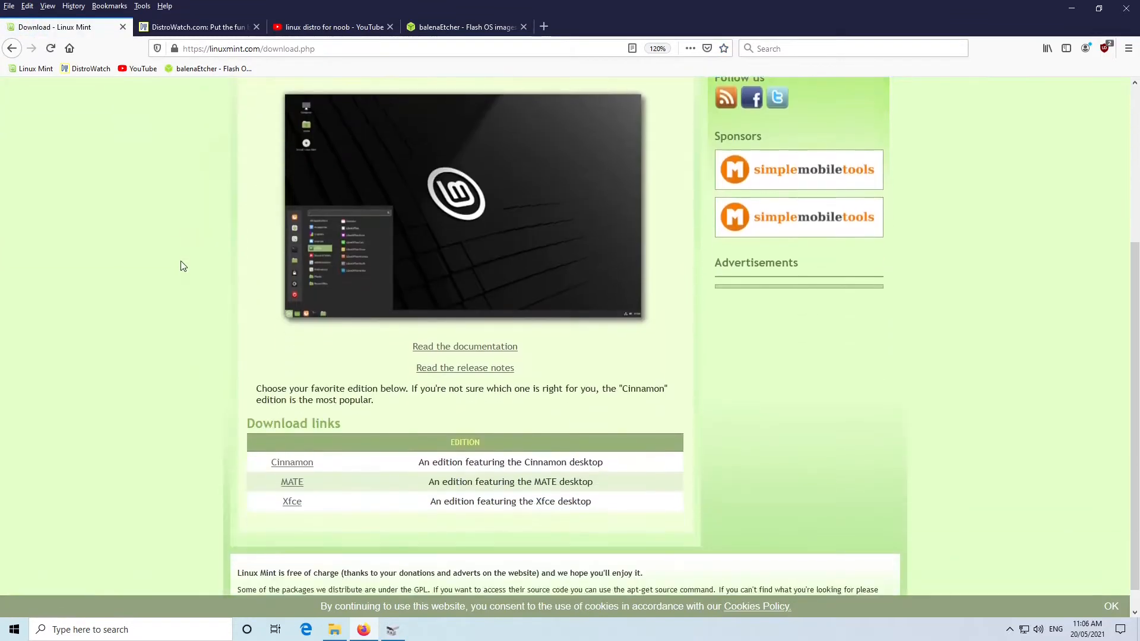
scroll(down, 3)
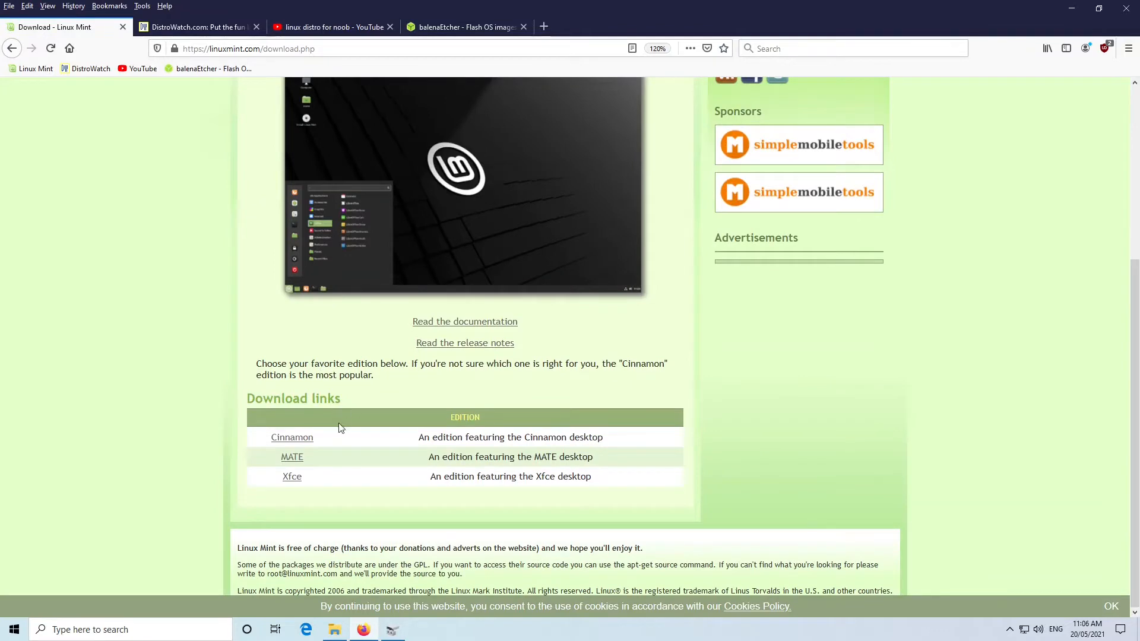
mouse_move(292, 437)
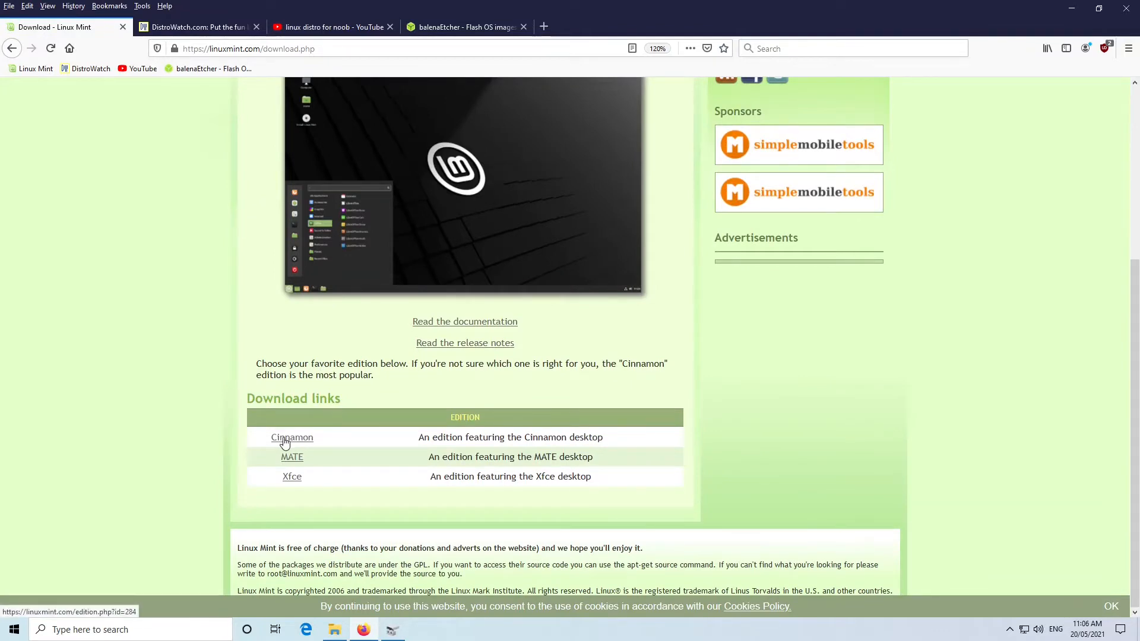
mouse_move(274, 465)
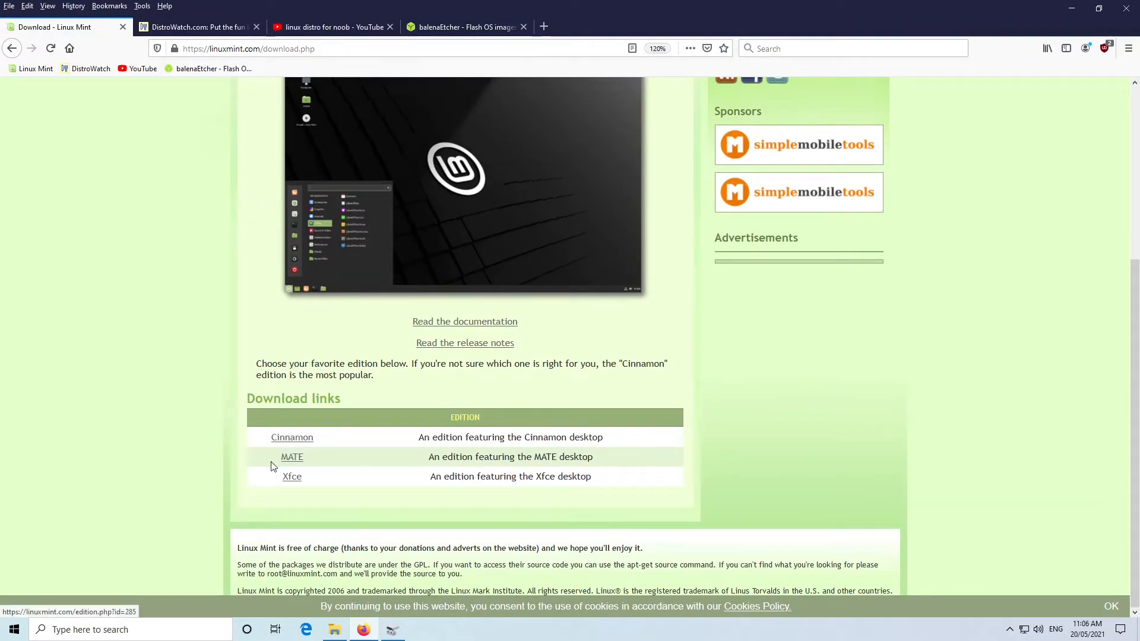
mouse_move(292, 476)
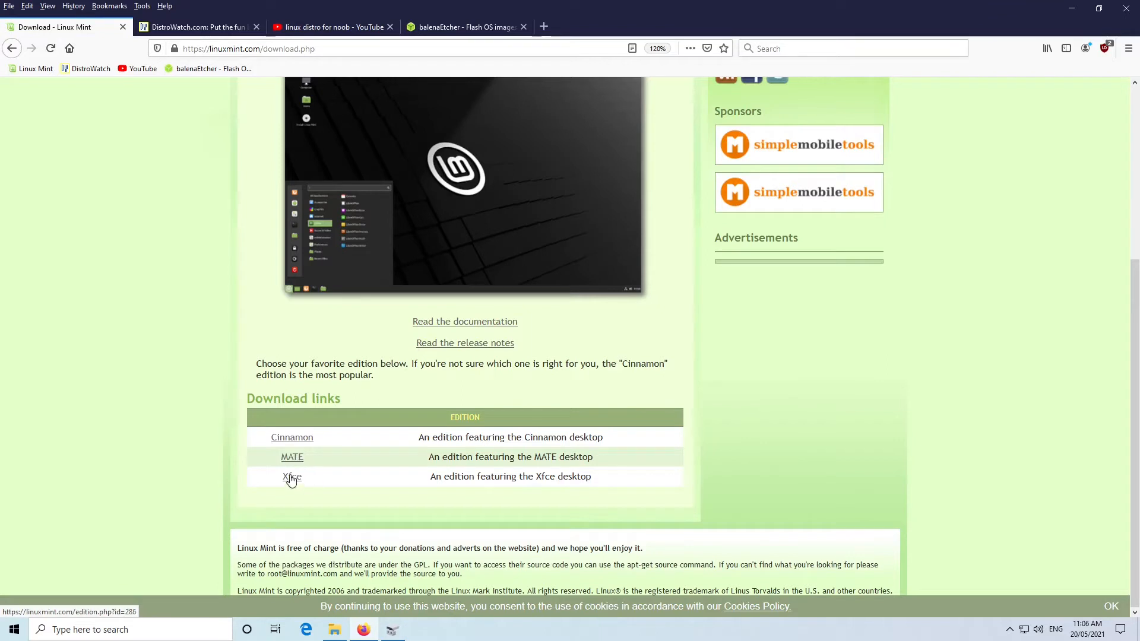
mouse_move(522, 190)
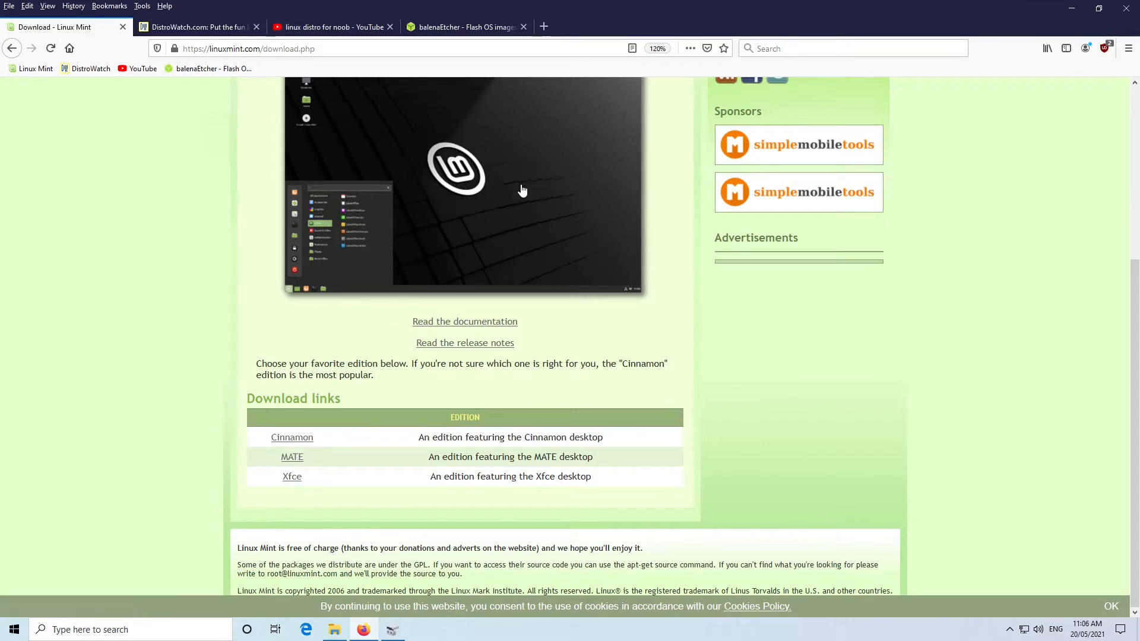
scroll(up, 3)
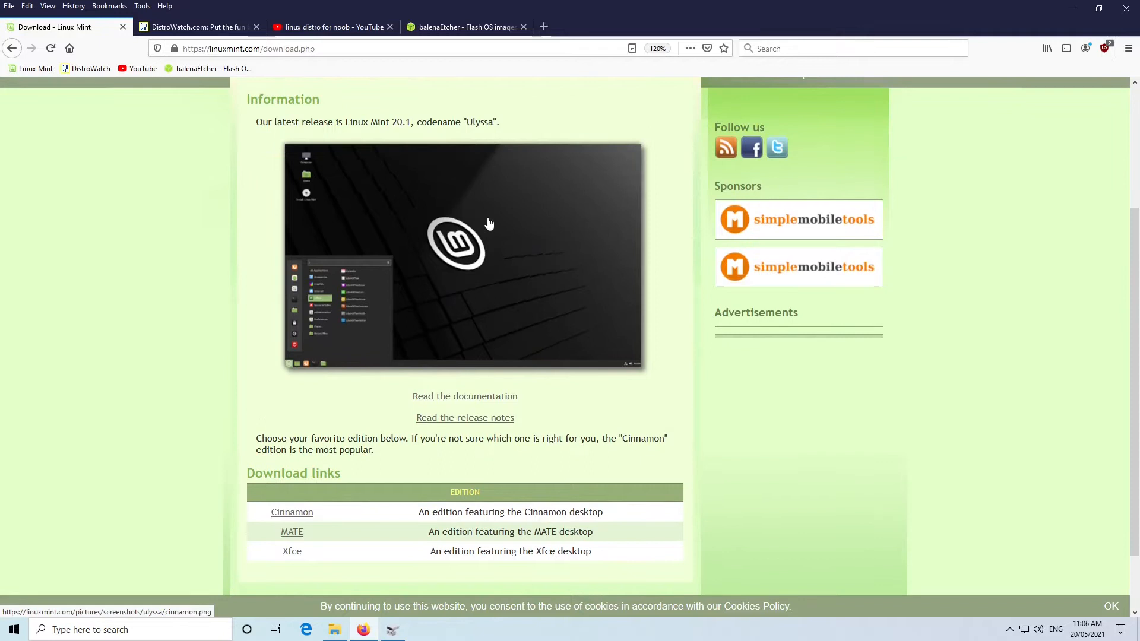
mouse_move(568, 217)
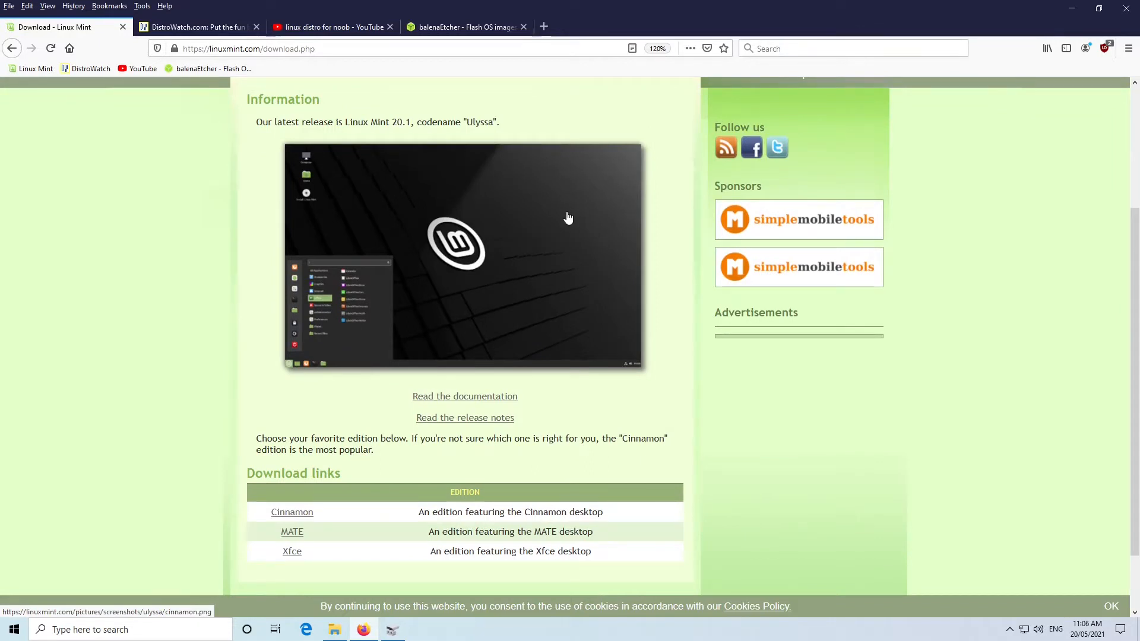
mouse_move(451, 200)
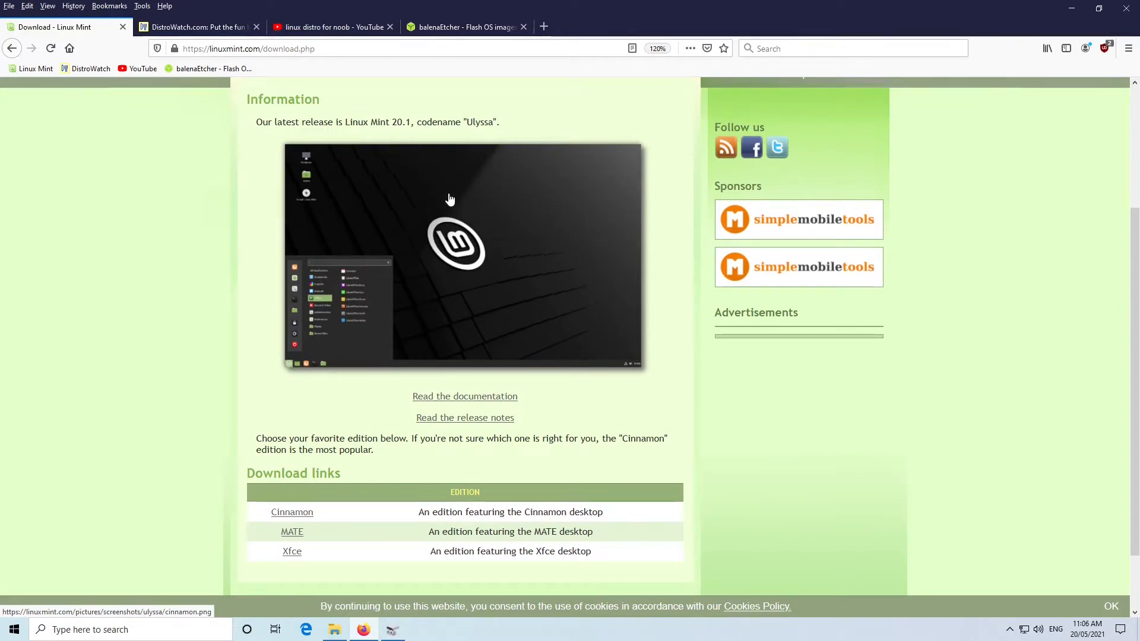
mouse_move(292, 511)
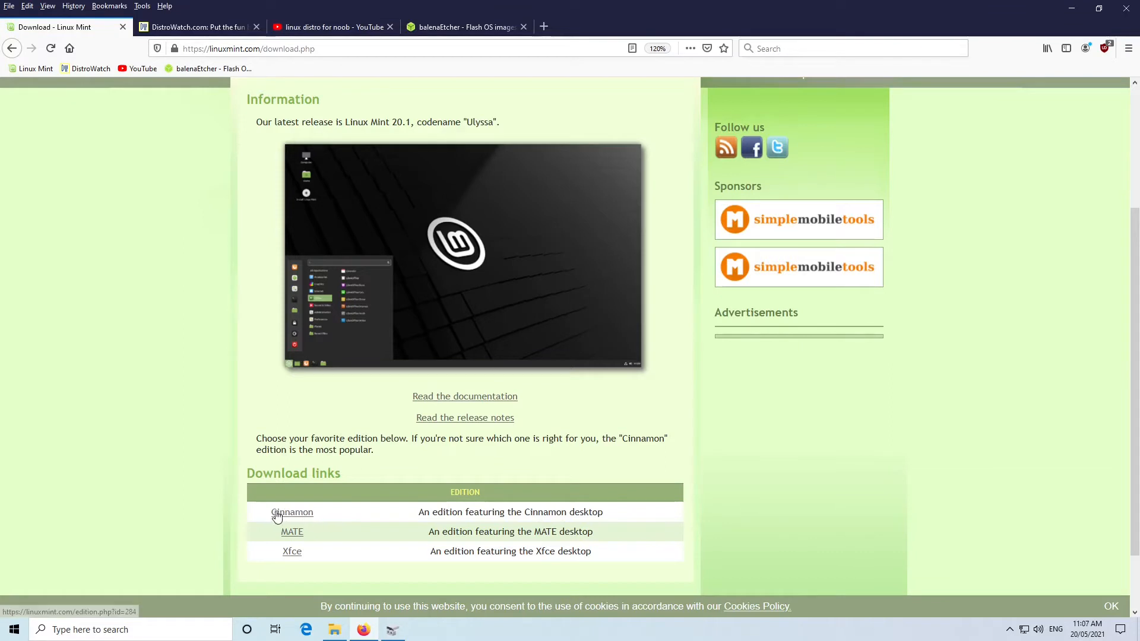
mouse_move(211, 500)
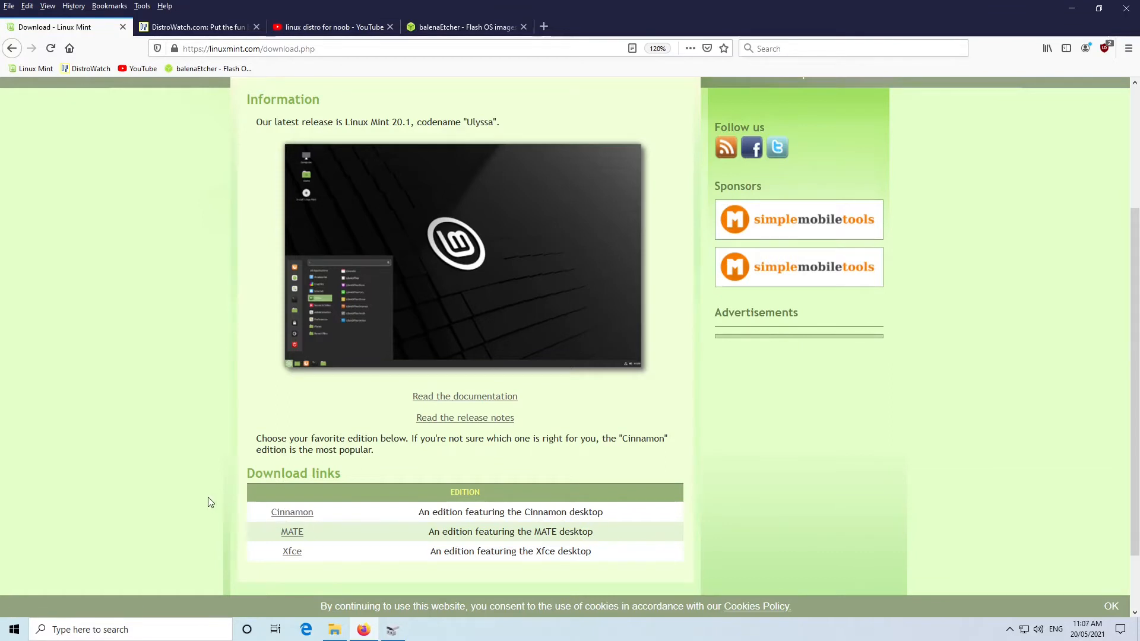
mouse_move(309, 559)
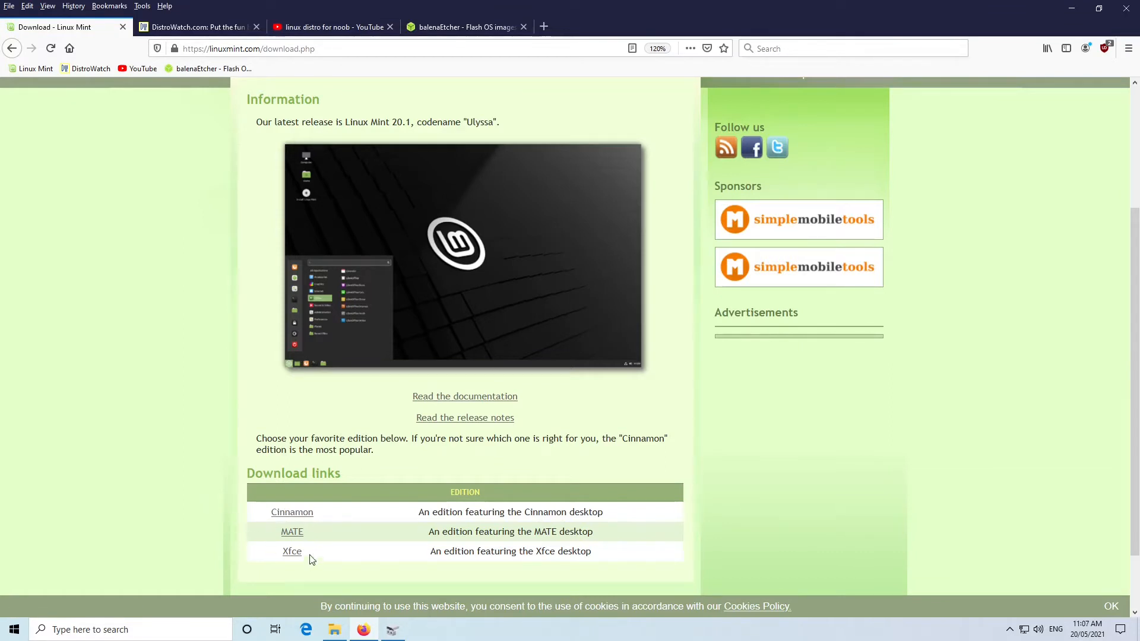
mouse_move(283, 537)
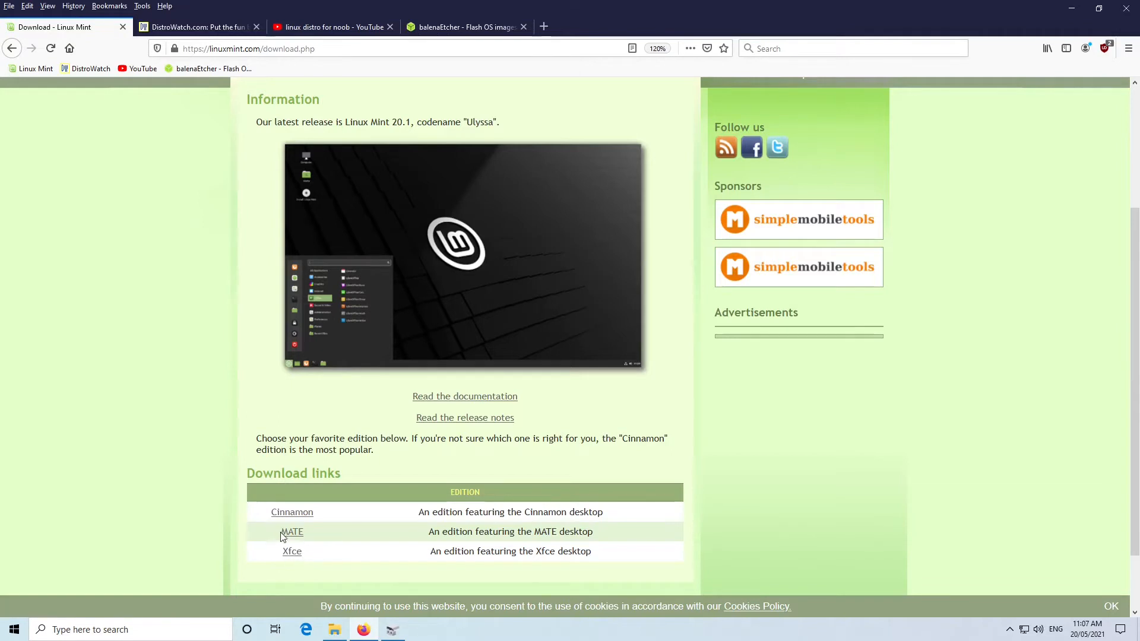
mouse_move(349, 519)
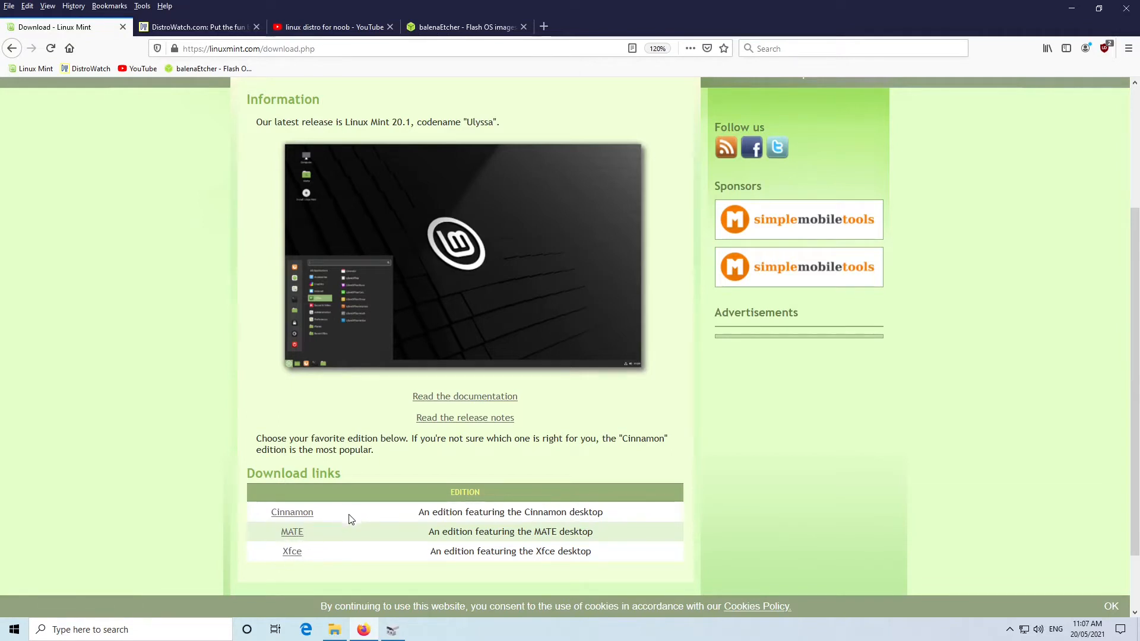
mouse_move(345, 518)
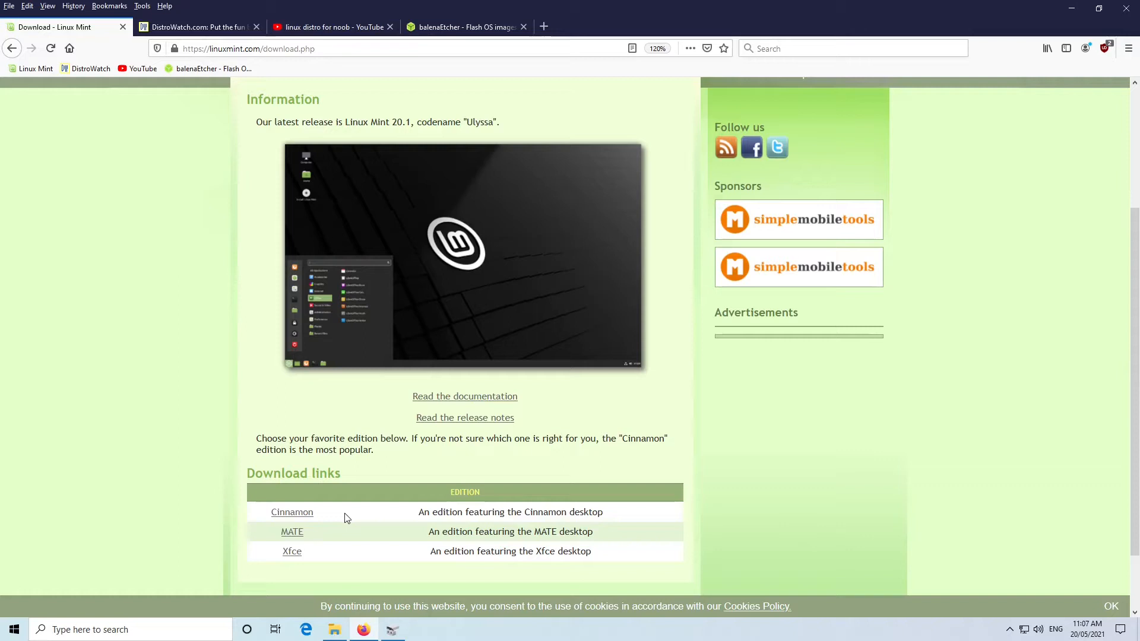
mouse_move(292, 512)
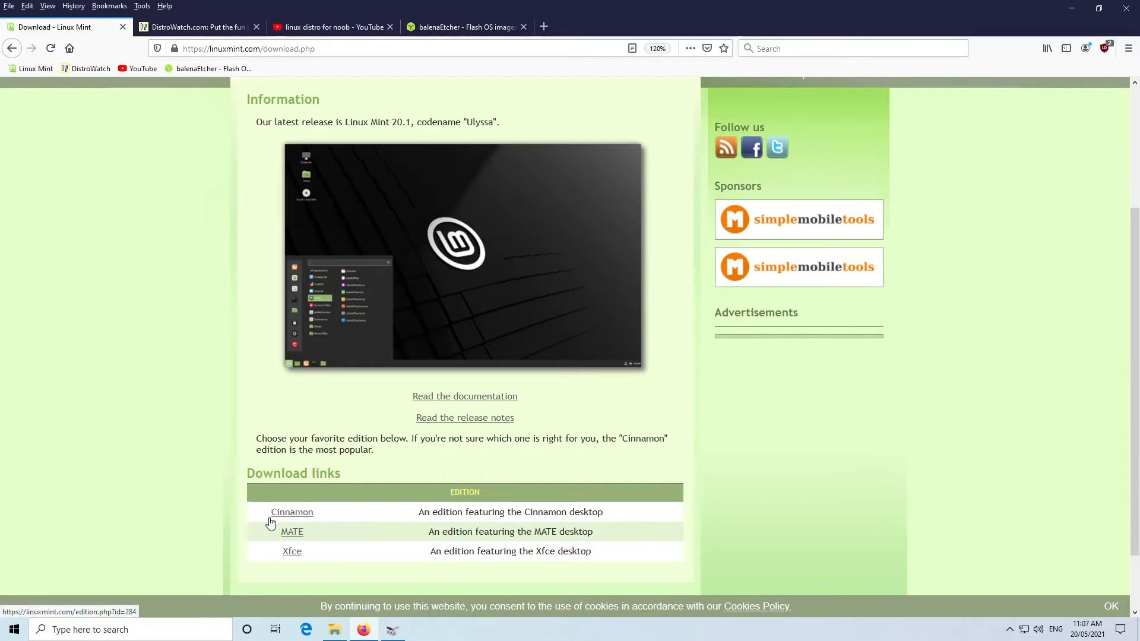
mouse_move(284, 511)
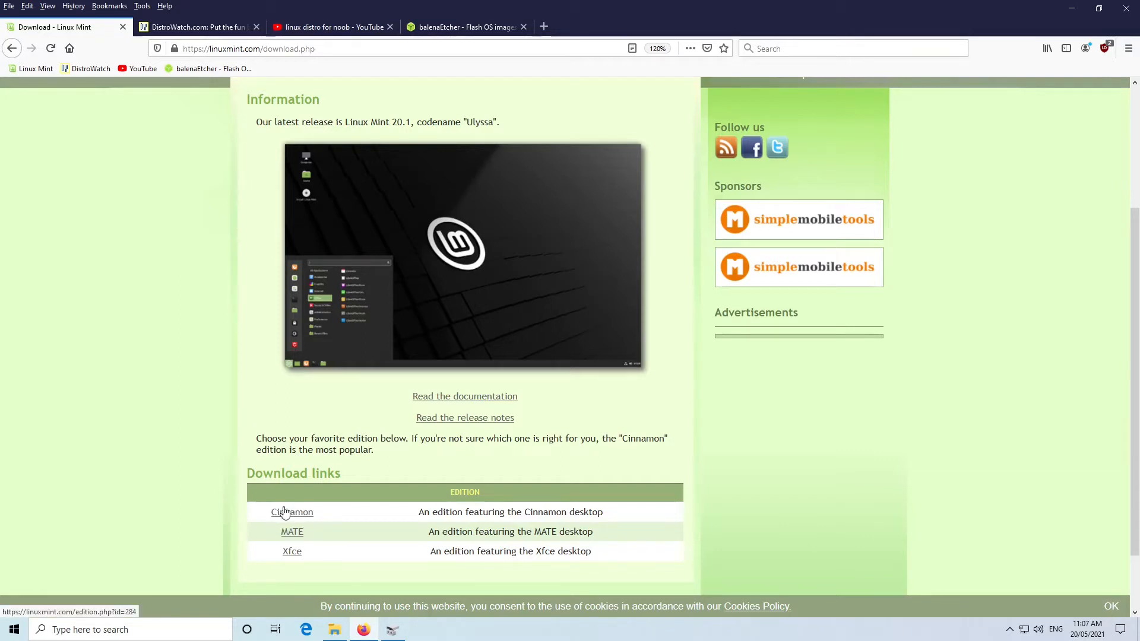
mouse_move(301, 518)
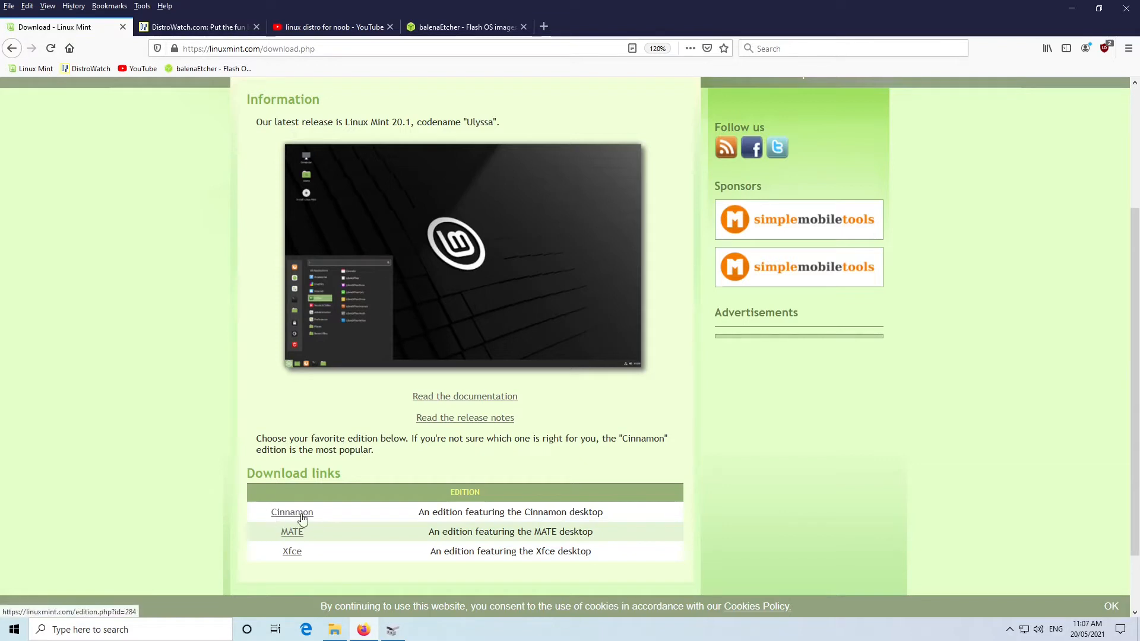
Choose the Cinnamon 64-bit edition and browse down its mirror list to Australia
click(292, 512)
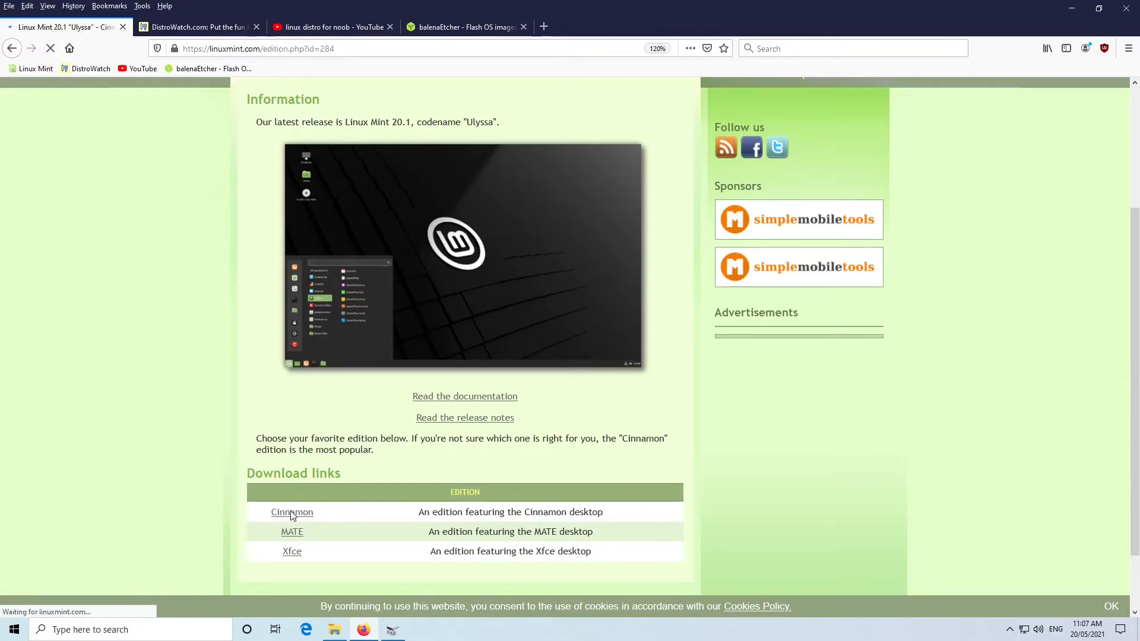
click(292, 512)
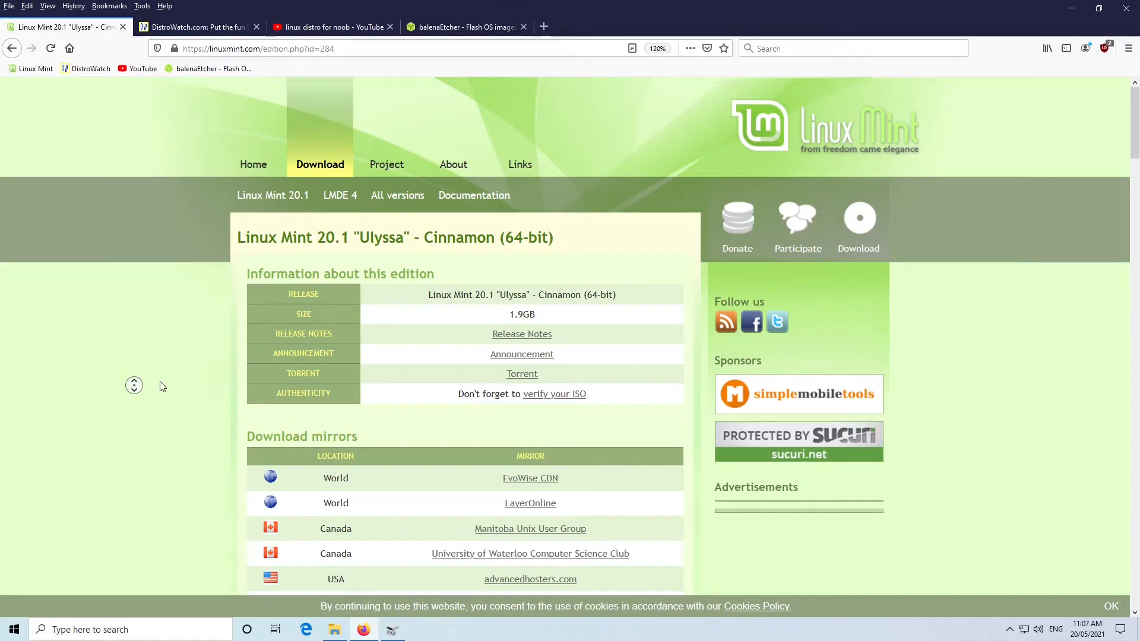
scroll(down, 3)
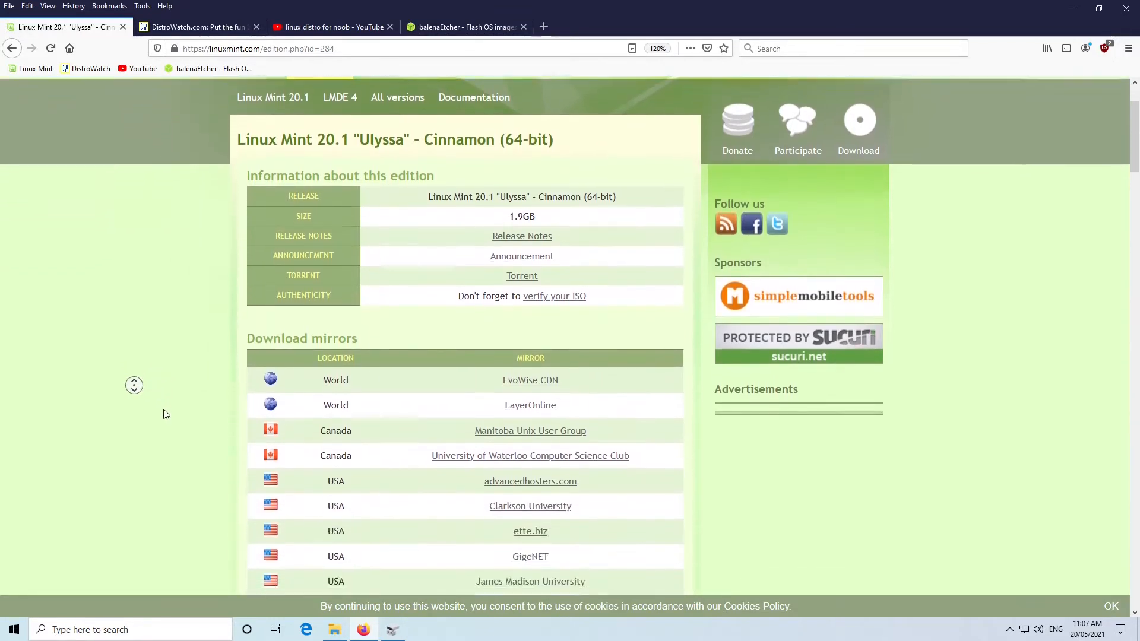
scroll(down, 3)
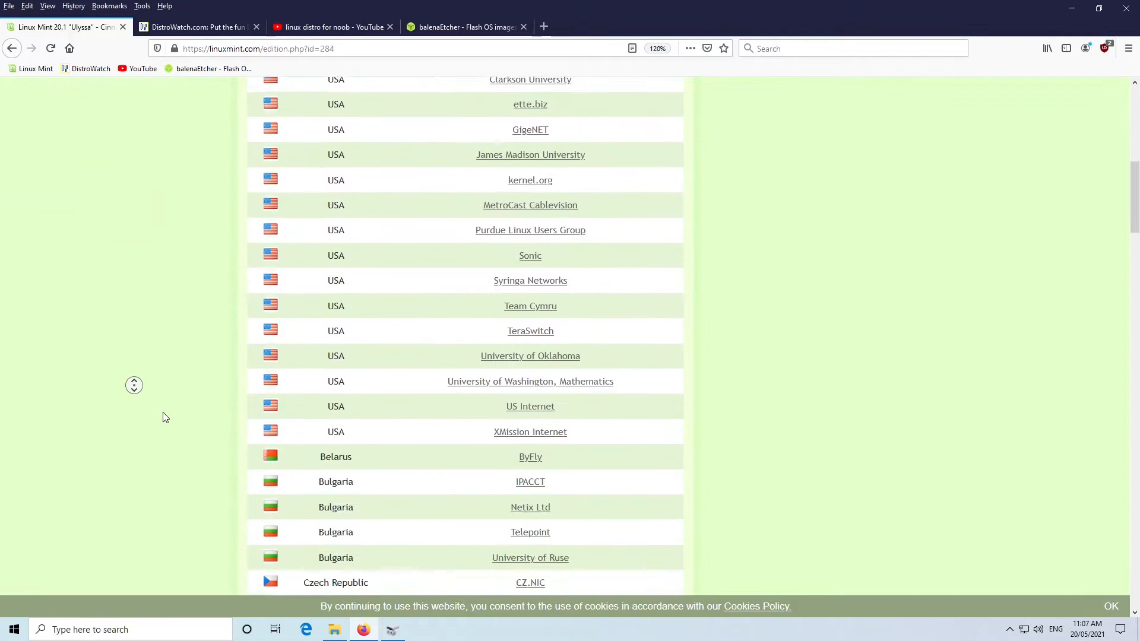
scroll(down, 3)
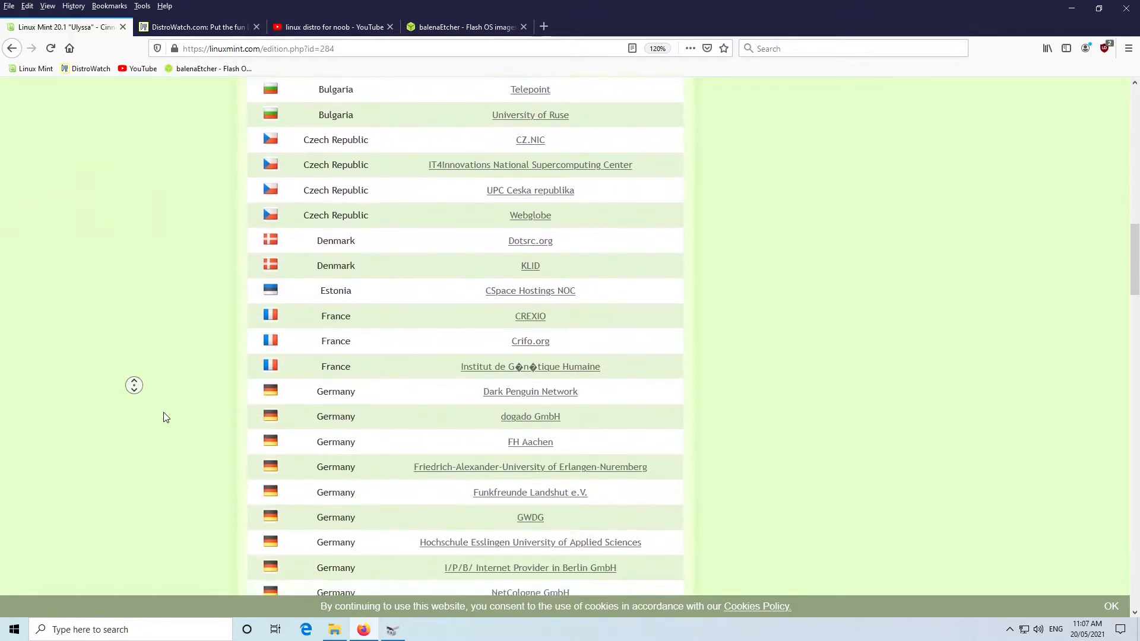
scroll(down, 3)
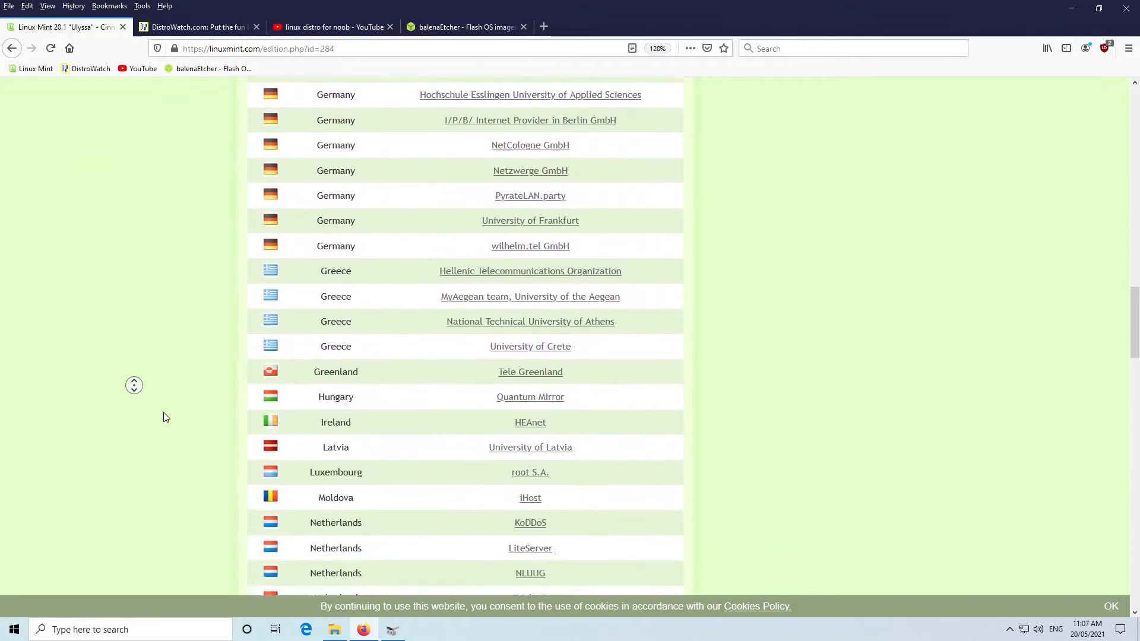
scroll(down, 3)
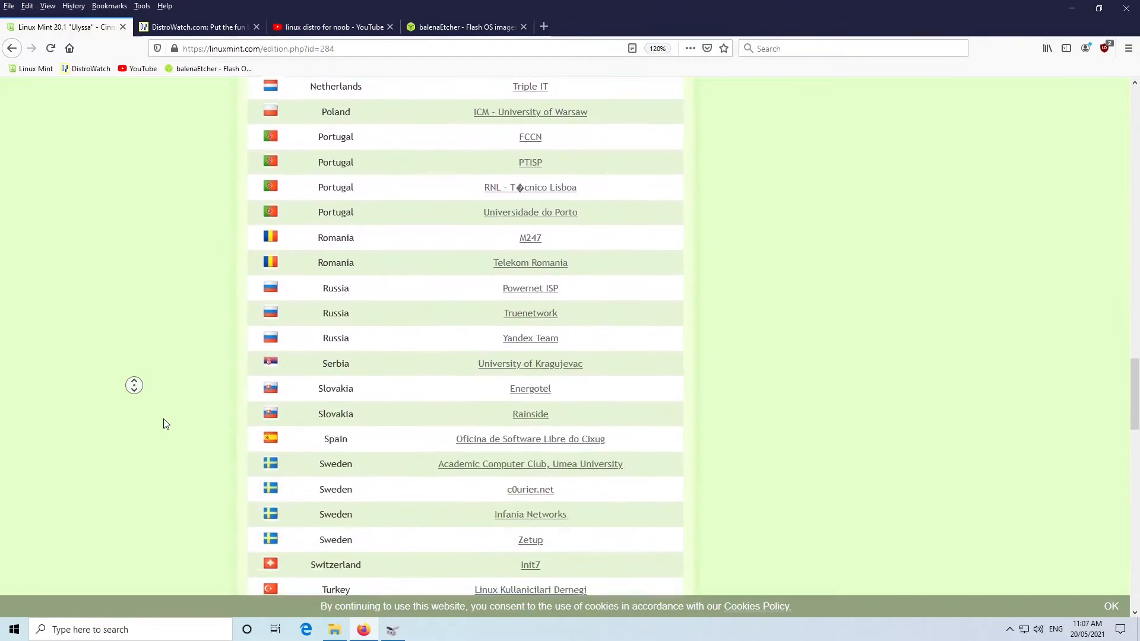
scroll(down, 3)
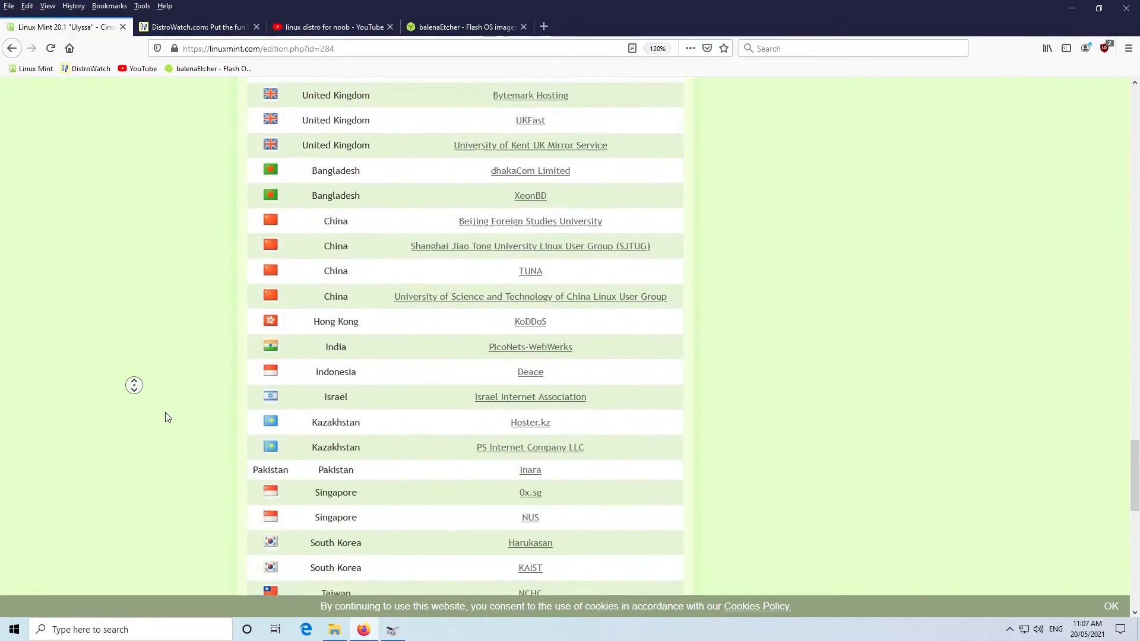
scroll(down, 3)
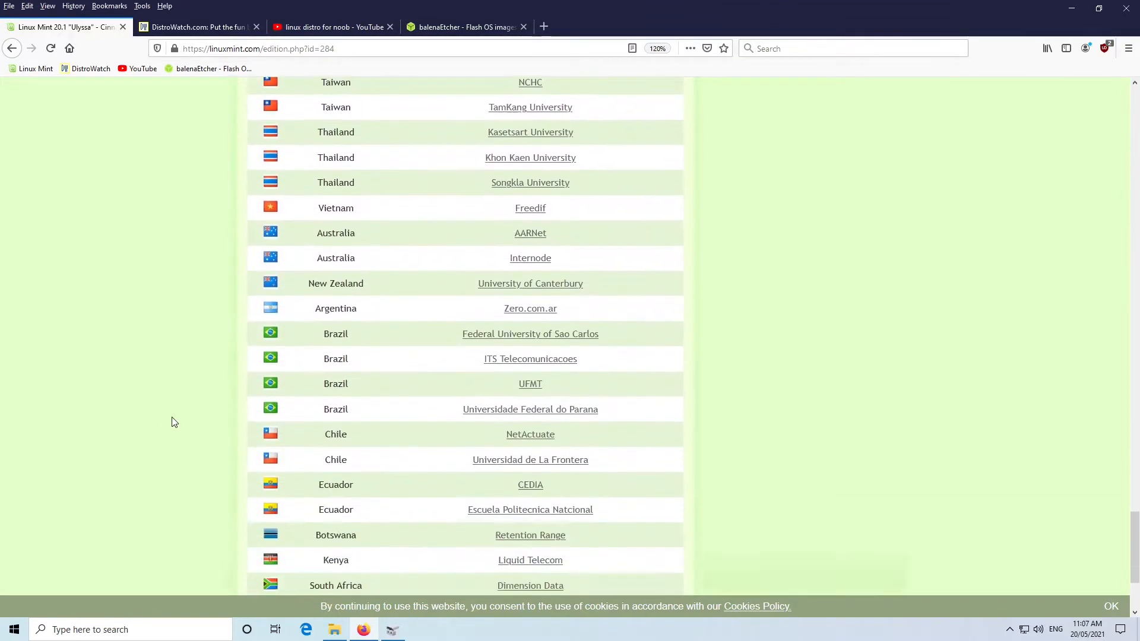
mouse_move(530, 232)
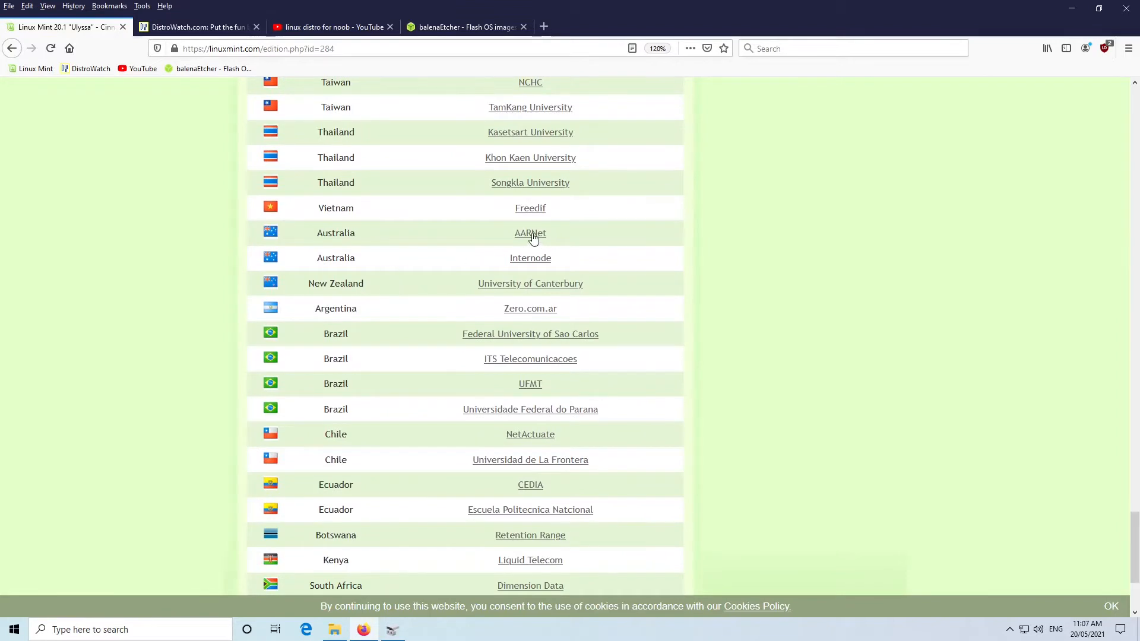
Start the 1.9 GB ISO download from the AARNet mirror, saving the file and dismissing the downloads panel
click(530, 232)
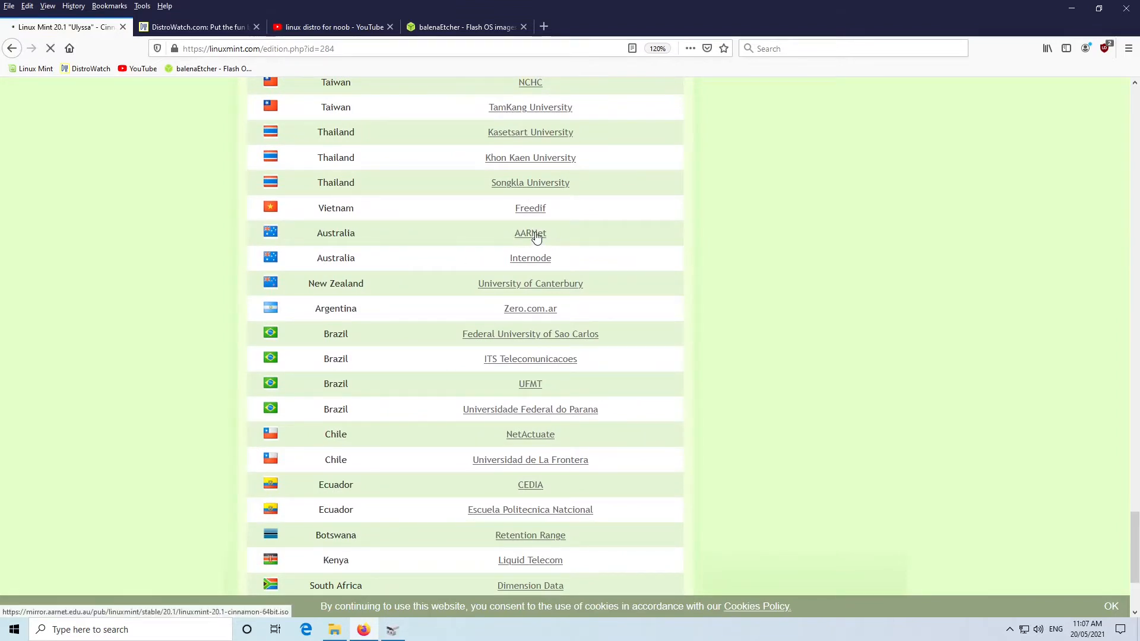
click(529, 233)
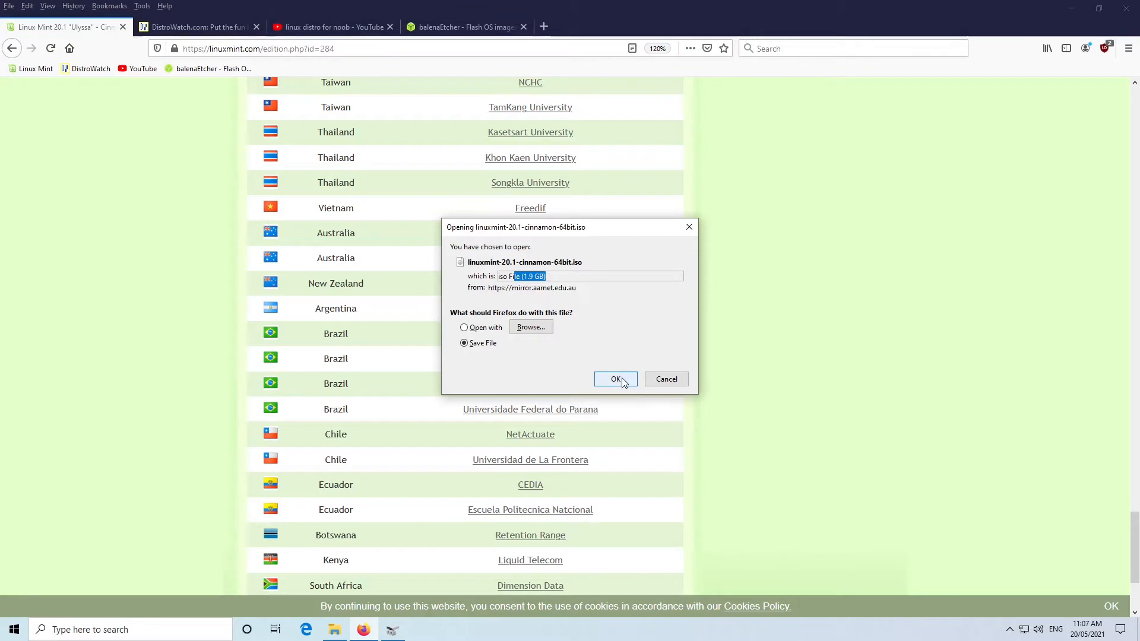
mouse_move(640, 387)
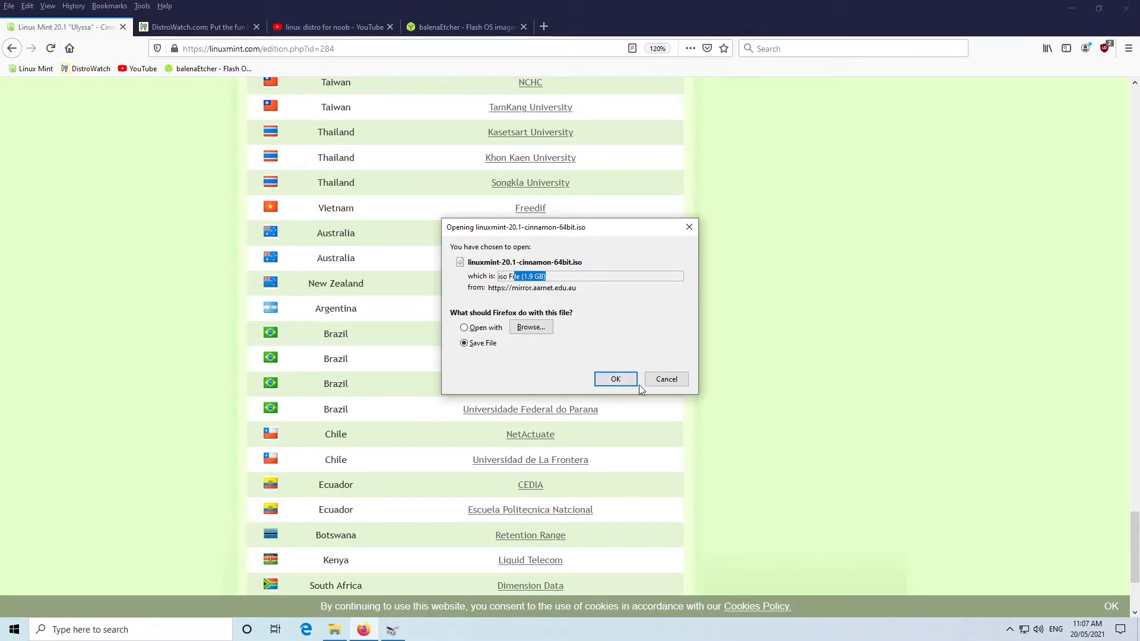
click(615, 378)
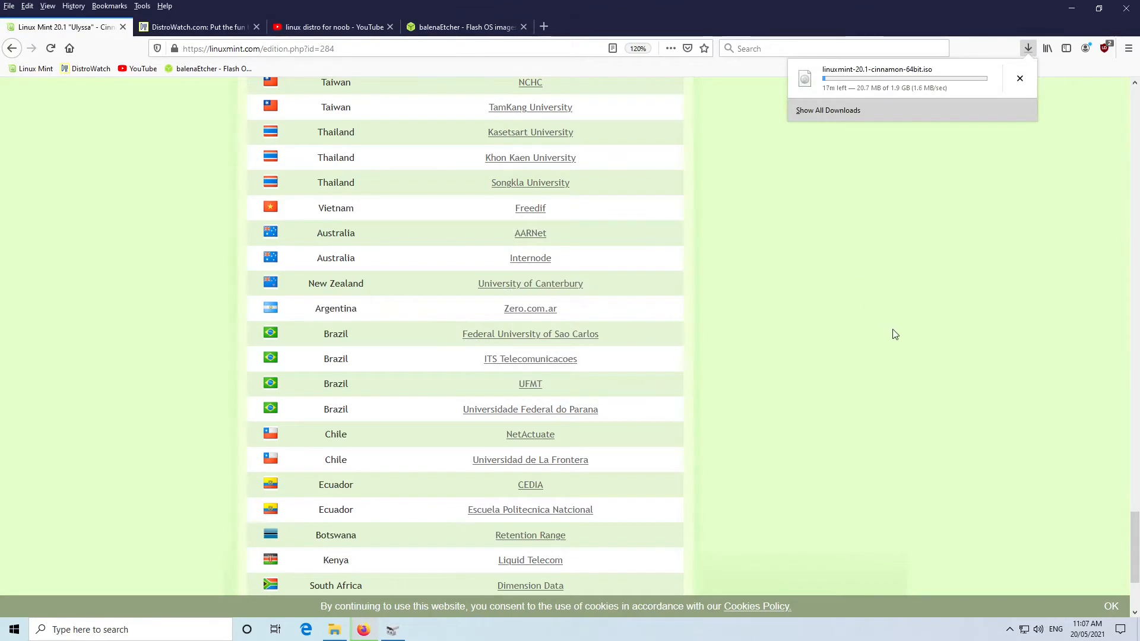
click(1018, 79)
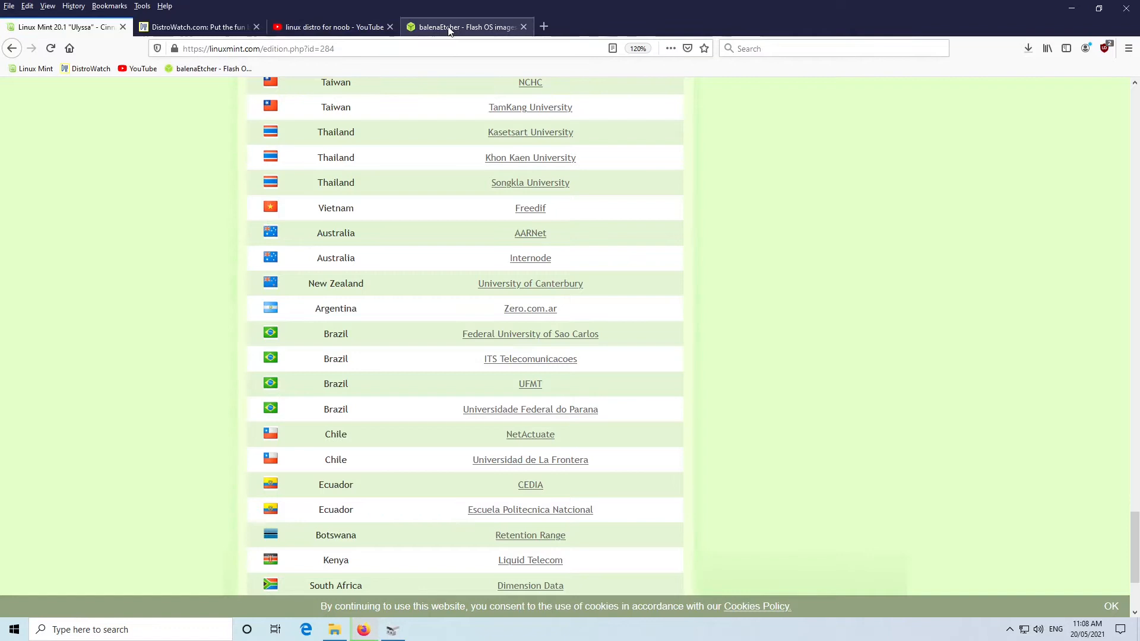
Switch to the balenaEtcher site and check the Downloads panel until the Linux Mint ISO completes
click(466, 27)
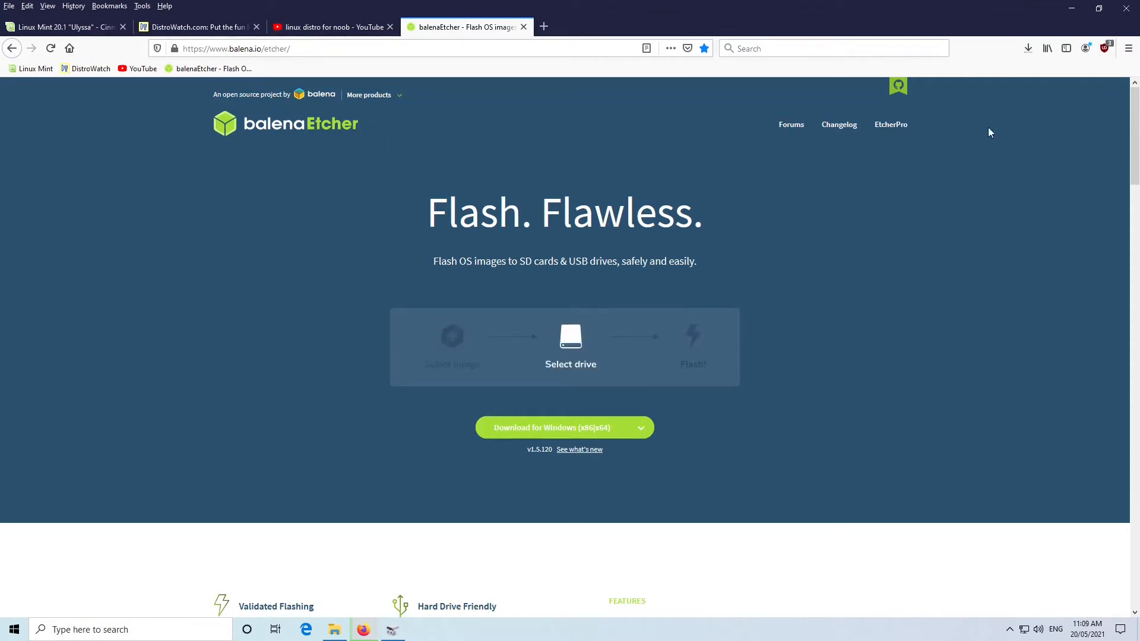
click(1028, 47)
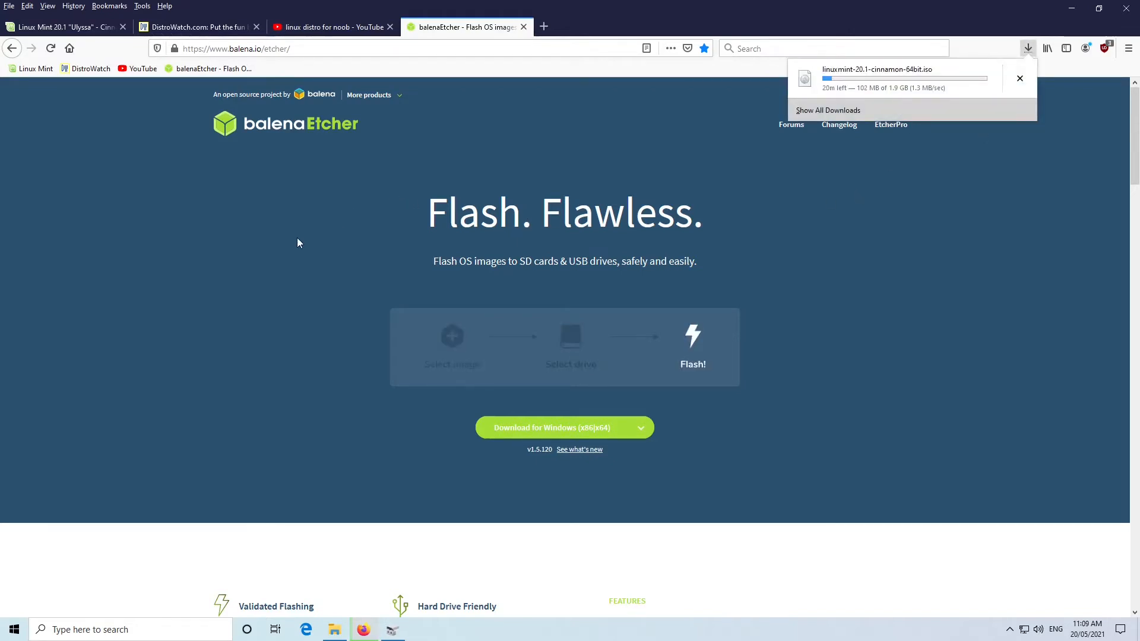
click(1019, 78)
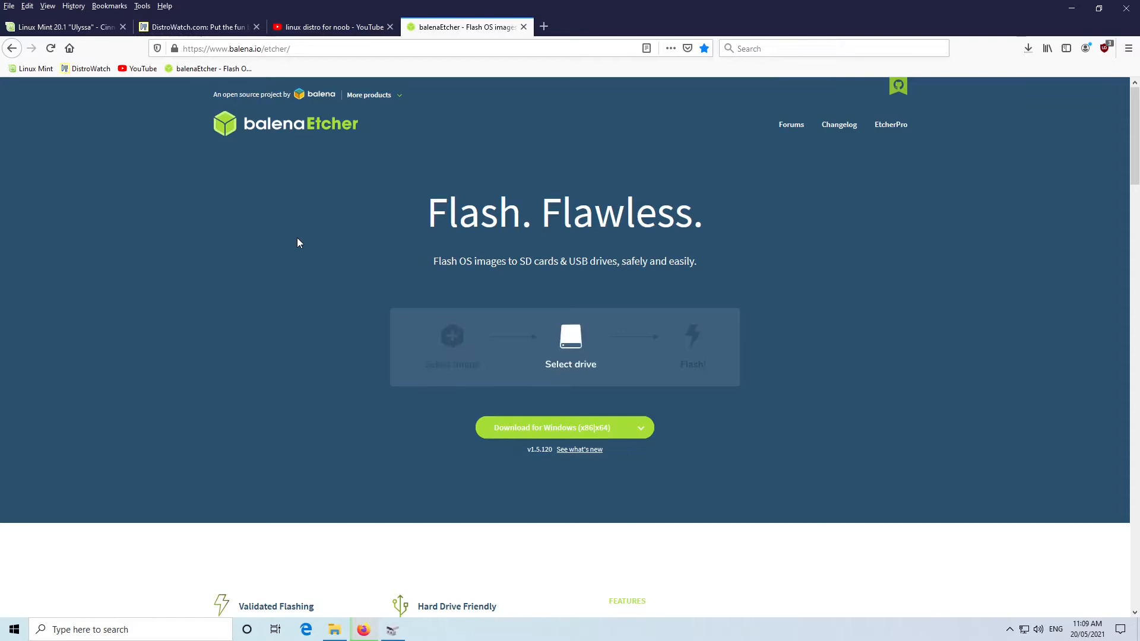
mouse_move(348, 225)
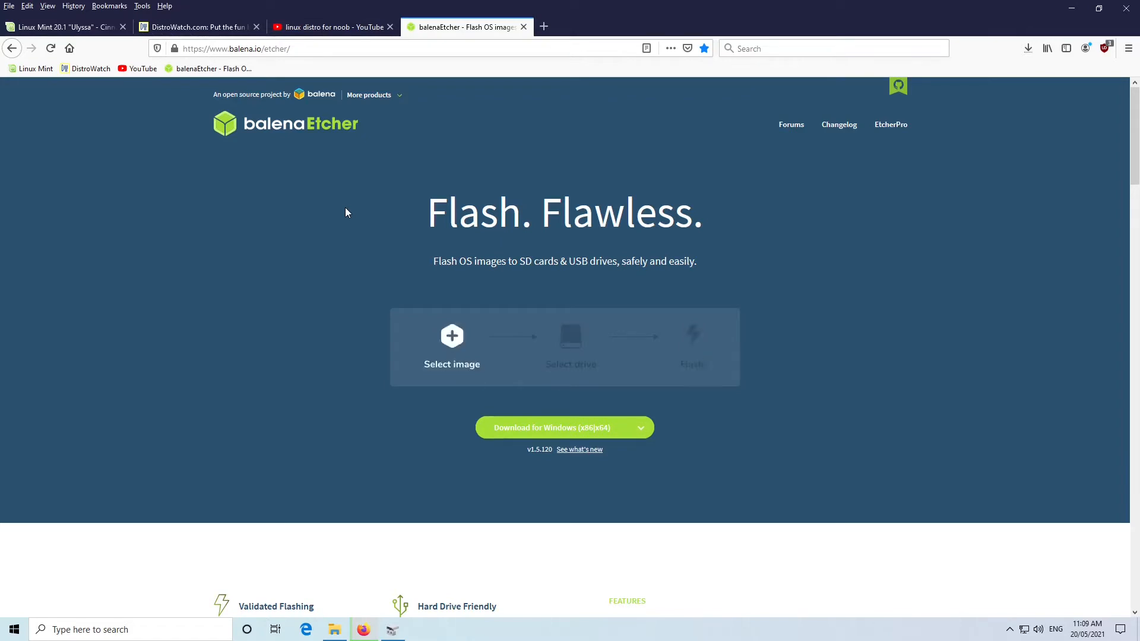
mouse_move(349, 437)
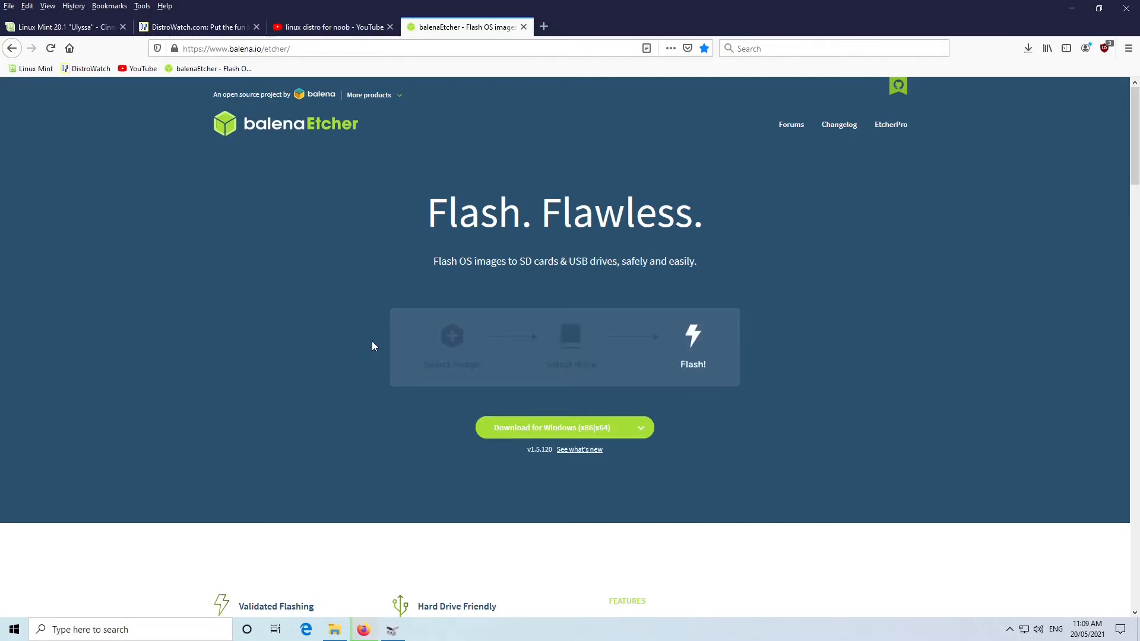
mouse_move(362, 224)
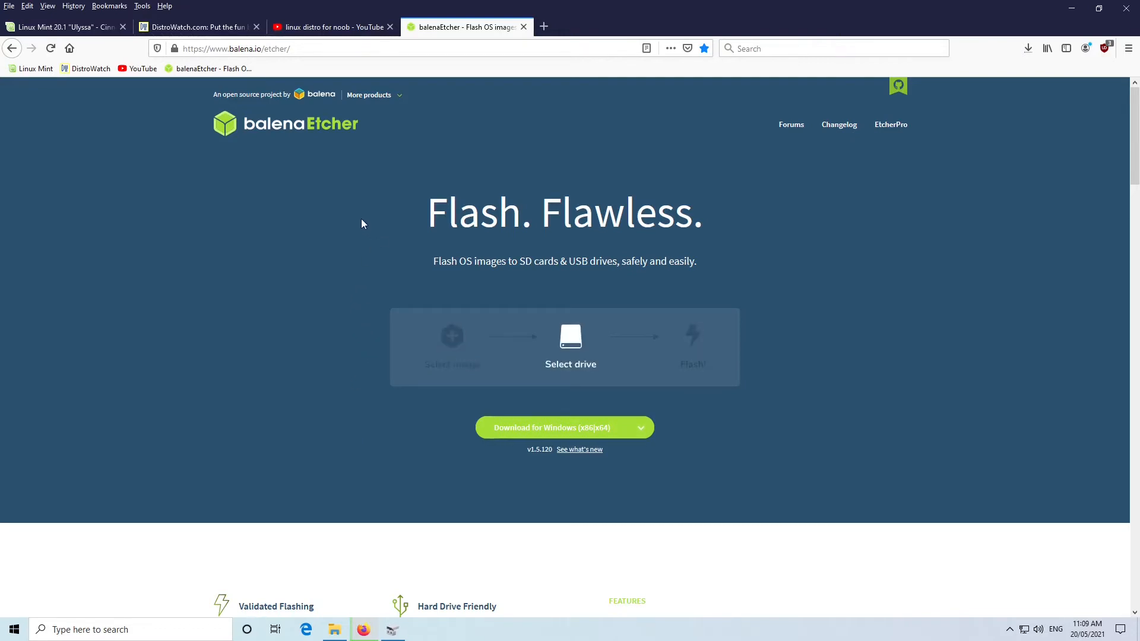
mouse_move(352, 255)
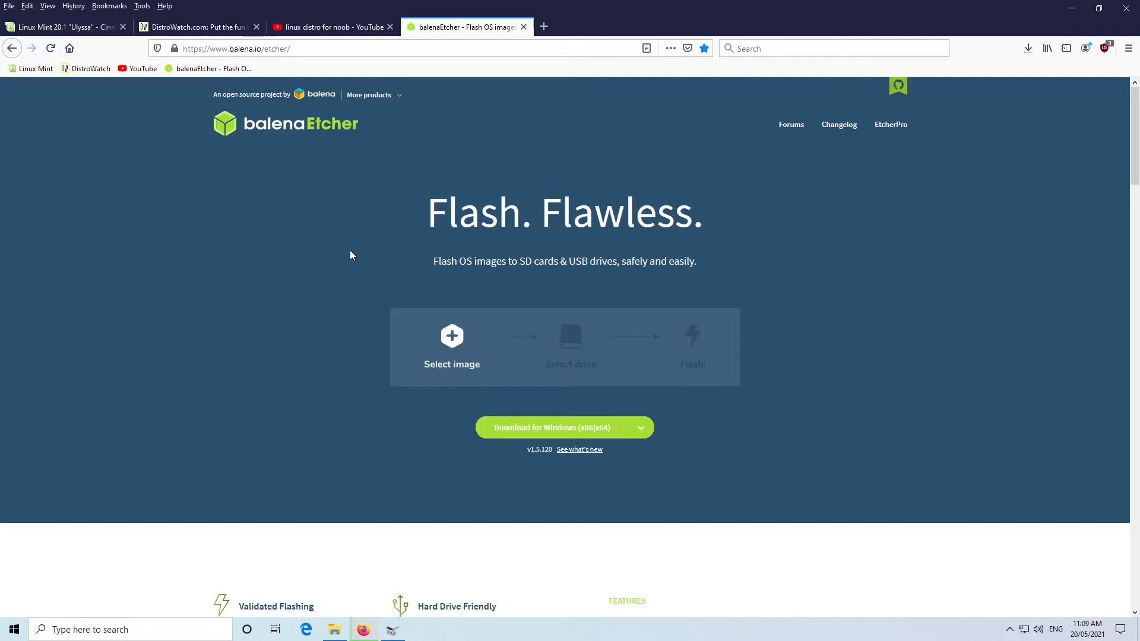
mouse_move(336, 351)
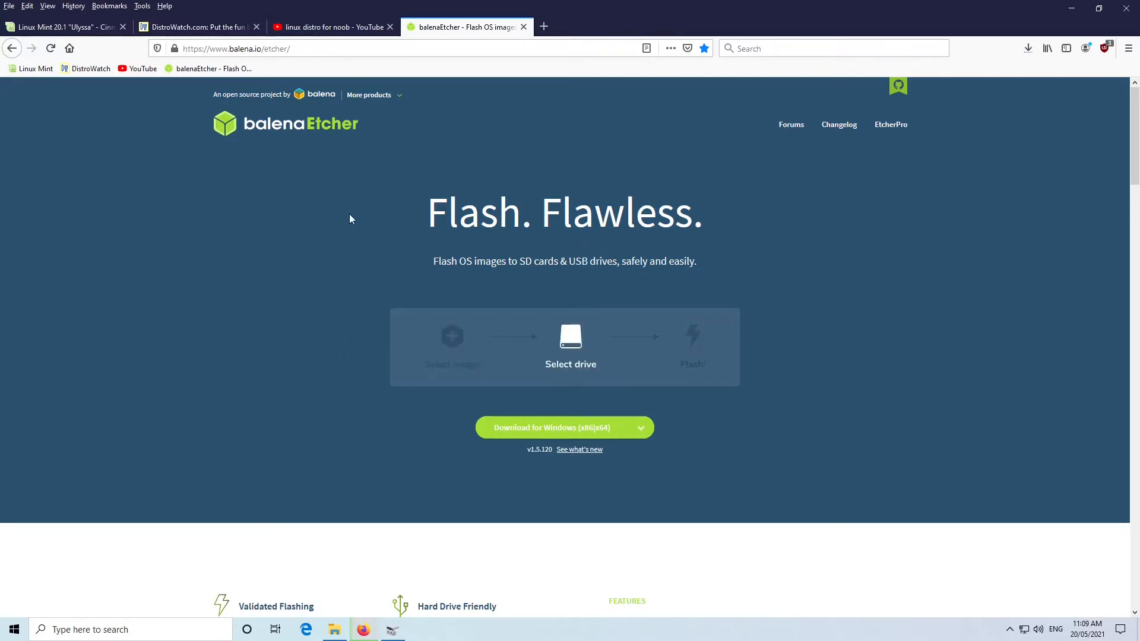
click(1028, 47)
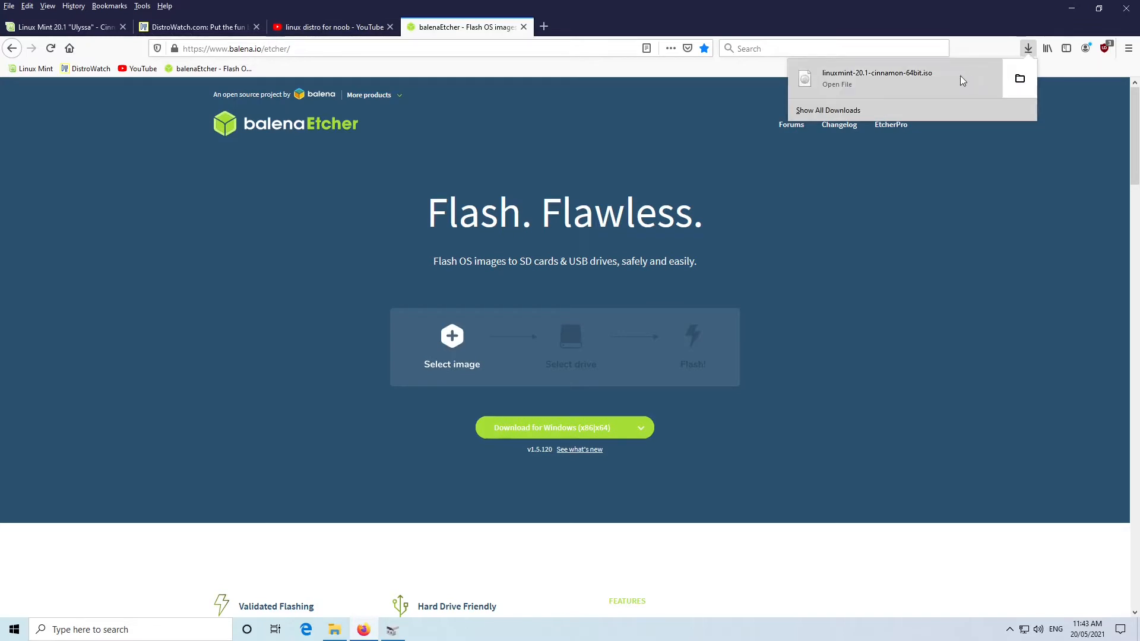
click(879, 326)
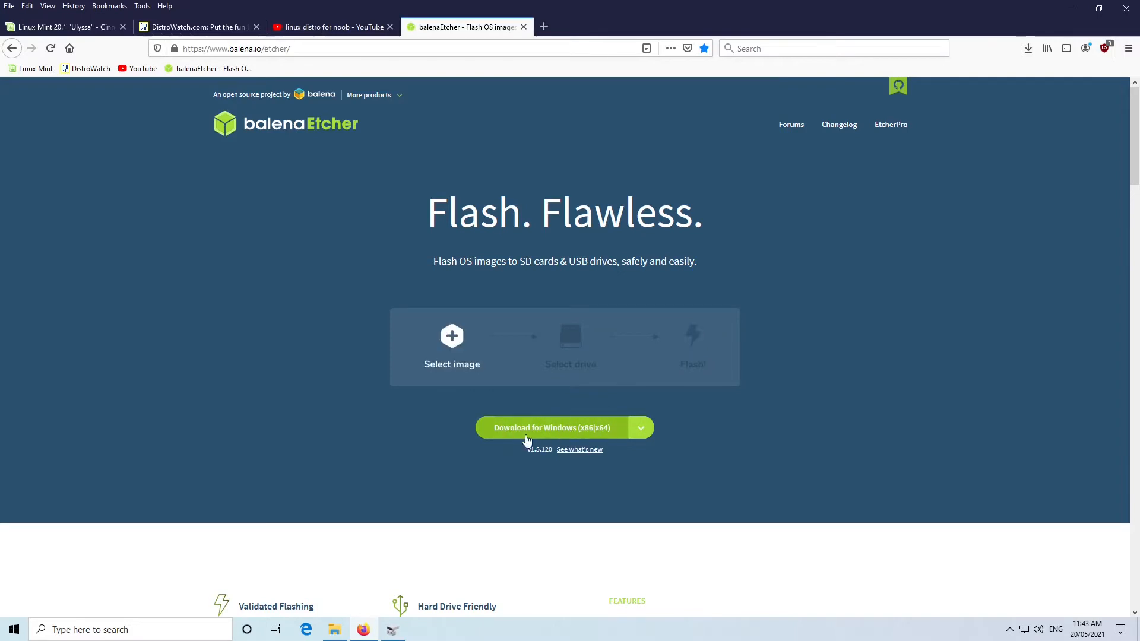
Download the balenaEtcher 1.5.120 Windows (x86|x64) installer and save the file
click(550, 427)
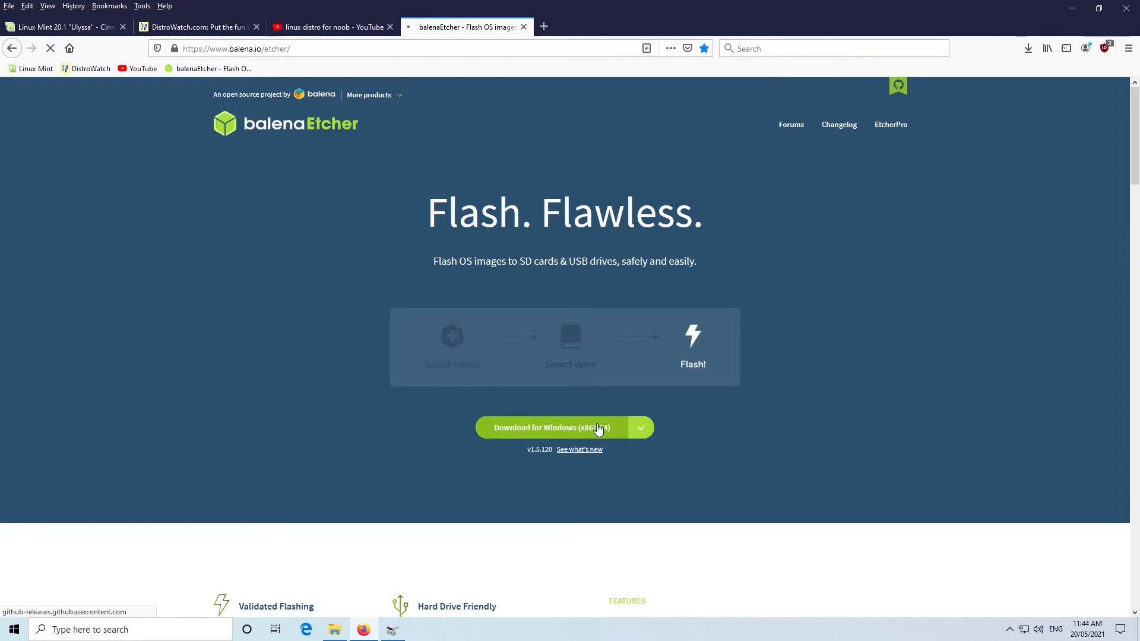
click(552, 428)
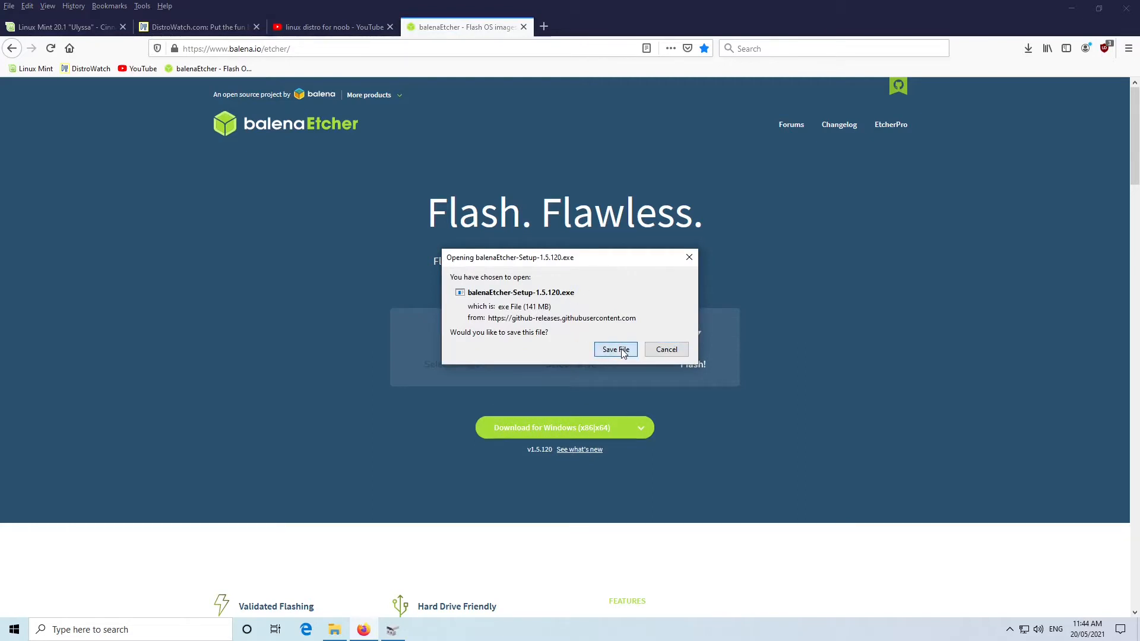
click(615, 349)
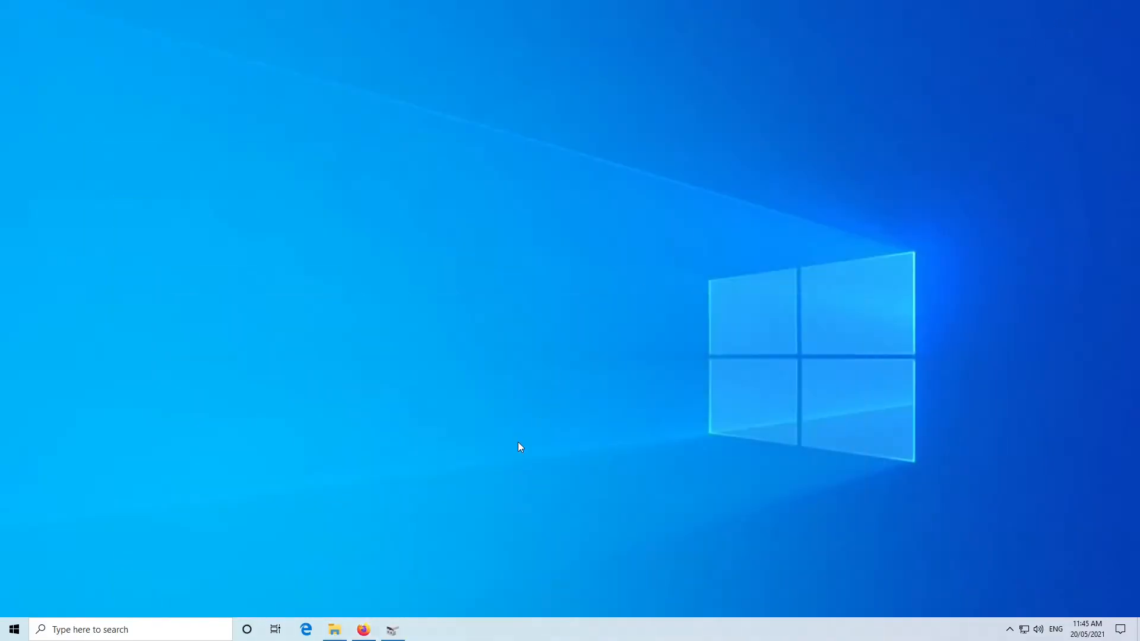
mouse_move(334, 629)
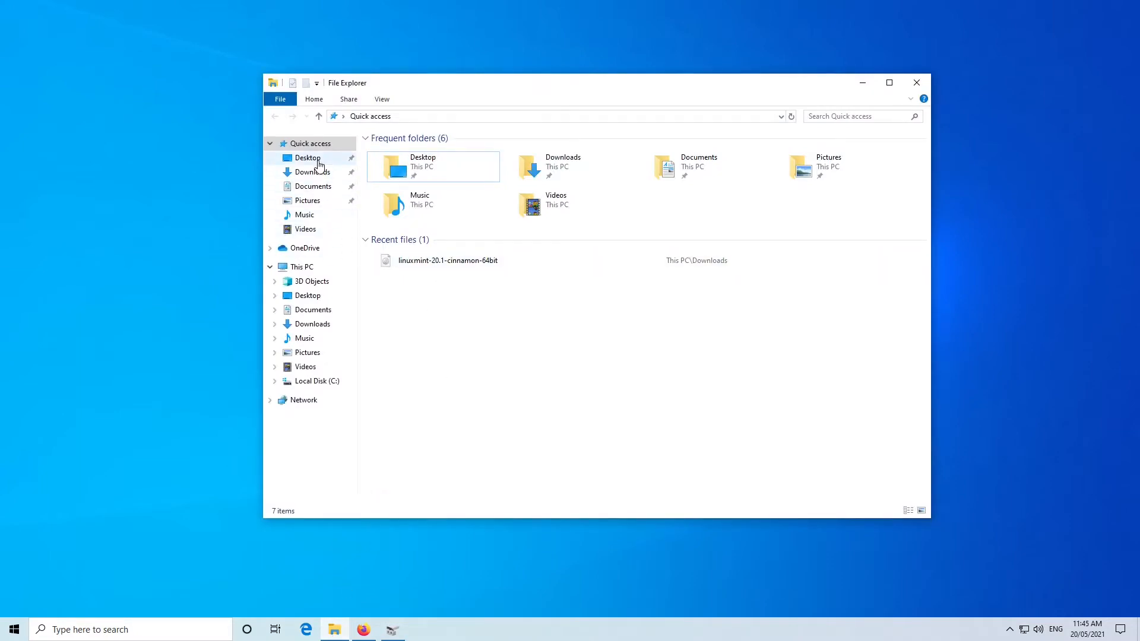
Run balenaEtcher-Setup-1.5.120 from the Downloads folder and accept the licence to install it
click(311, 172)
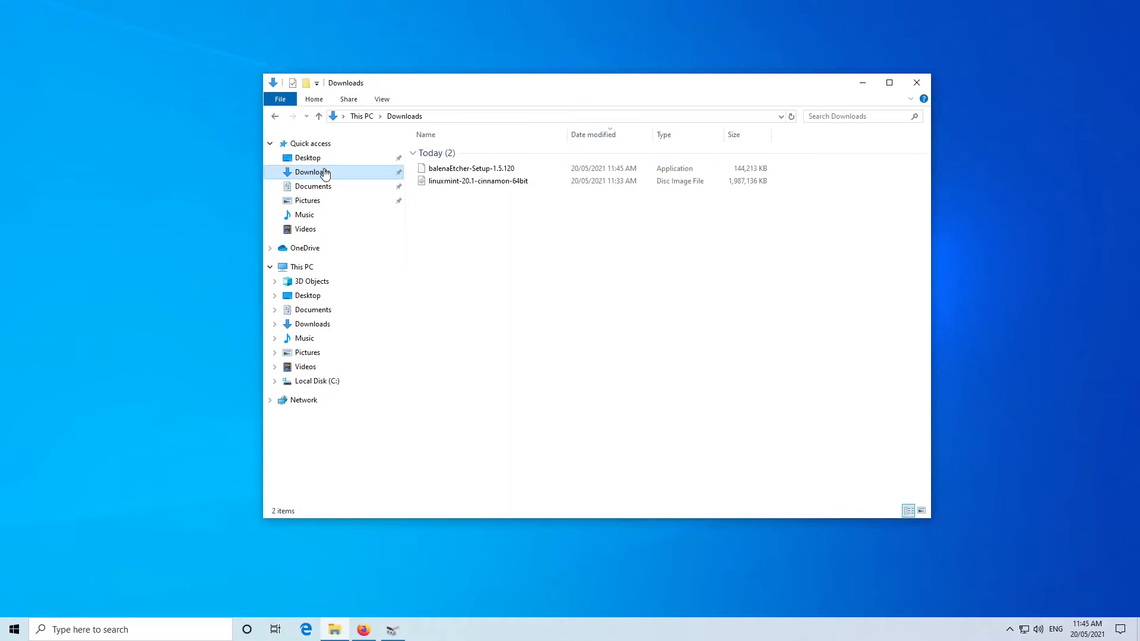
click(477, 180)
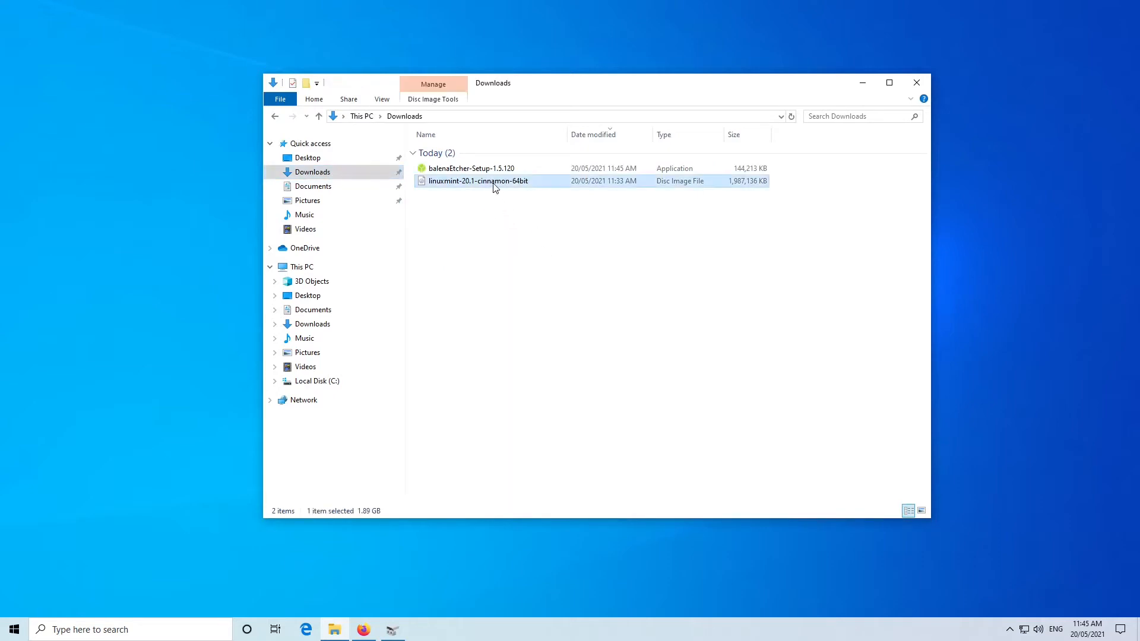
click(471, 167)
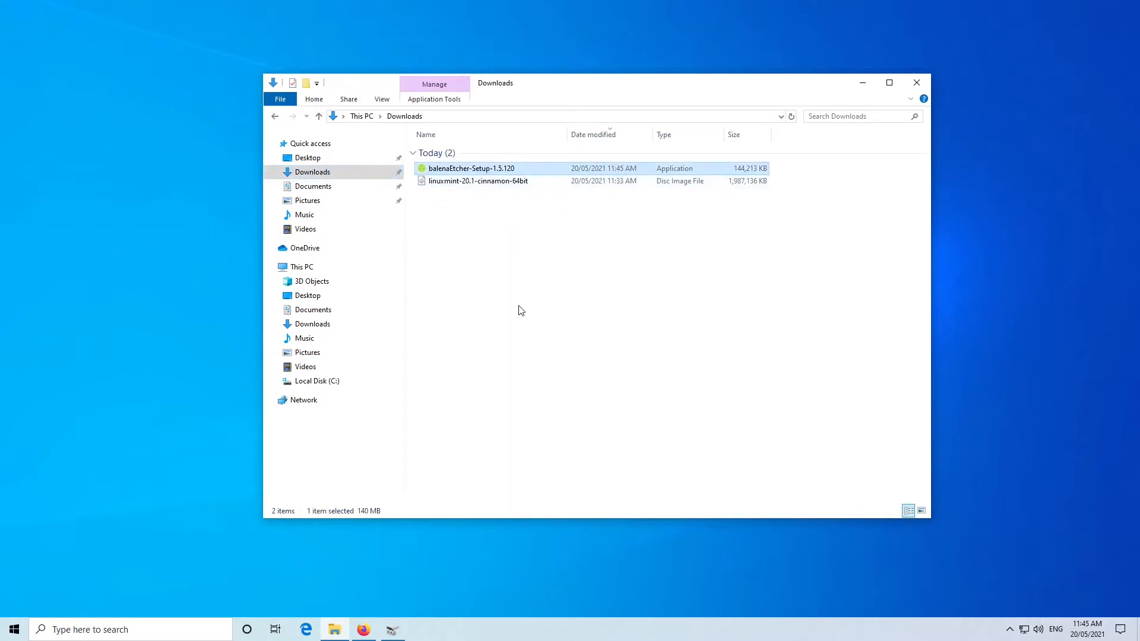
mouse_move(516, 167)
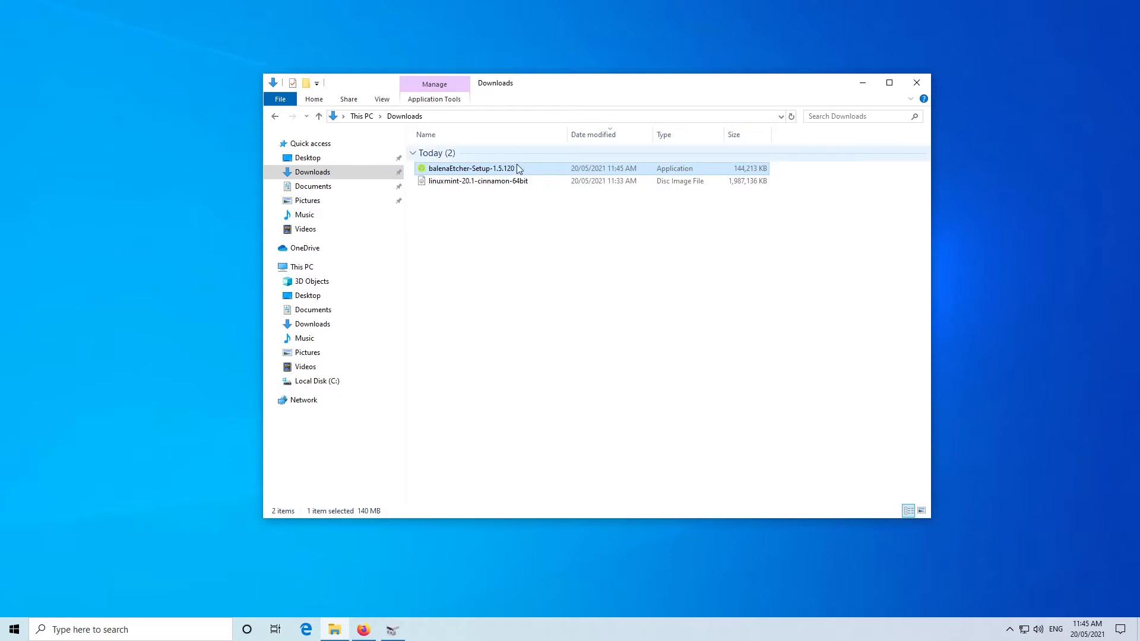
mouse_move(479, 171)
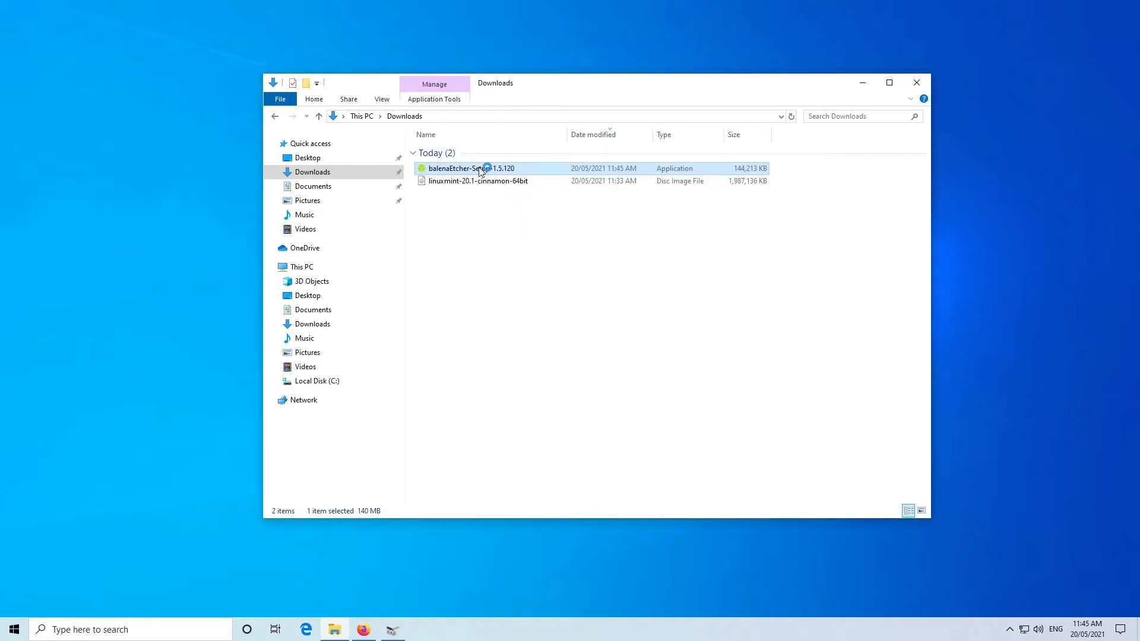
mouse_move(517, 169)
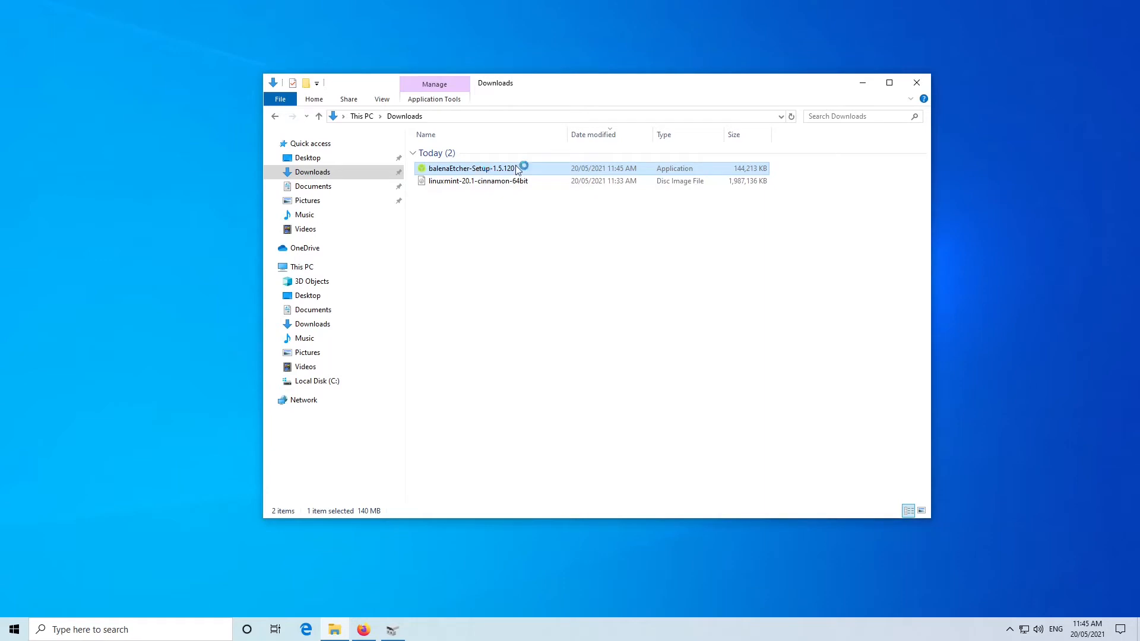
double_click(471, 167)
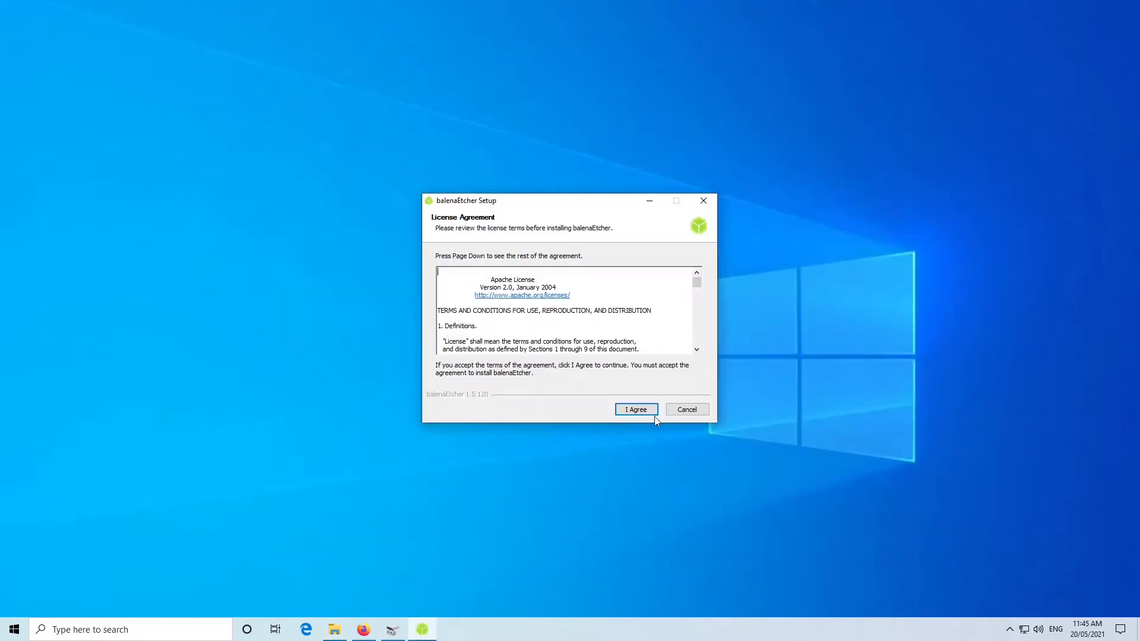
click(635, 409)
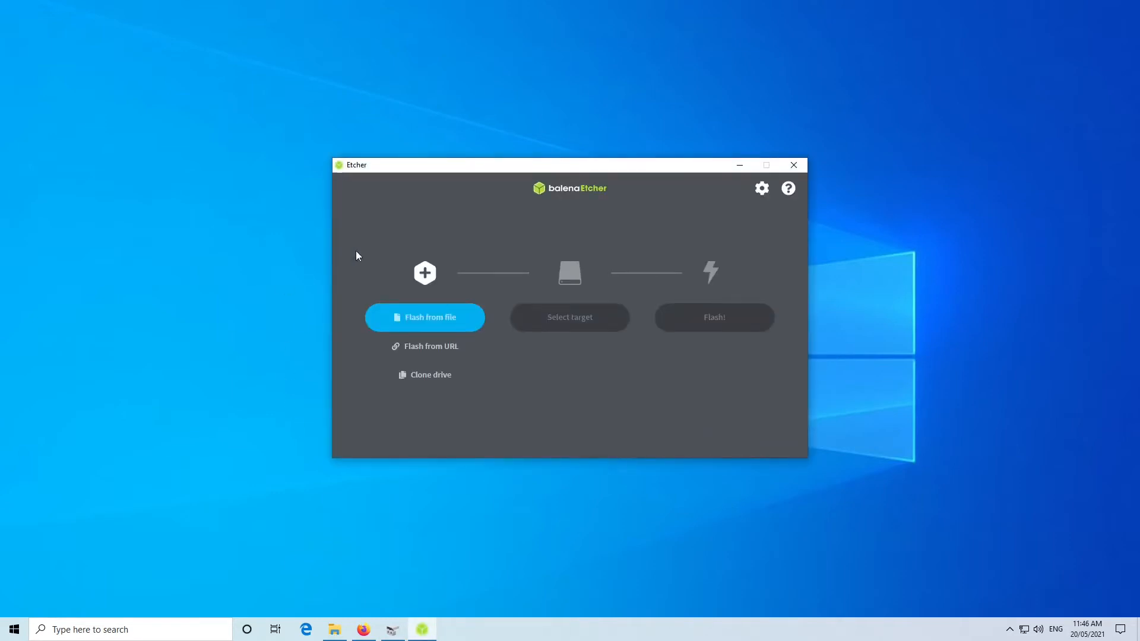
mouse_move(442, 317)
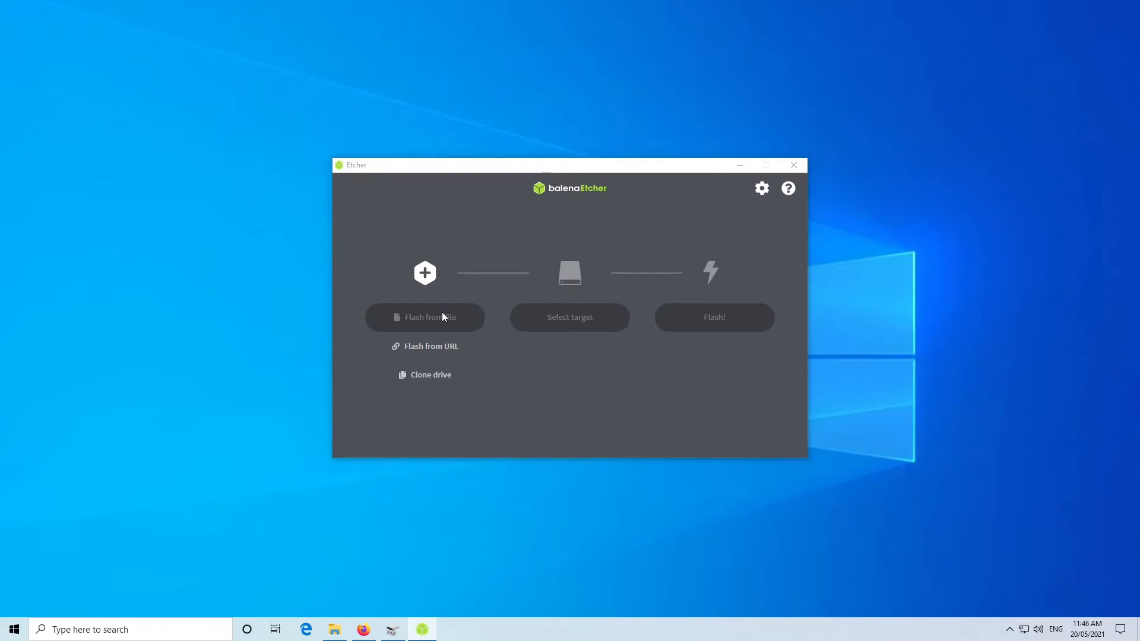
Load linuxmint-20.1-cinnamon-64bit from Downloads as the image via Flash from file
click(425, 317)
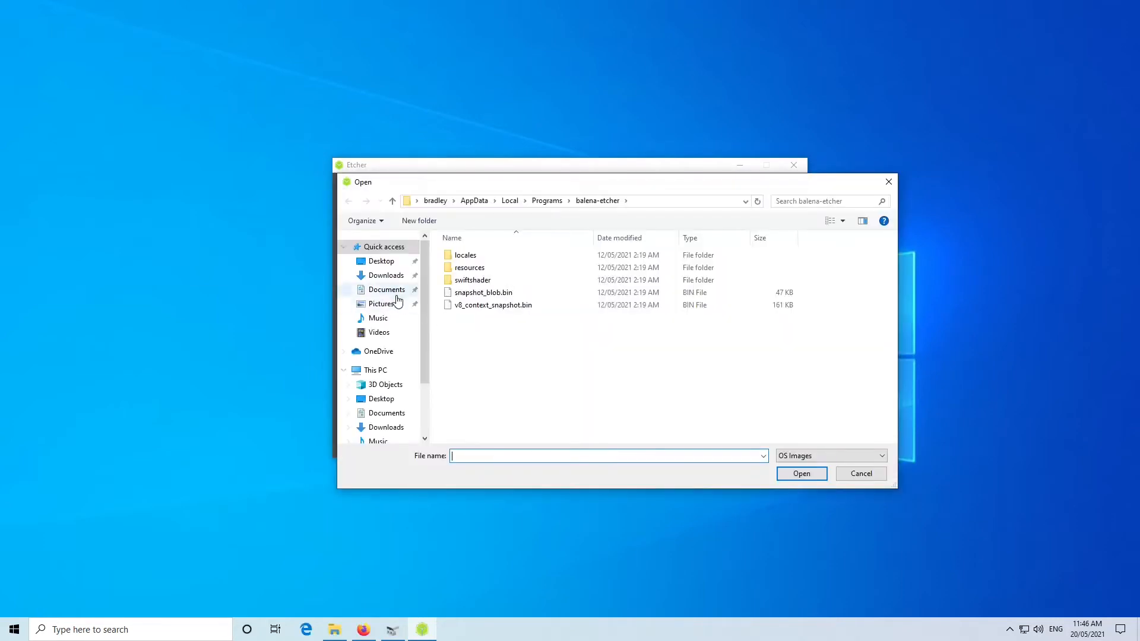
click(387, 274)
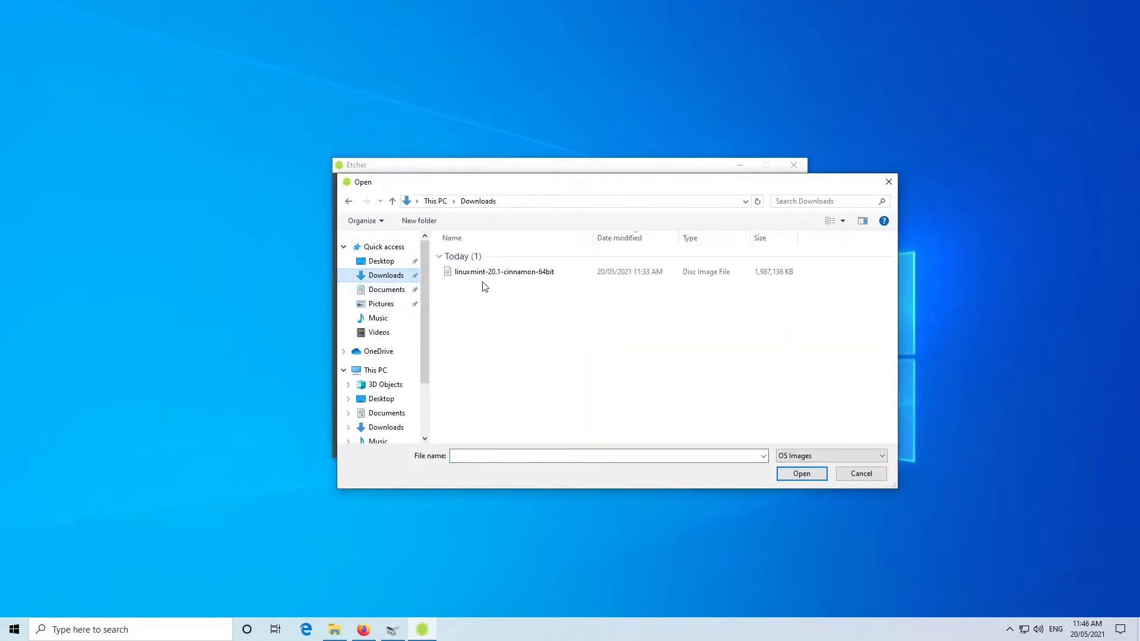
click(502, 270)
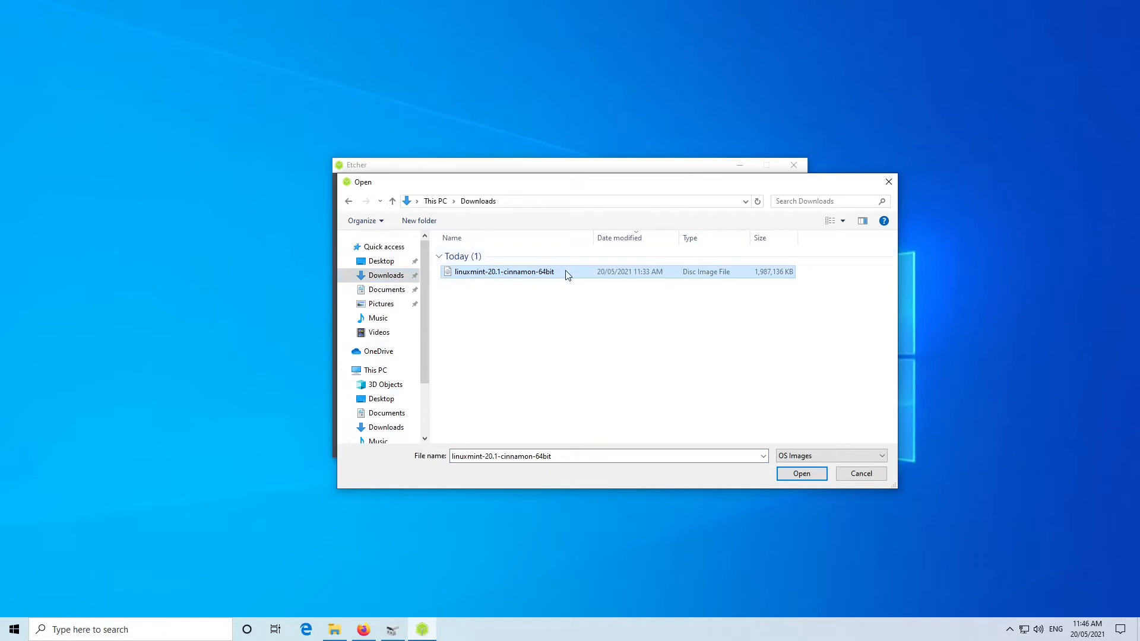
click(801, 474)
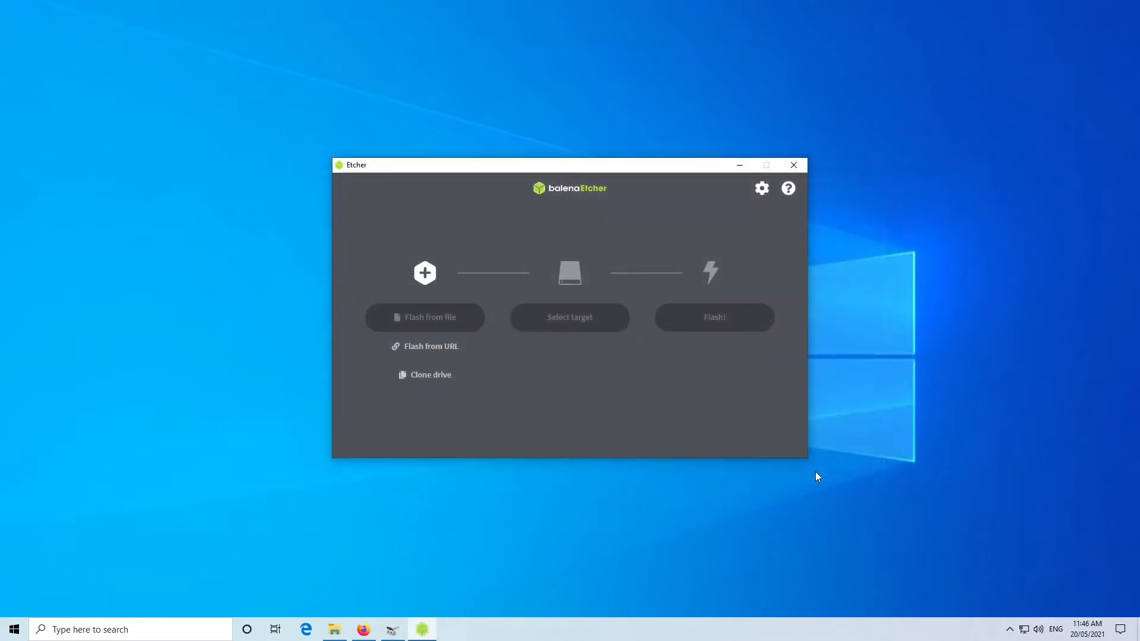
click(425, 317)
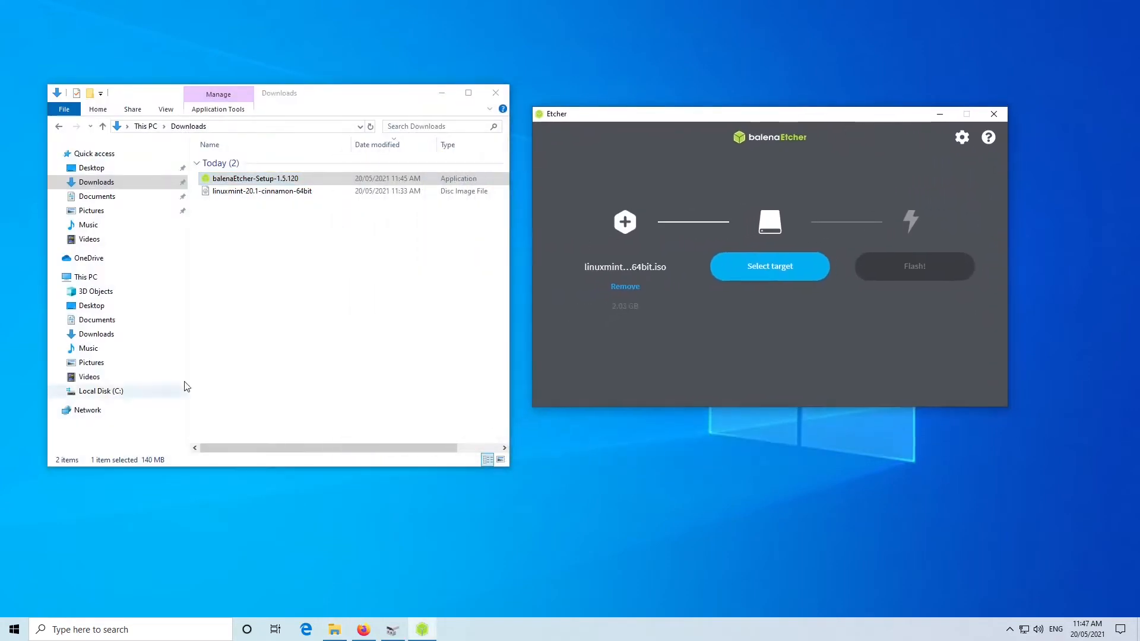
mouse_move(356, 342)
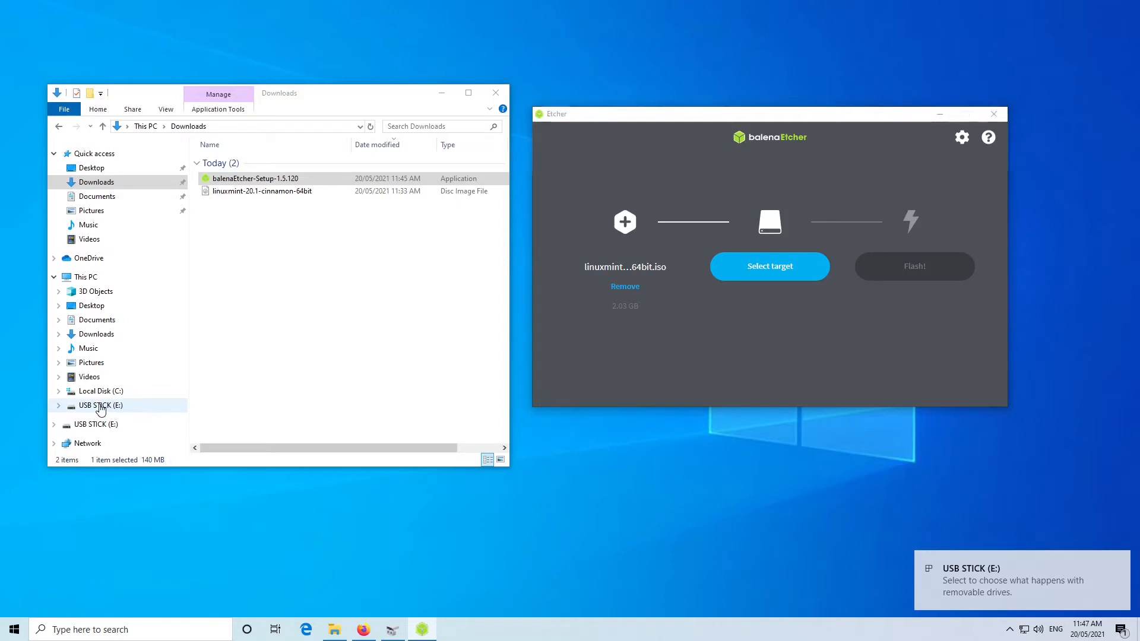
Browse the inserted USB STICK (E:) drive, which contains a single folder named 10
click(100, 405)
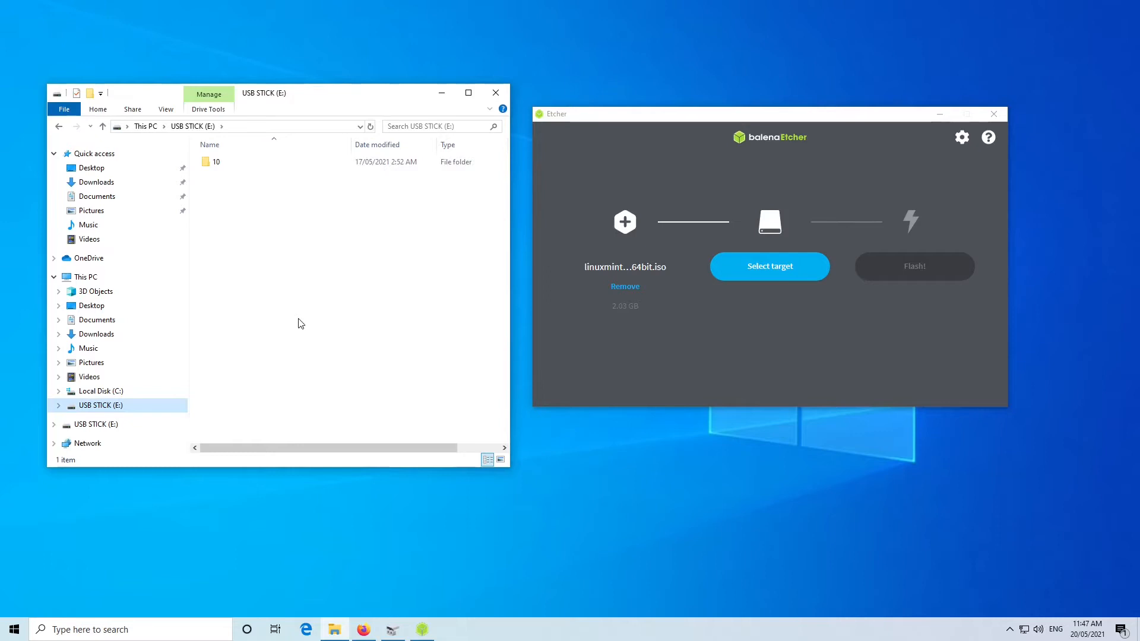
mouse_move(722, 343)
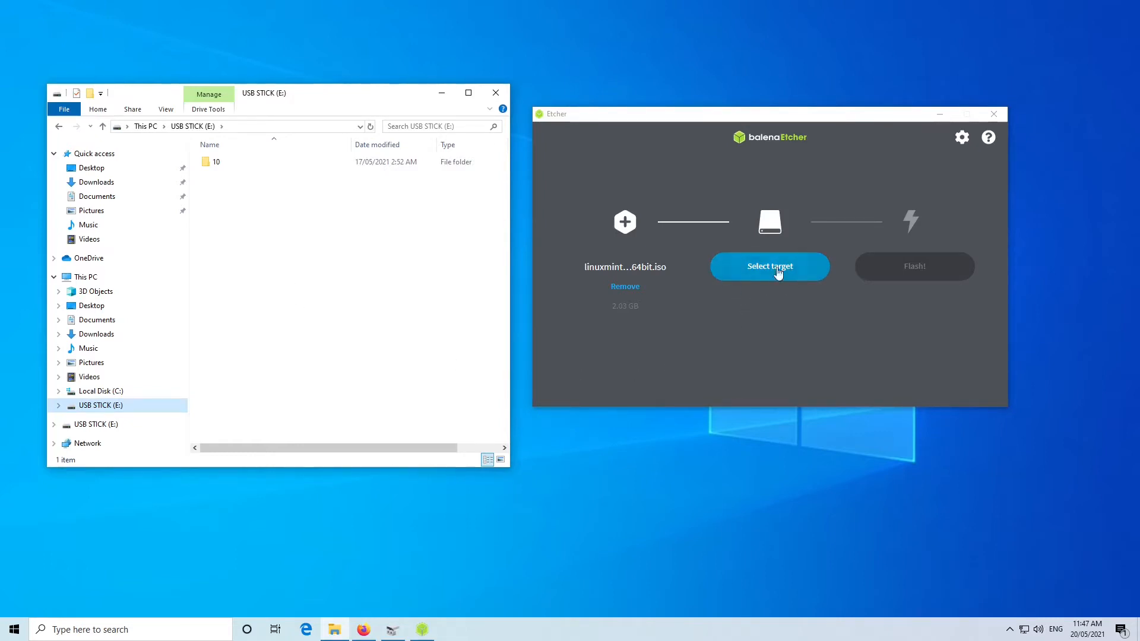
mouse_move(82, 429)
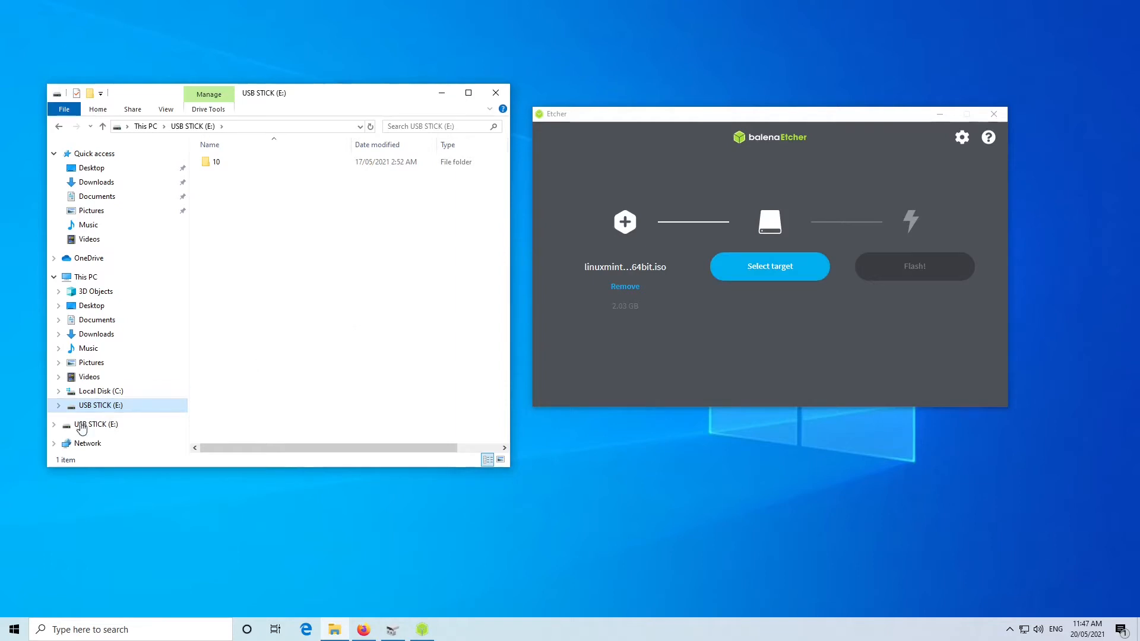
mouse_move(121, 406)
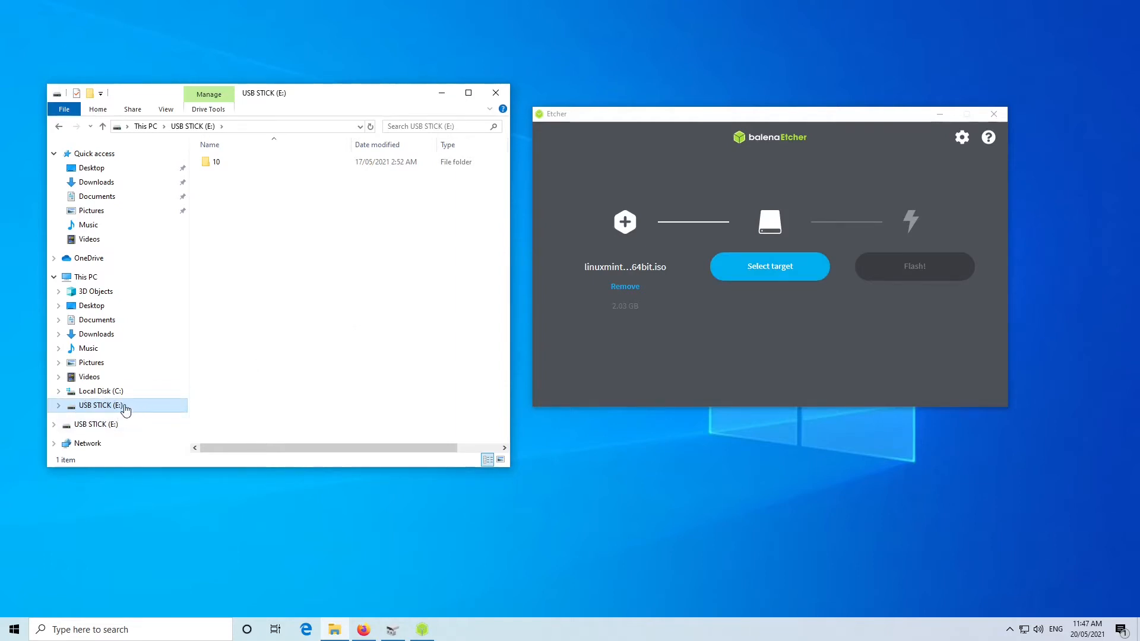
mouse_move(278, 302)
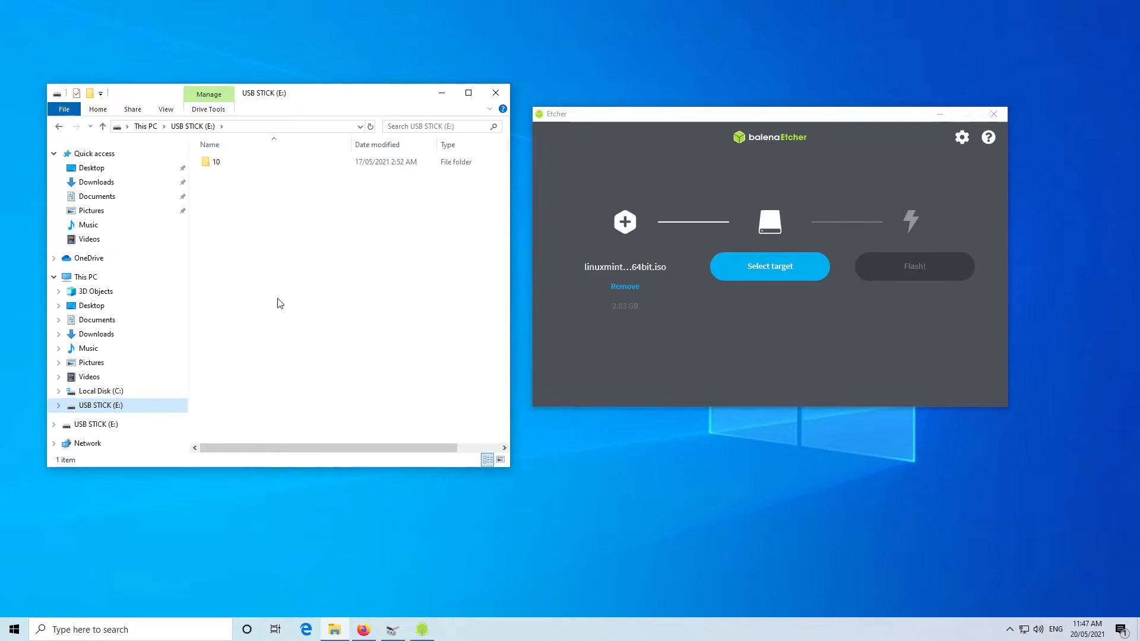
click(216, 162)
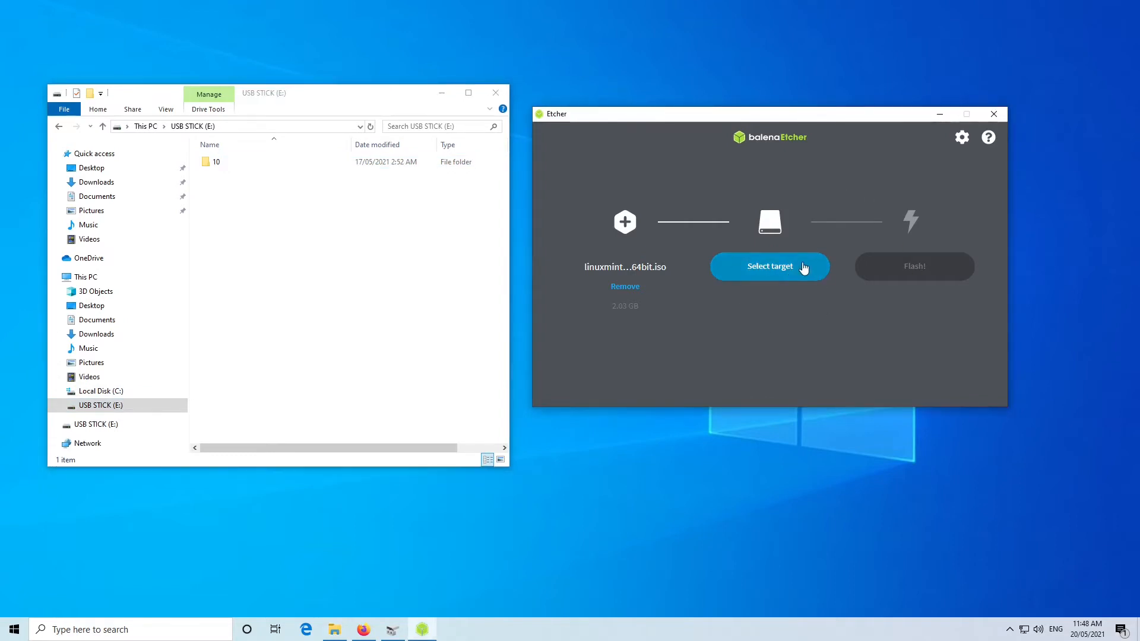
Select the 16 GB Lexar USB drive as target and flash the Linux Mint image until Flash Complete
click(770, 266)
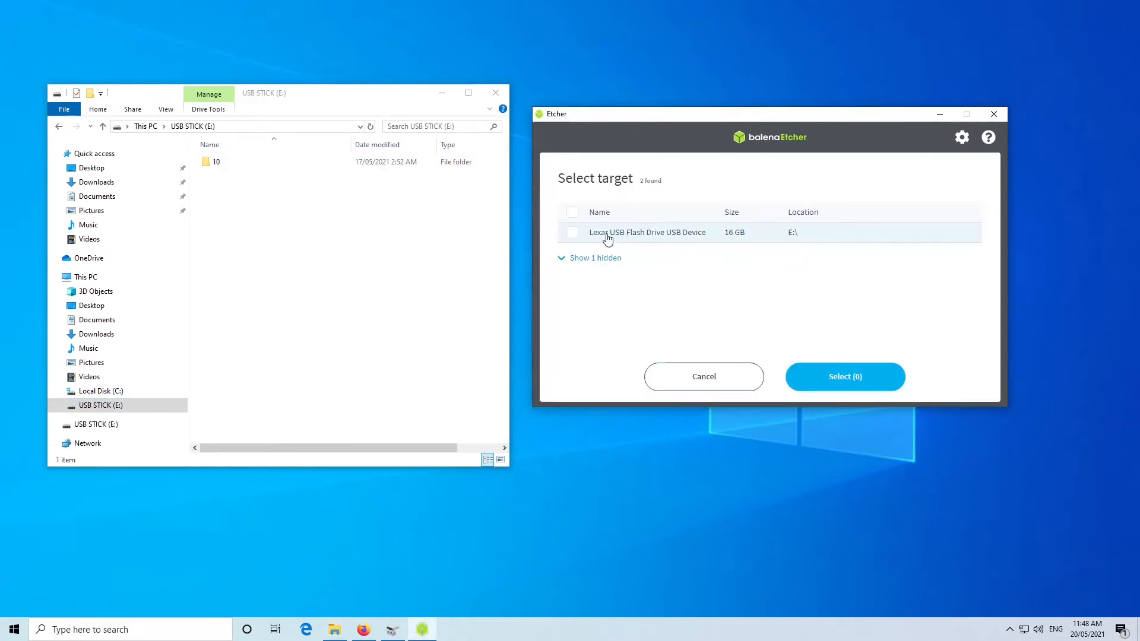
mouse_move(756, 239)
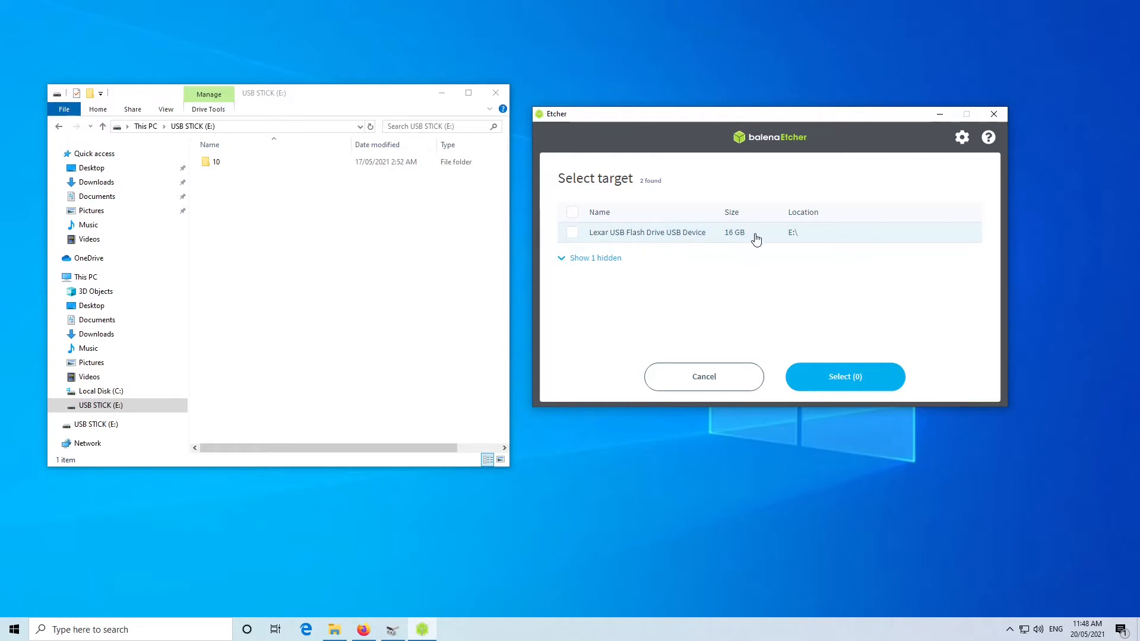
mouse_move(582, 233)
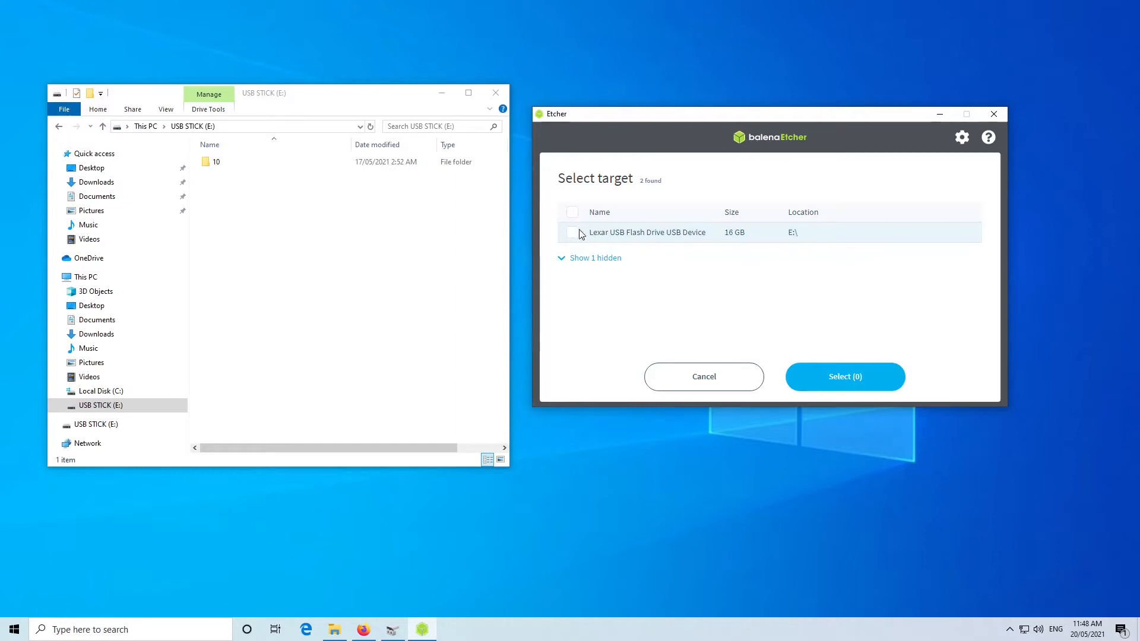
click(572, 231)
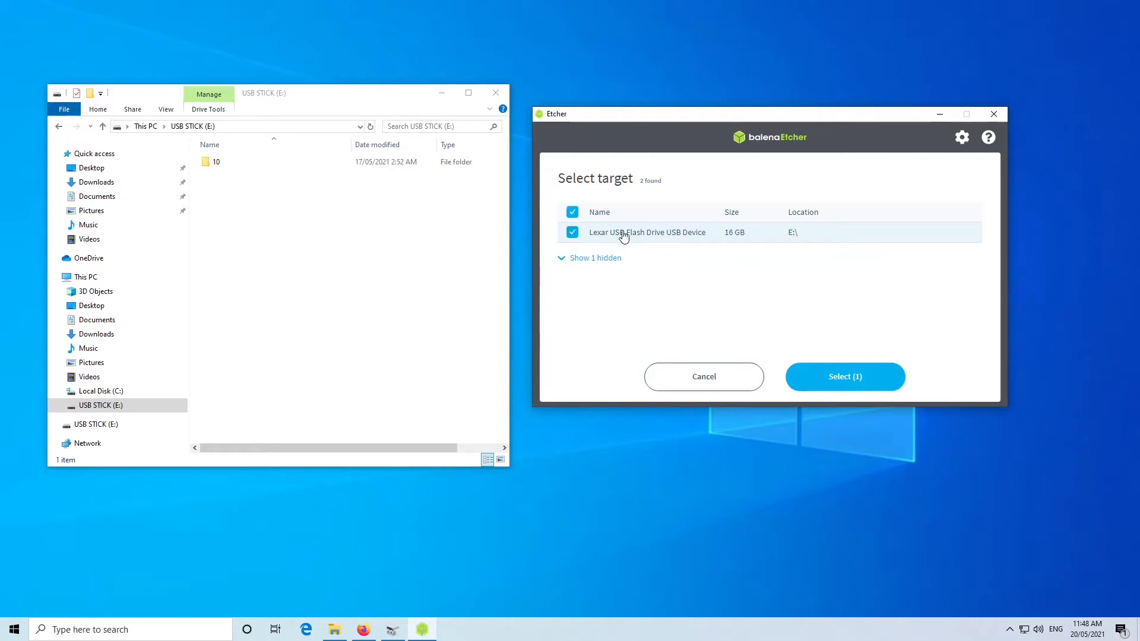
mouse_move(844, 376)
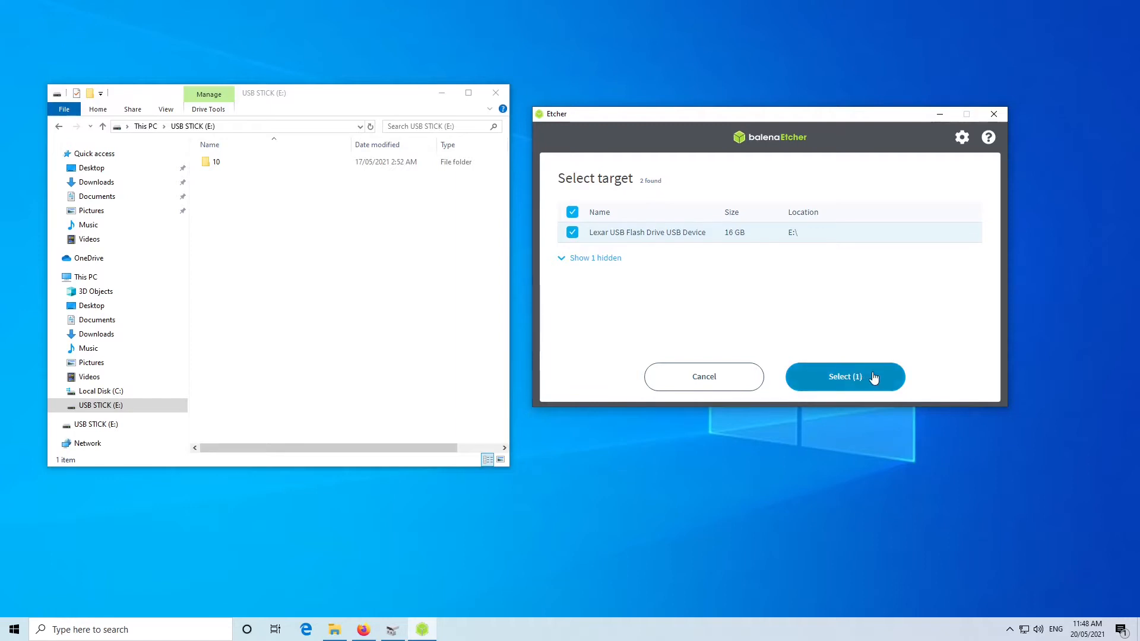
click(844, 376)
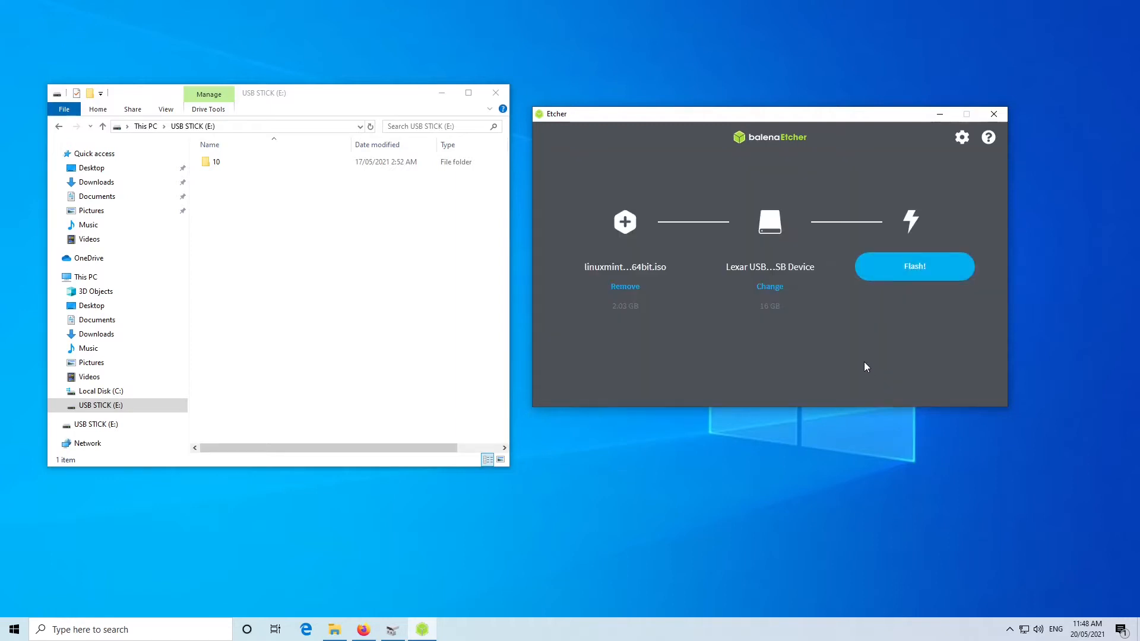
mouse_move(941, 266)
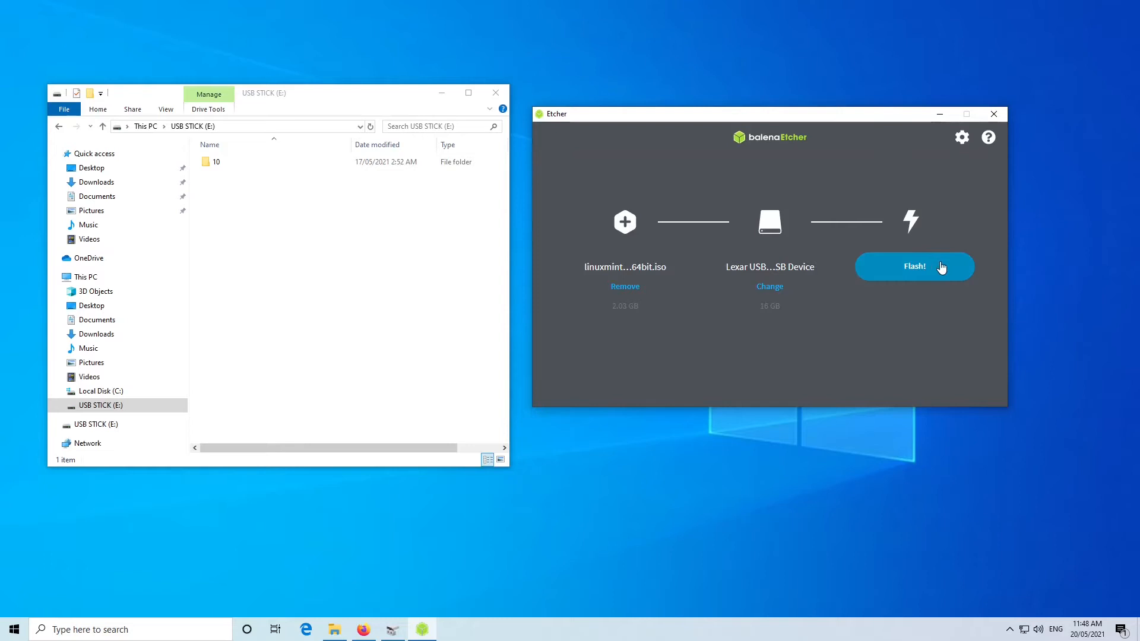
click(914, 265)
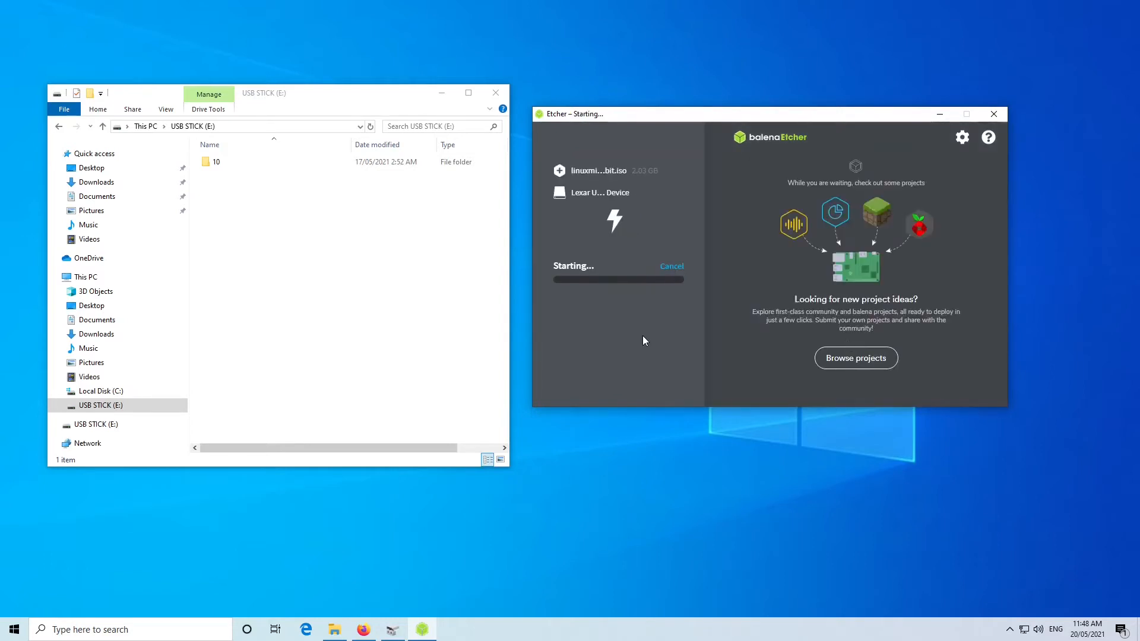
click(495, 93)
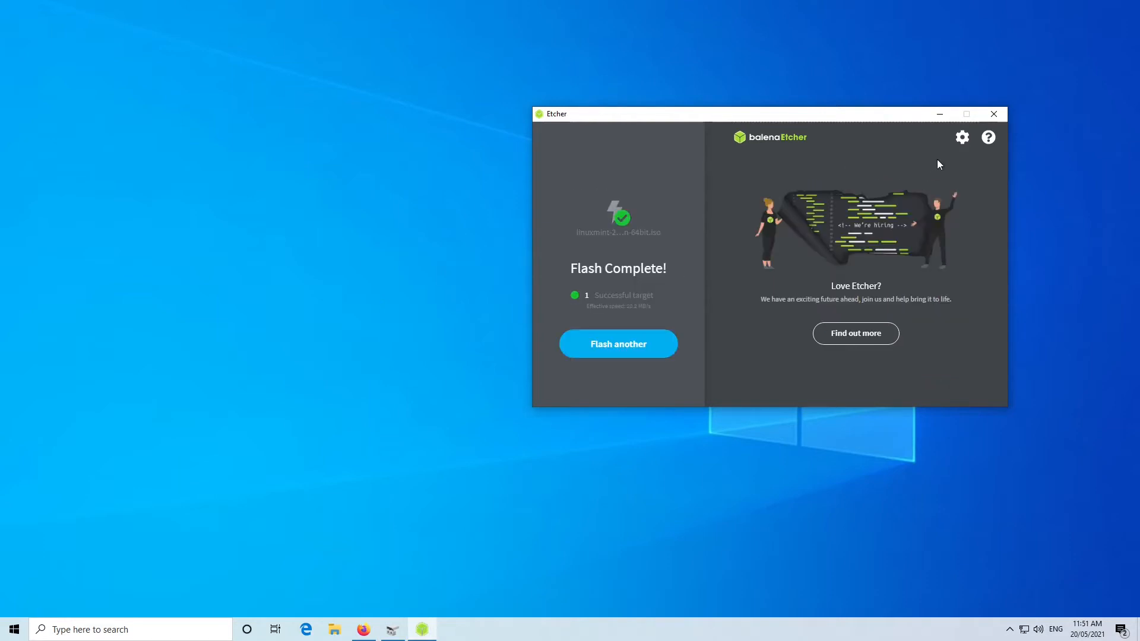
Close Etcher and launch Disk Management from the Start right-click menu to review Disk 0's partitions
click(993, 114)
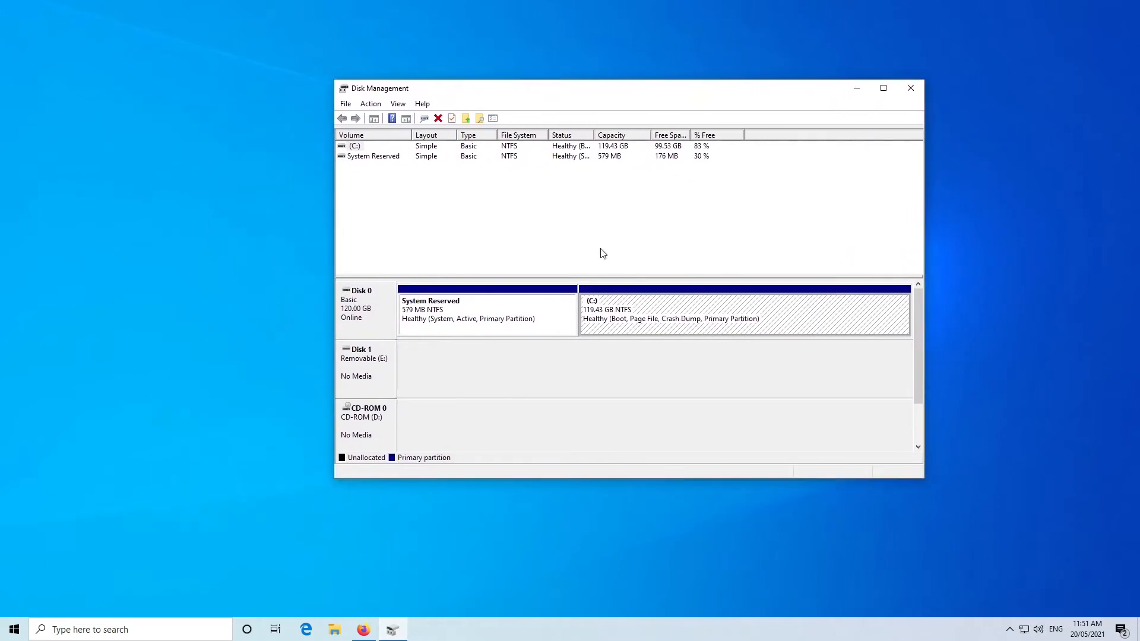
mouse_move(13, 629)
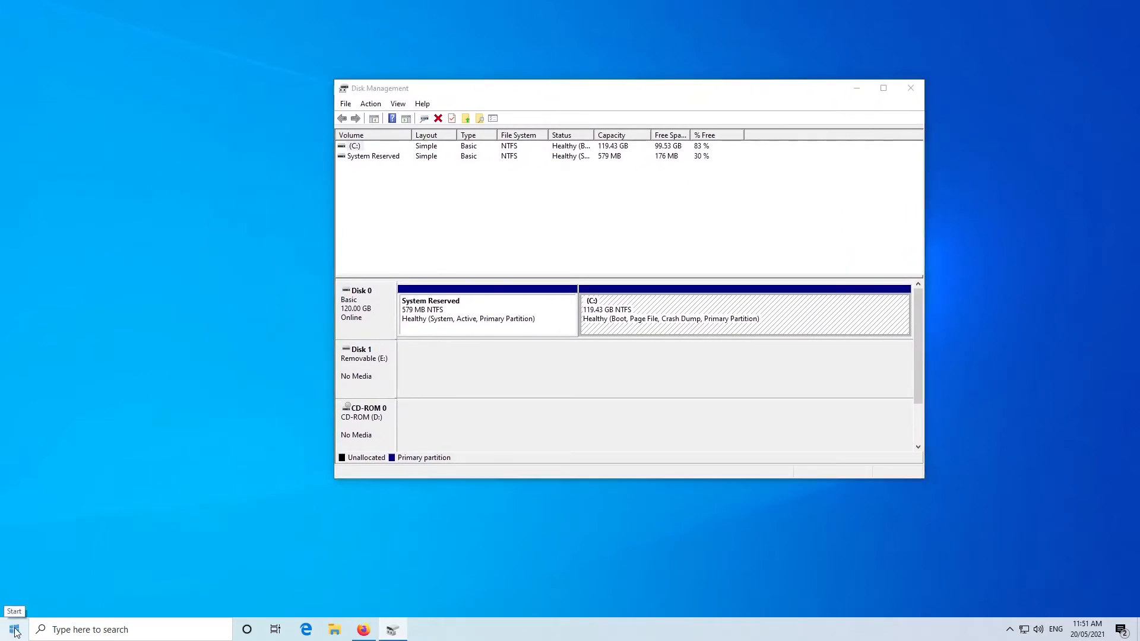
right_click(13, 629)
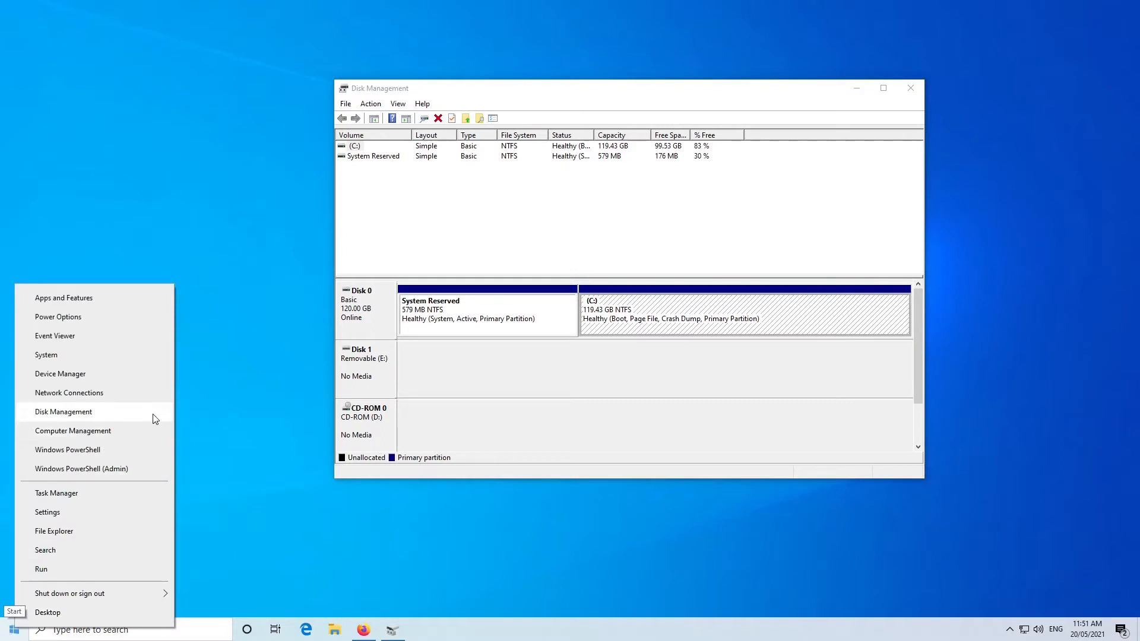
mouse_move(134, 414)
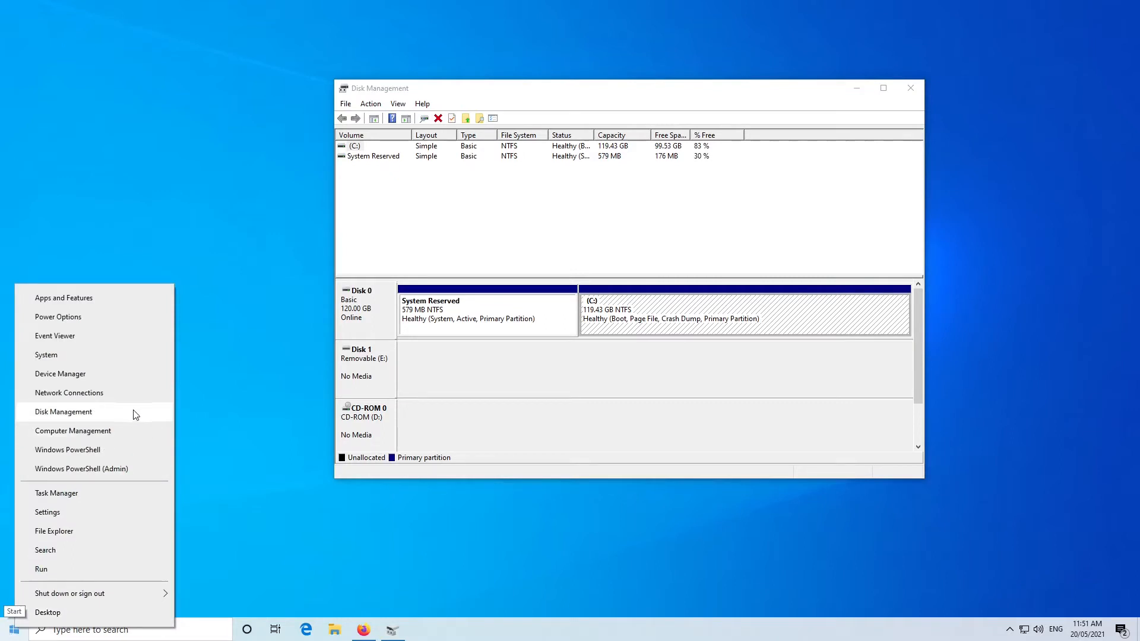
click(705, 247)
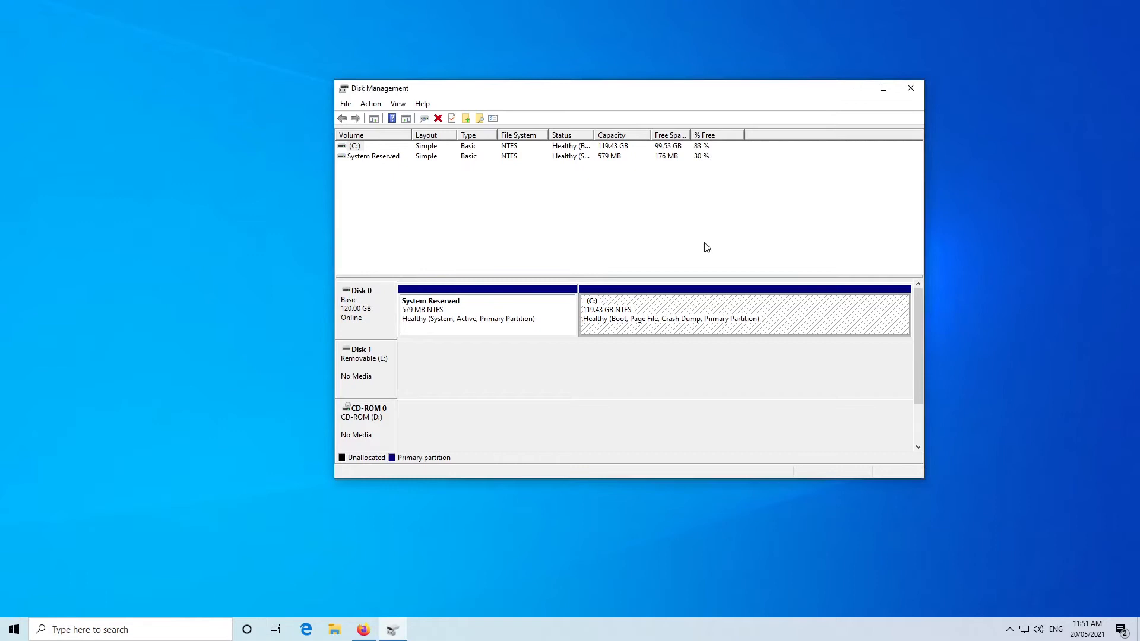
mouse_move(595, 332)
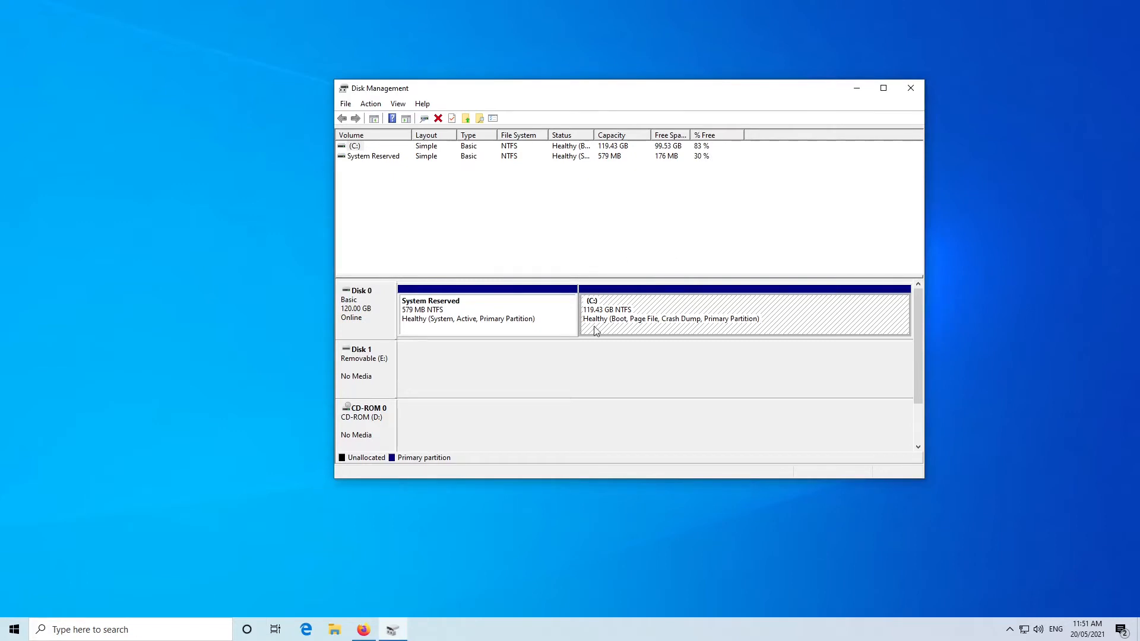
mouse_move(804, 310)
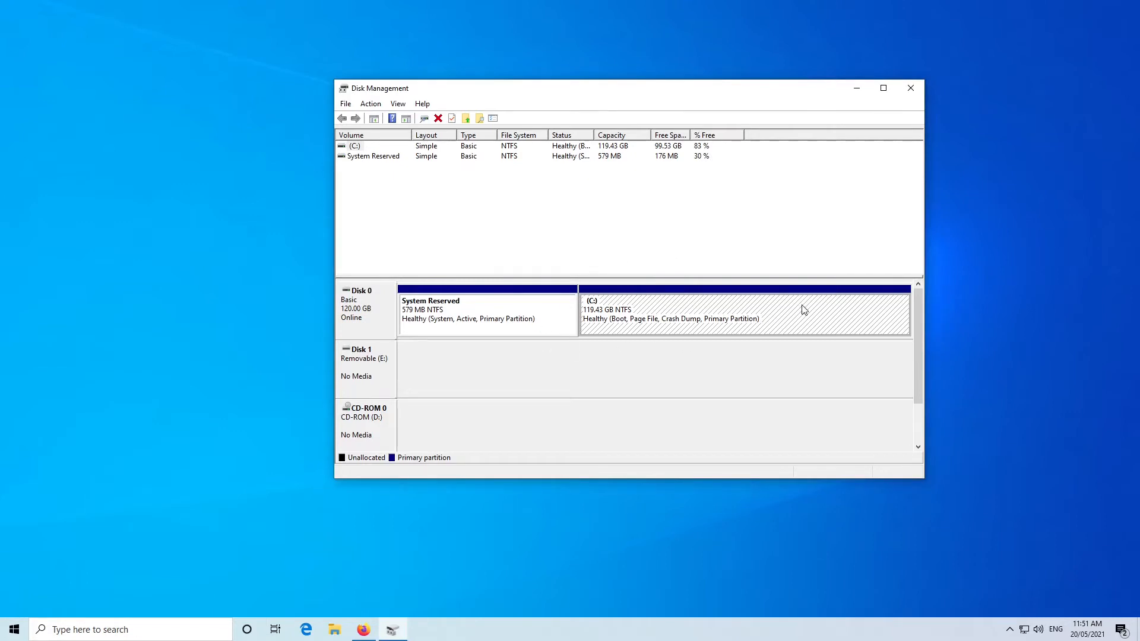
mouse_move(821, 319)
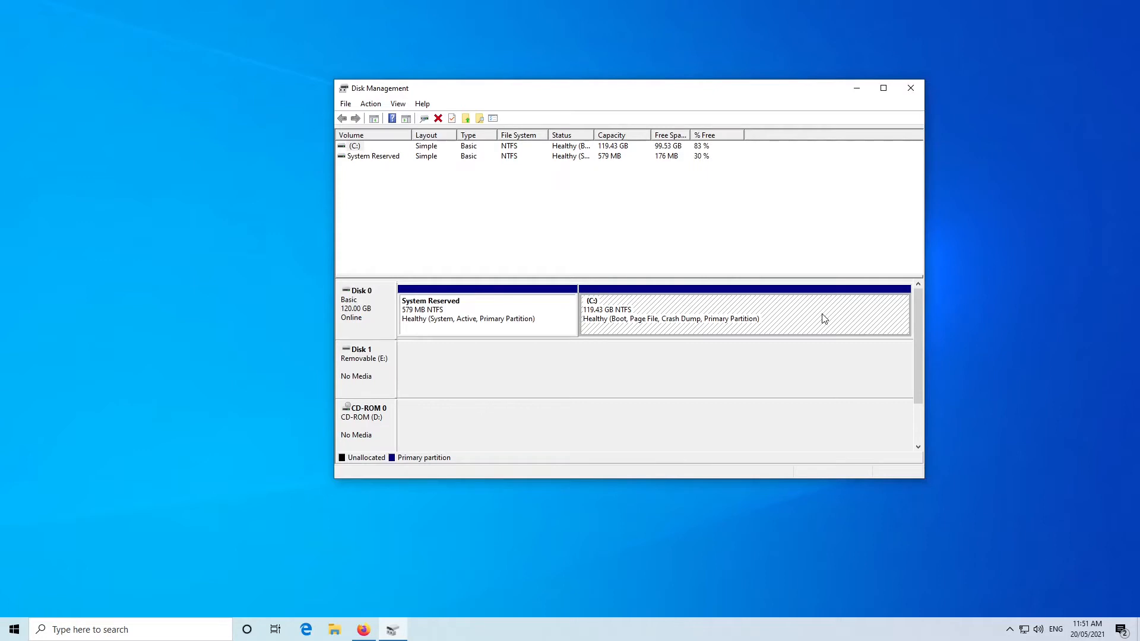
mouse_move(718, 294)
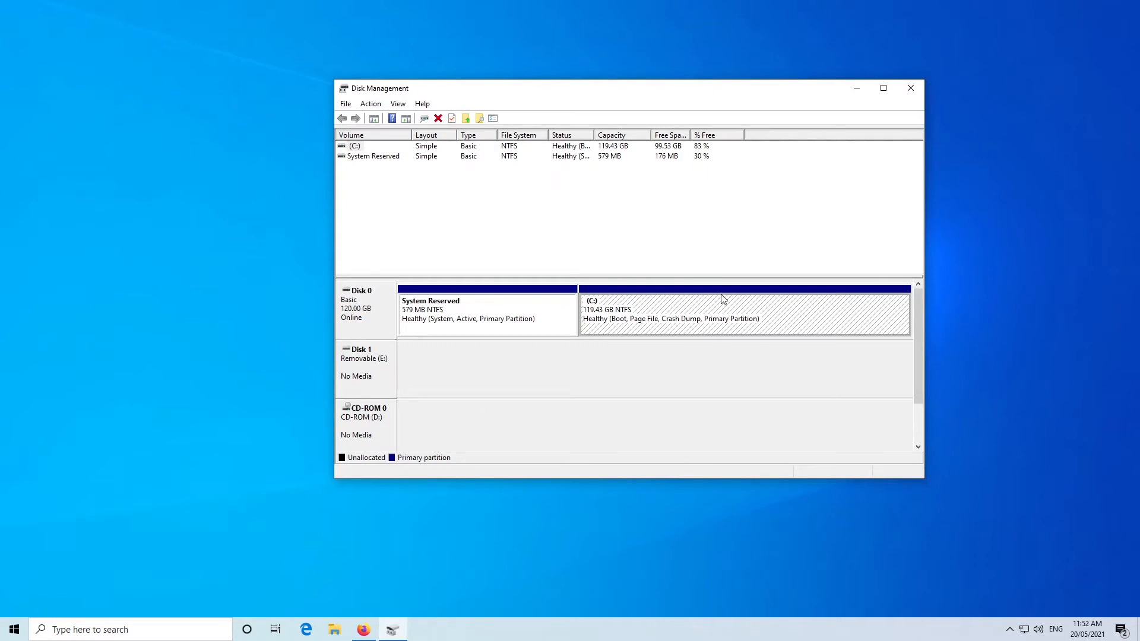
mouse_move(730, 303)
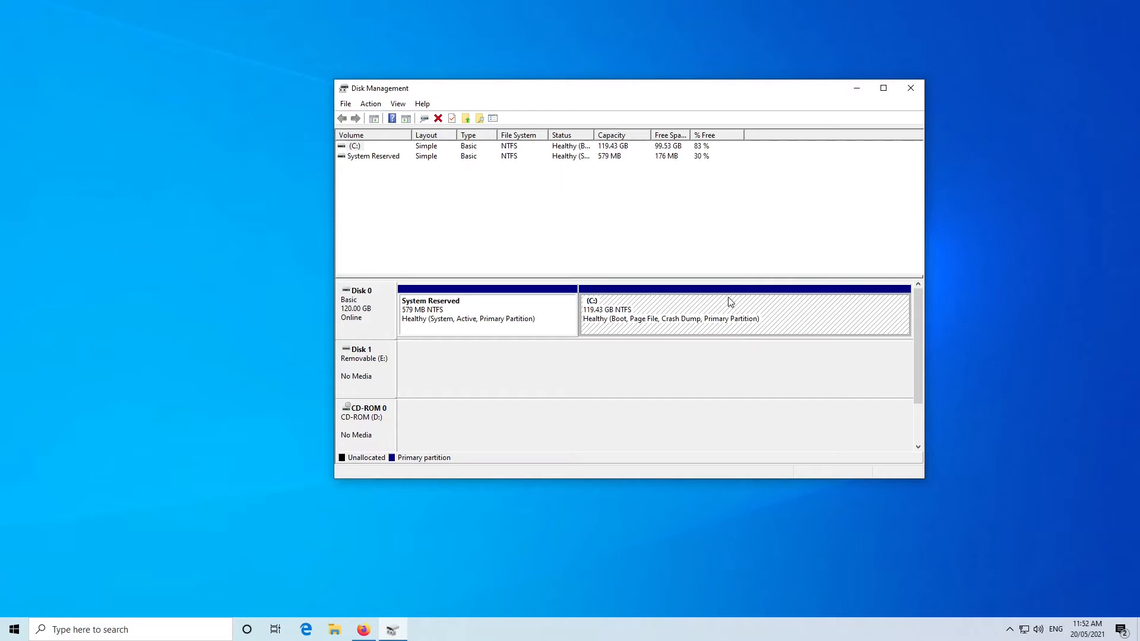
mouse_move(672, 313)
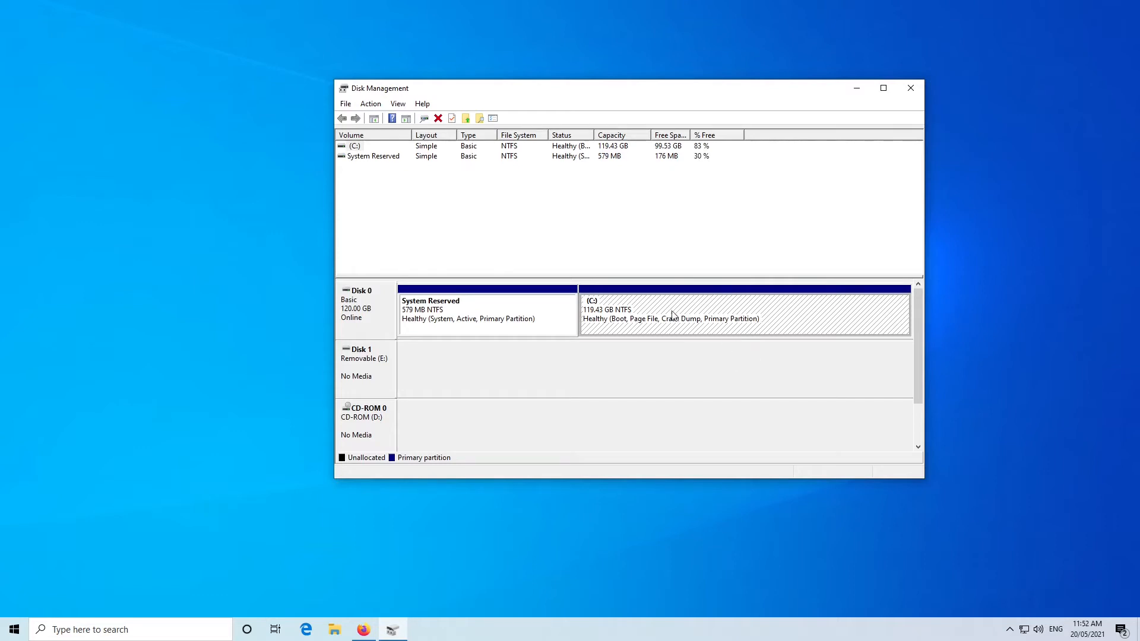
mouse_move(776, 222)
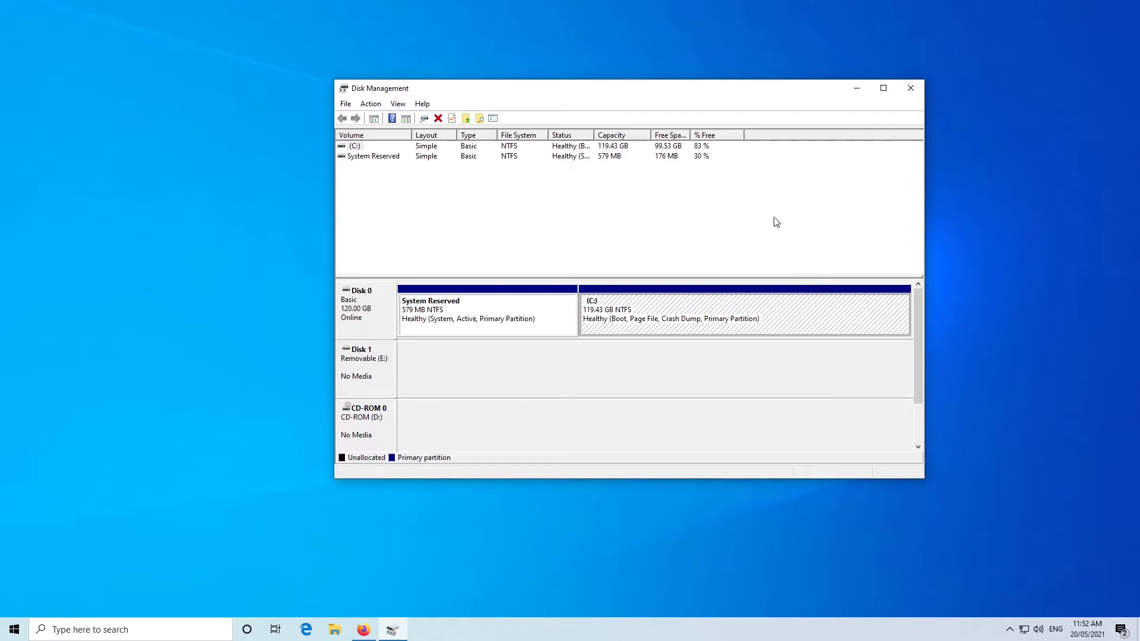
Close Disk Management and bring up the Start menu power options to restart the computer
click(909, 88)
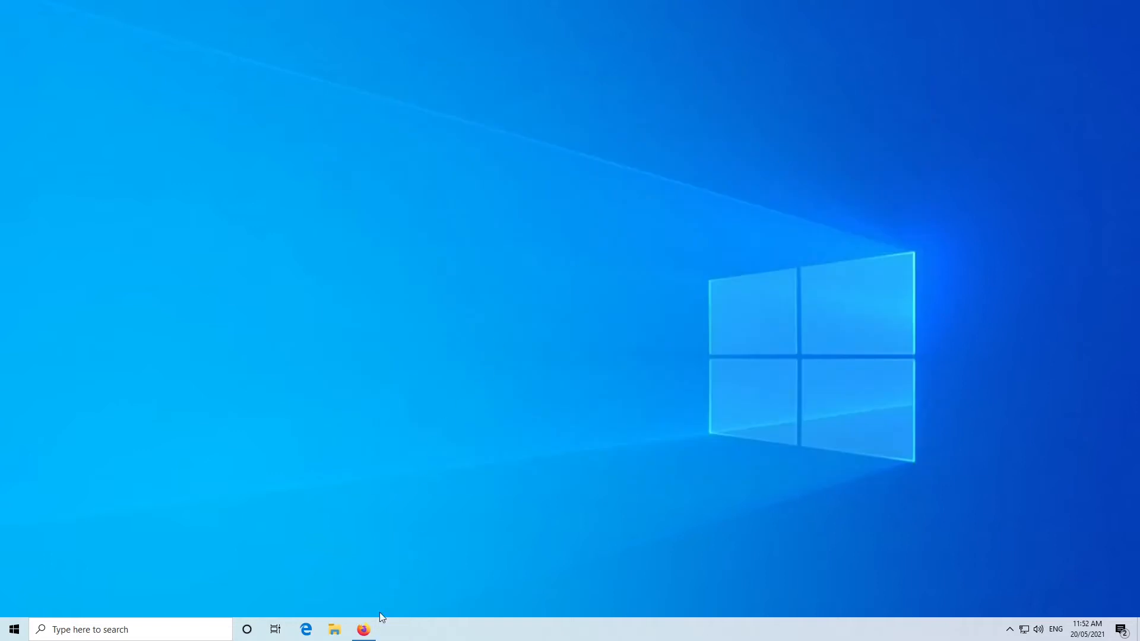
mouse_move(364, 629)
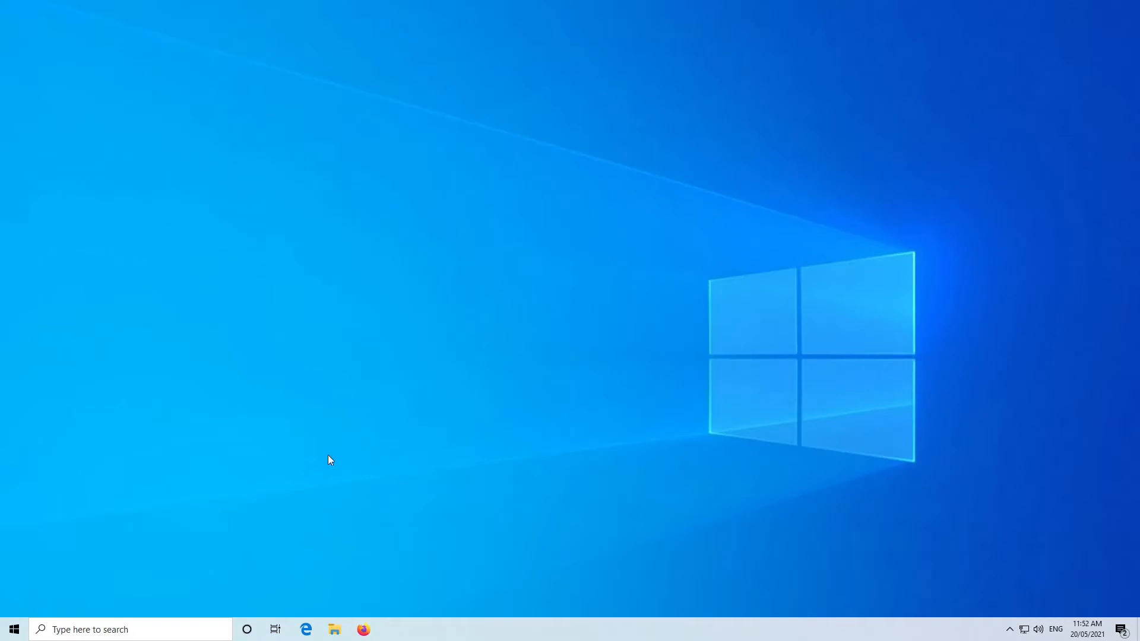
mouse_move(13, 629)
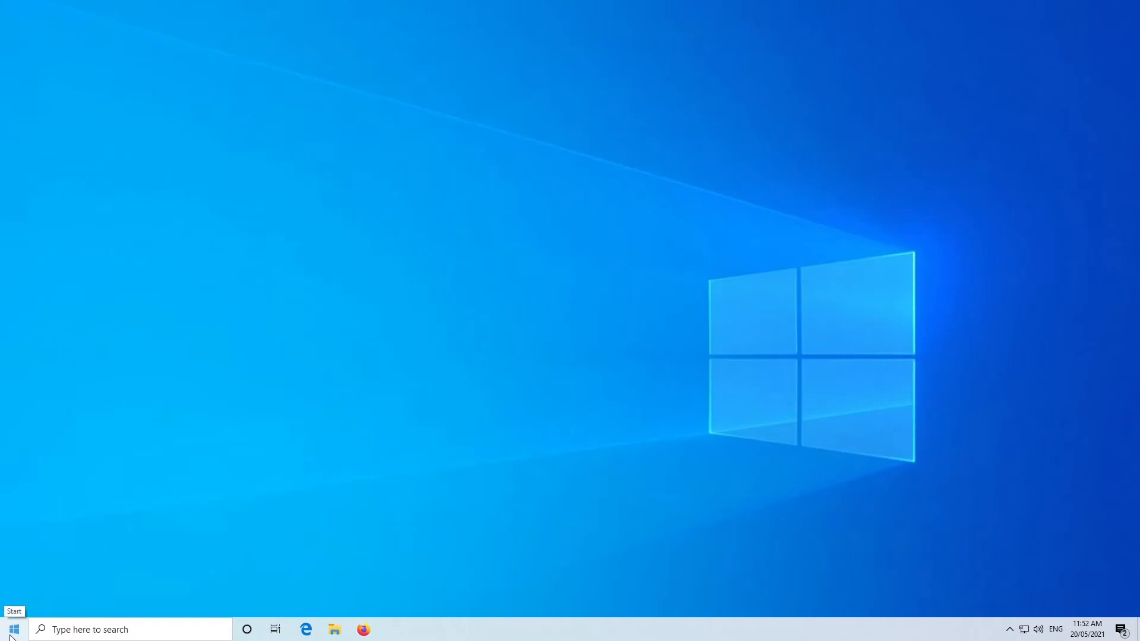
click(13, 630)
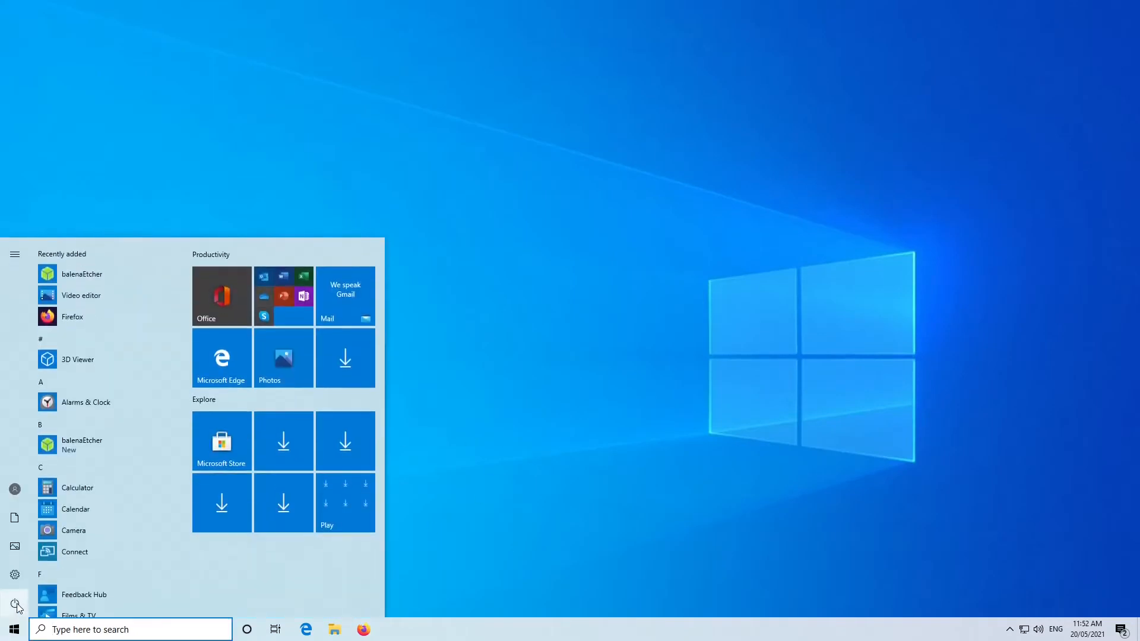
click(14, 604)
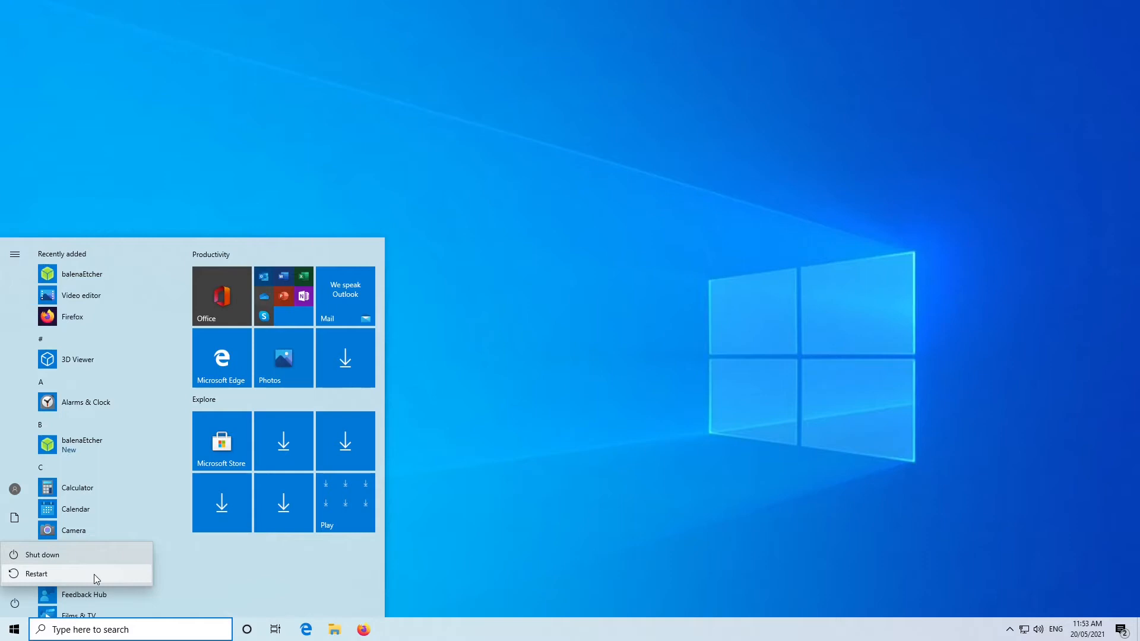
mouse_move(177, 583)
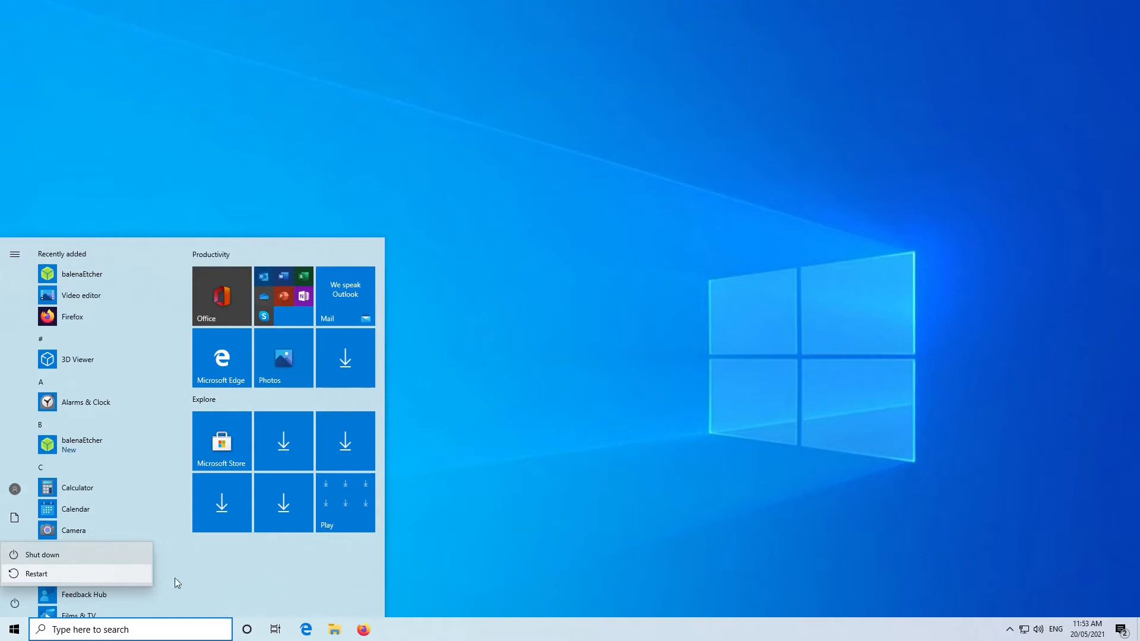
mouse_move(101, 578)
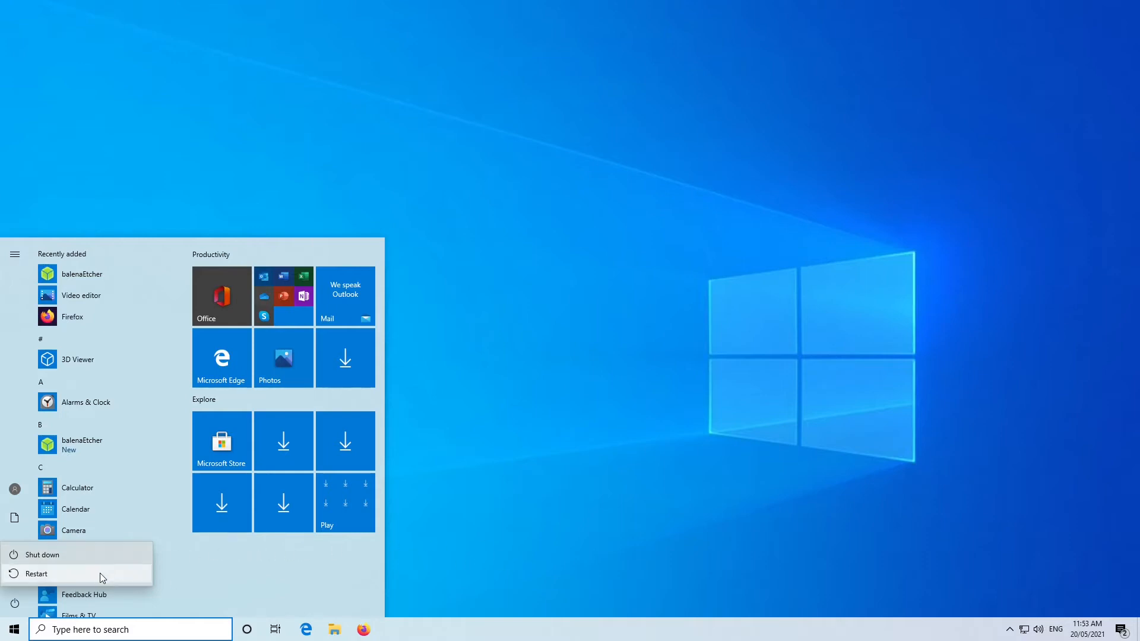
mouse_move(115, 575)
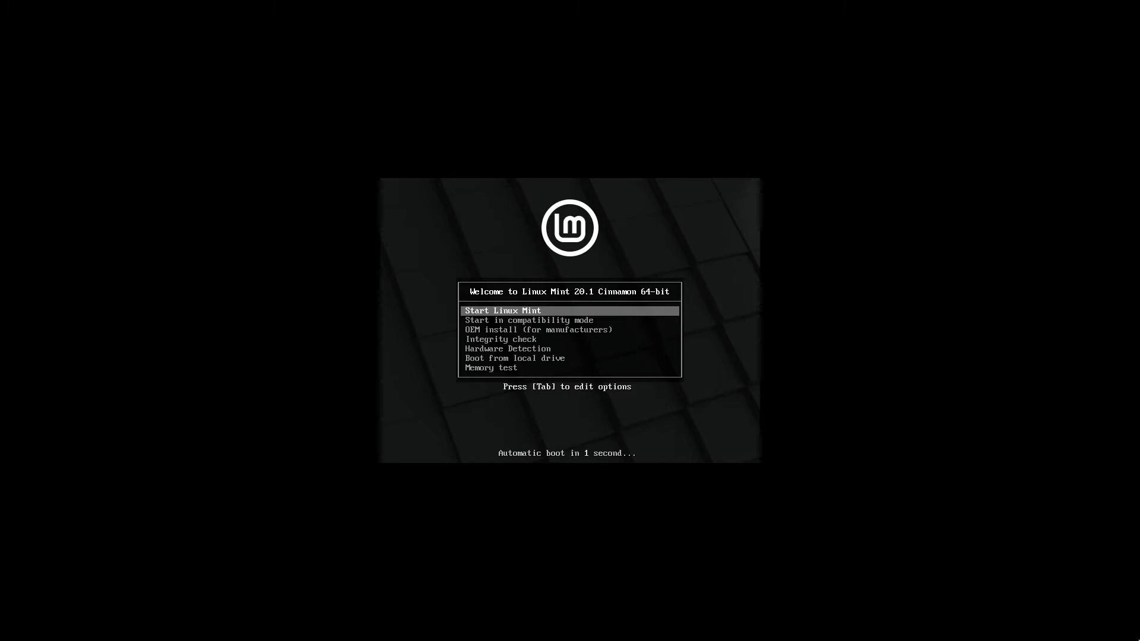
Start Linux Mint 20.1 Cinnamon from the USB boot menu and reach the live desktop
key(Return)
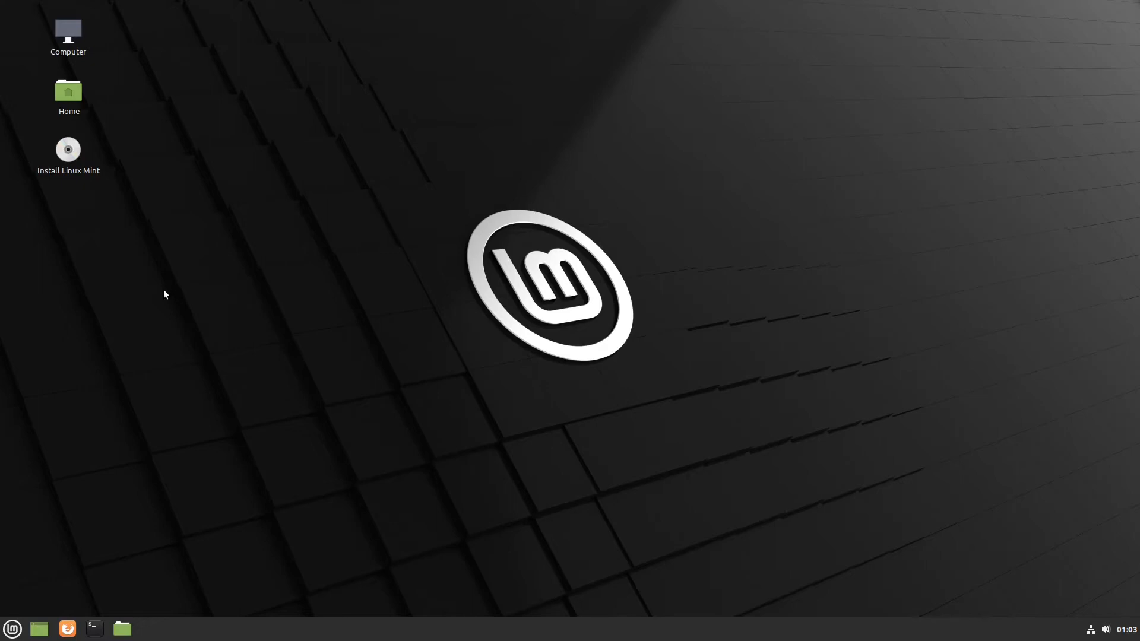
mouse_move(170, 287)
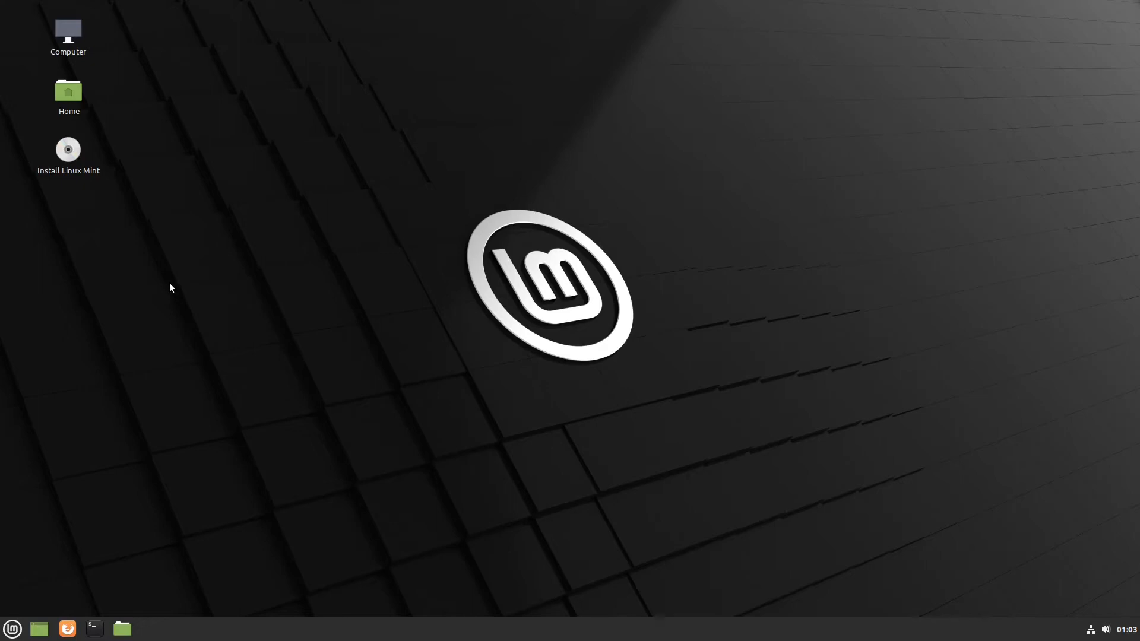
mouse_move(93, 185)
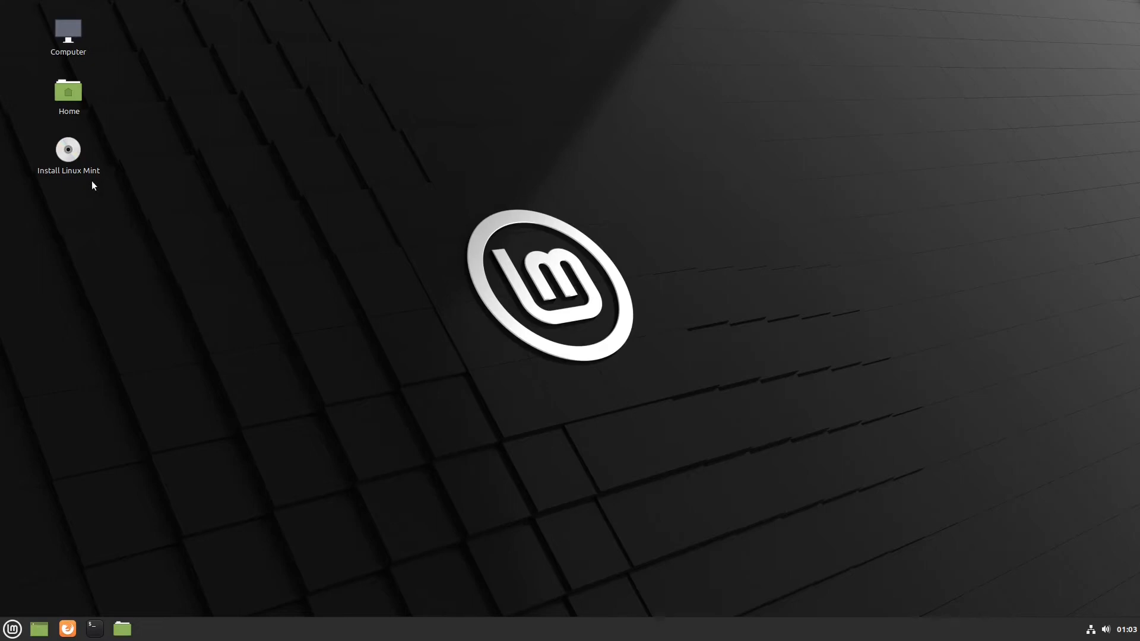
click(67, 150)
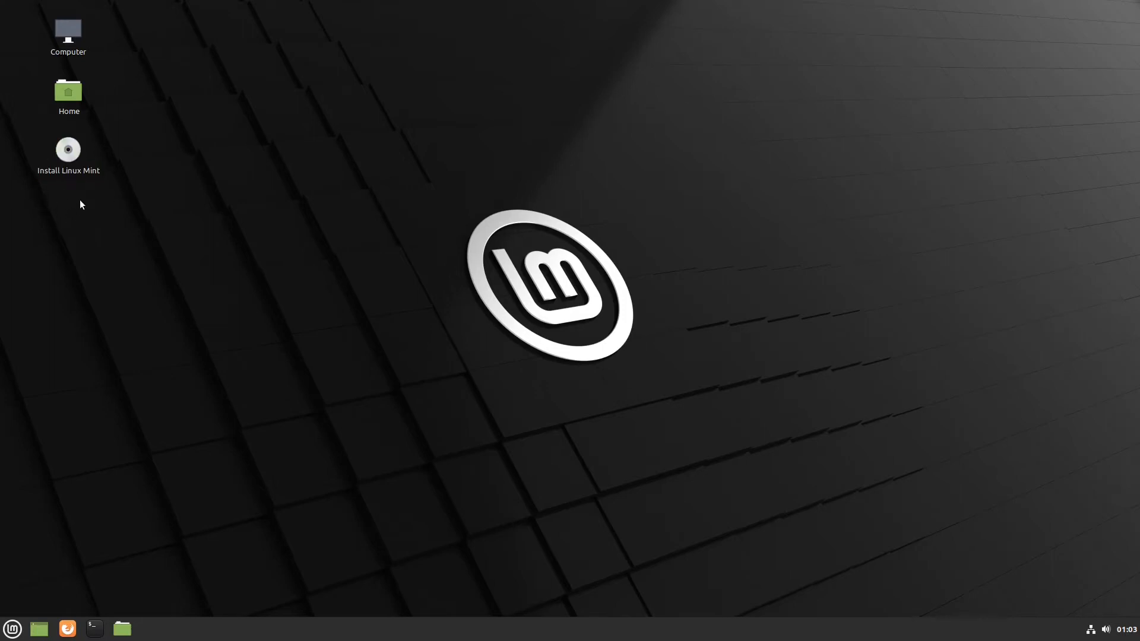
mouse_move(120, 180)
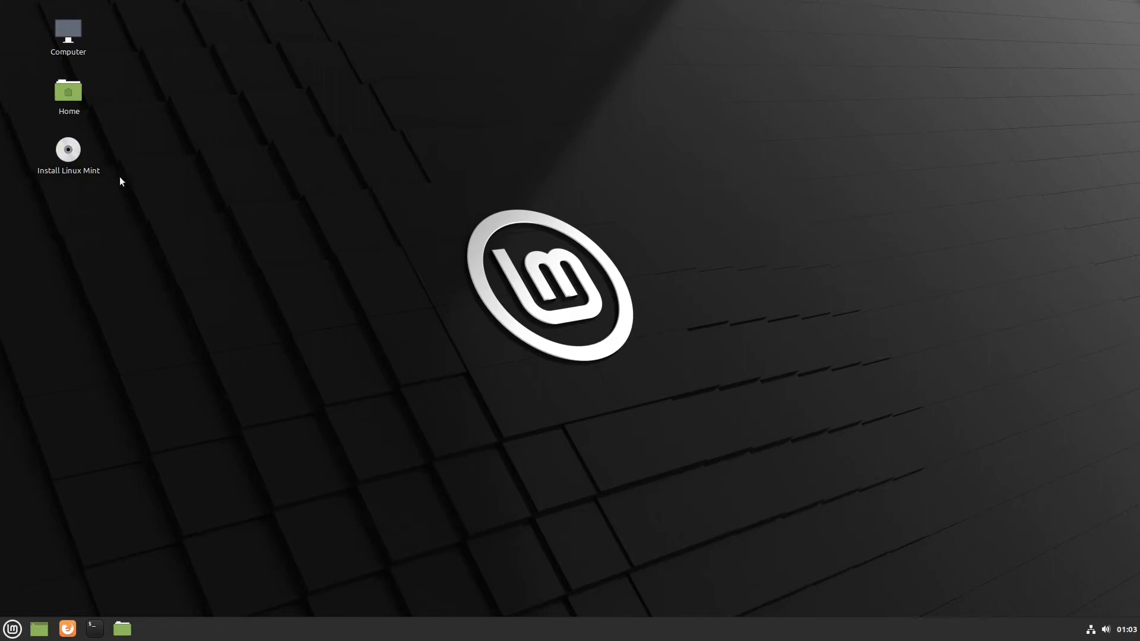
mouse_move(205, 414)
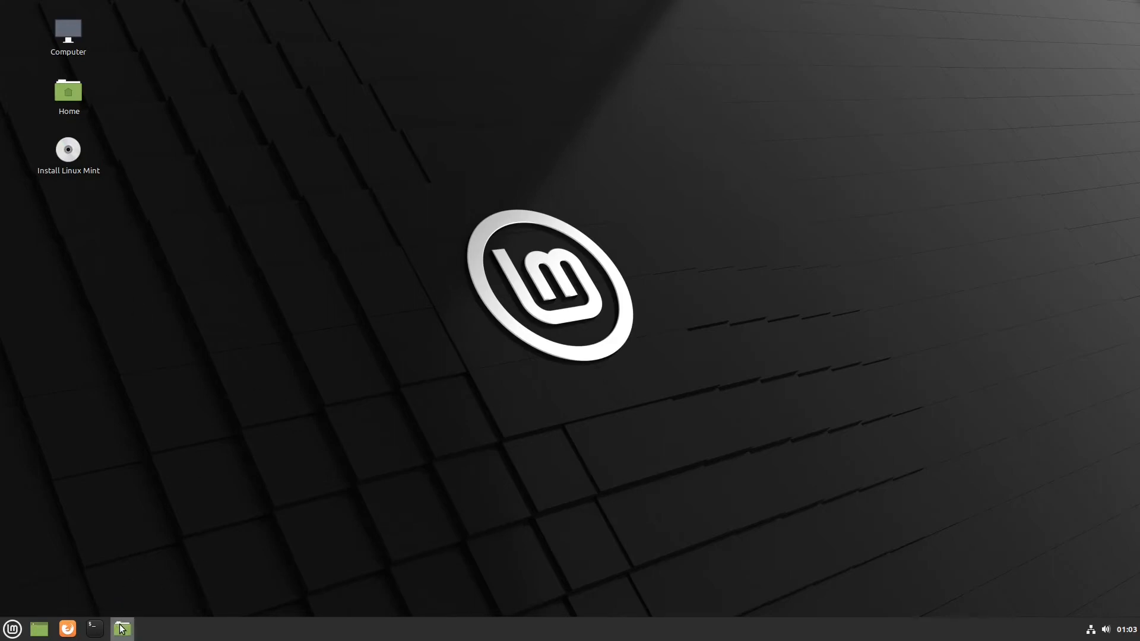
Launch Firefox from the live session, read the Monthly News – April 2021 post, then close the browser
click(121, 629)
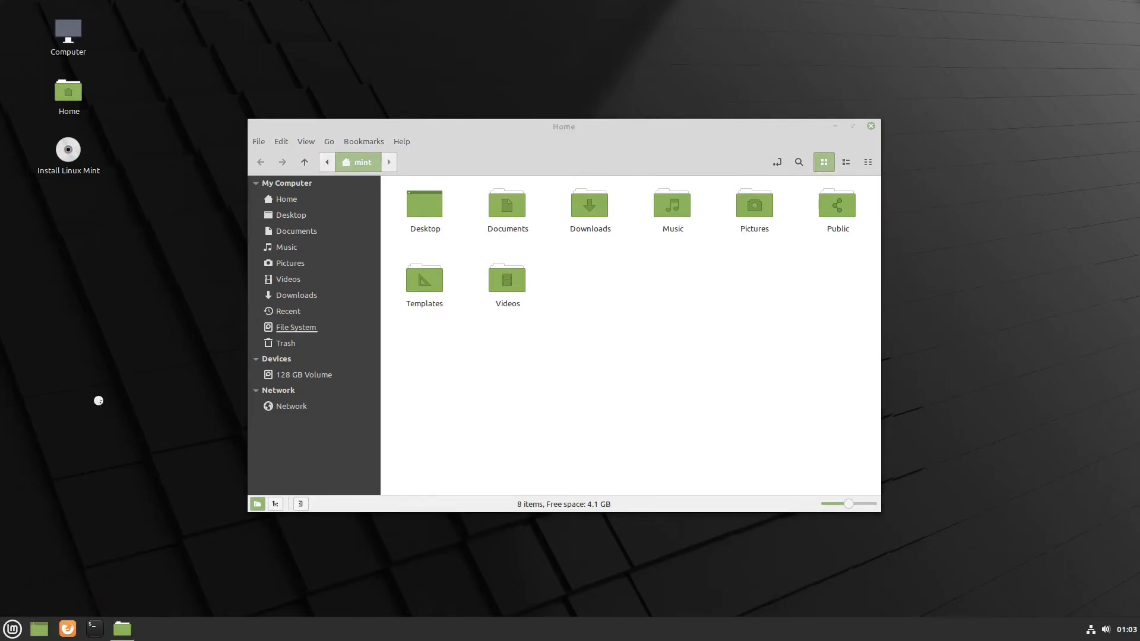
mouse_move(88, 347)
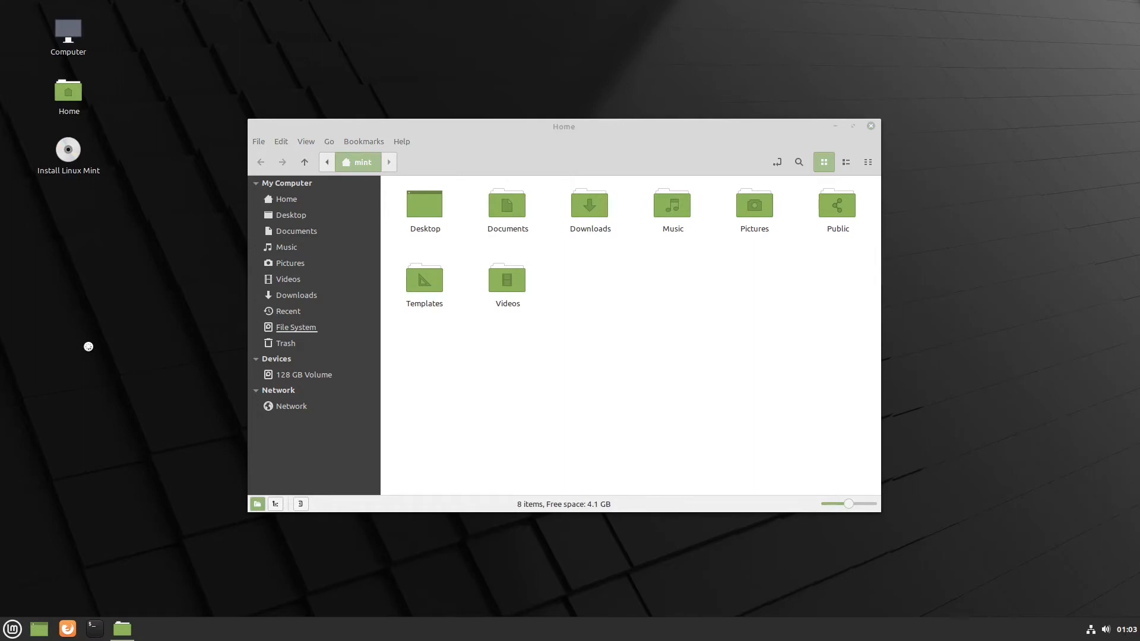
click(67, 628)
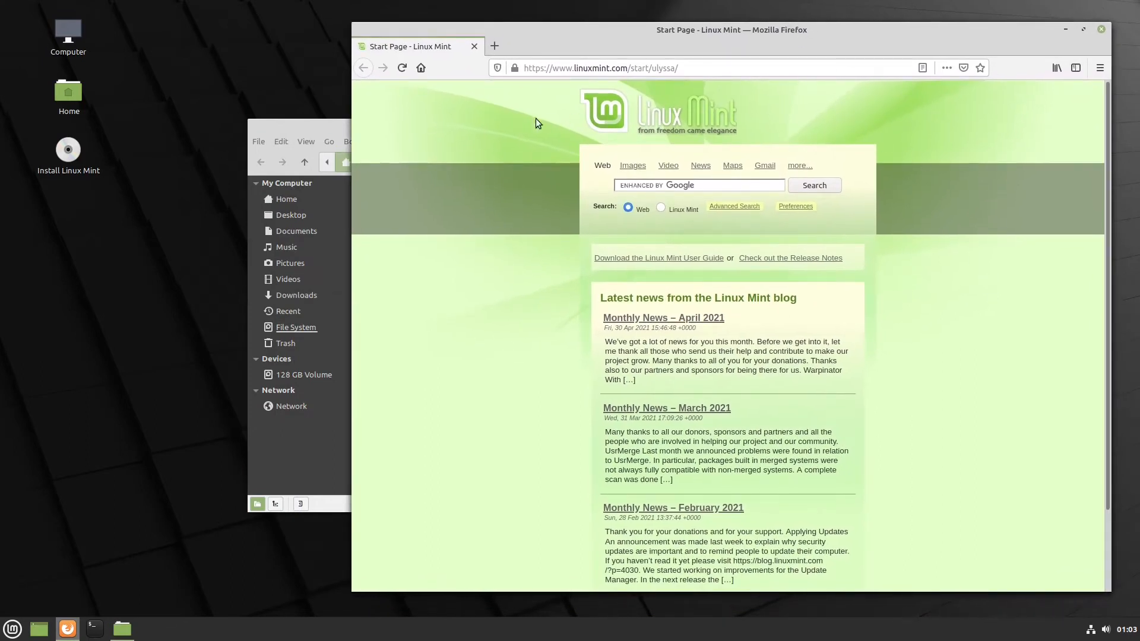
mouse_move(1015, 335)
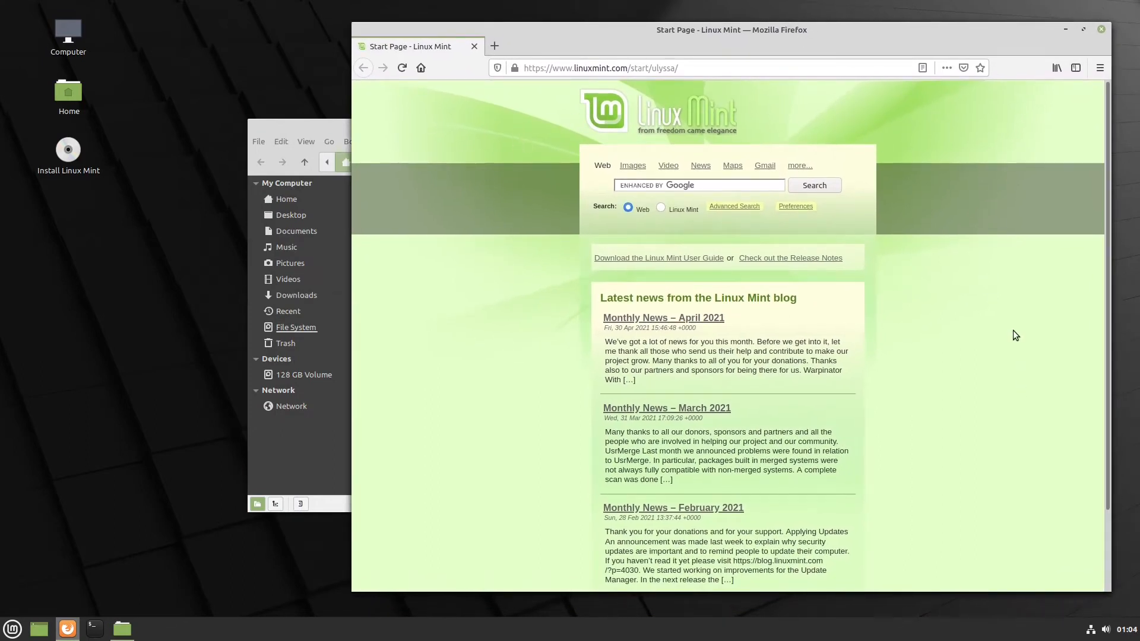
mouse_move(726, 141)
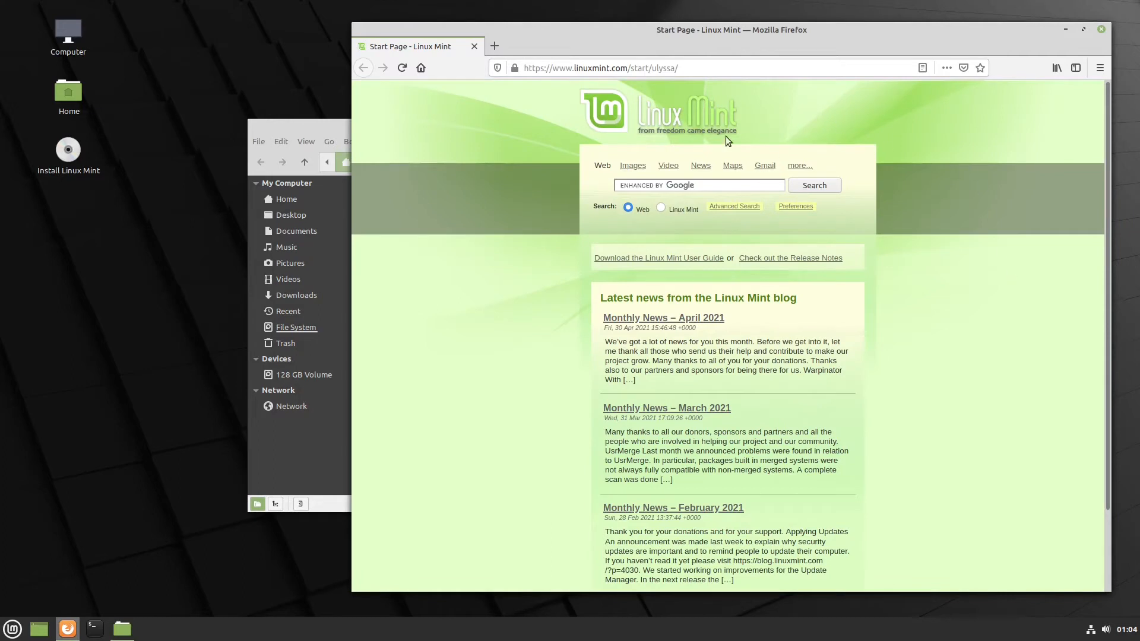
mouse_move(663, 319)
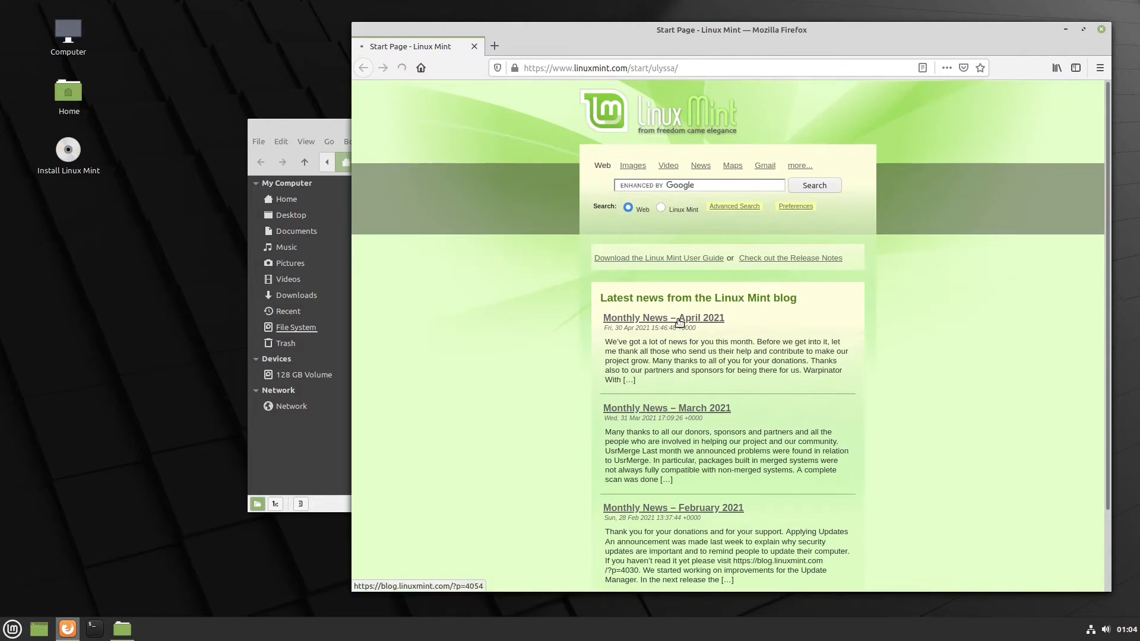
click(662, 318)
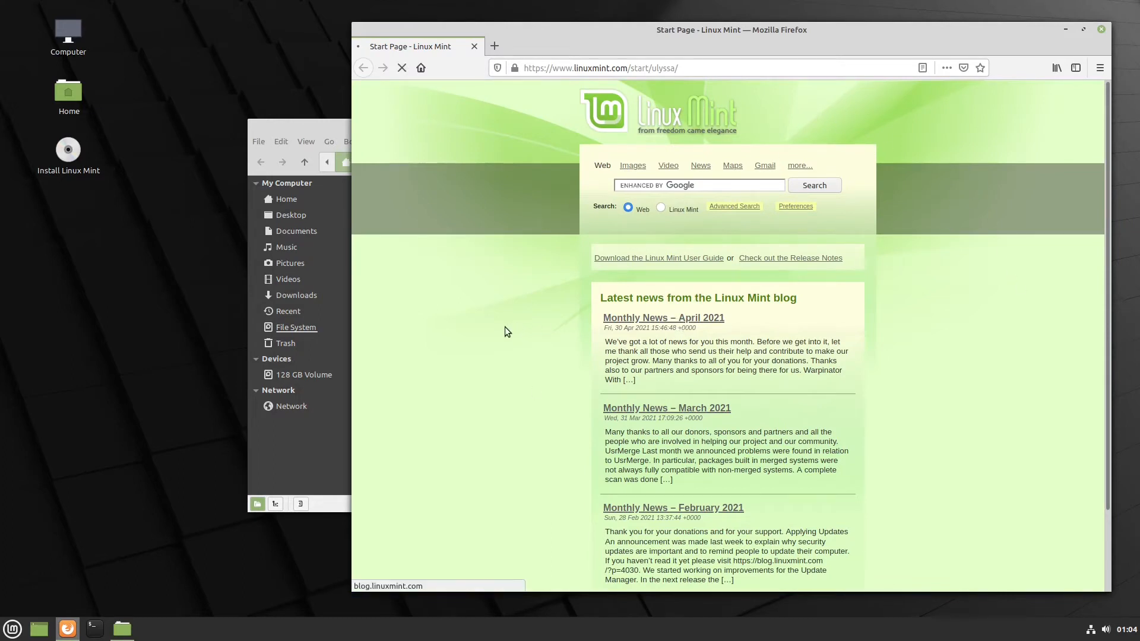
click(663, 319)
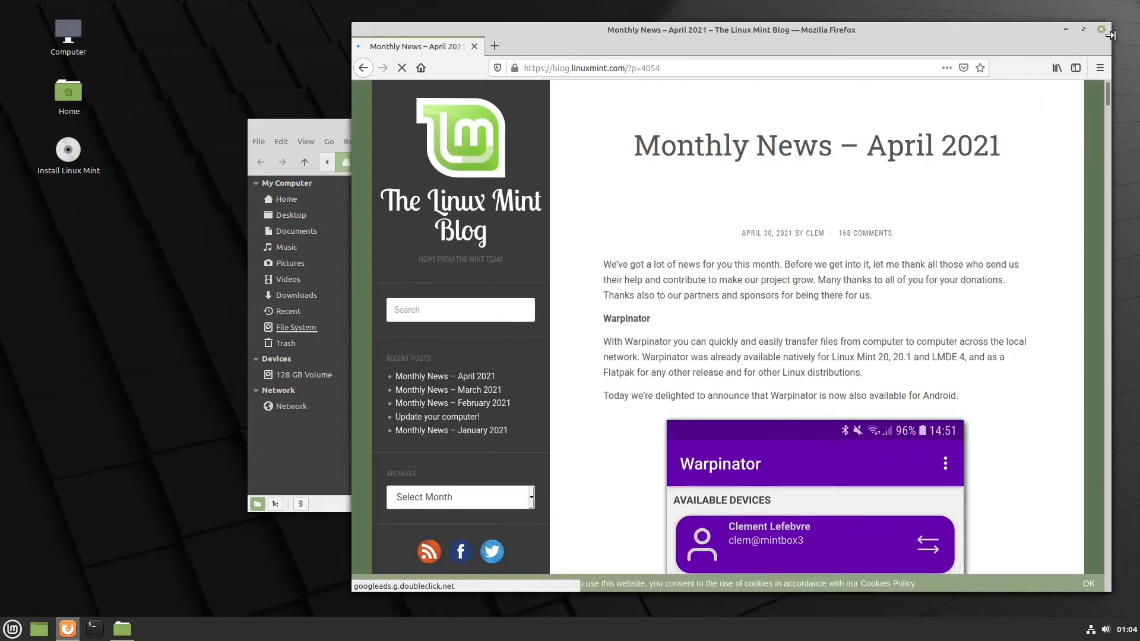
click(1100, 30)
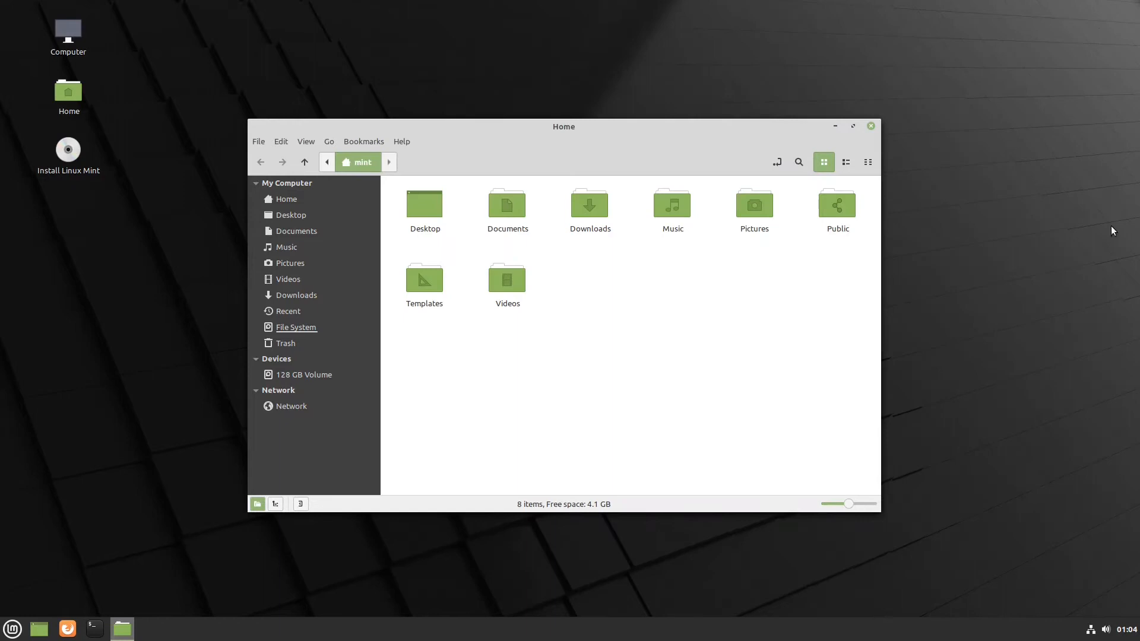
click(1090, 630)
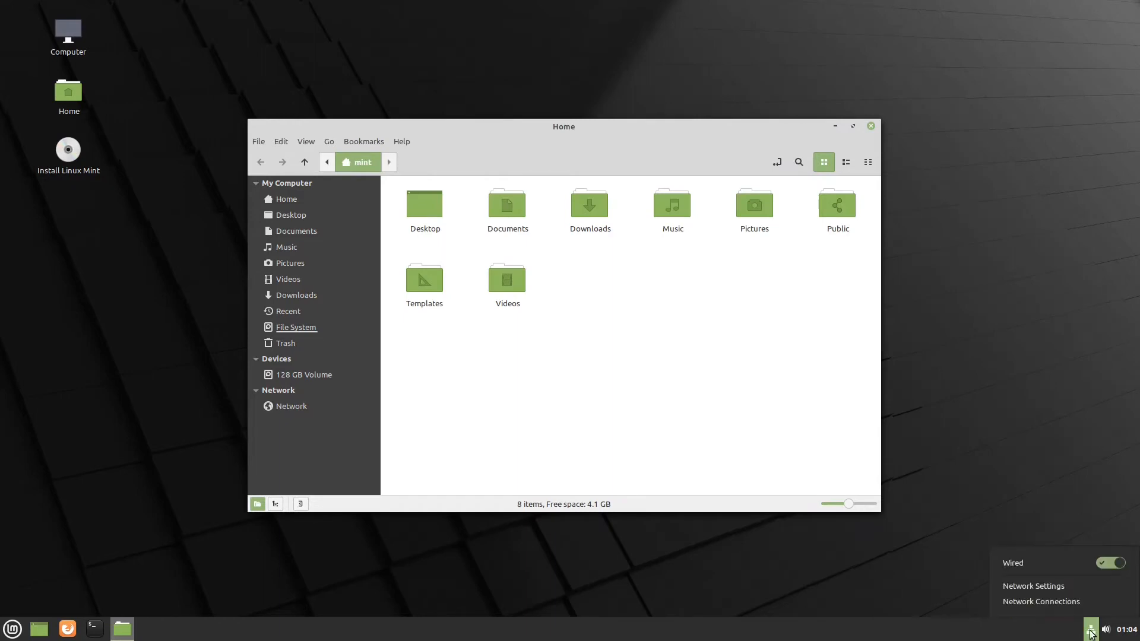
mouse_move(1047, 357)
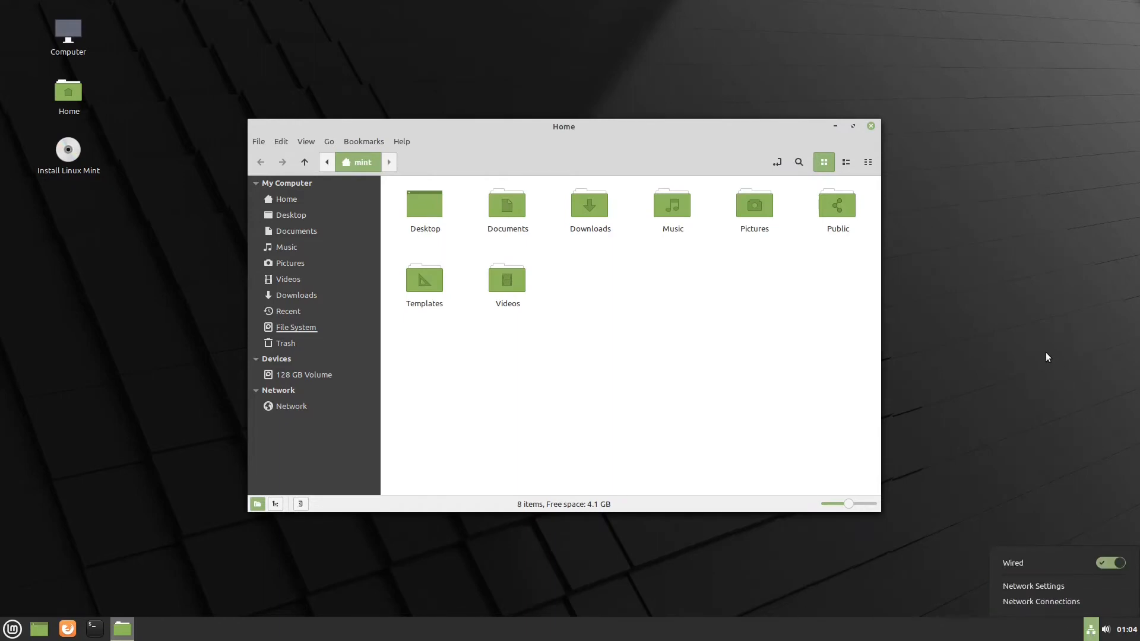
click(1002, 241)
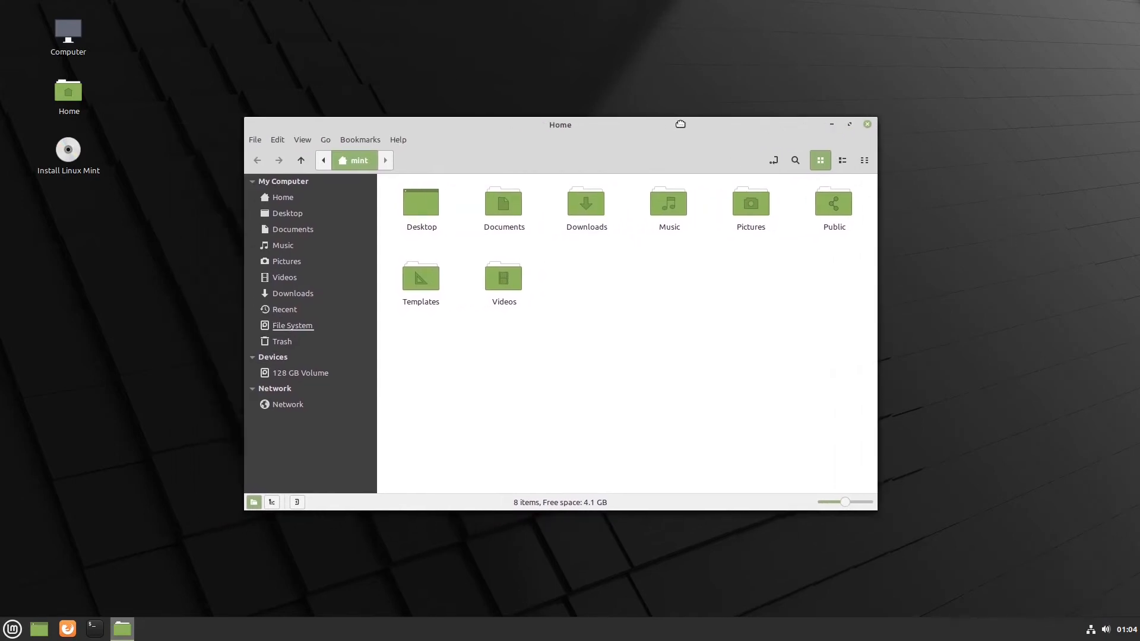
mouse_move(470, 572)
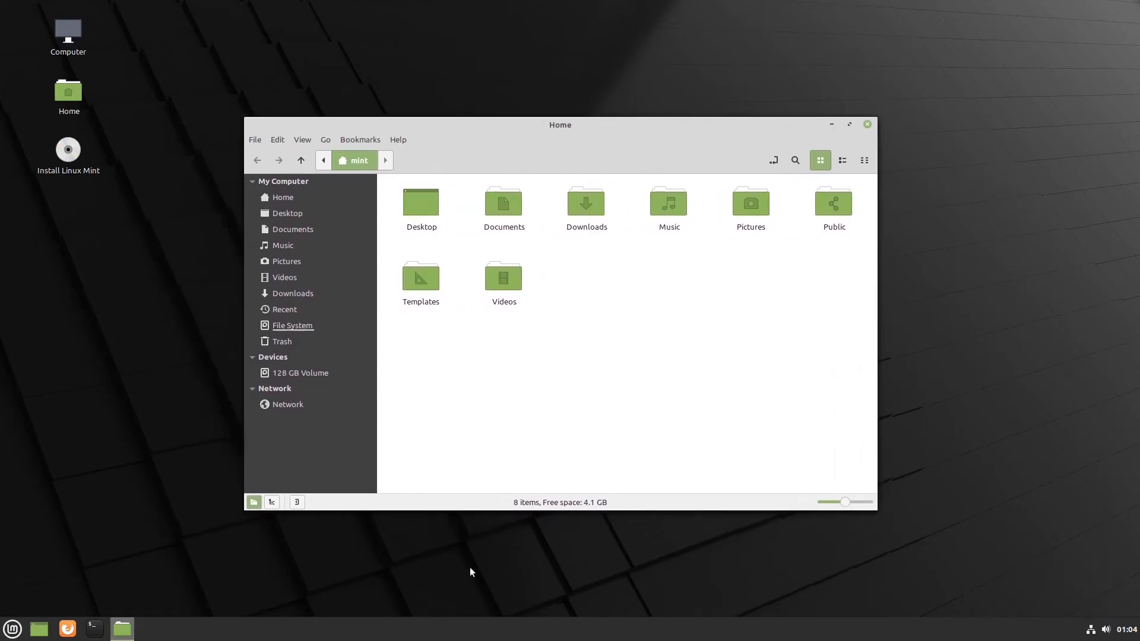
mouse_move(646, 366)
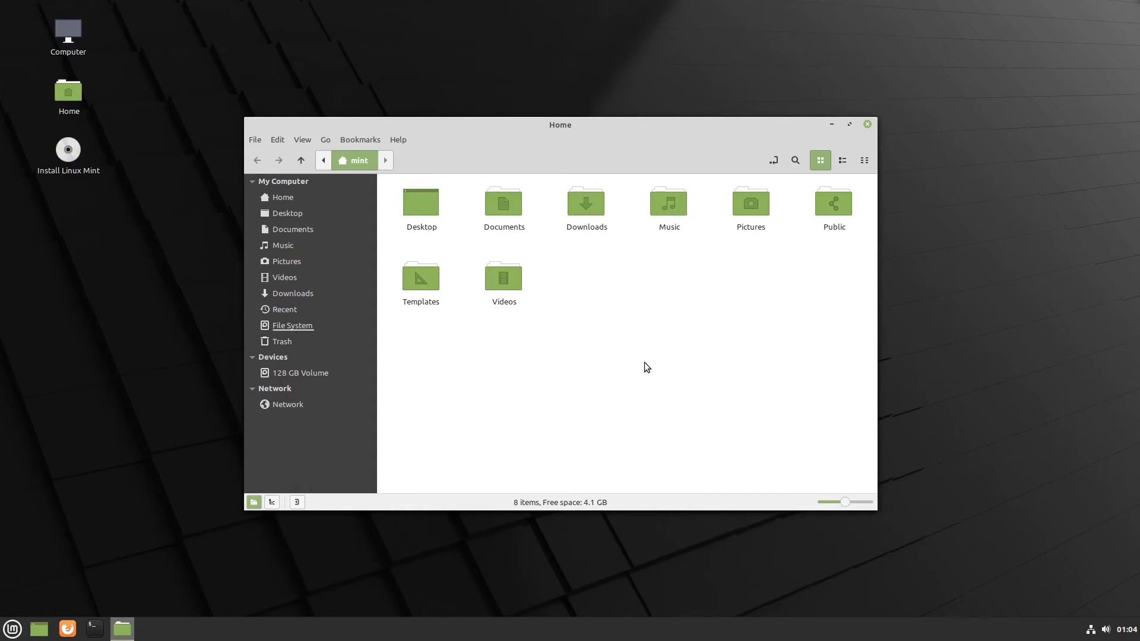
mouse_move(867, 125)
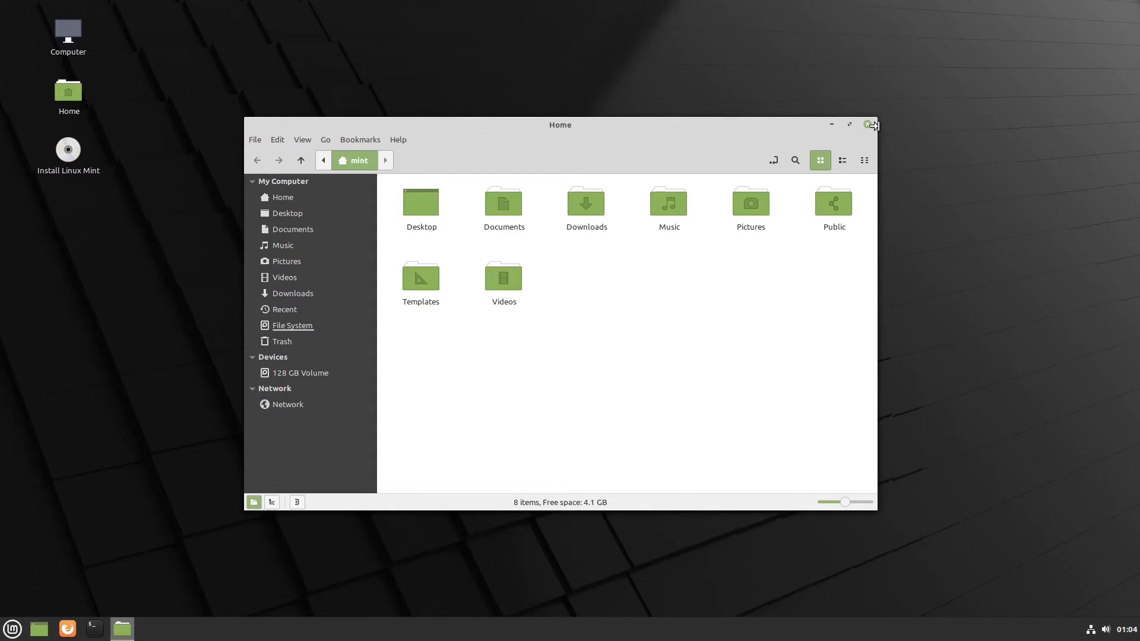
Close the Nemo Home folder window, leaving only the live desktop
click(869, 125)
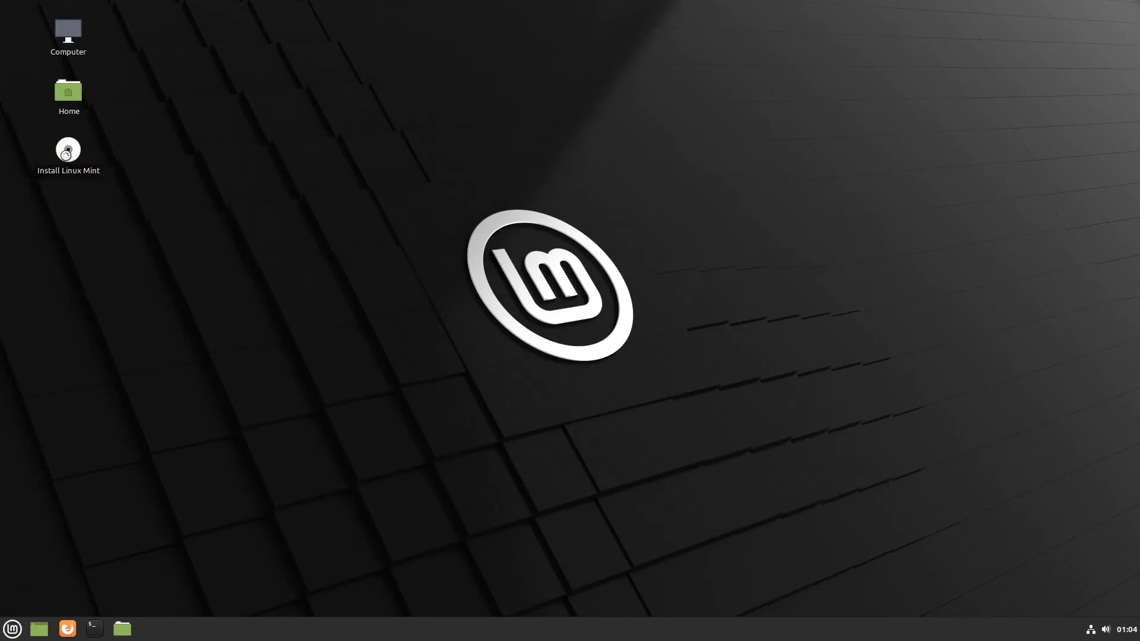
Launch Install Linux Mint, keep English and accept the English (US) keyboard after a typing test
double_click(68, 148)
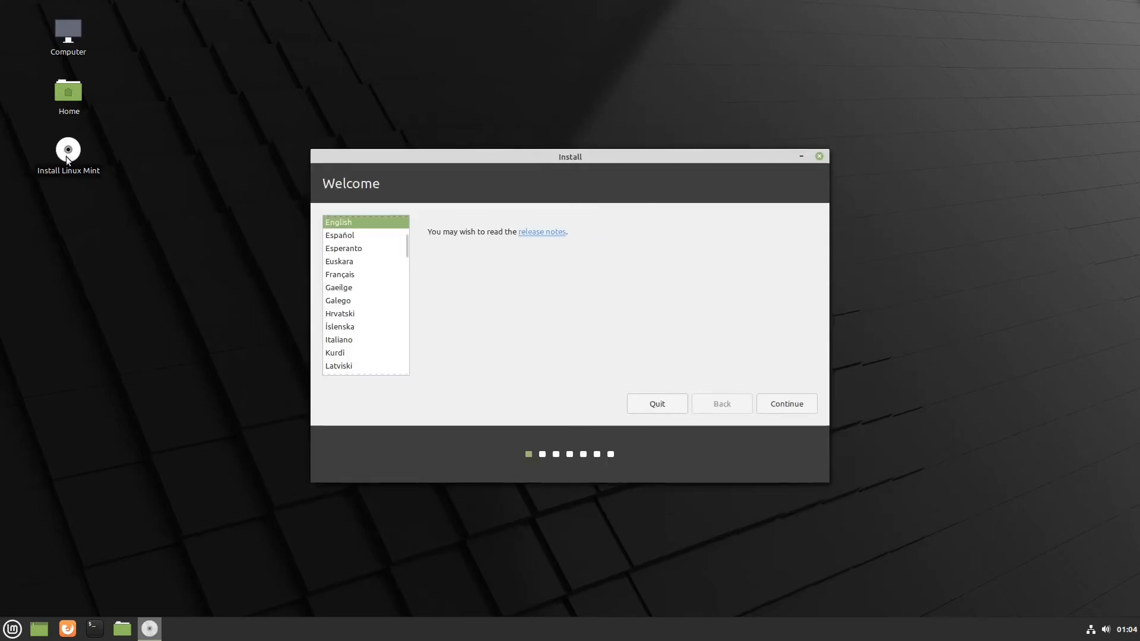
mouse_move(780, 421)
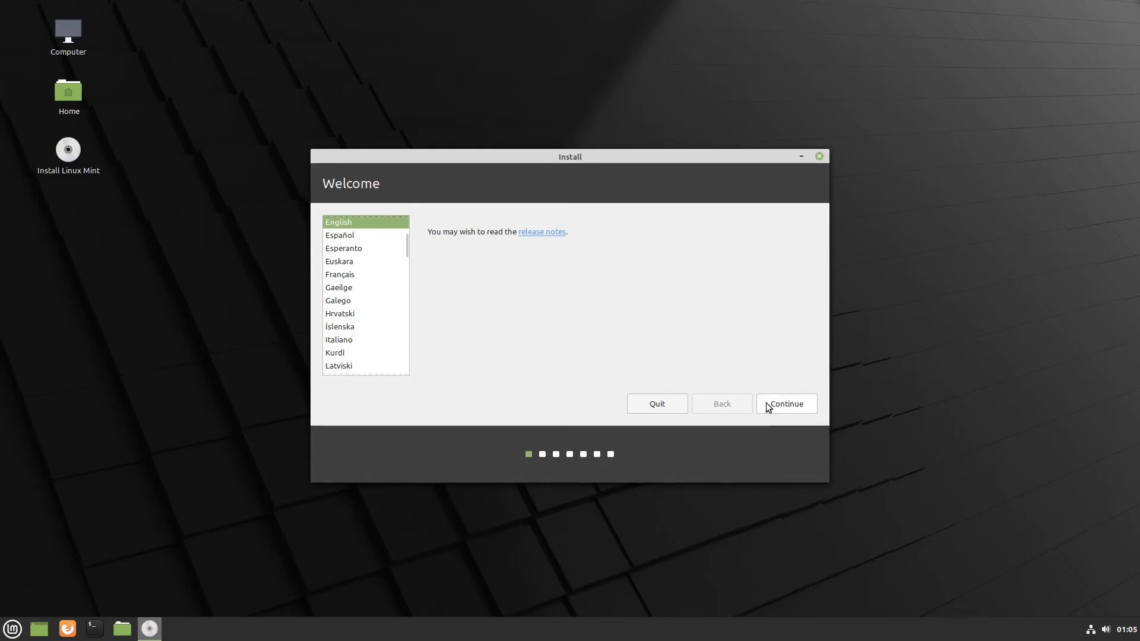
click(785, 403)
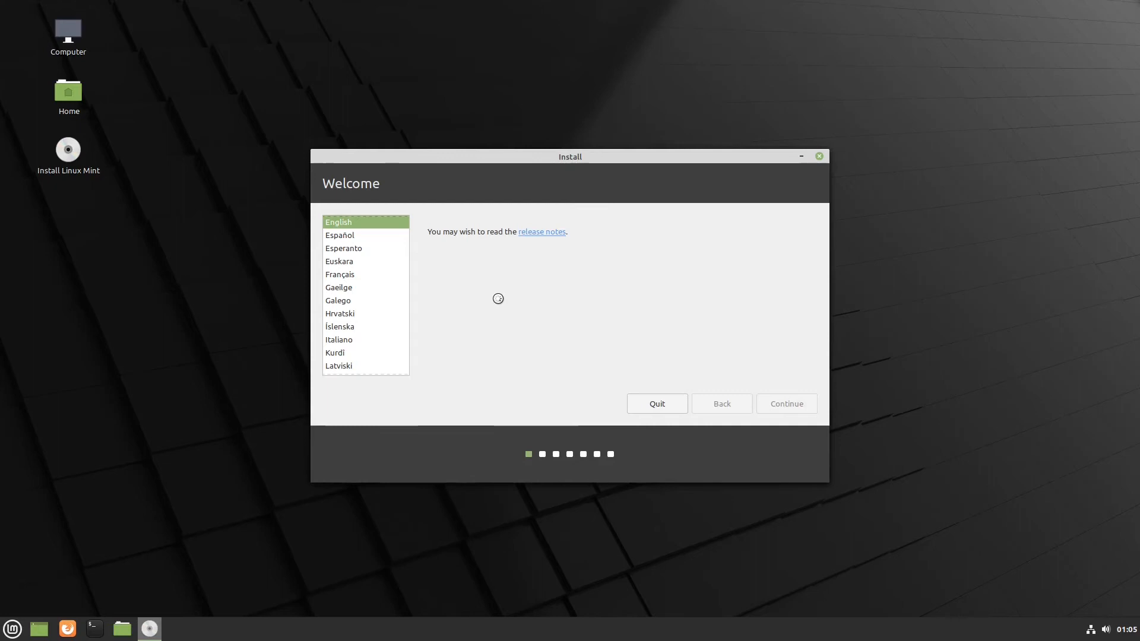
click(785, 404)
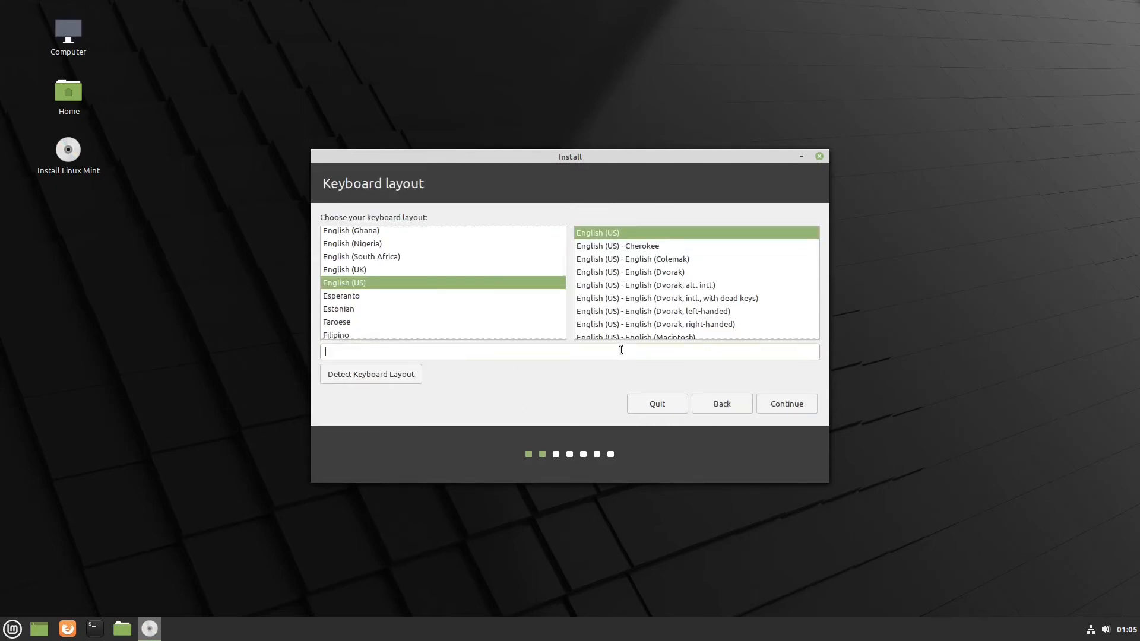
text(jkdsnfas)
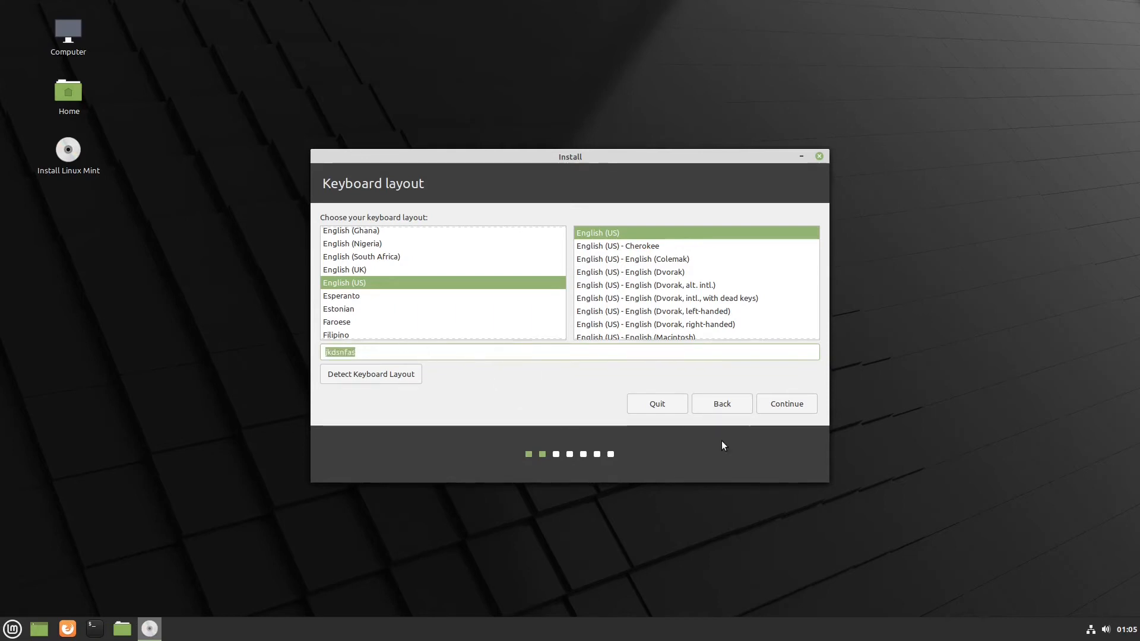
click(786, 403)
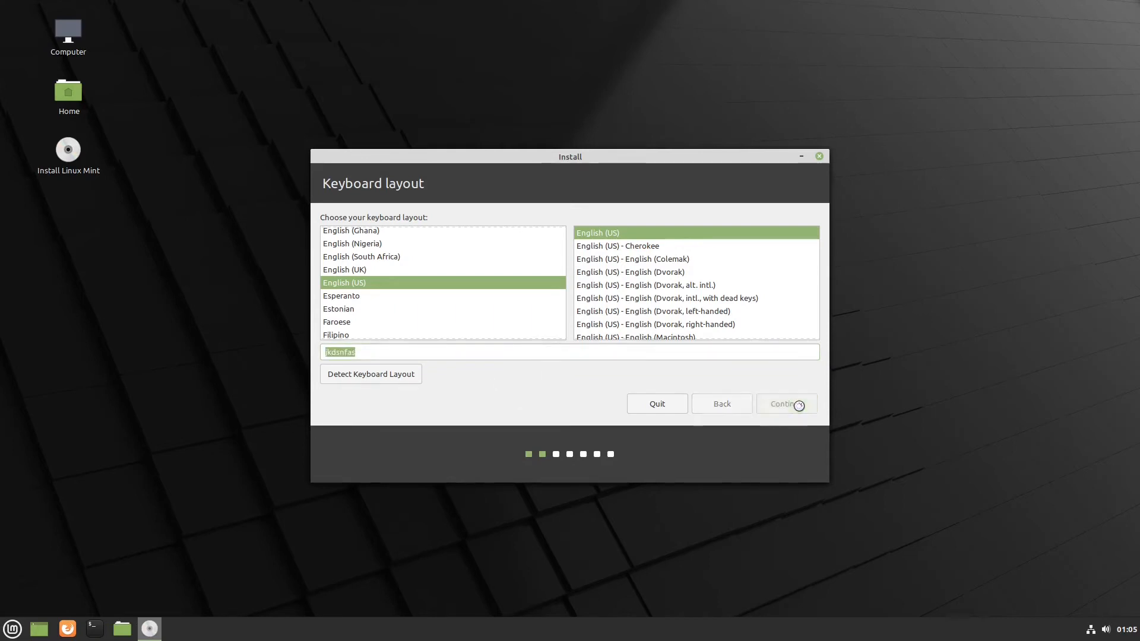
click(784, 403)
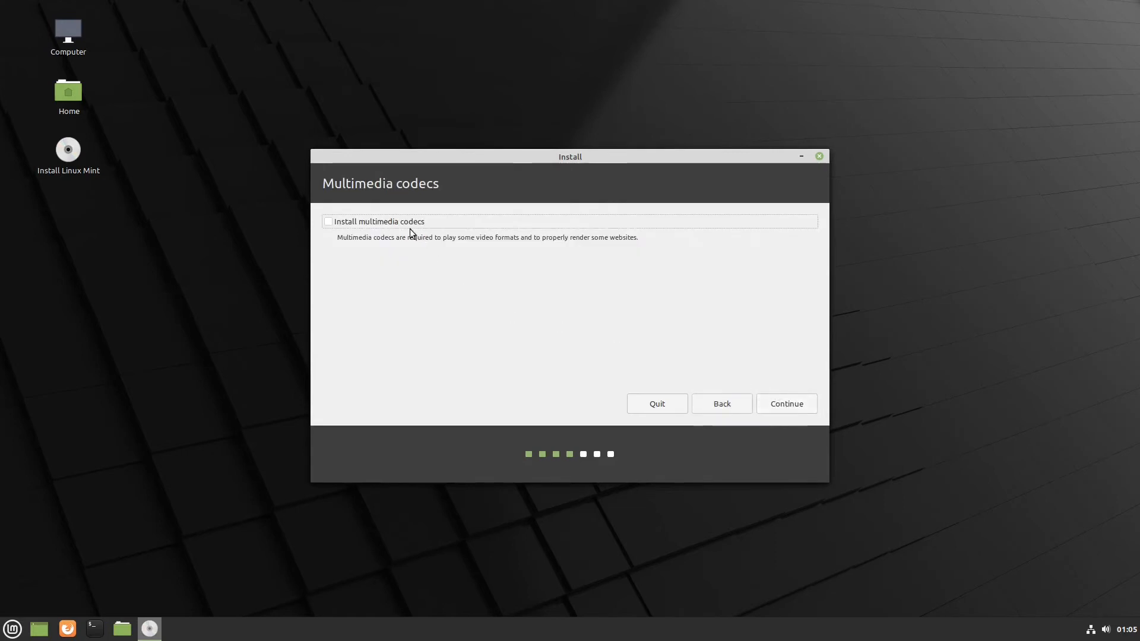
Tick Install multimedia codecs and continue to the Installation type step
click(328, 221)
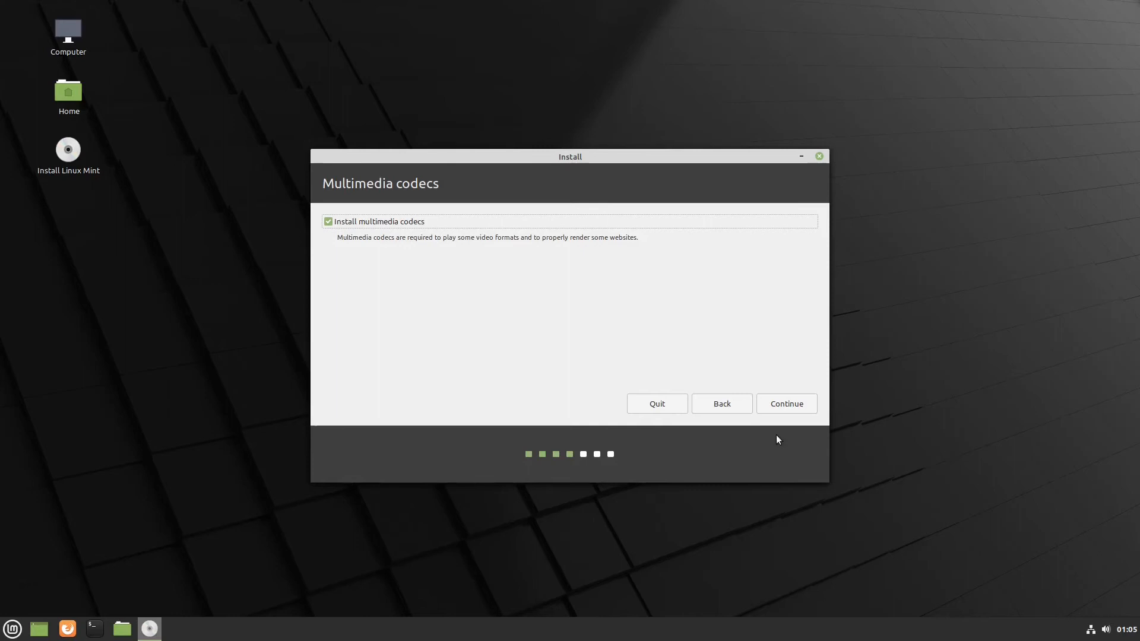
click(786, 403)
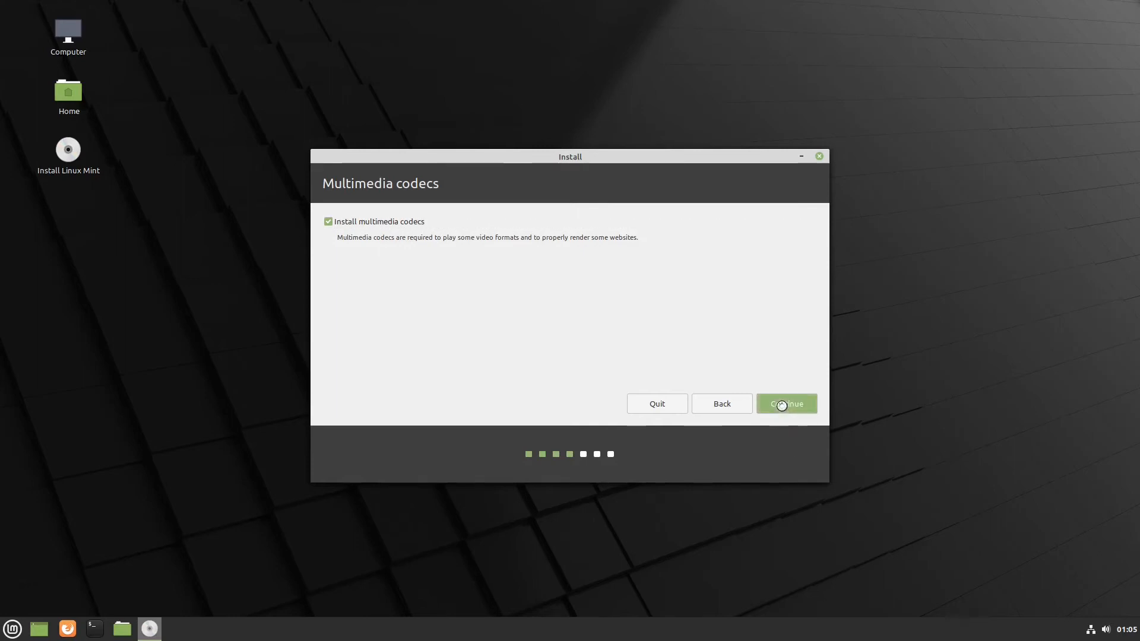
click(786, 404)
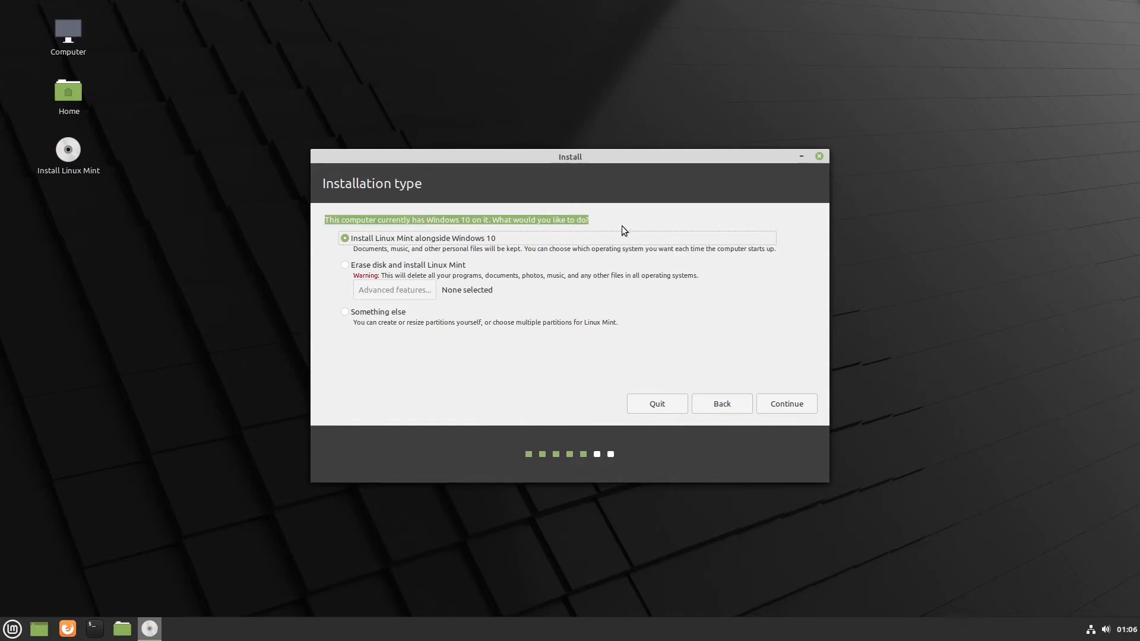
mouse_move(609, 221)
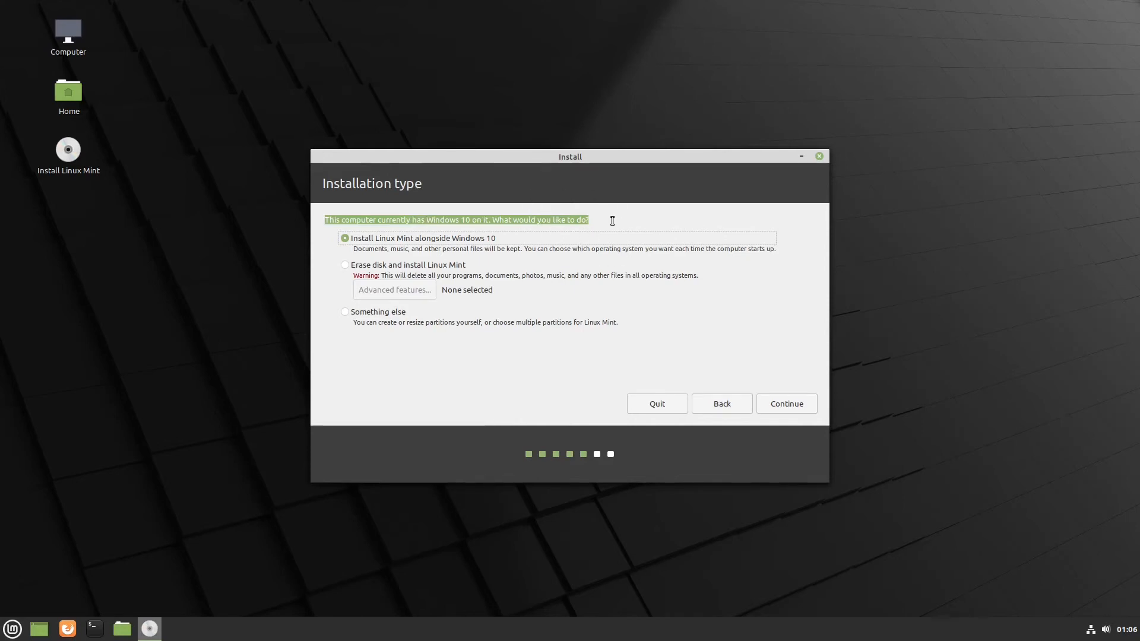
mouse_move(385, 247)
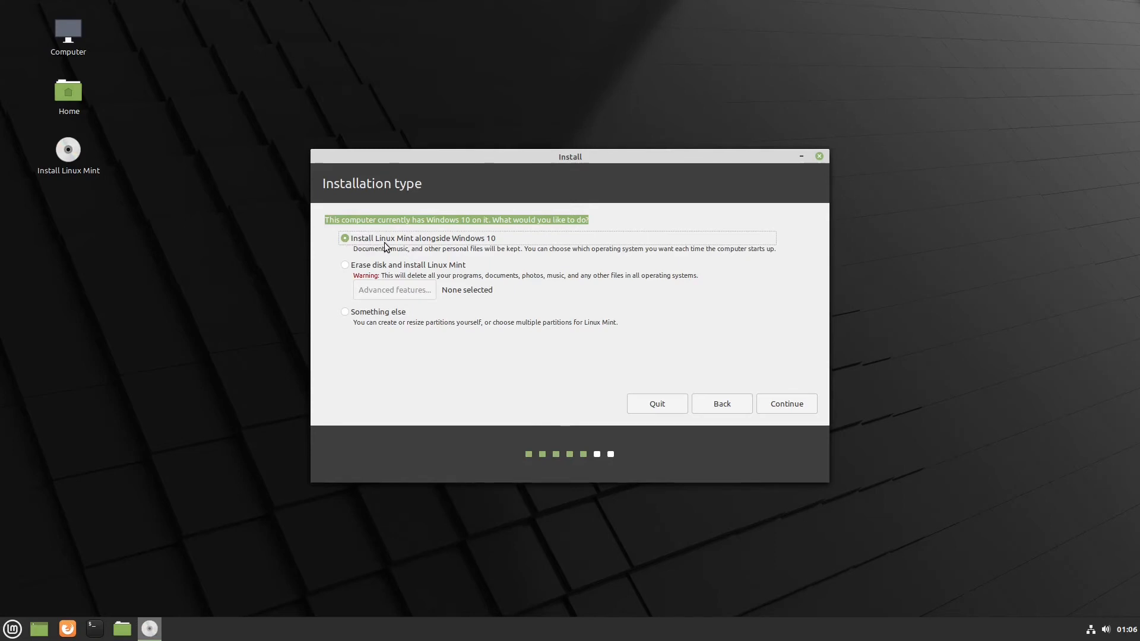
mouse_move(499, 242)
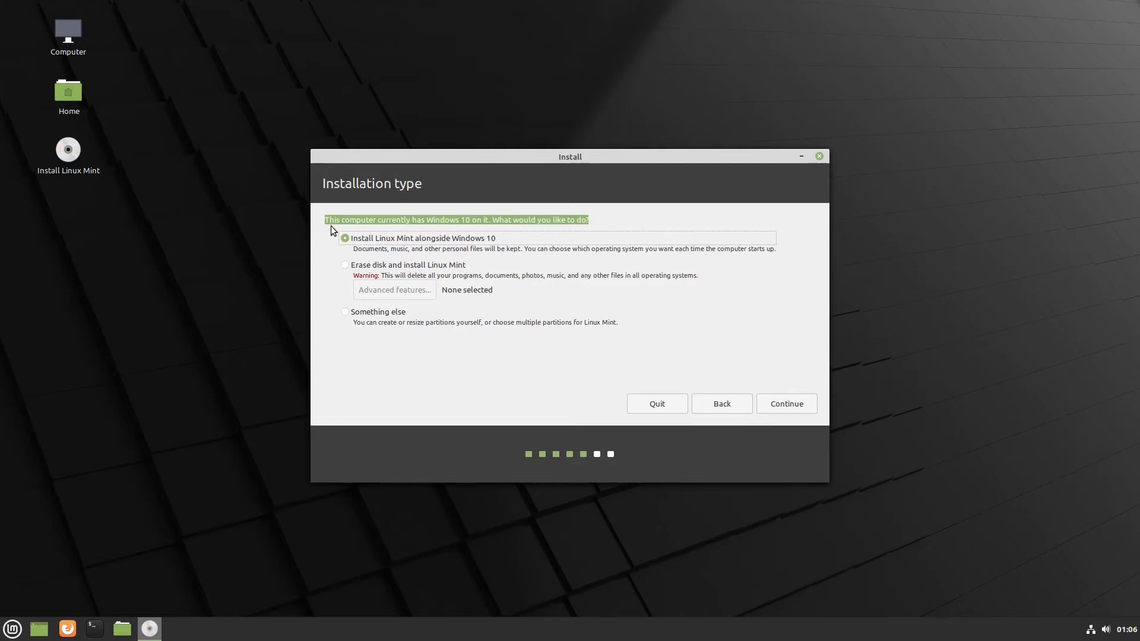
mouse_move(499, 244)
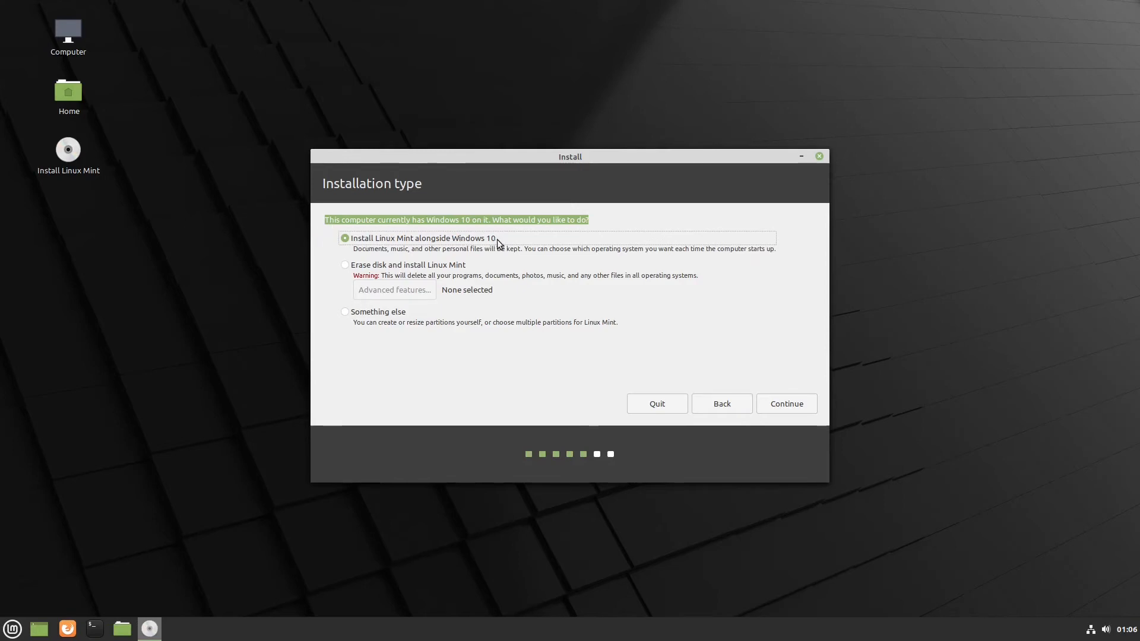
mouse_move(510, 239)
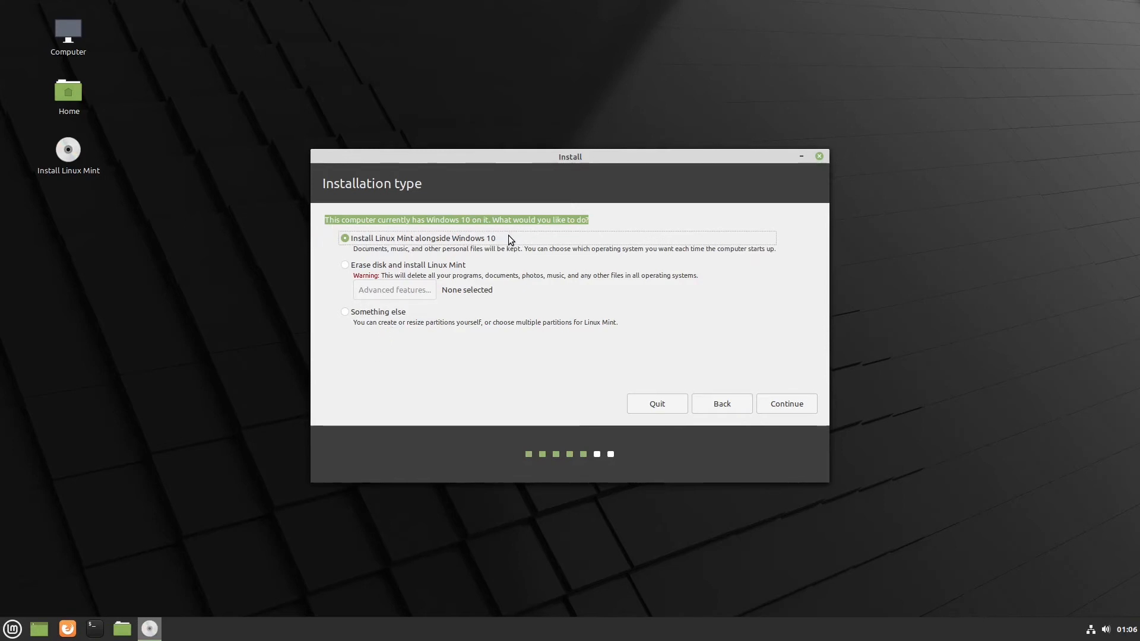
mouse_move(527, 242)
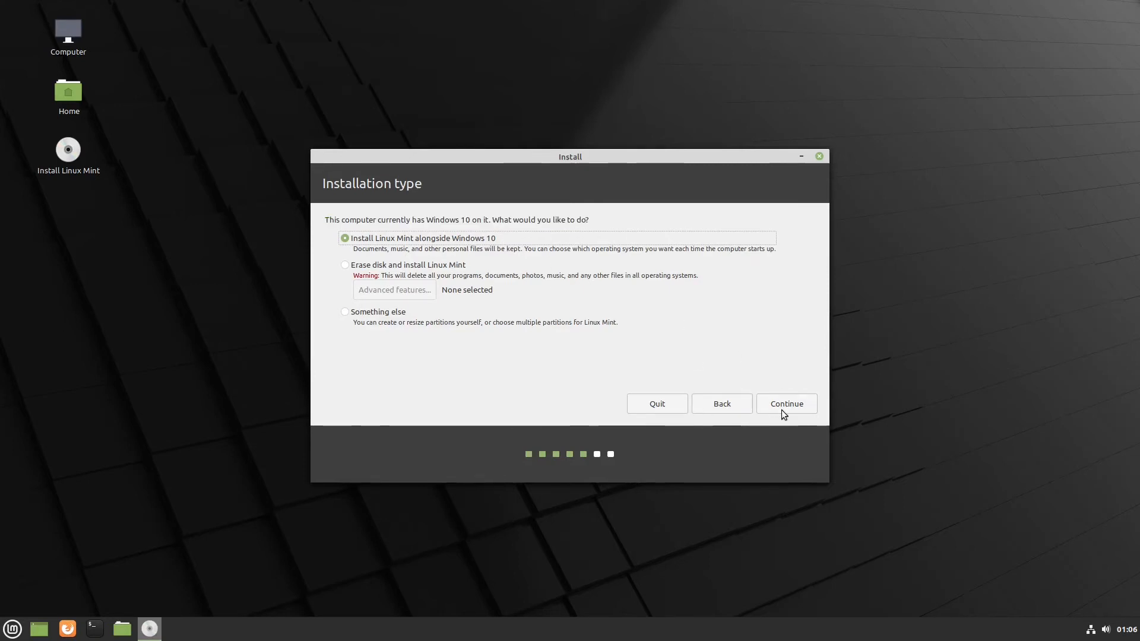
Proceed with 'Install Linux Mint alongside Windows 10' to reach the drive space allocation
click(786, 403)
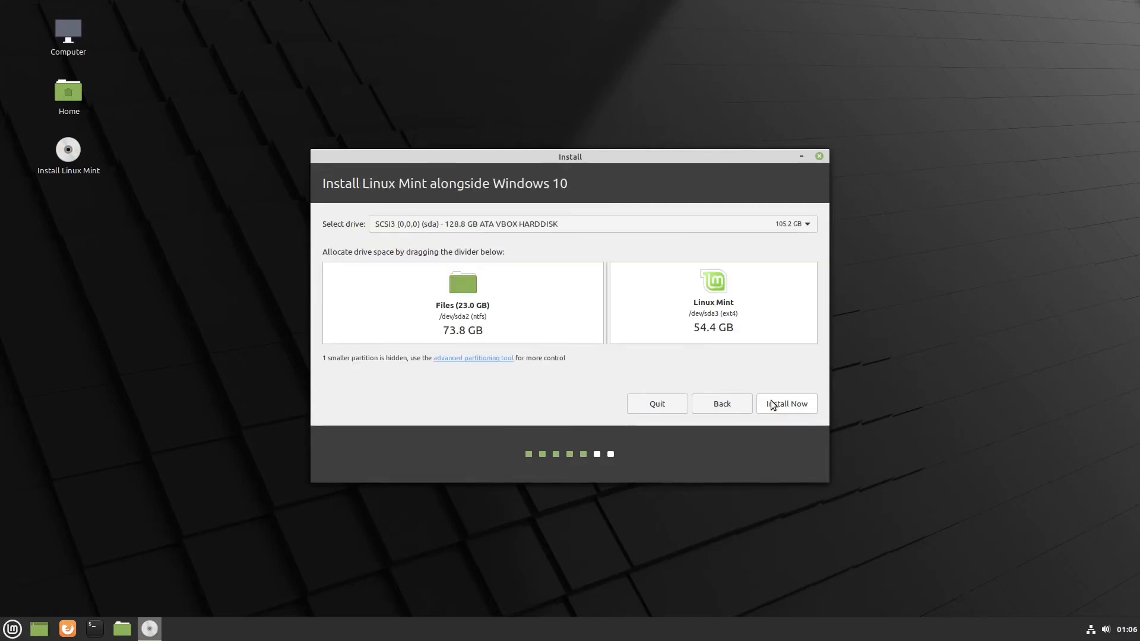
mouse_move(513, 293)
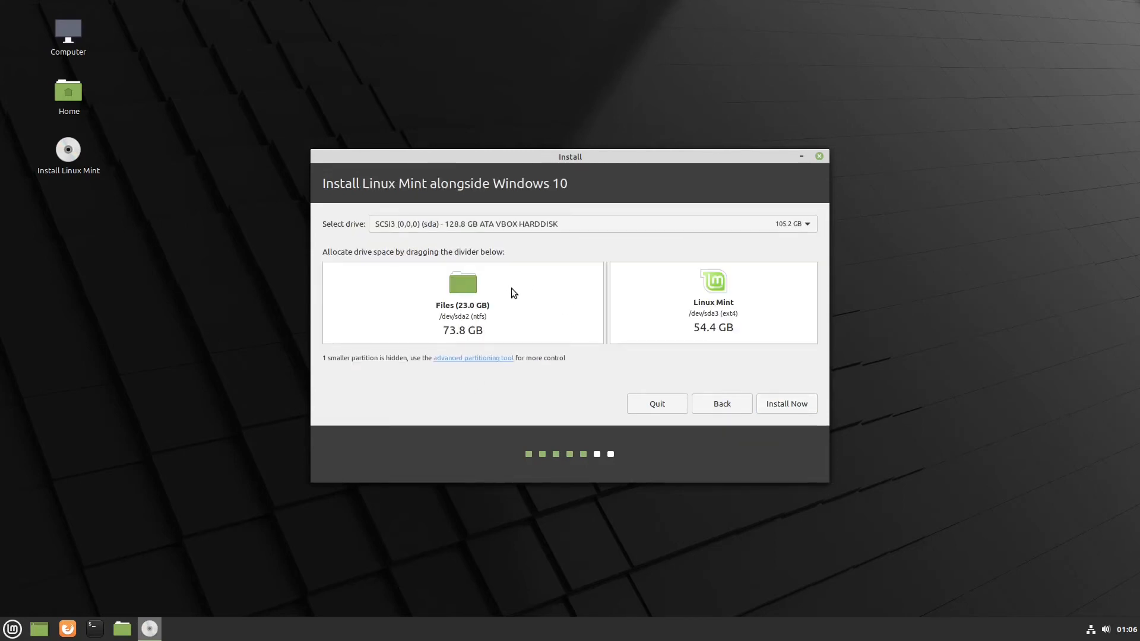
mouse_move(446, 283)
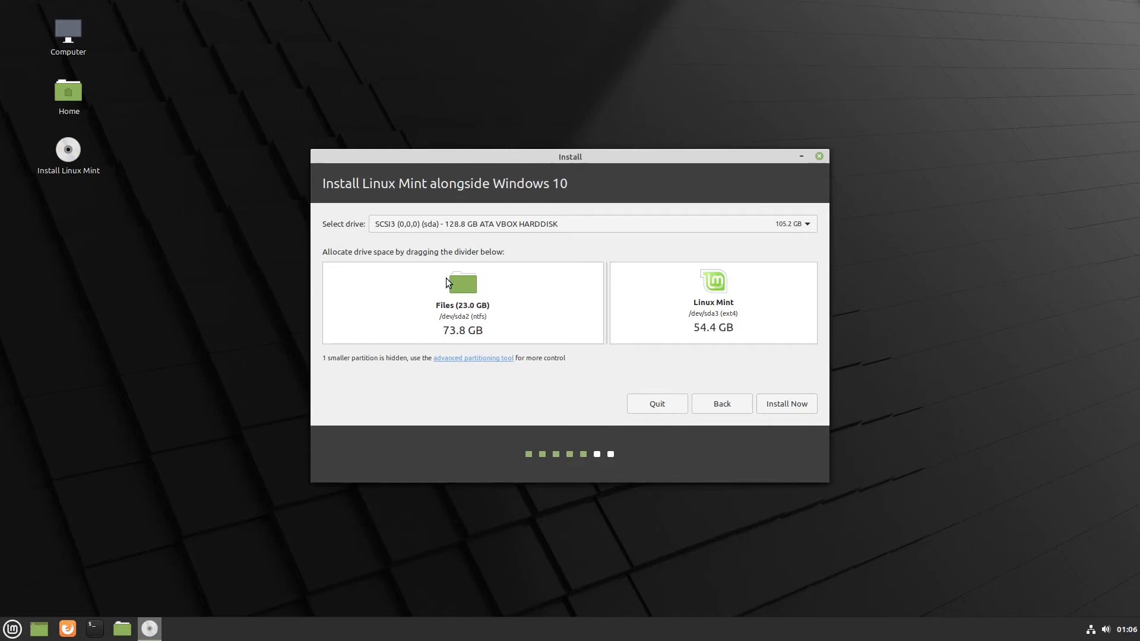
mouse_move(474, 310)
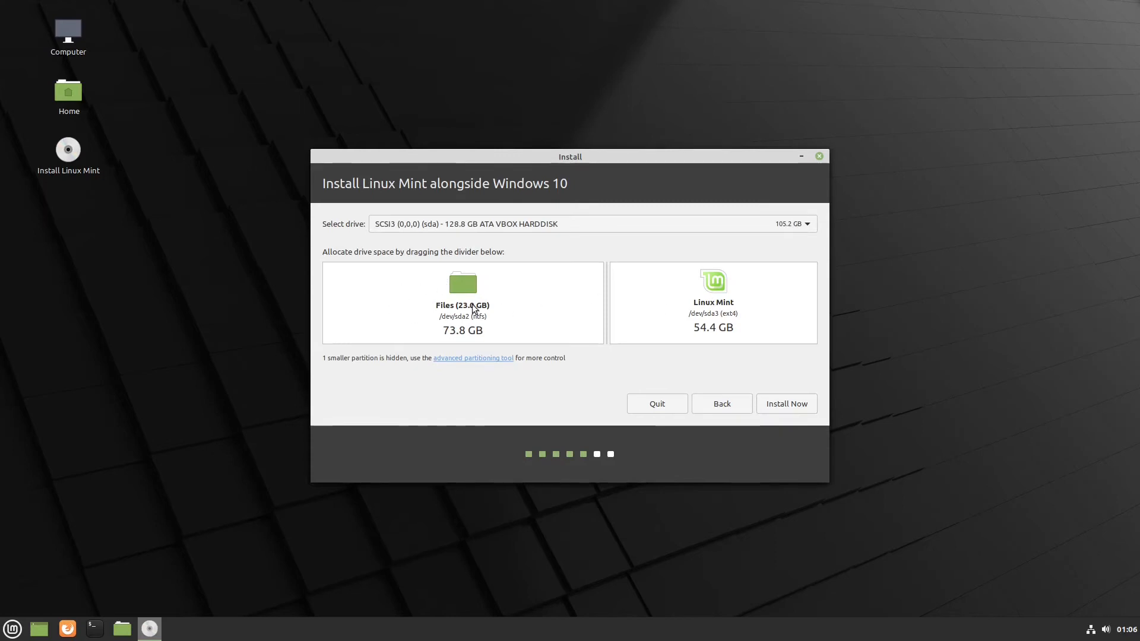
mouse_move(447, 342)
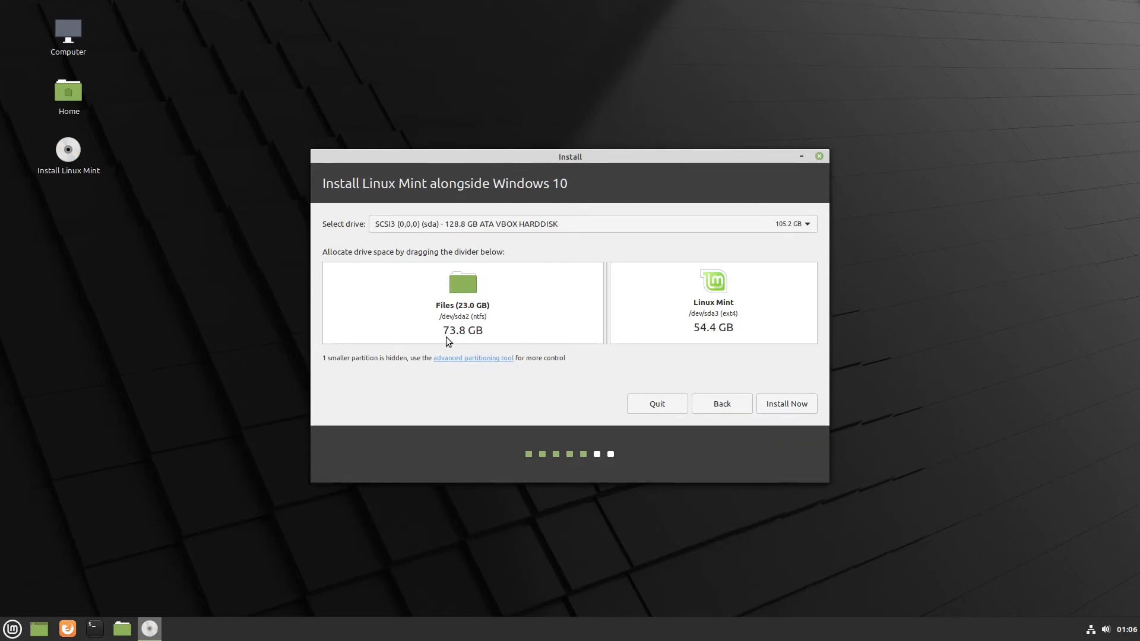
mouse_move(709, 344)
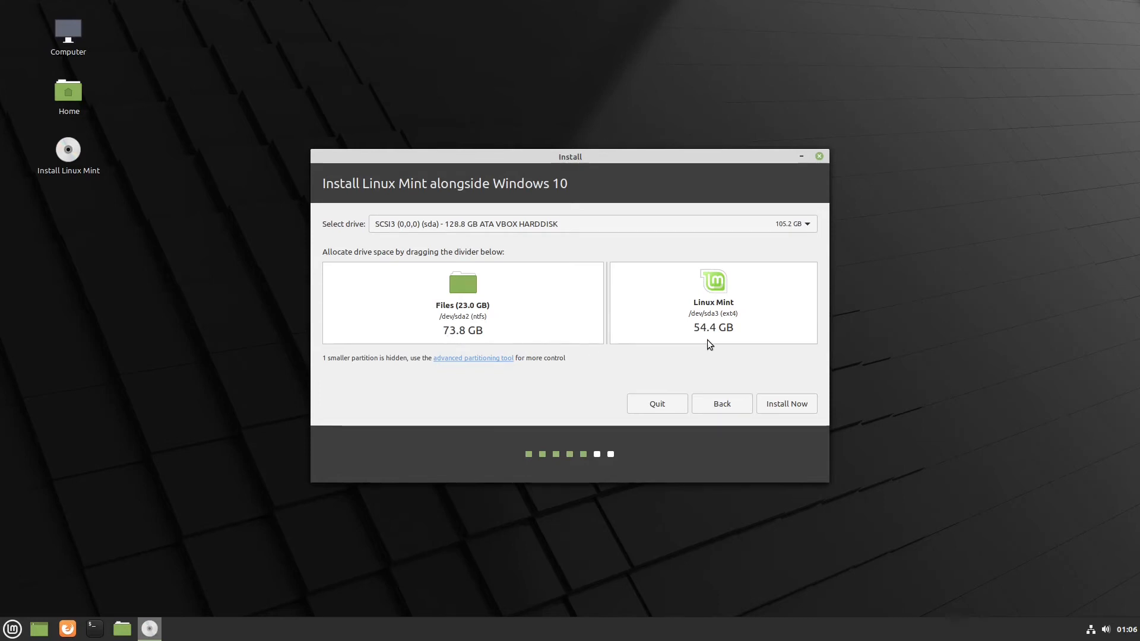
mouse_move(727, 322)
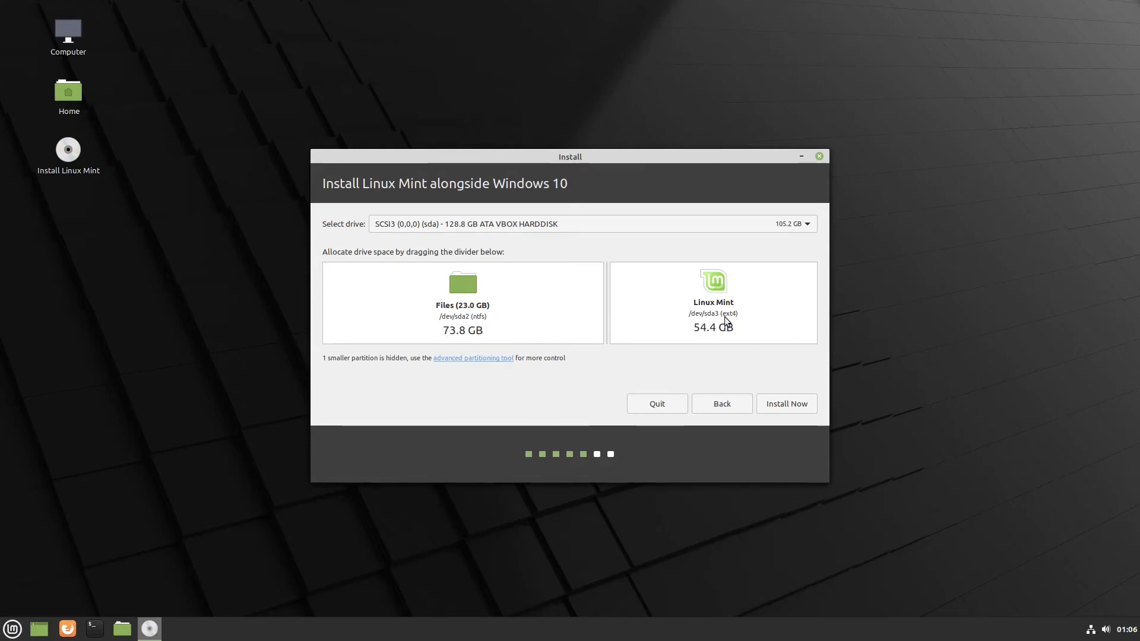
mouse_move(602, 311)
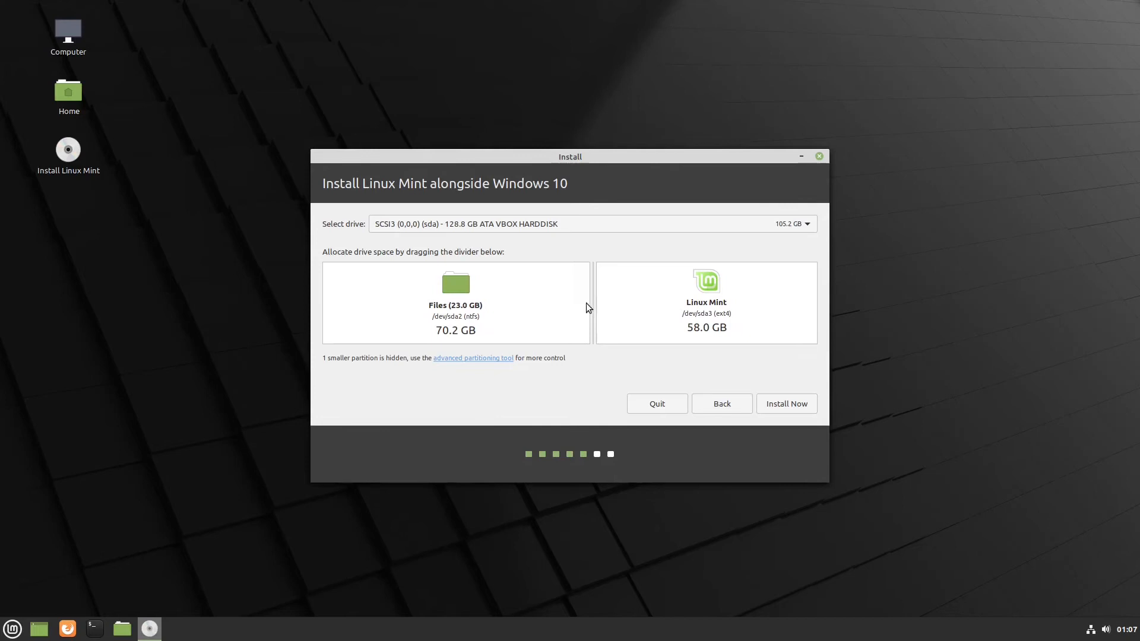
mouse_move(385, 341)
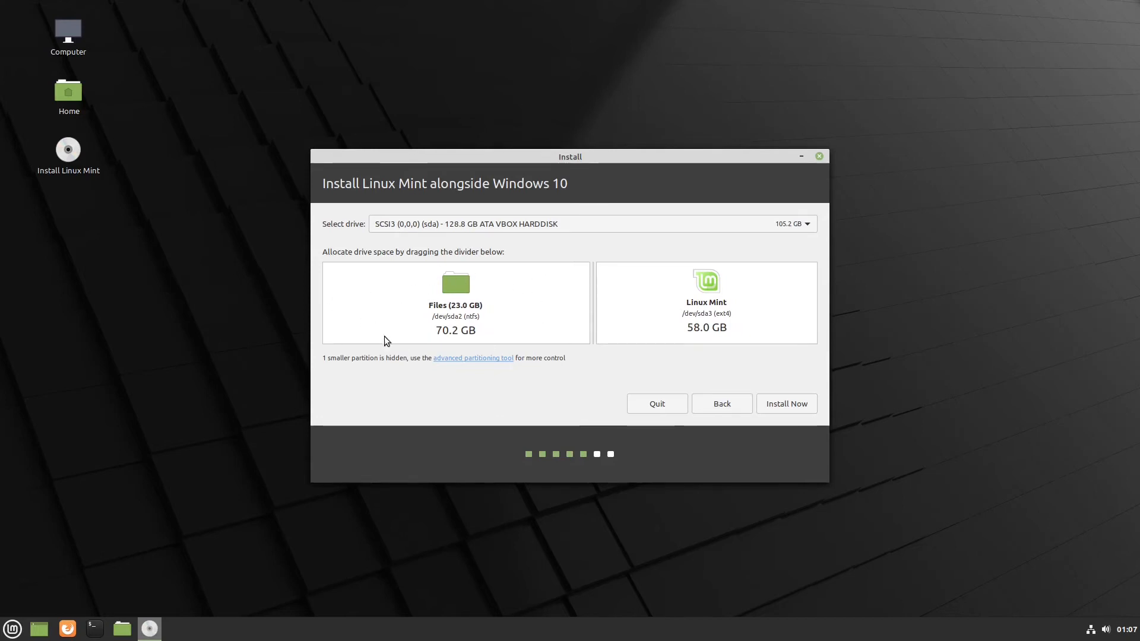
mouse_move(482, 287)
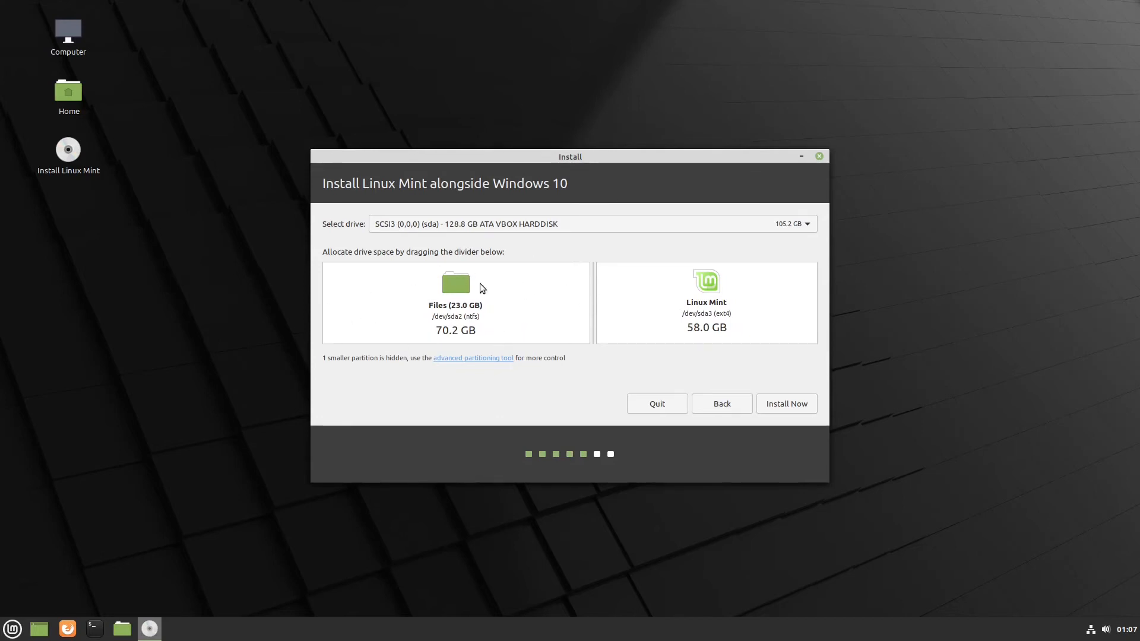
mouse_move(597, 300)
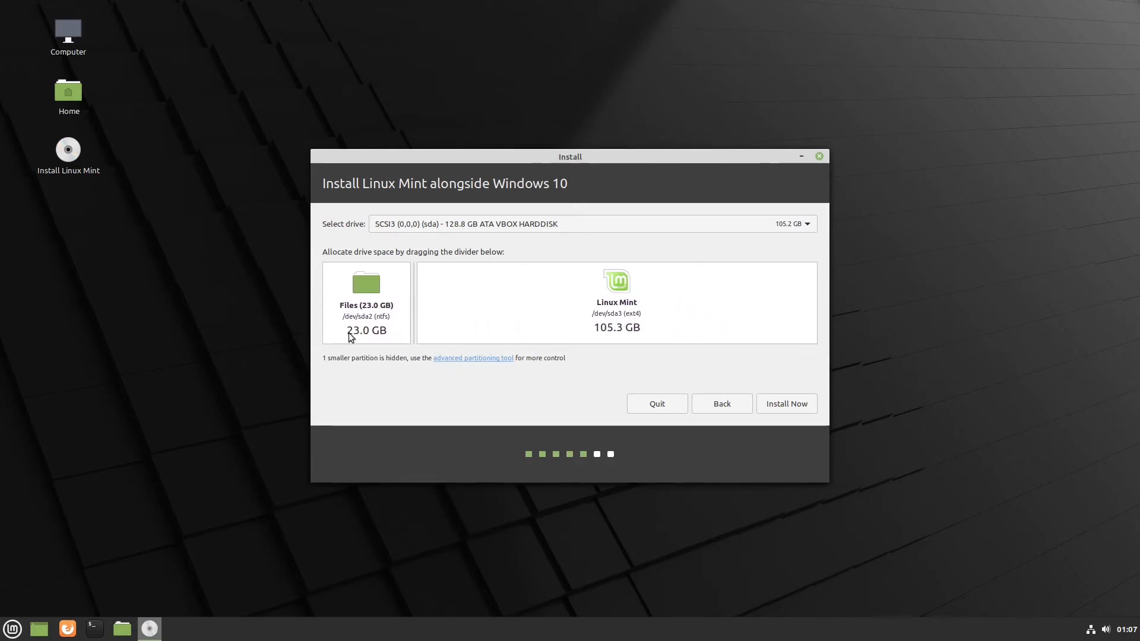
mouse_move(363, 341)
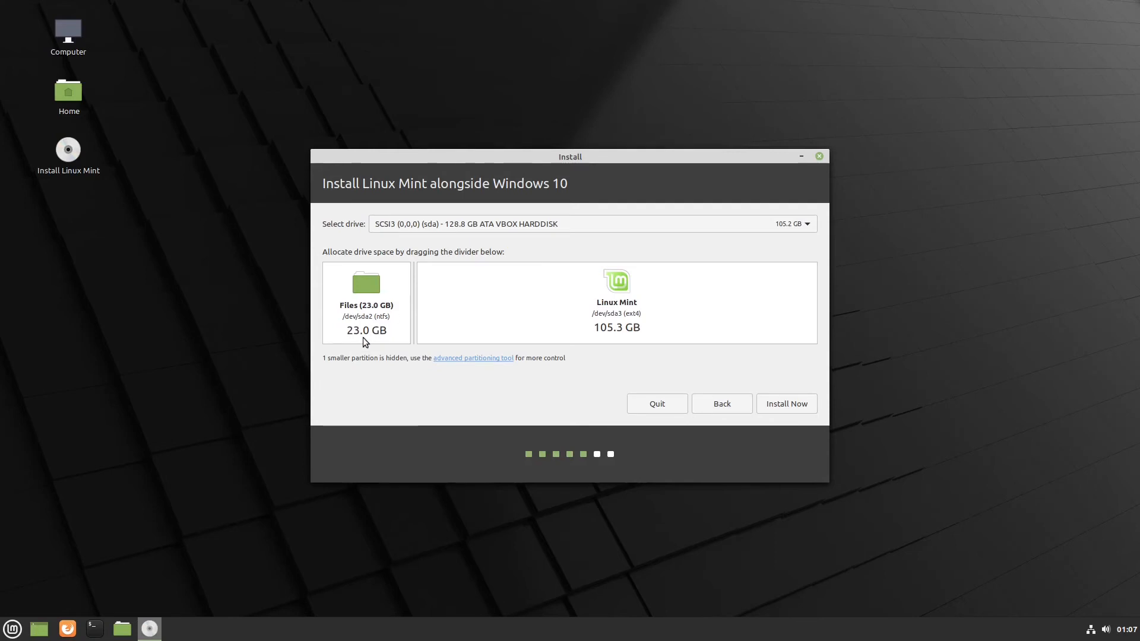
mouse_move(417, 300)
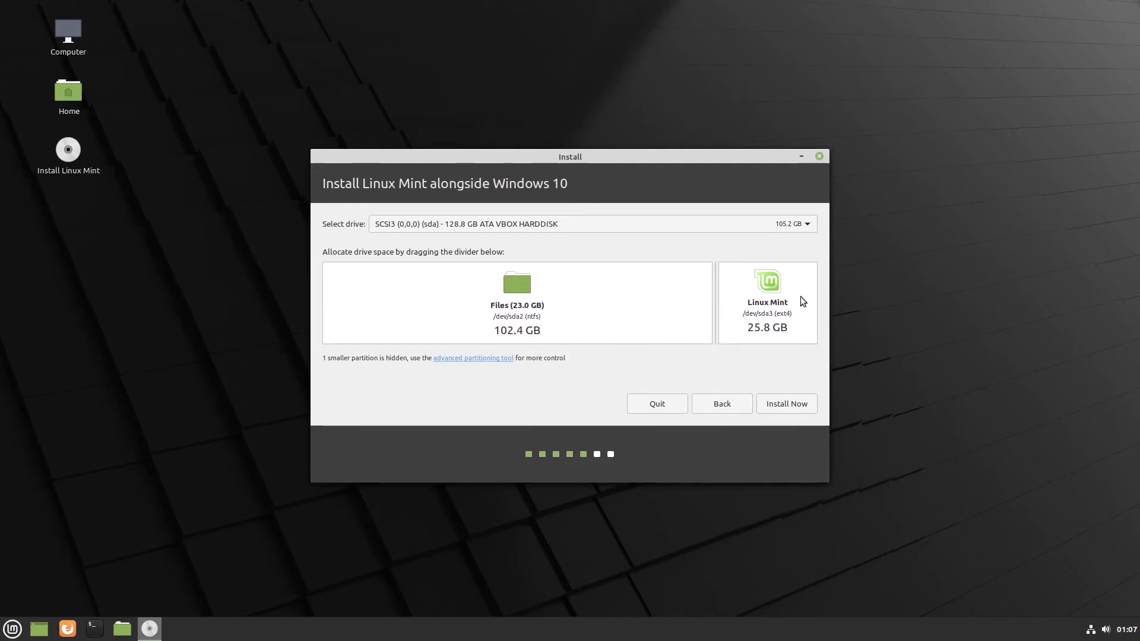
mouse_move(714, 300)
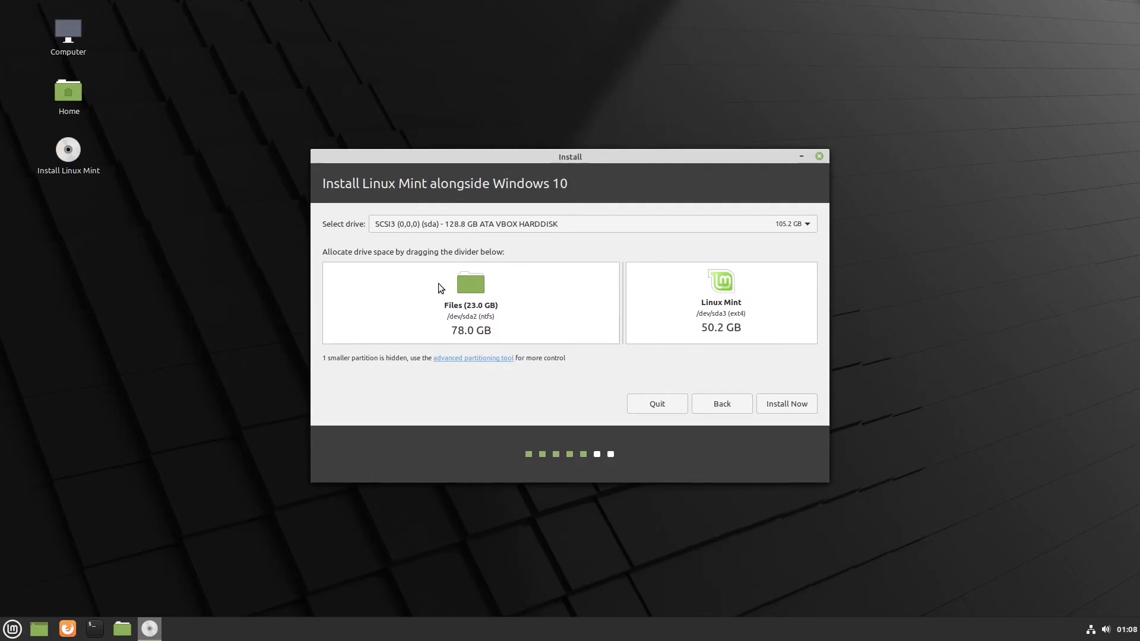
mouse_move(527, 312)
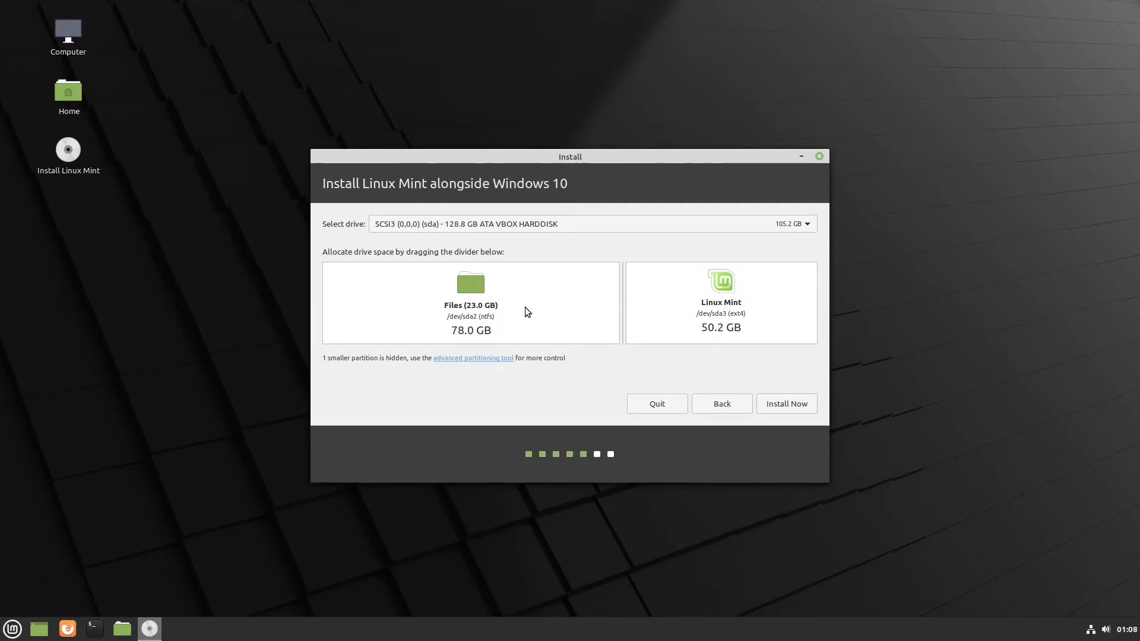
mouse_move(761, 315)
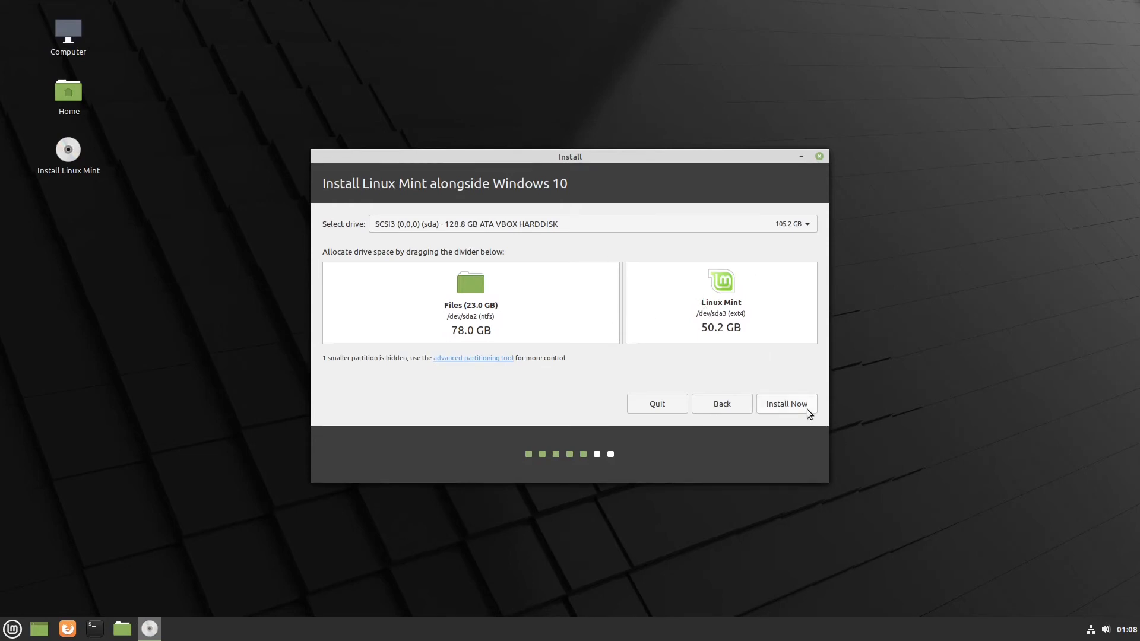
mouse_move(813, 428)
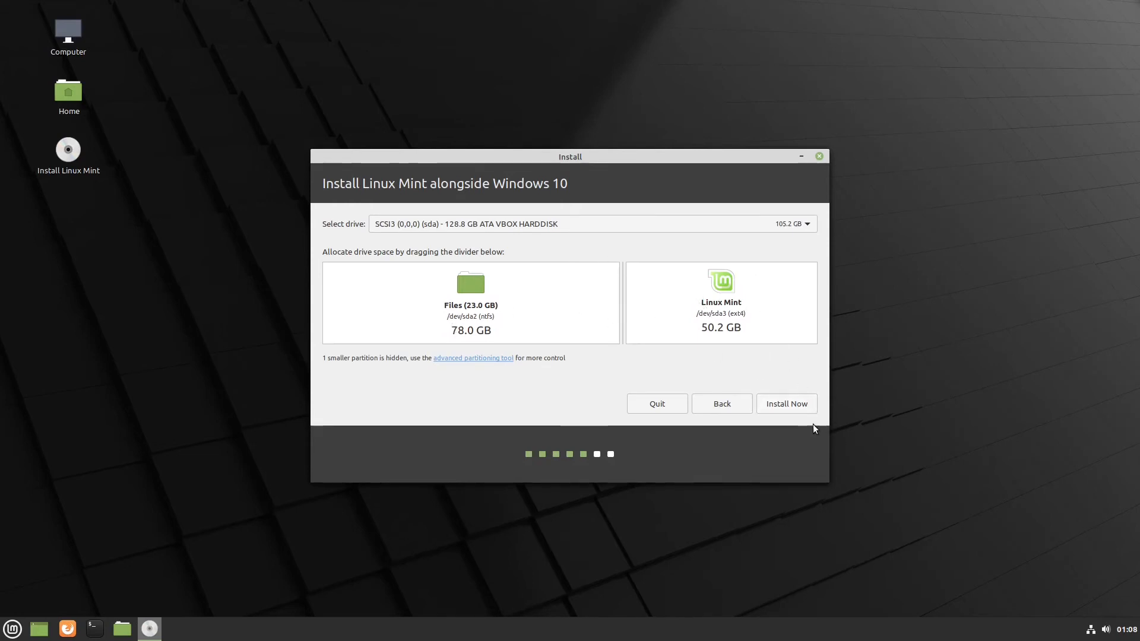
mouse_move(649, 419)
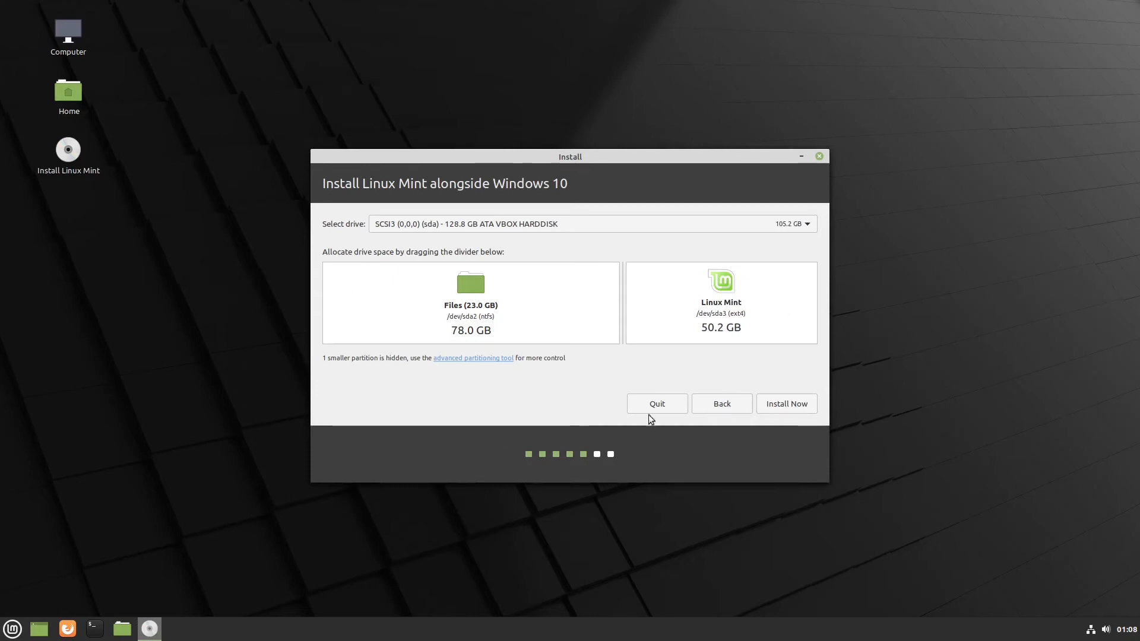
mouse_move(555, 251)
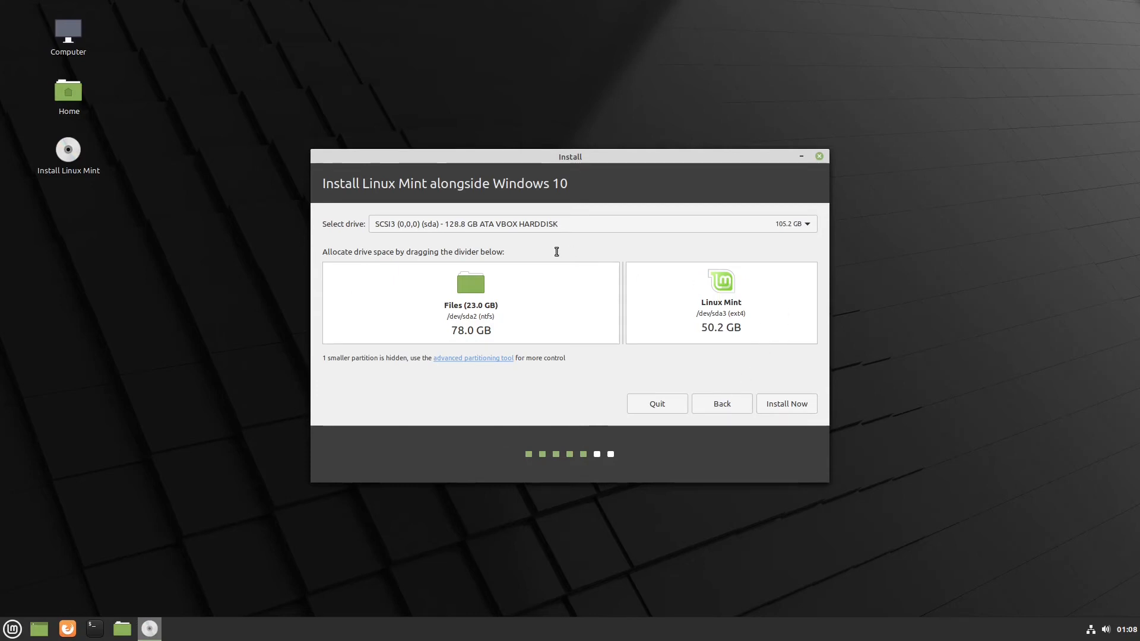
mouse_move(531, 312)
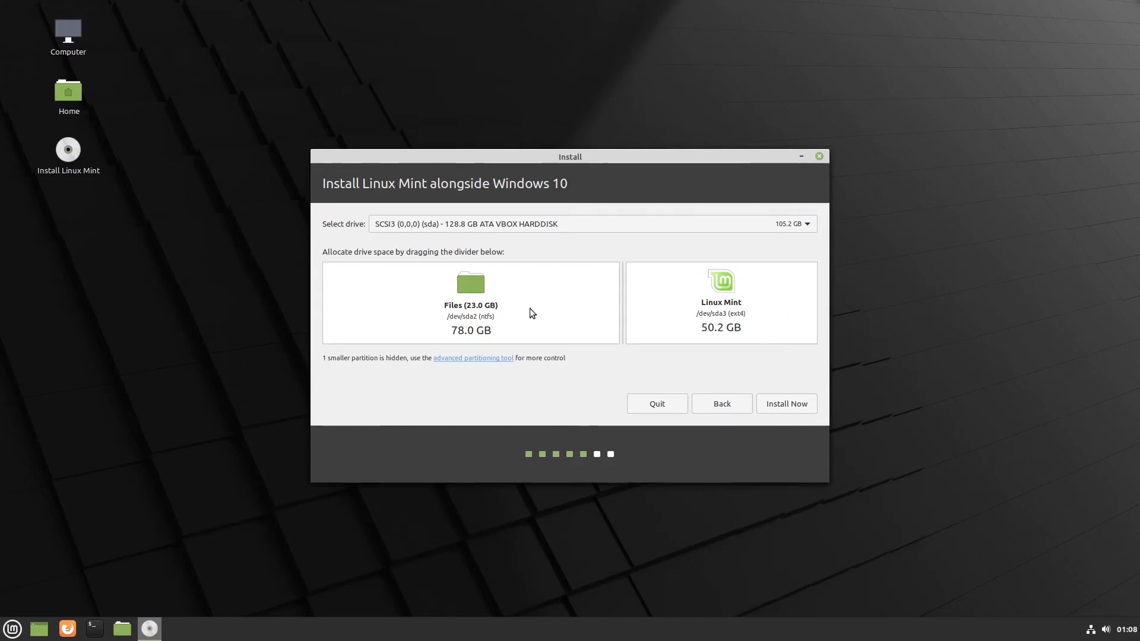
mouse_move(566, 280)
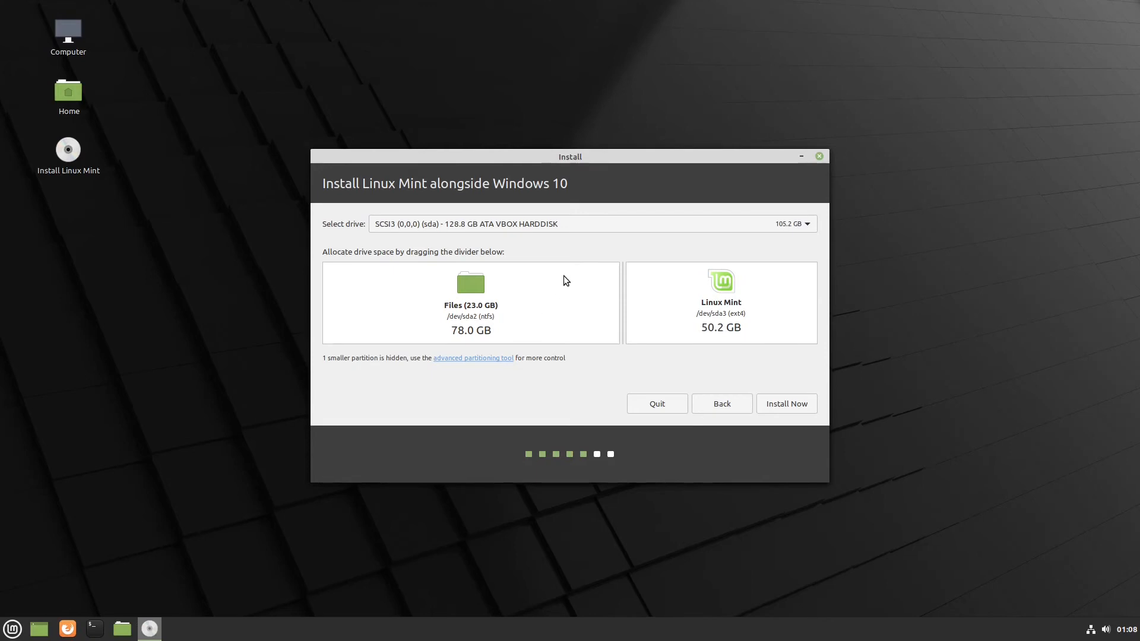
mouse_move(805, 451)
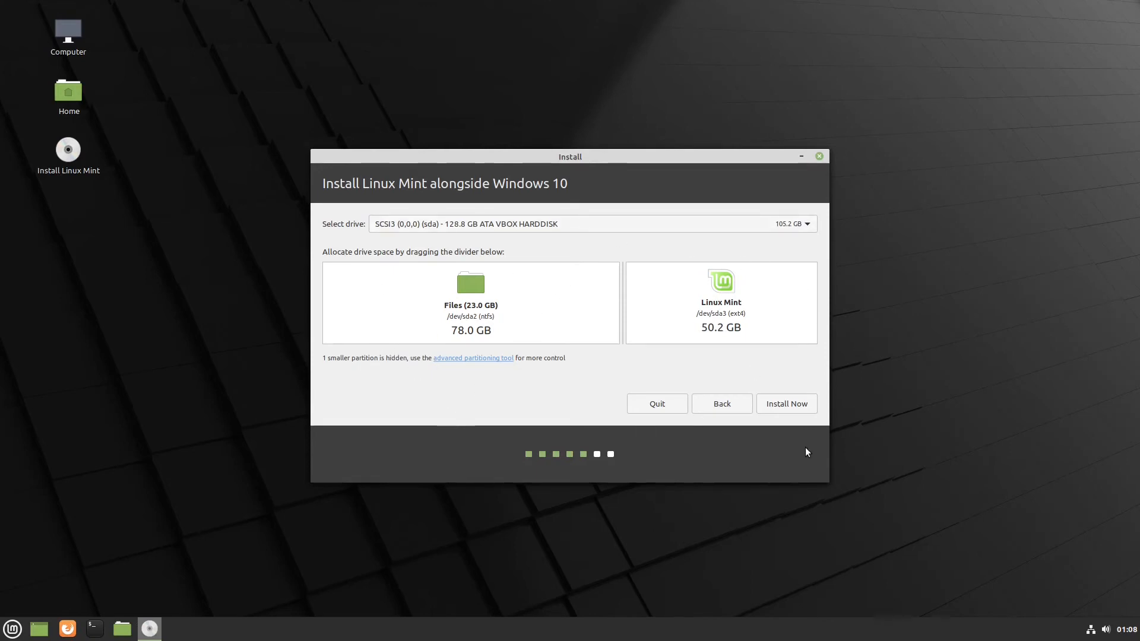
mouse_move(786, 404)
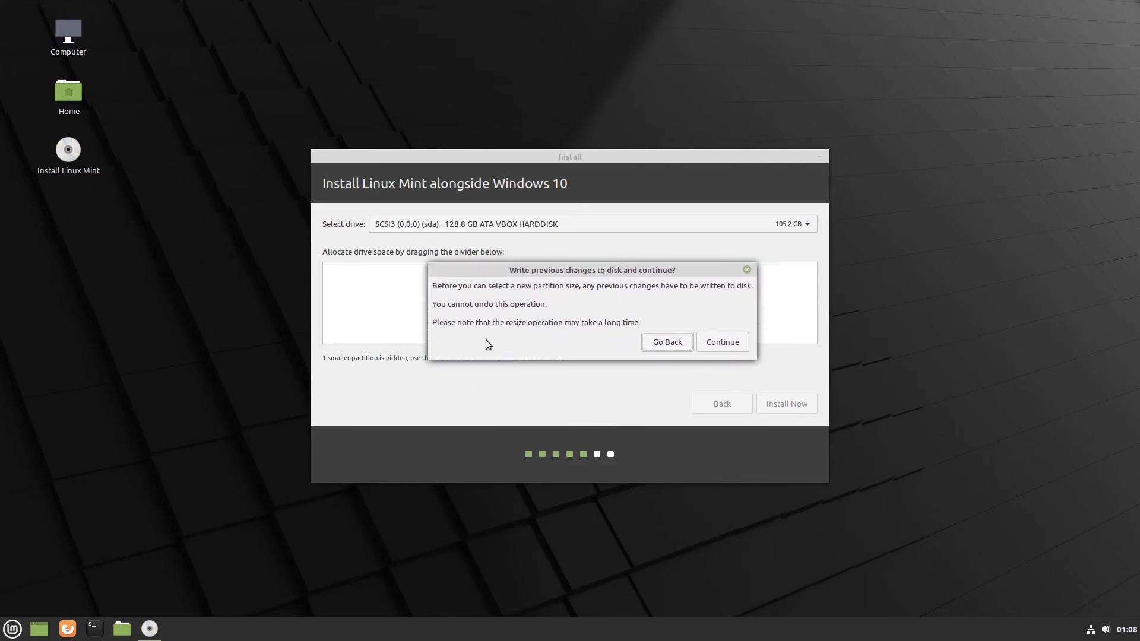
mouse_move(547, 277)
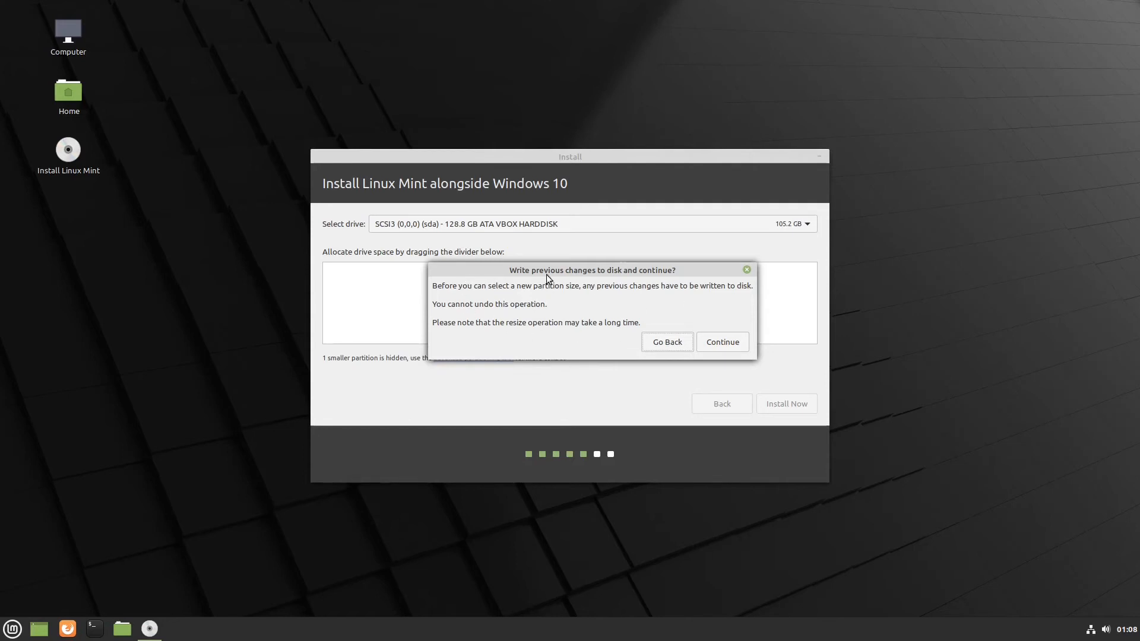
mouse_move(664, 309)
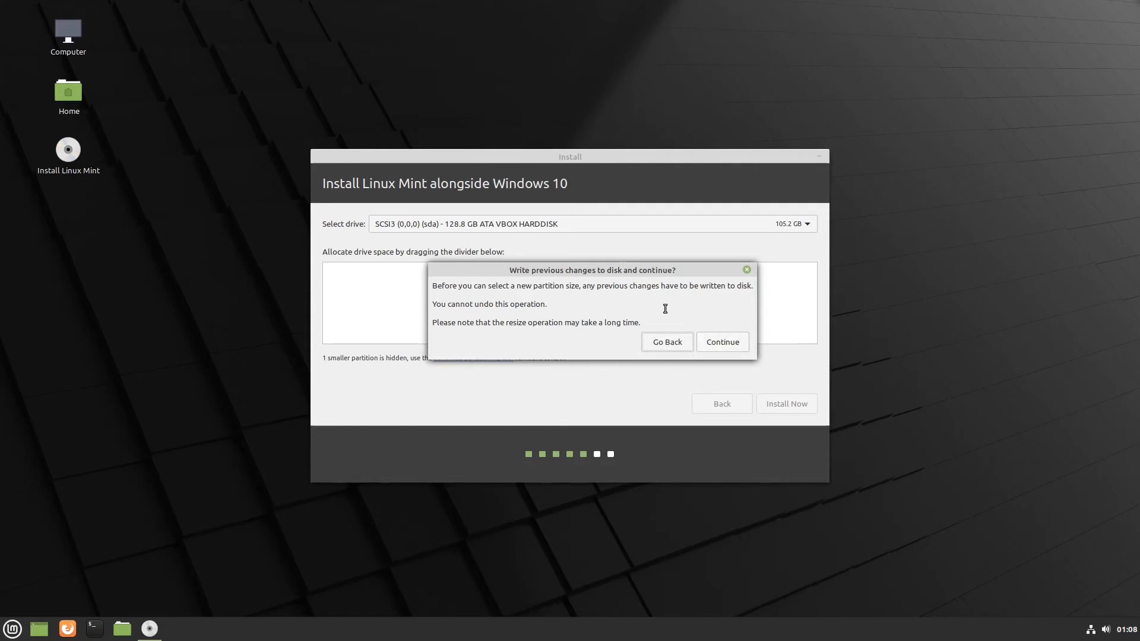
mouse_move(721, 342)
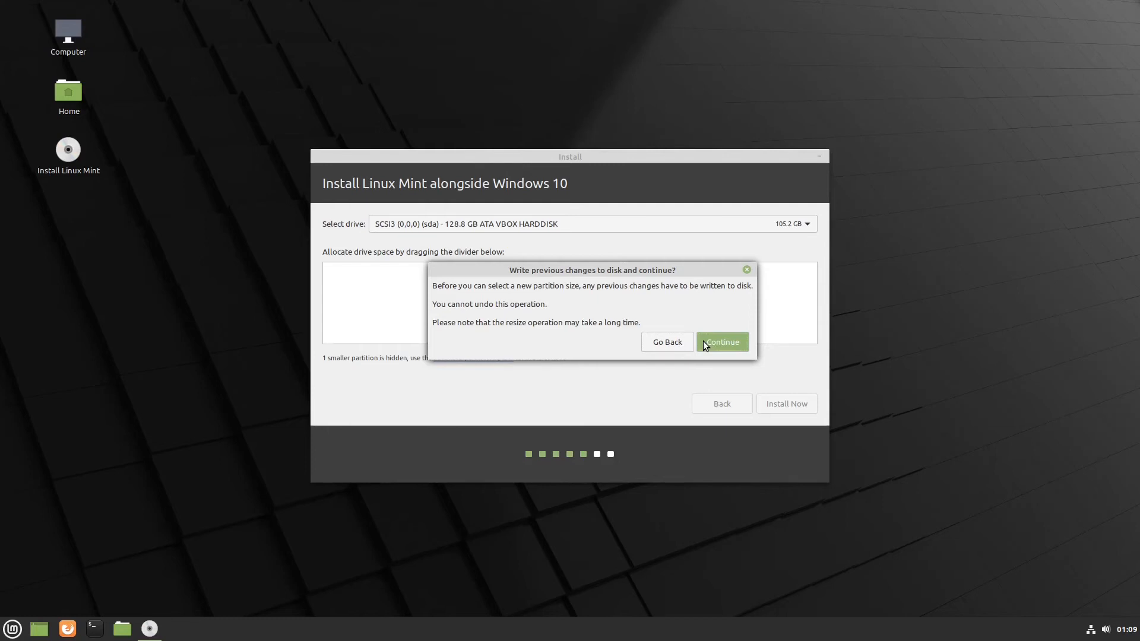
Confirm writing the Windows partition resize to disk and reach the disk-changes summary
click(721, 342)
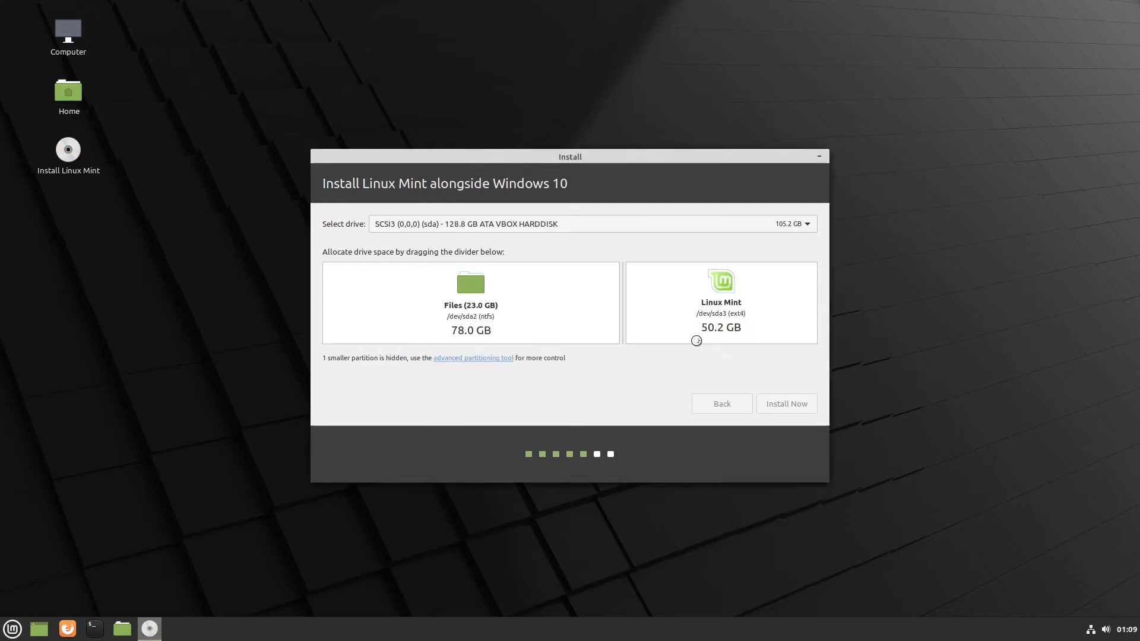
mouse_move(608, 391)
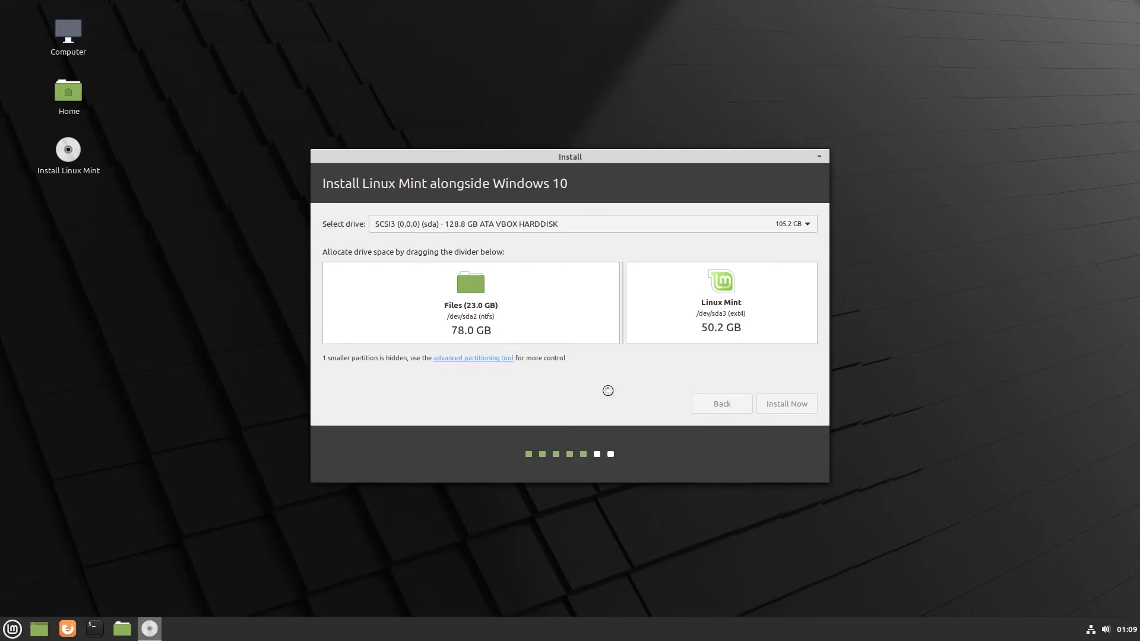
mouse_move(792, 70)
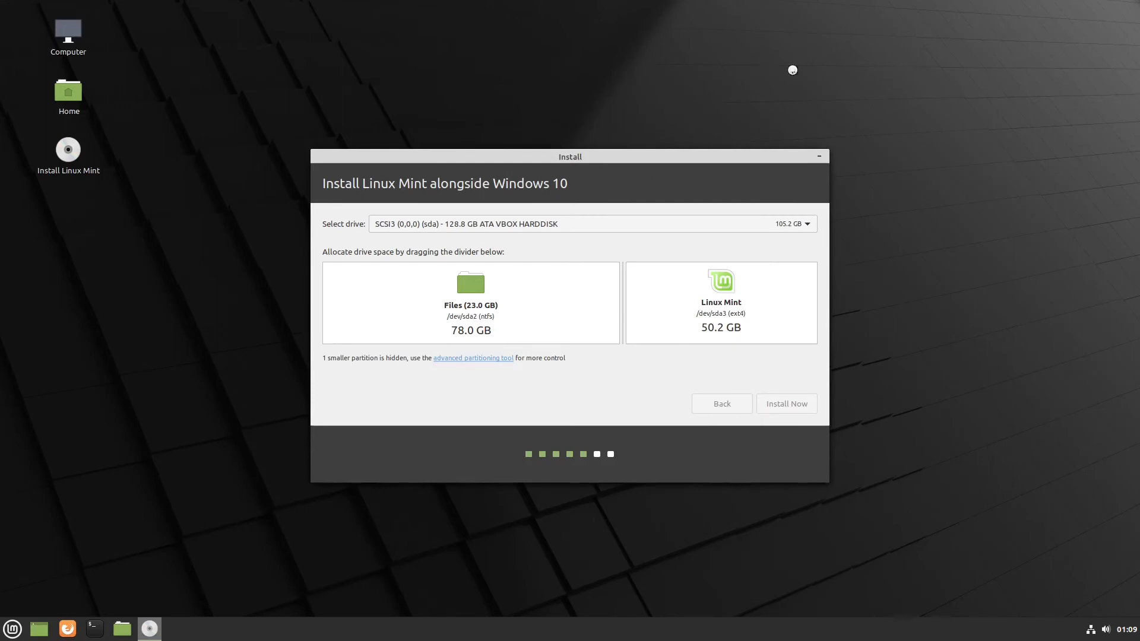
mouse_move(652, 162)
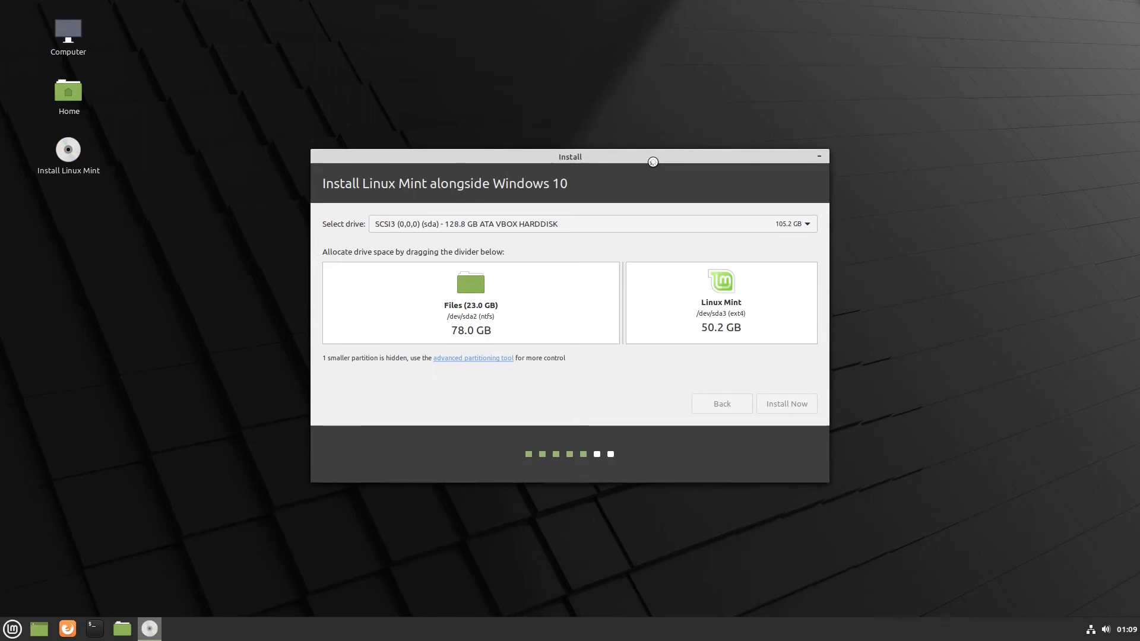
click(786, 404)
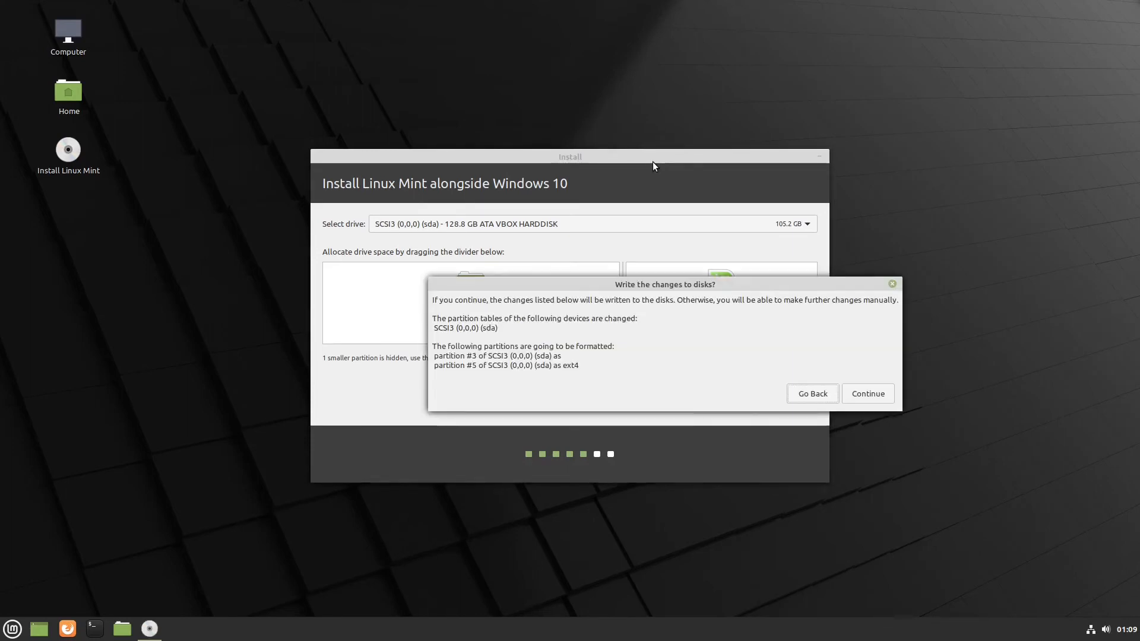
mouse_move(420, 417)
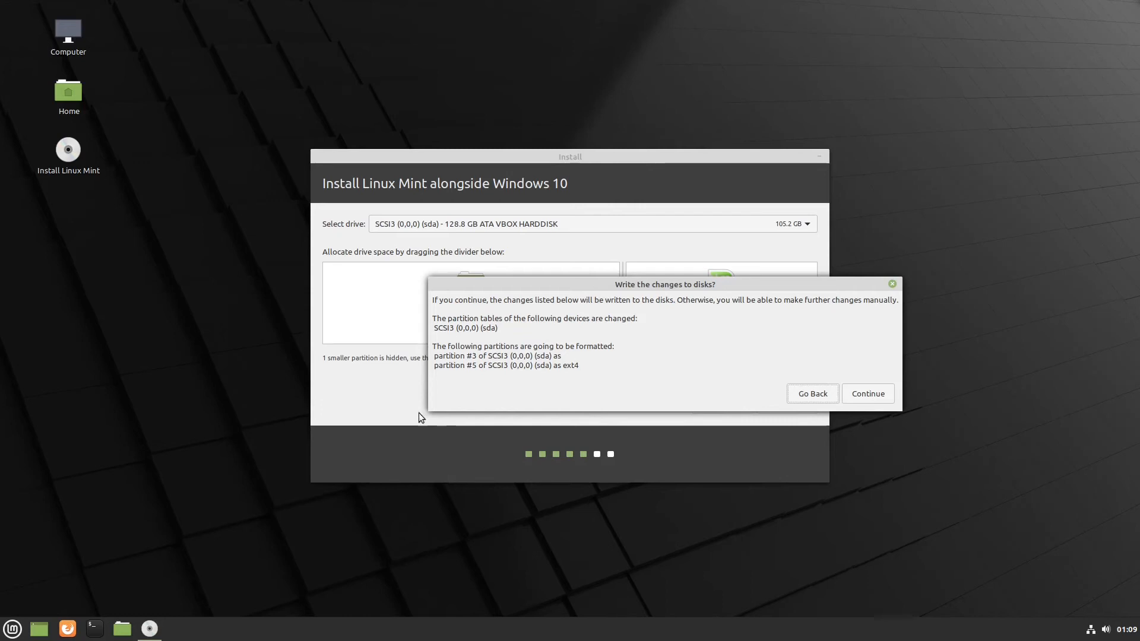
mouse_move(668, 356)
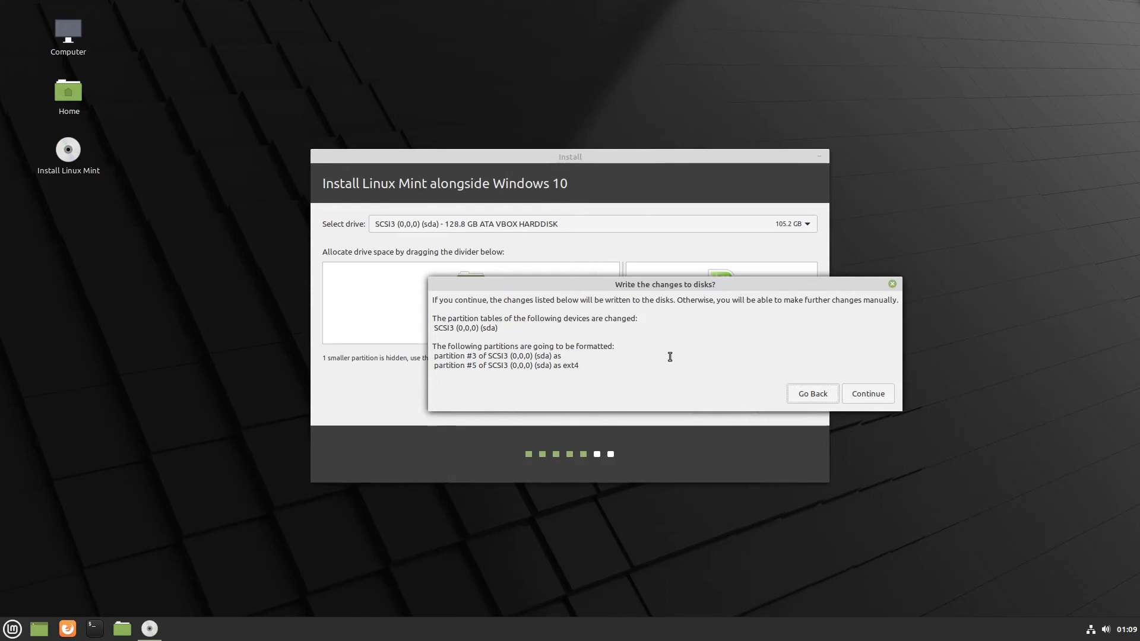
mouse_move(487, 334)
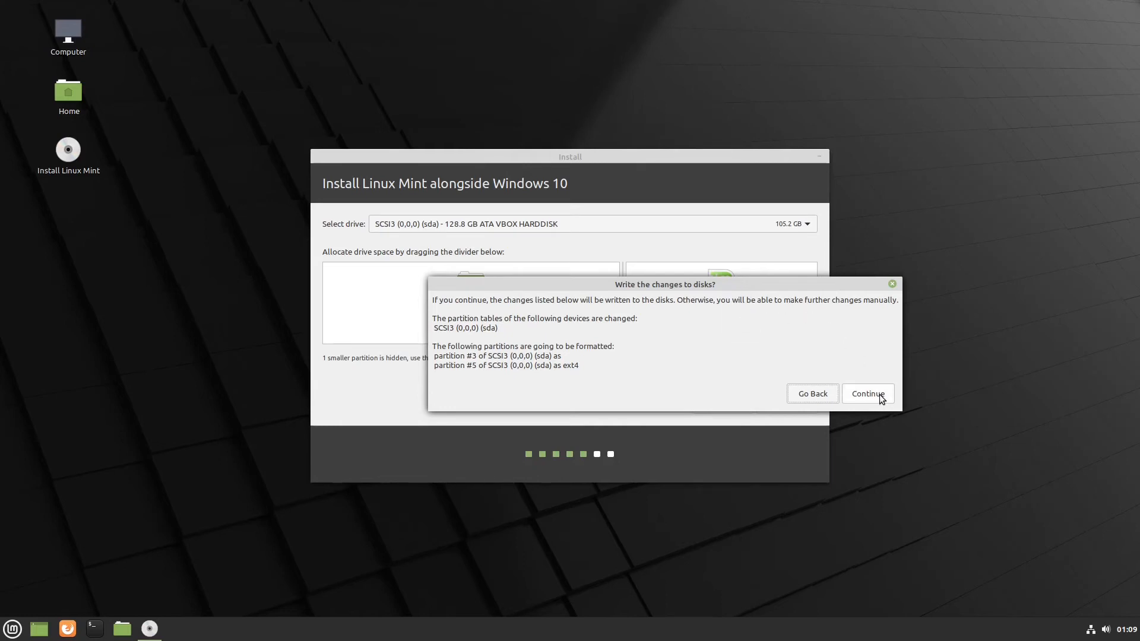
Approve writing the partition changes to disk and arrive at the Where are you? step
click(867, 393)
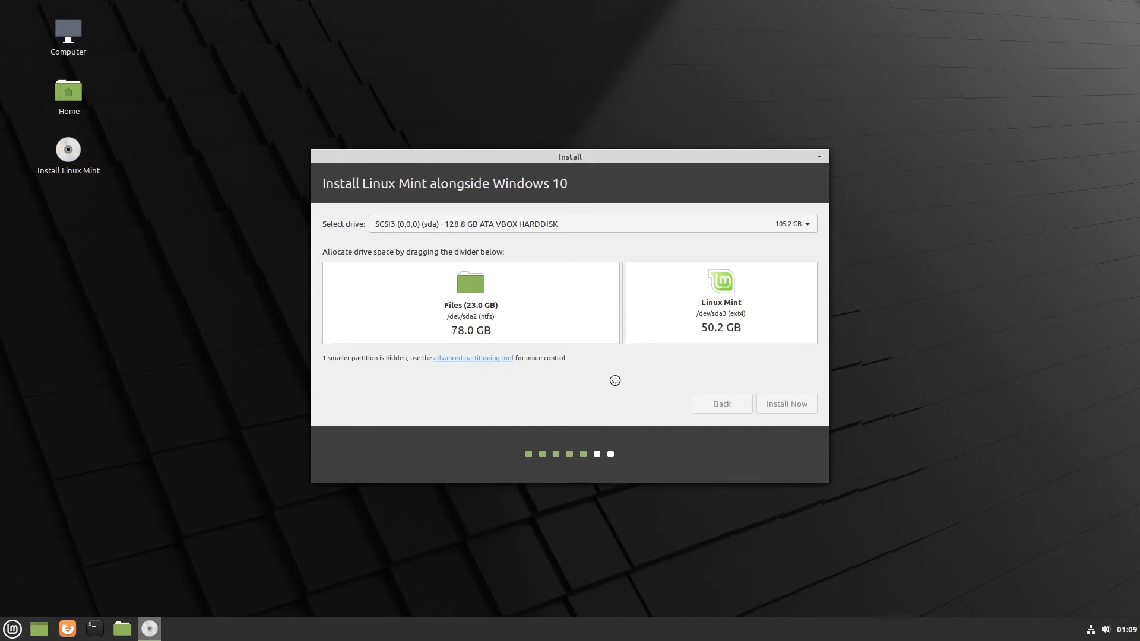
click(786, 404)
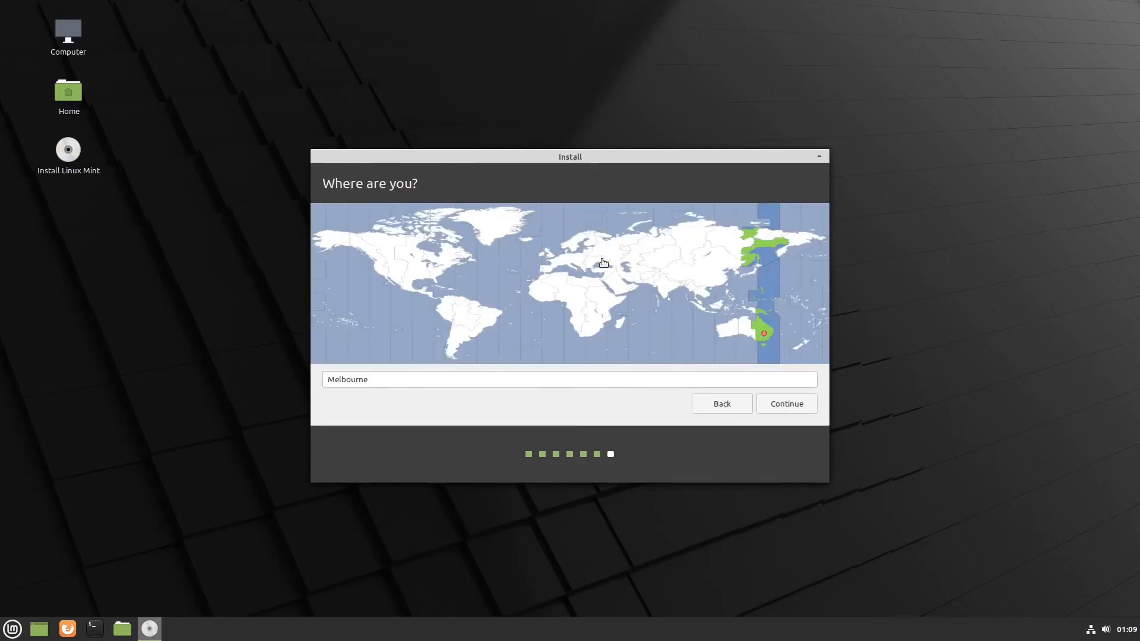
mouse_move(559, 311)
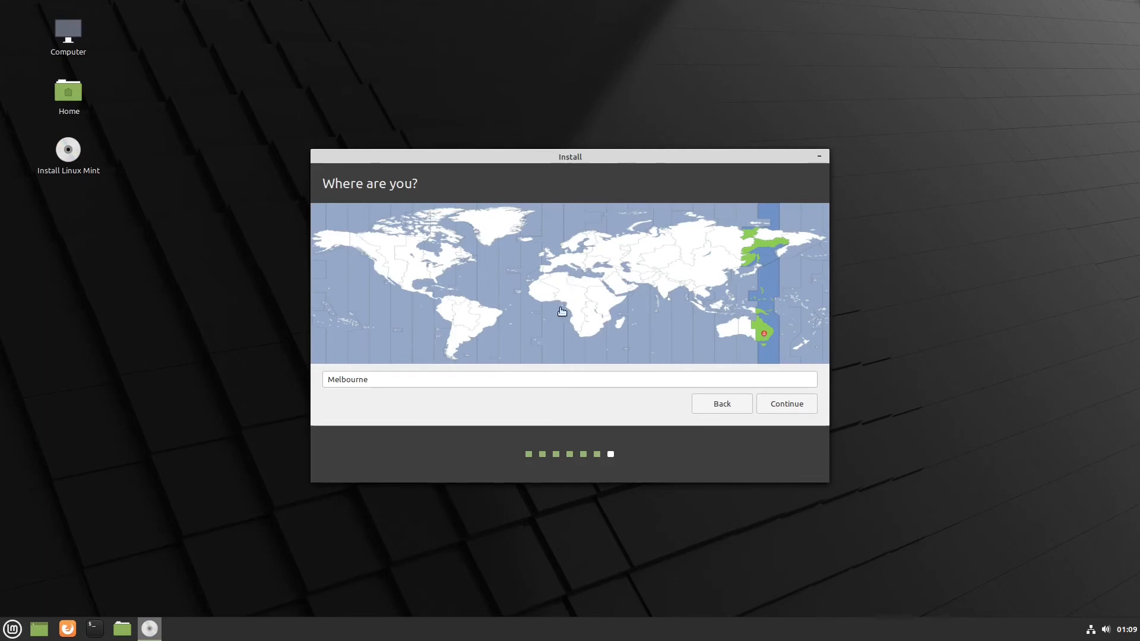
mouse_move(400, 323)
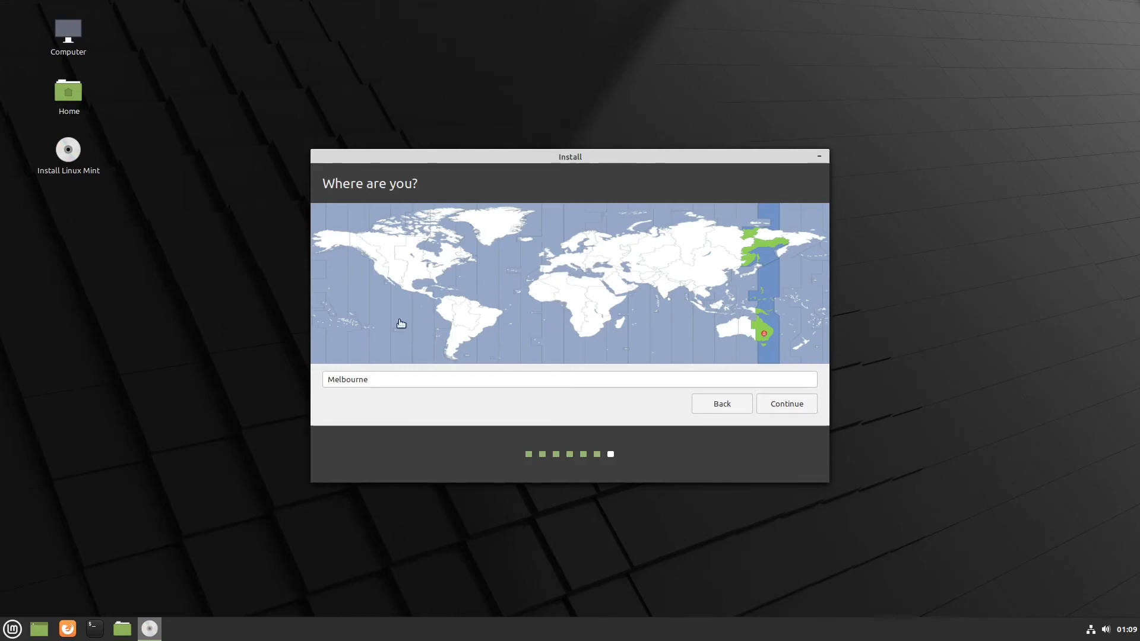
mouse_move(398, 371)
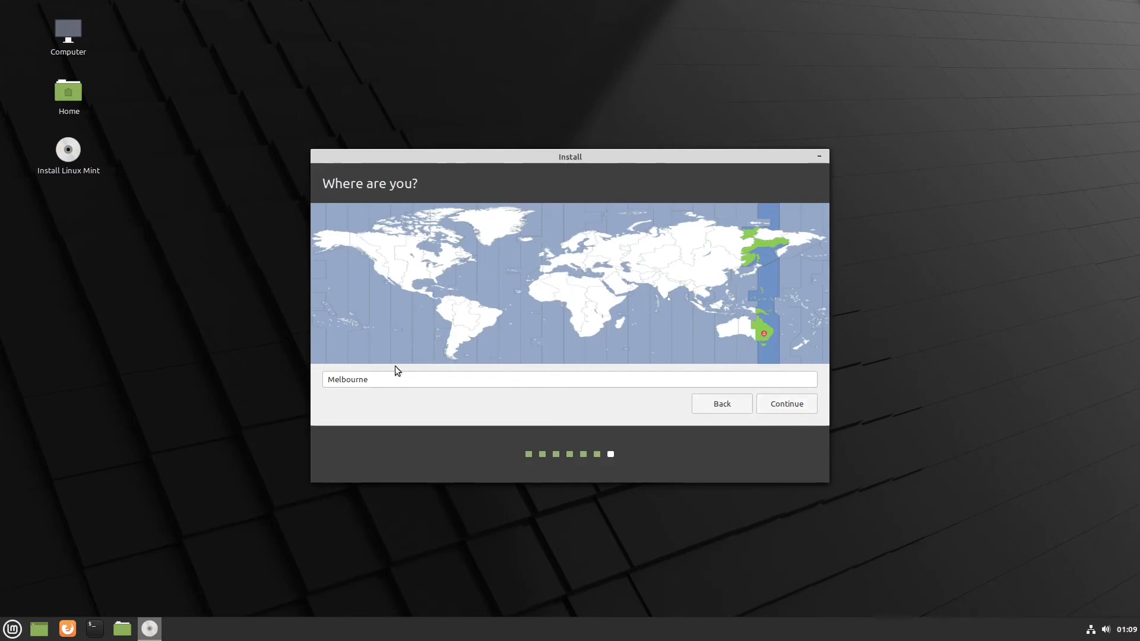
Accept Melbourne as the location and start filling in the name on the Who are you? step
click(786, 404)
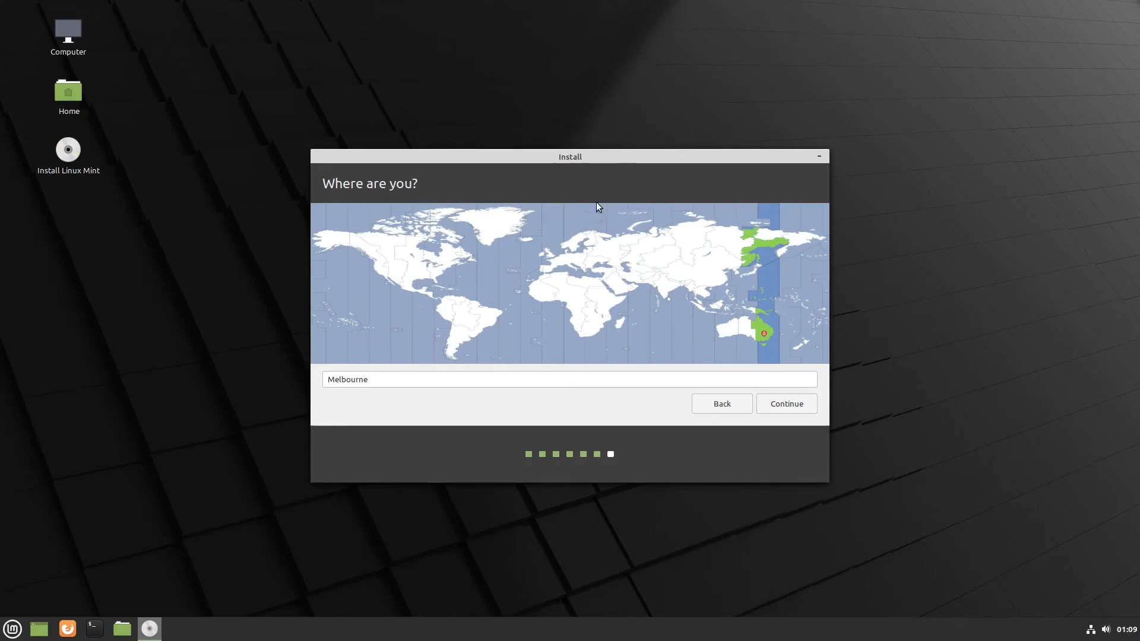
mouse_move(537, 289)
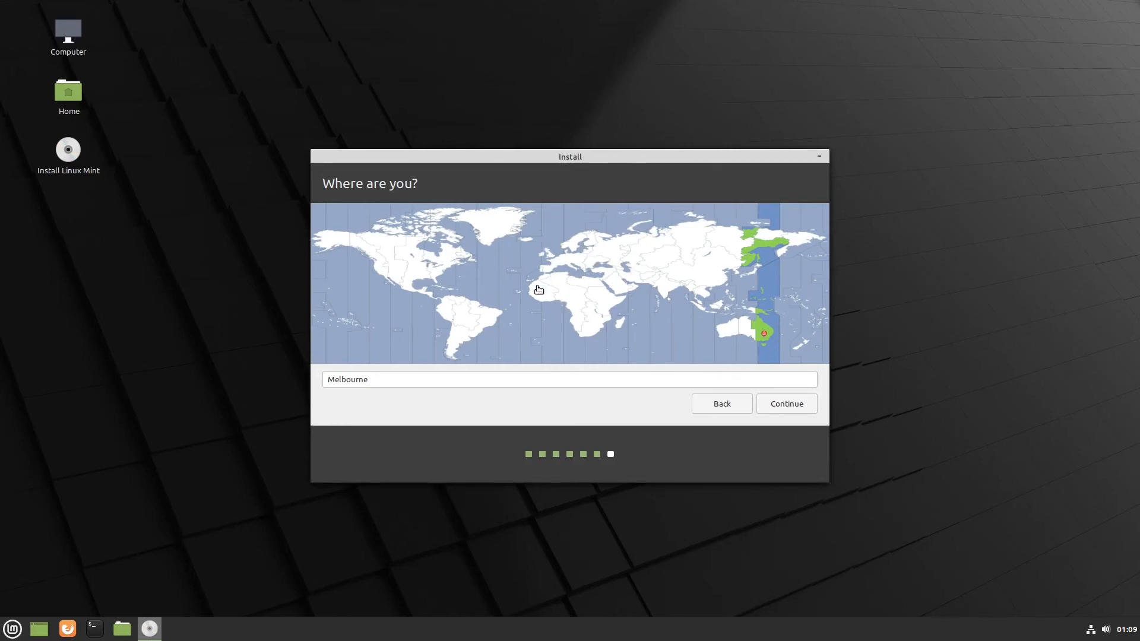
mouse_move(749, 355)
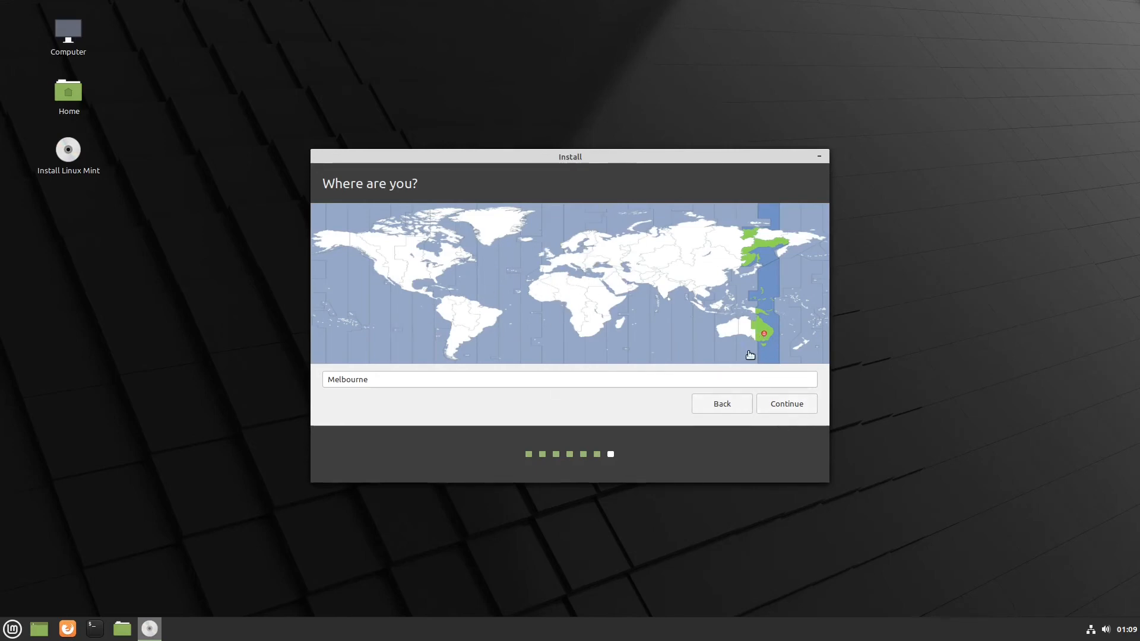
mouse_move(786, 404)
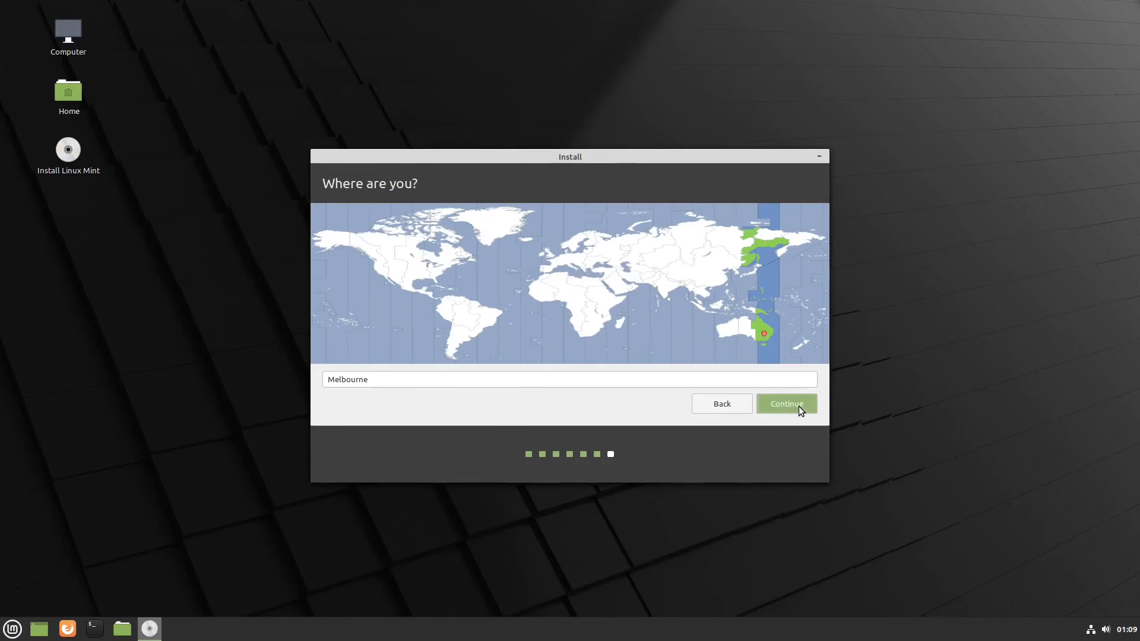
click(786, 403)
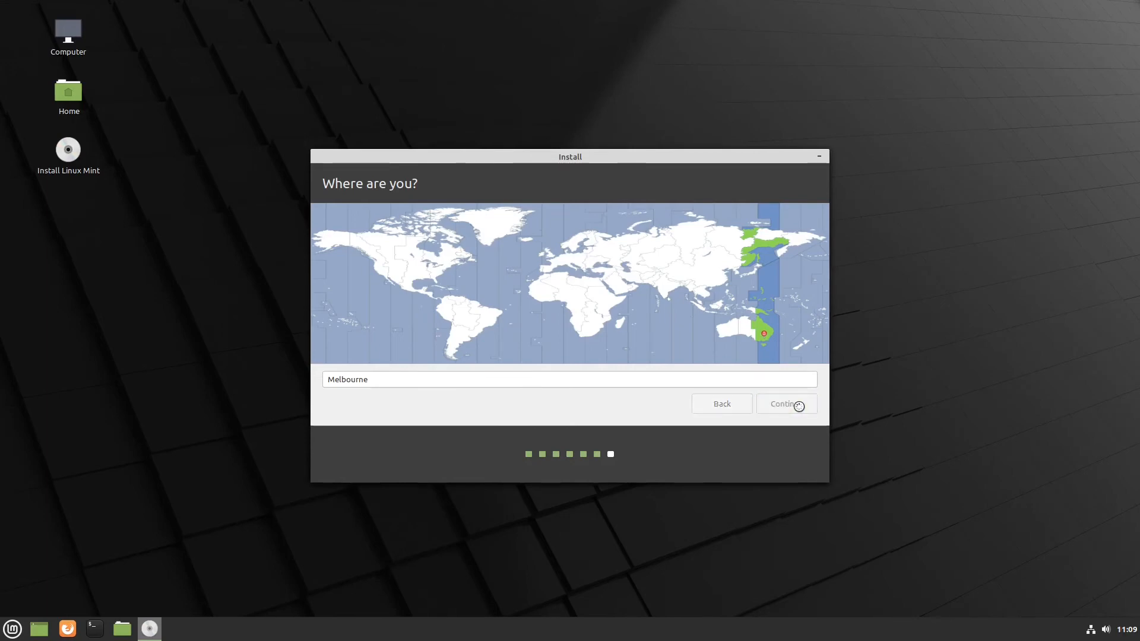
click(785, 404)
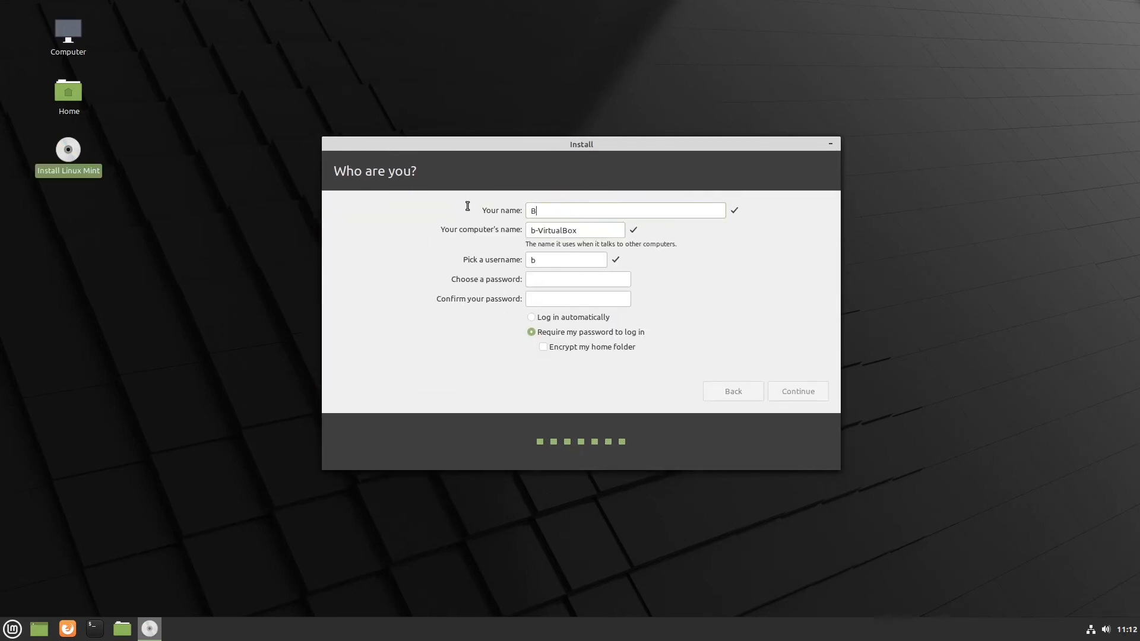
Enter the name Bradley, computer name minty1 and a confirmed password, then begin installing
text(radley)
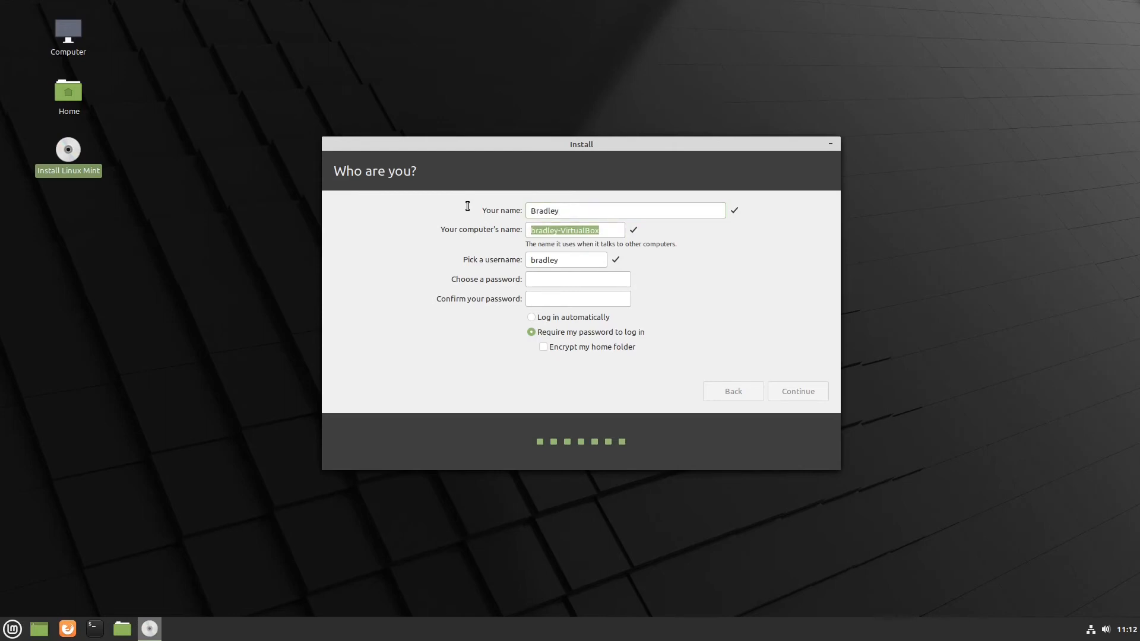
text(minty1)
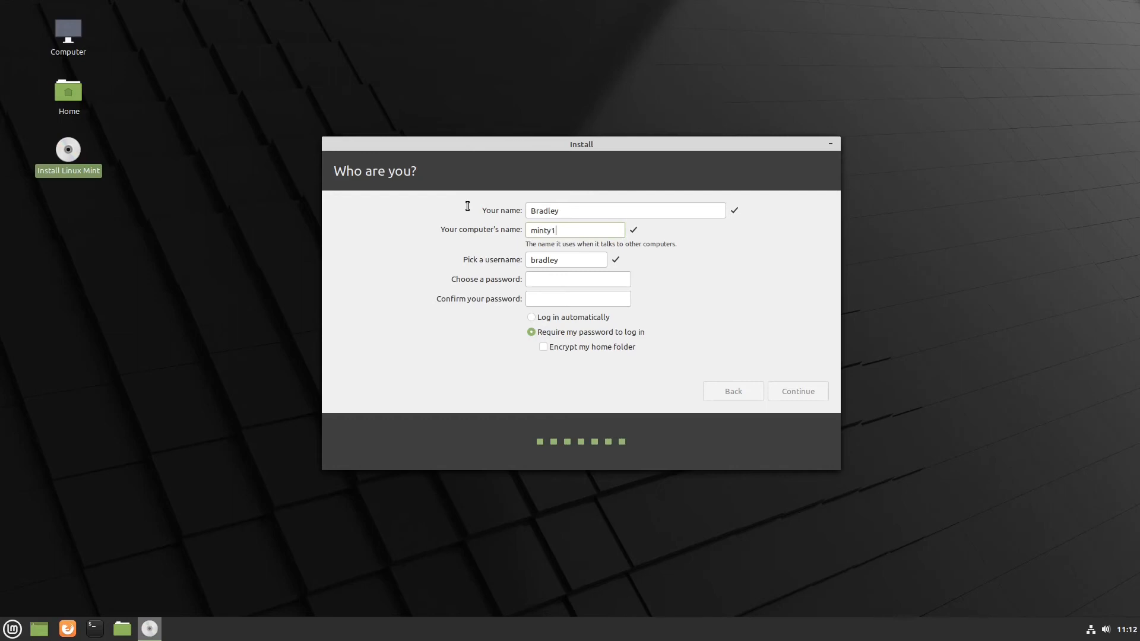
double_click(565, 260)
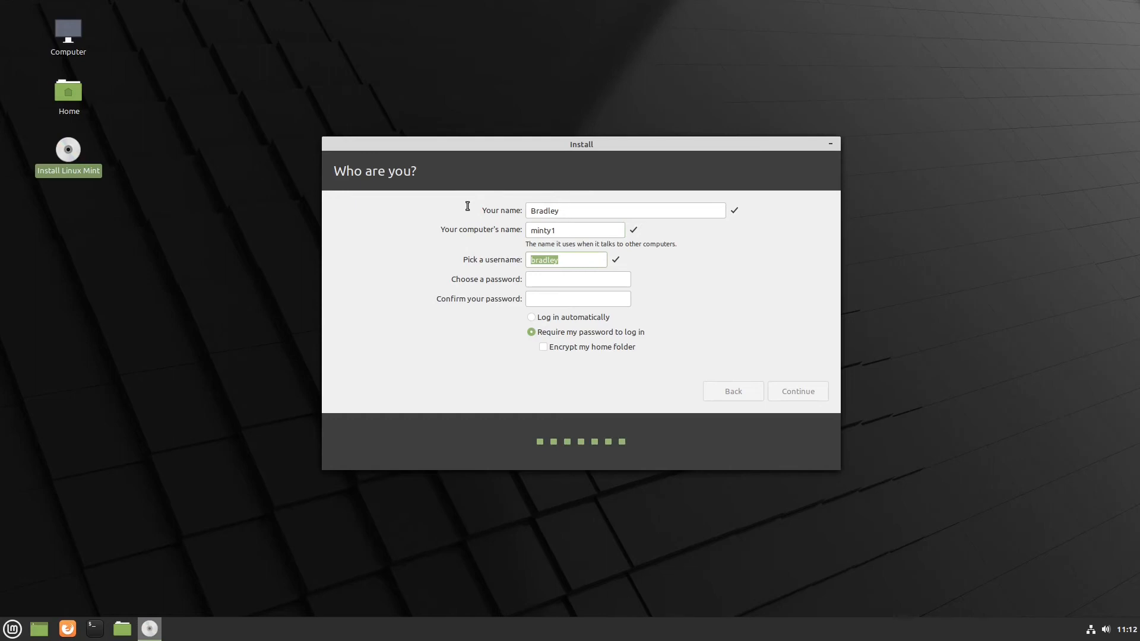
click(578, 277)
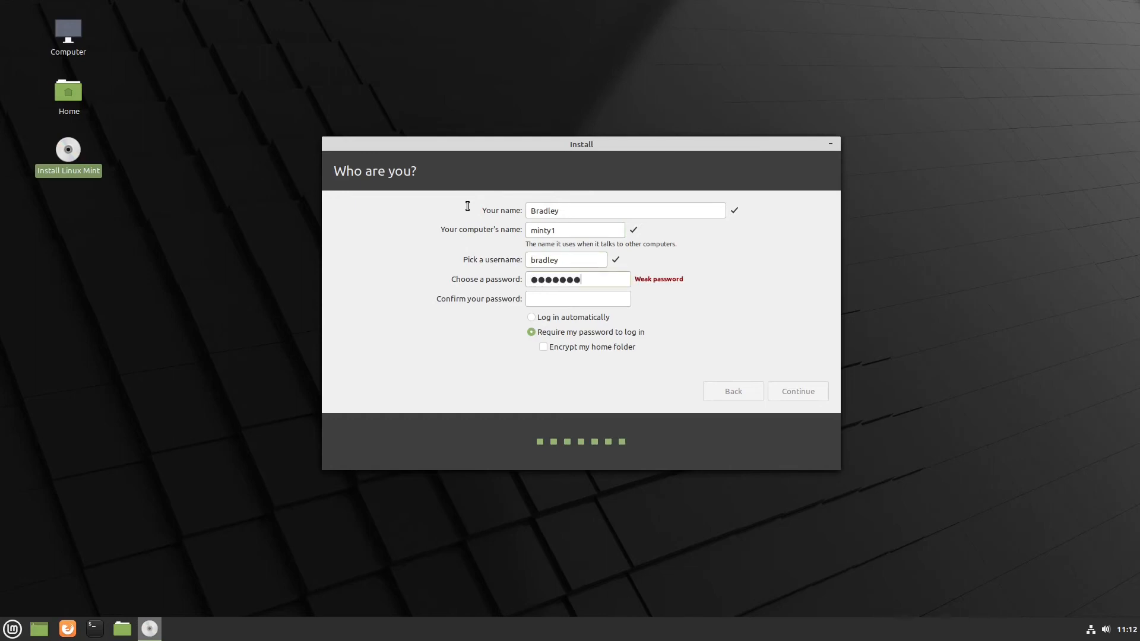
text(••••)
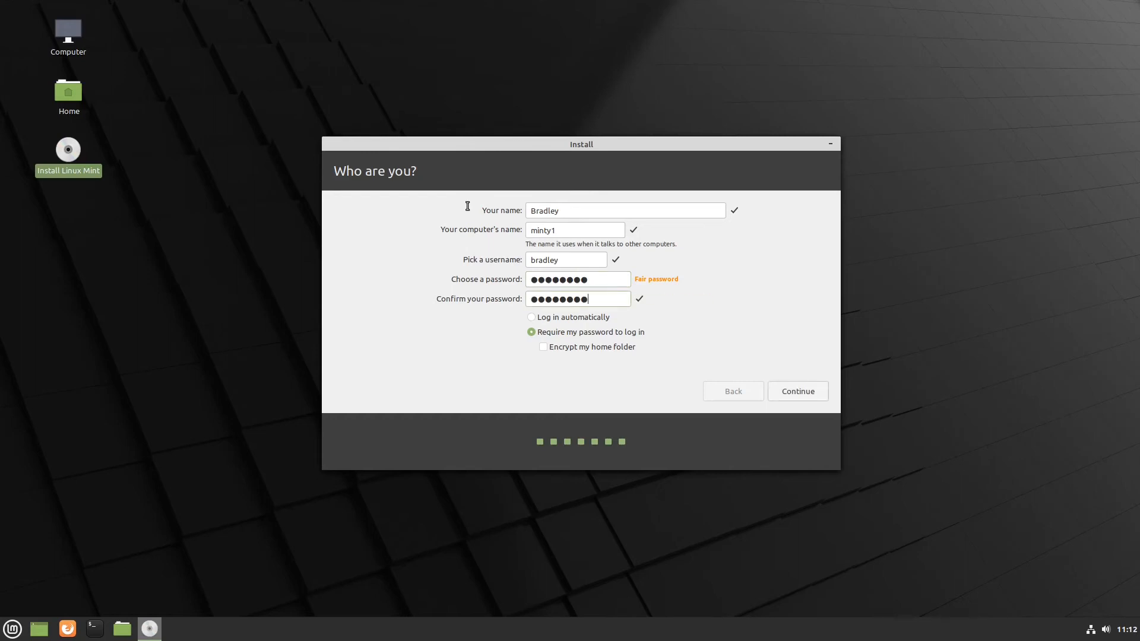
mouse_move(609, 339)
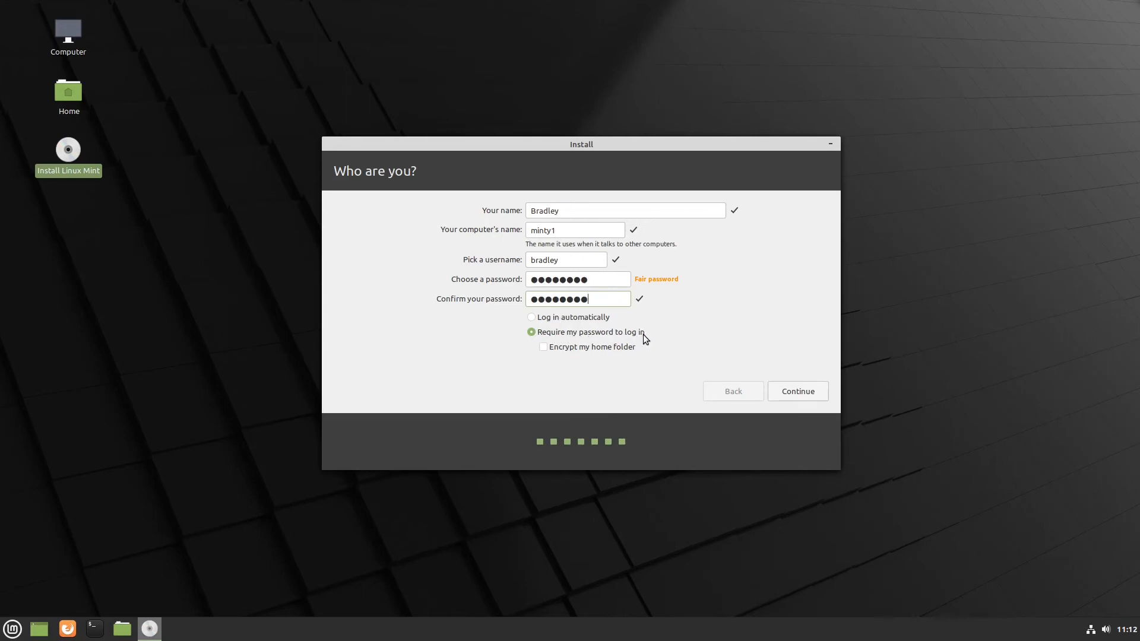
mouse_move(819, 394)
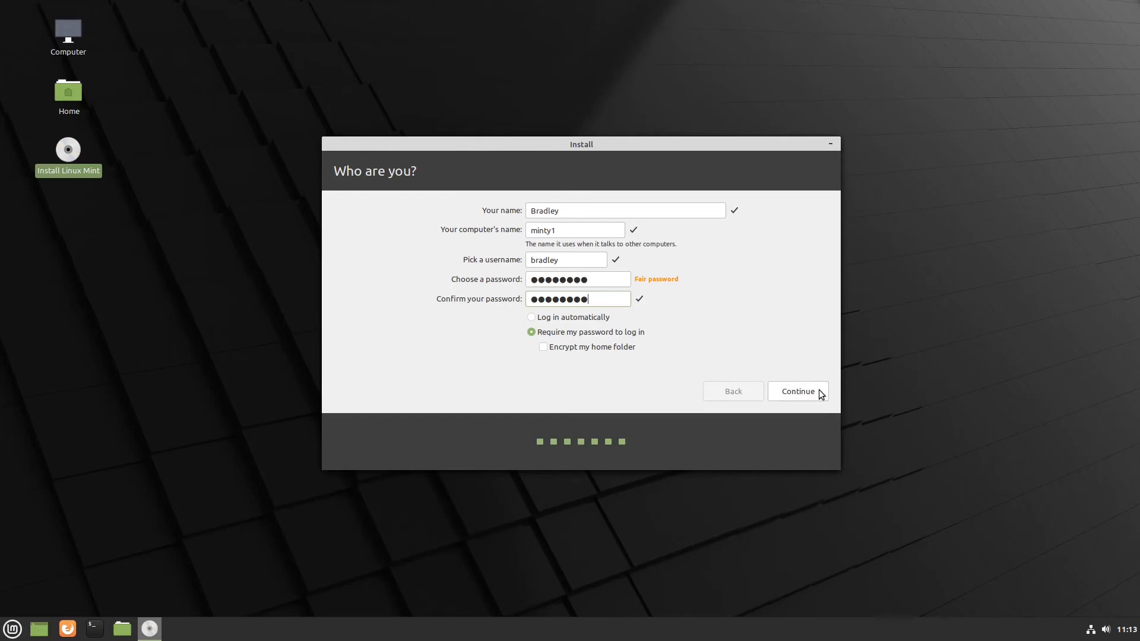
click(798, 391)
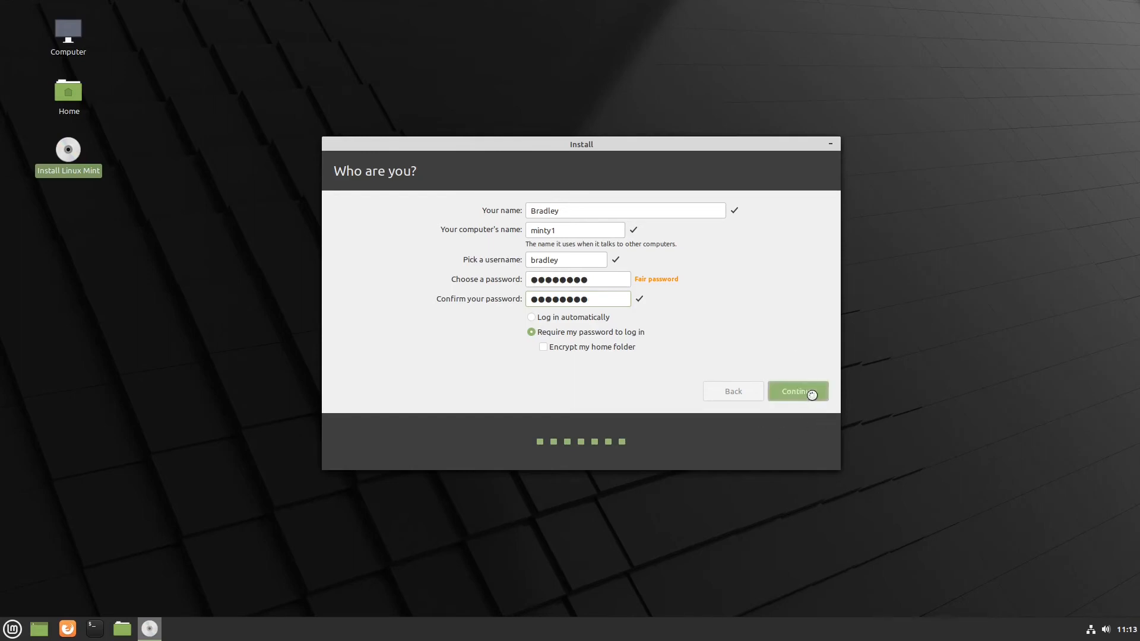
click(796, 390)
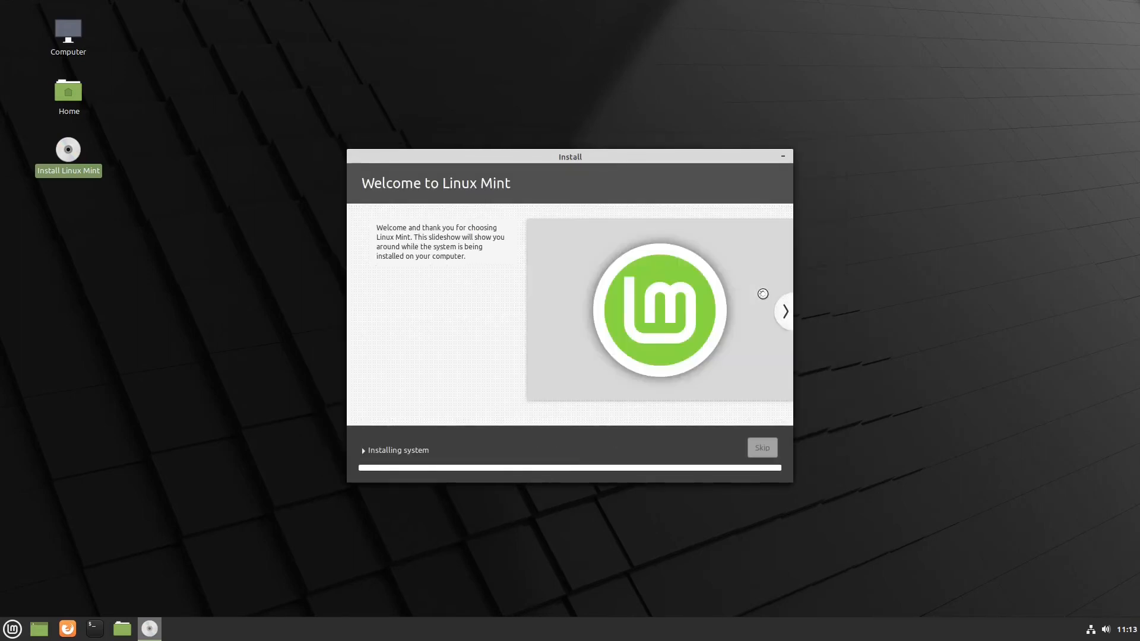
mouse_move(917, 232)
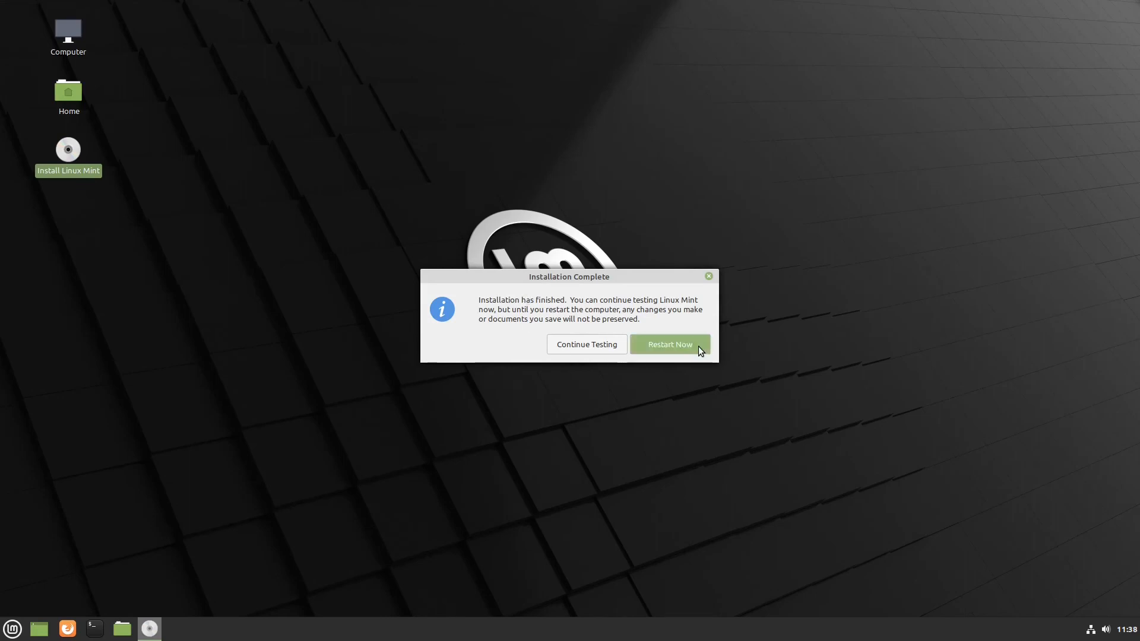
mouse_move(886, 252)
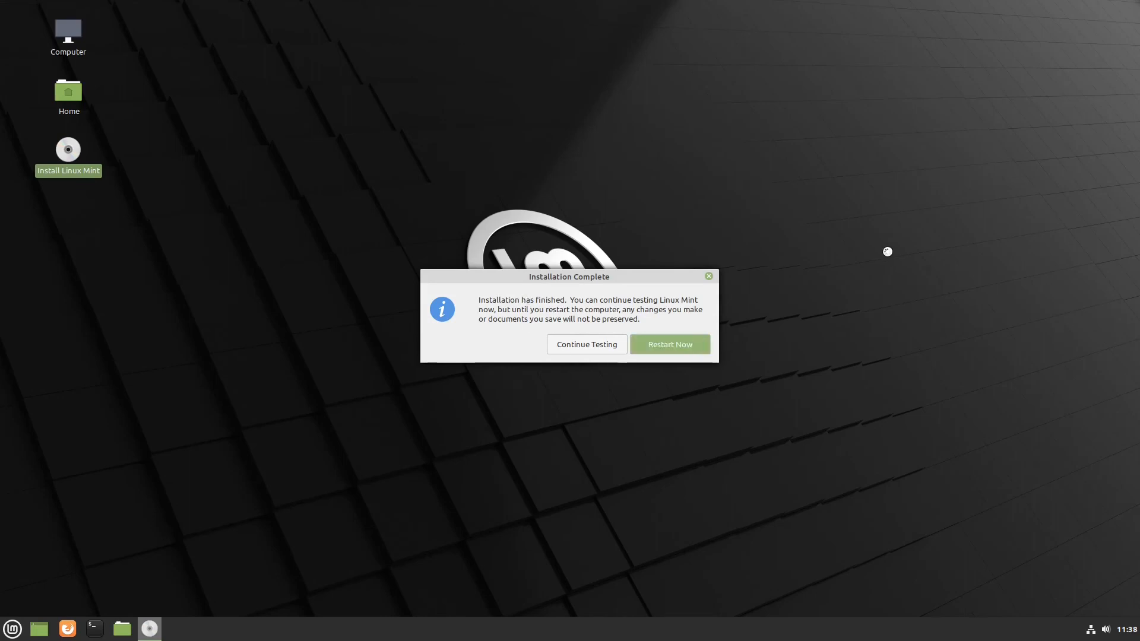
Restart the computer from the Installation Complete dialog to reach the GRUB boot menu
click(667, 344)
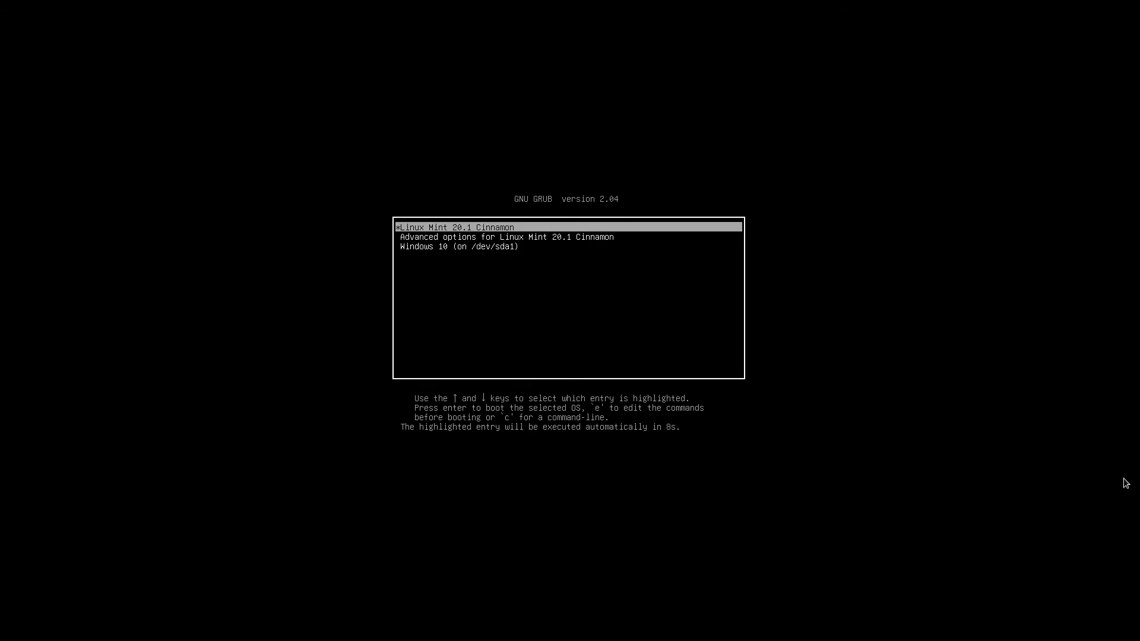
Move through the GRUB entries and boot Linux Mint 20.1 Cinnamon to its login screen
key(Down)
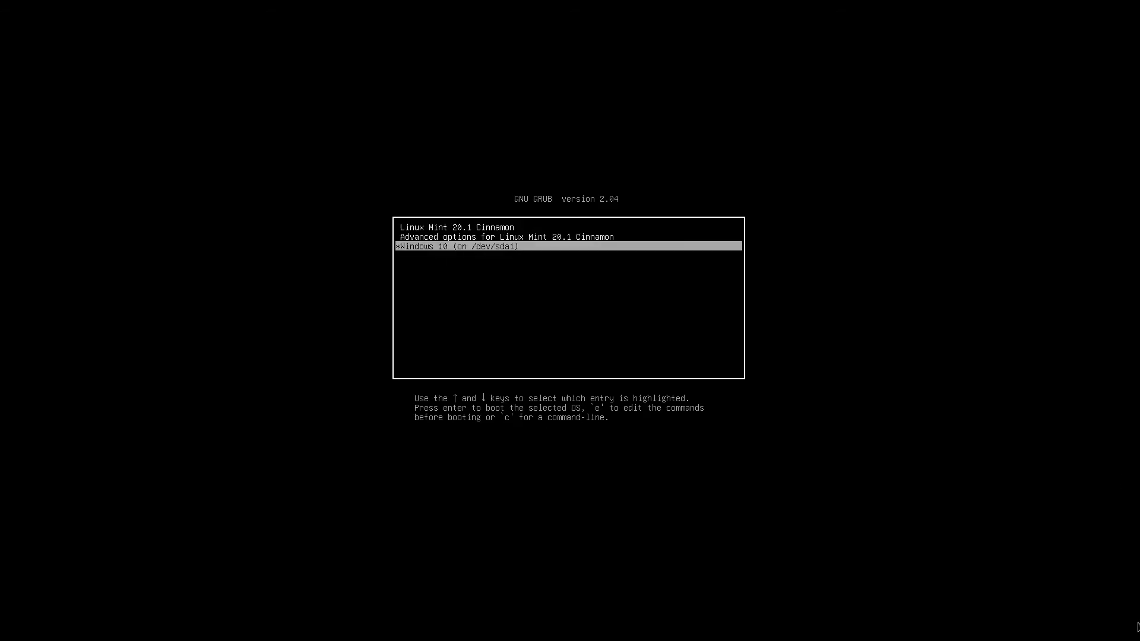
key(Up)
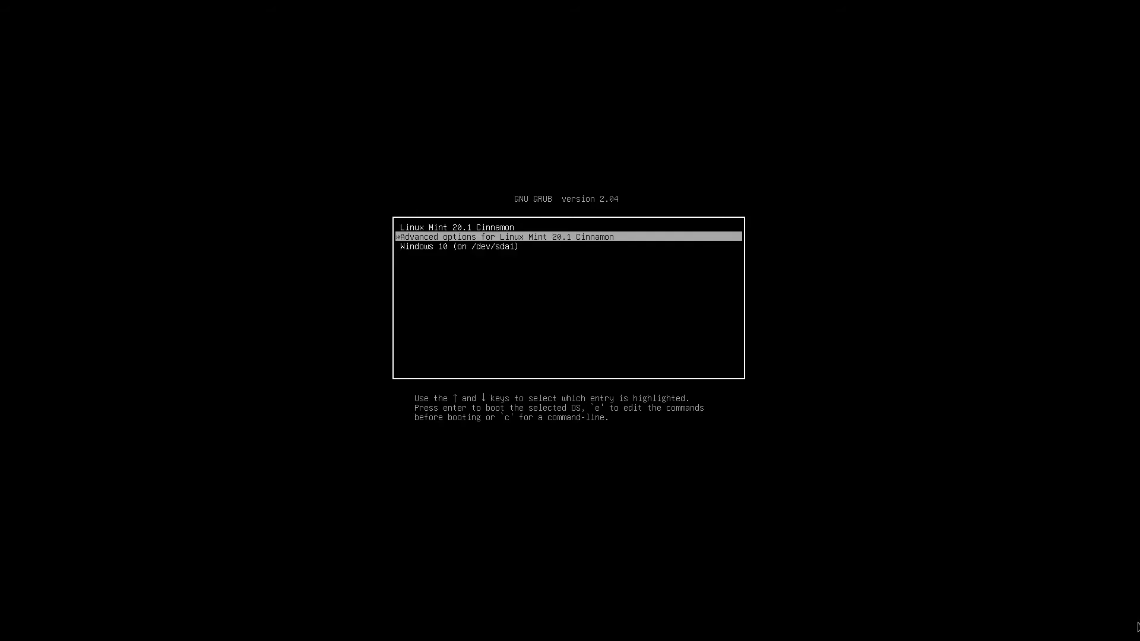
key(Up)
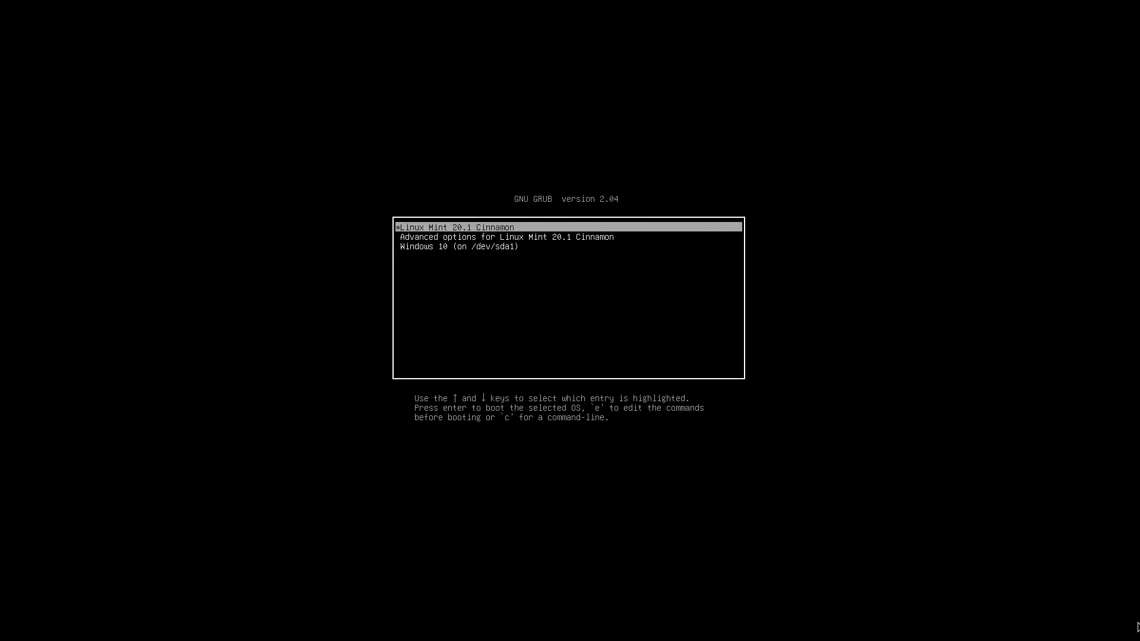
key(Down)
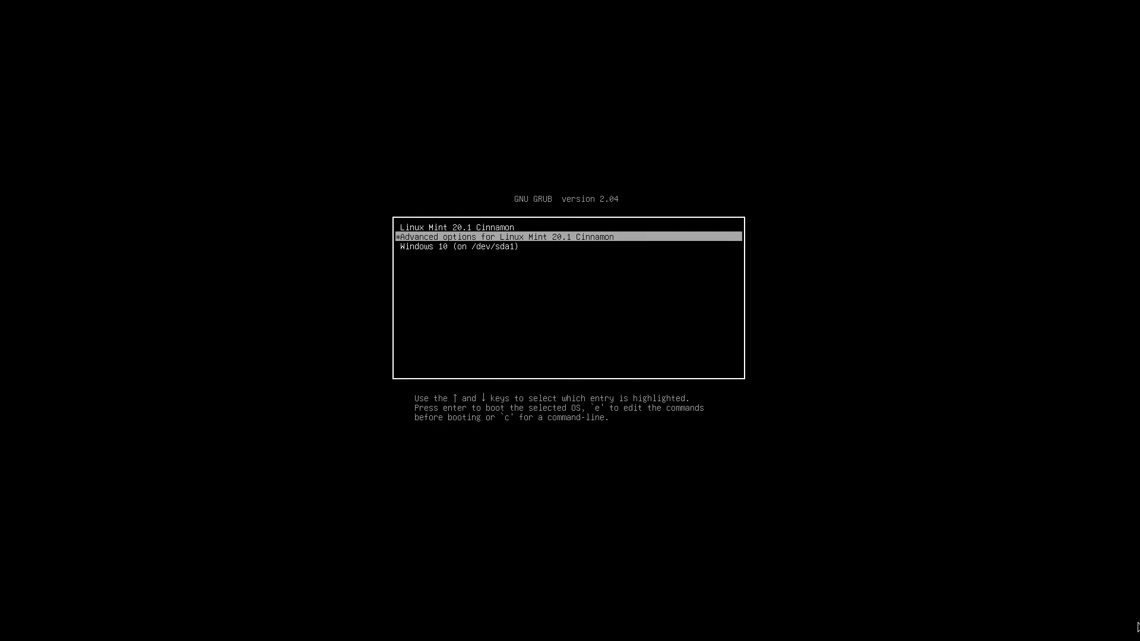
key(Up)
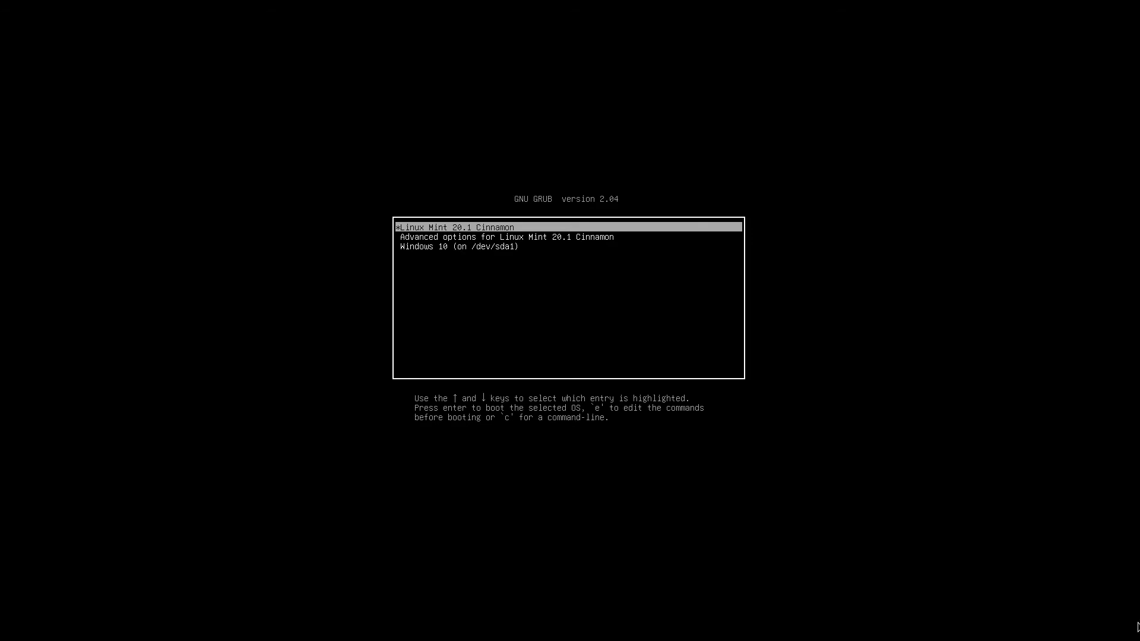
key(Down)
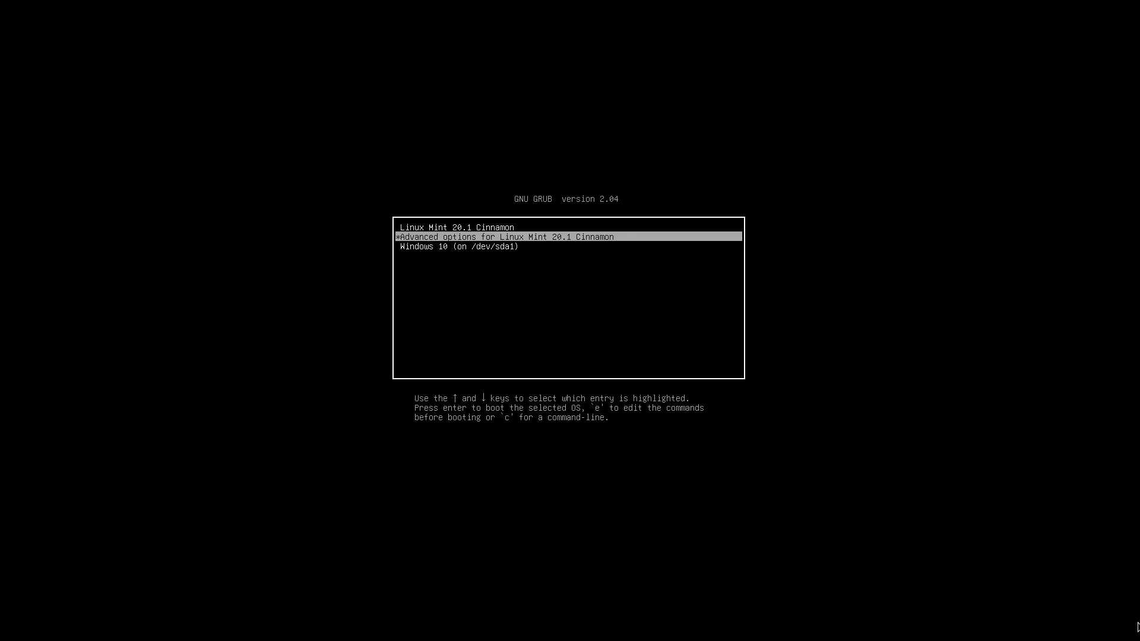
key(Up)
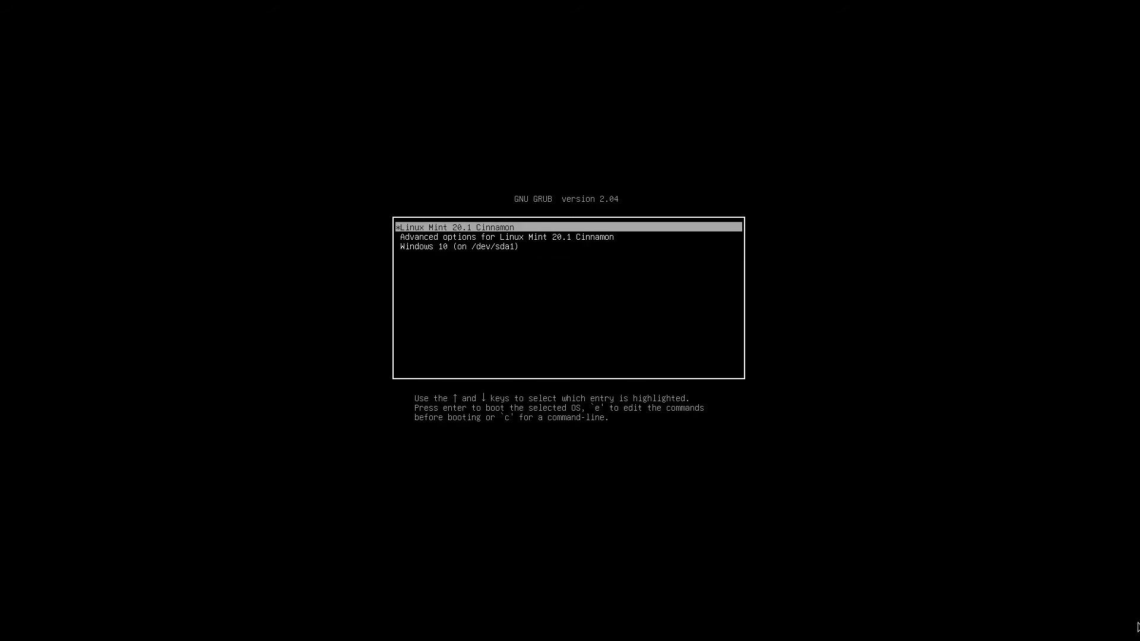
key(Return)
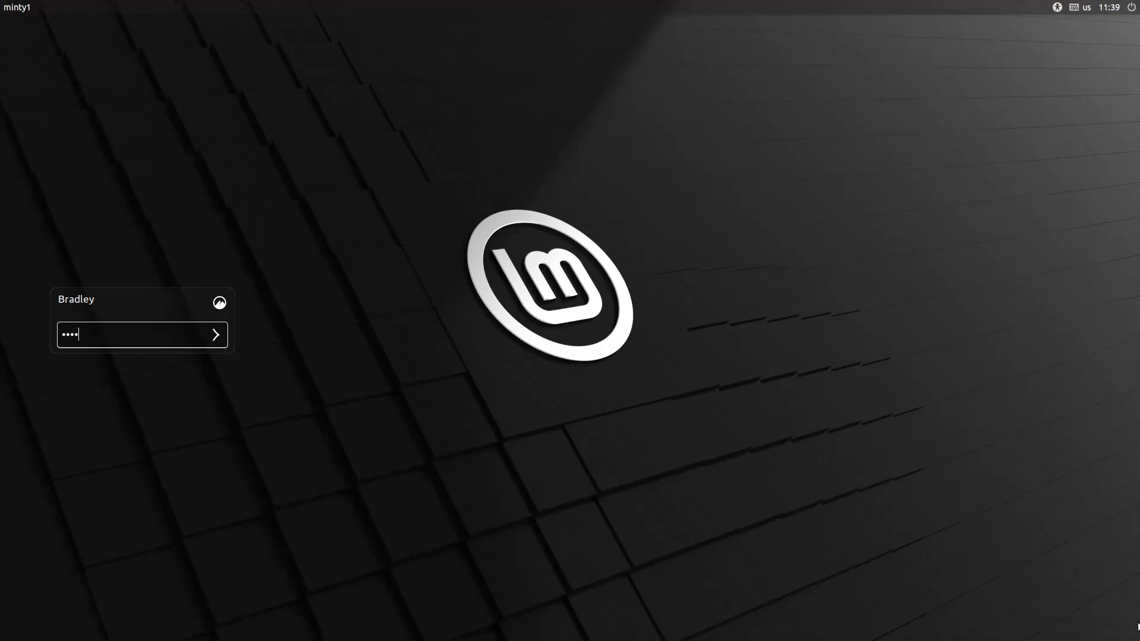
Sign in with the password, close the Welcome window, and launch the Files manager
text(password)
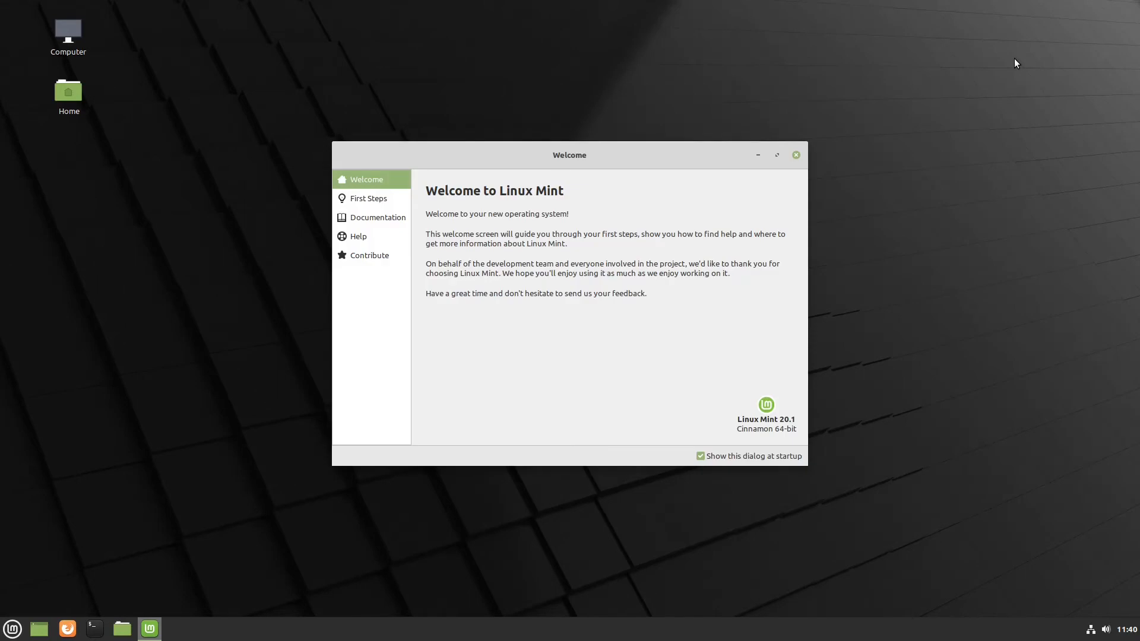
mouse_move(578, 157)
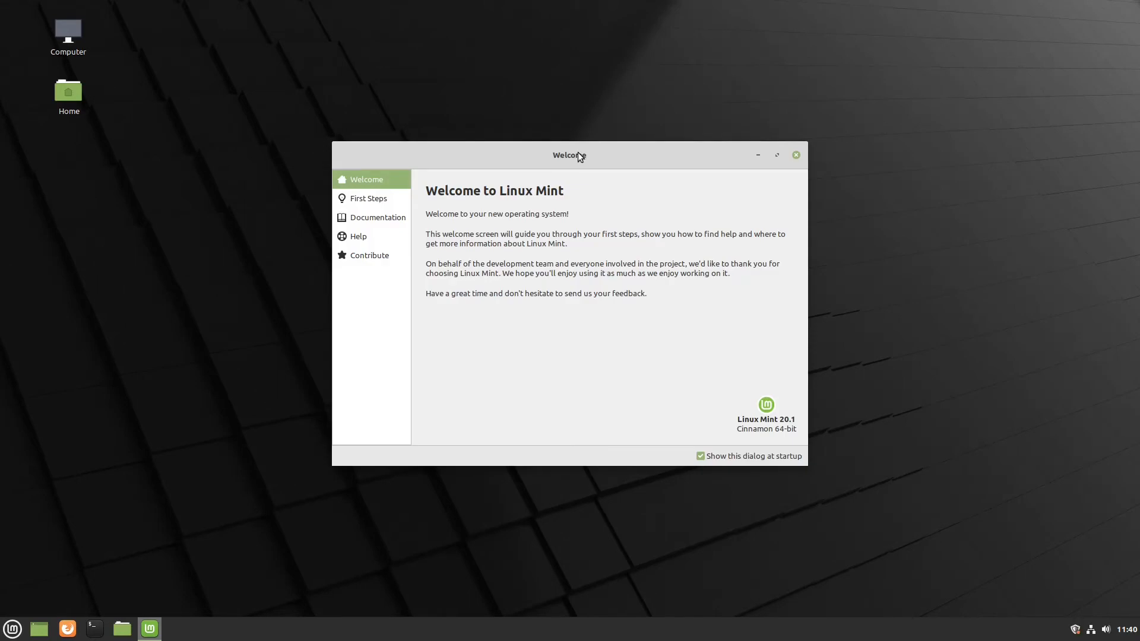
mouse_move(776, 257)
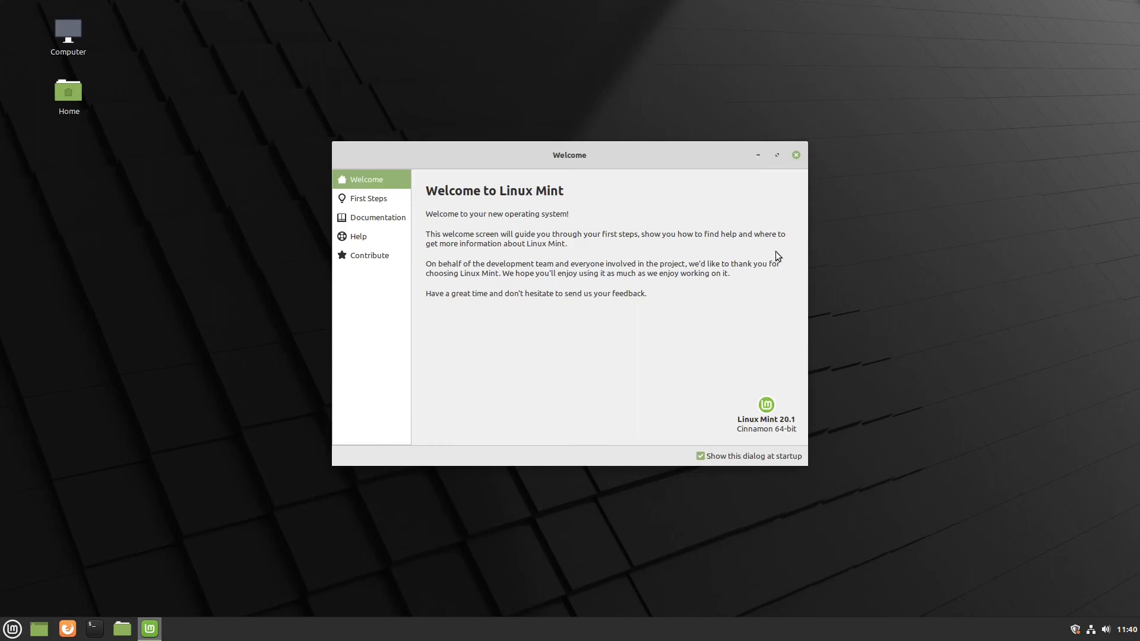
click(794, 154)
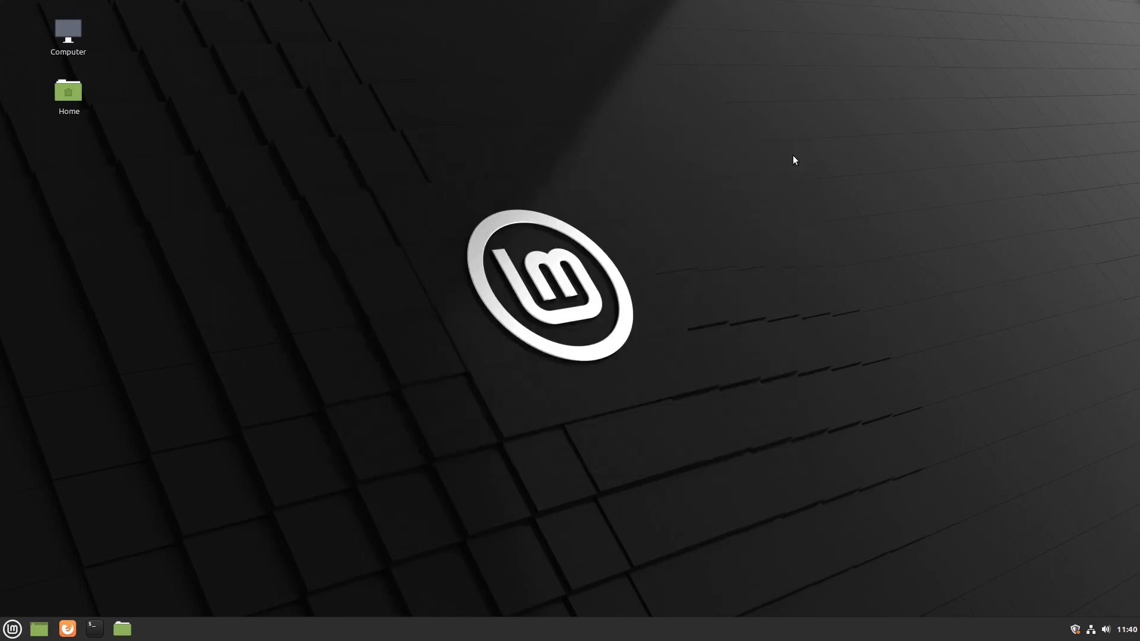
mouse_move(33, 173)
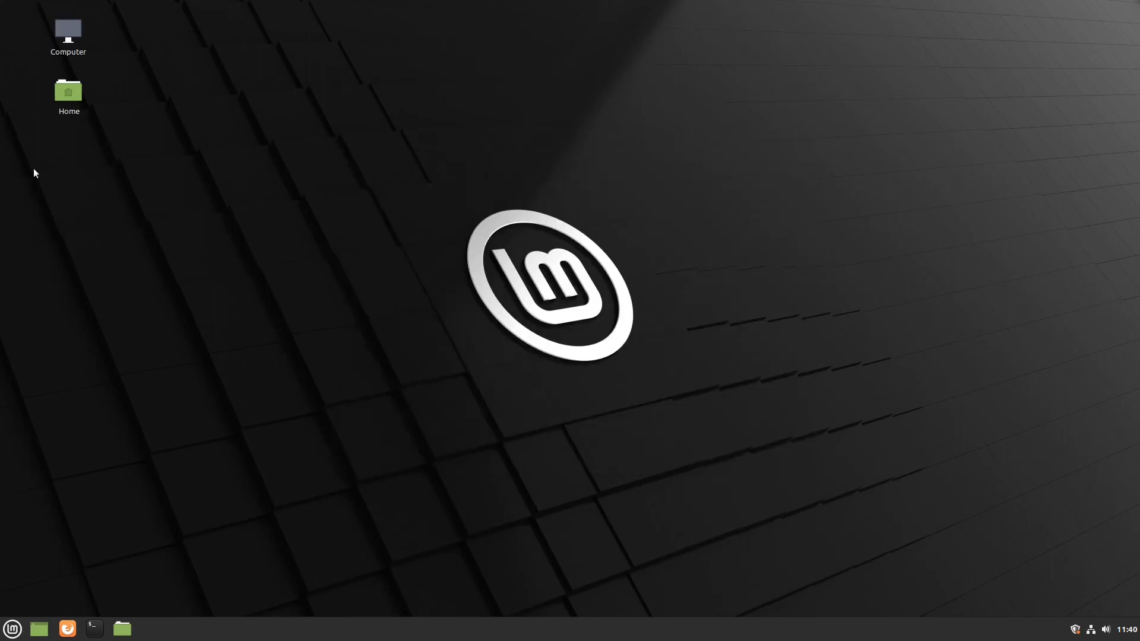
mouse_move(81, 141)
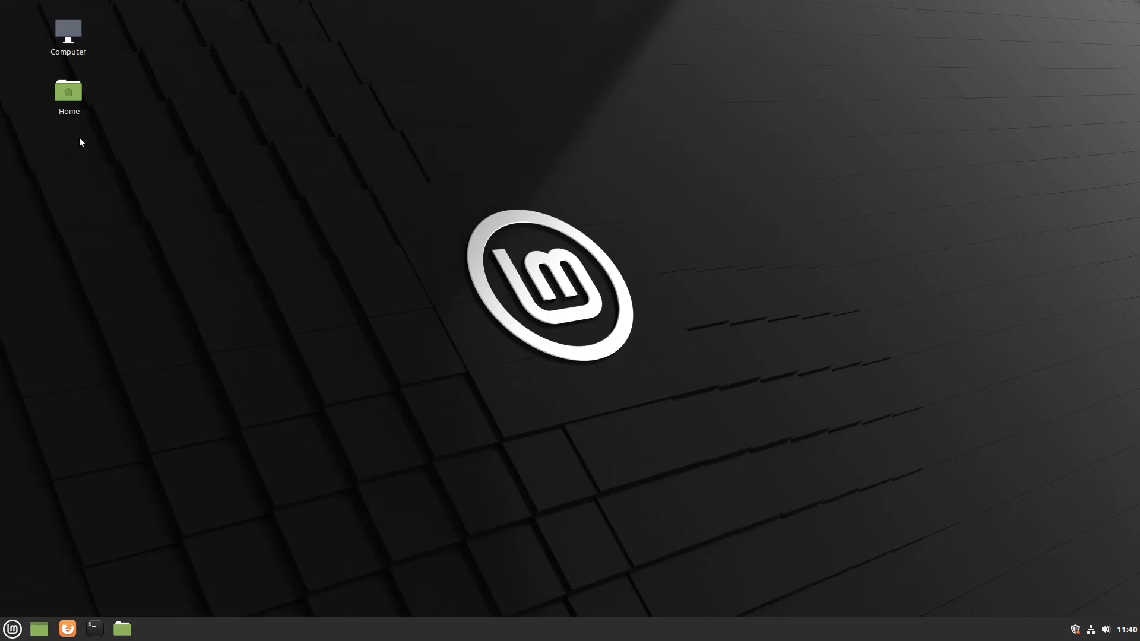
mouse_move(174, 225)
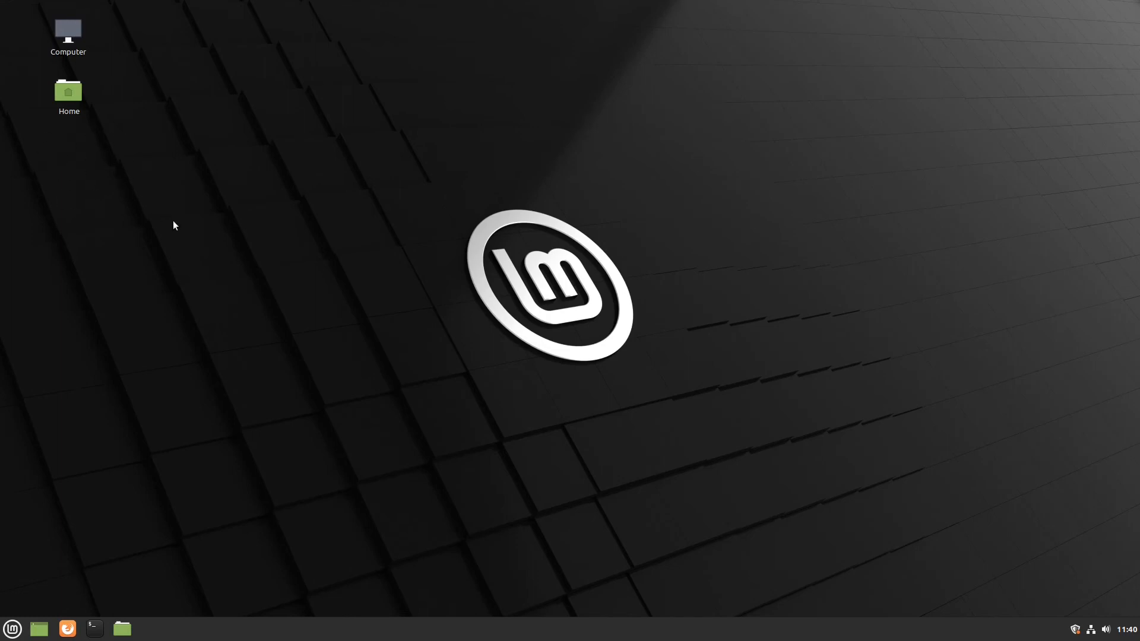
mouse_move(122, 628)
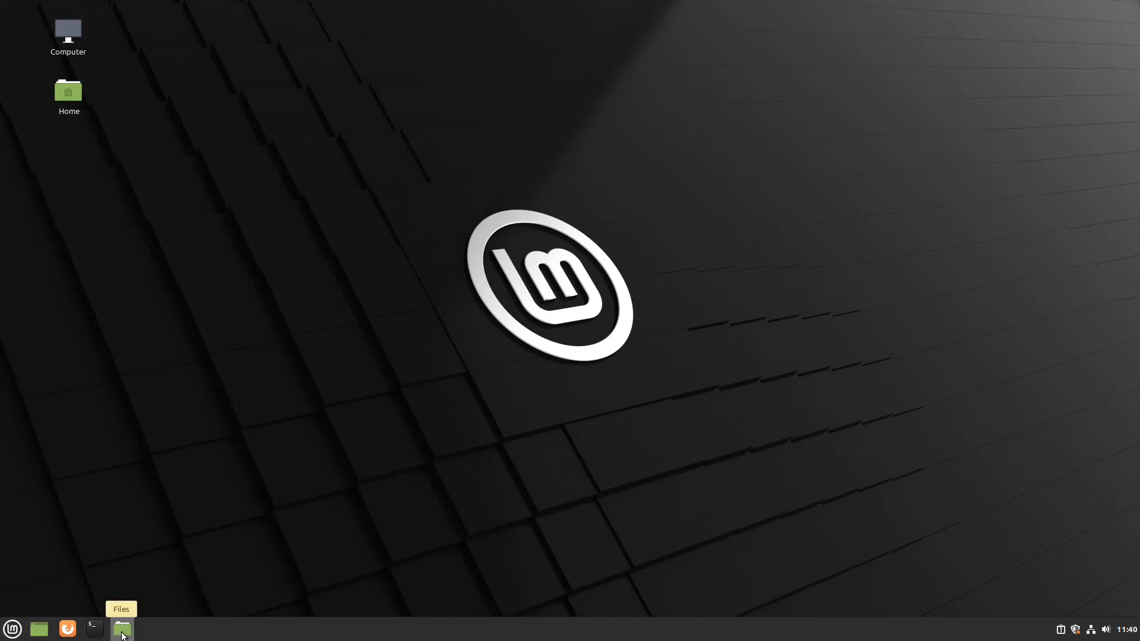
click(121, 629)
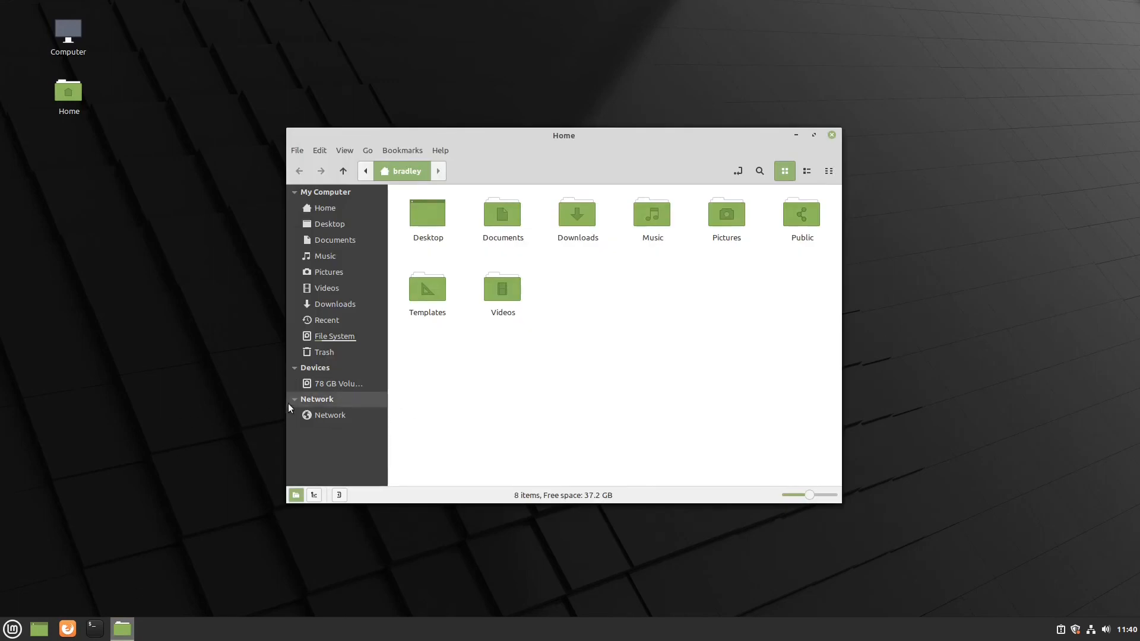
mouse_move(348, 392)
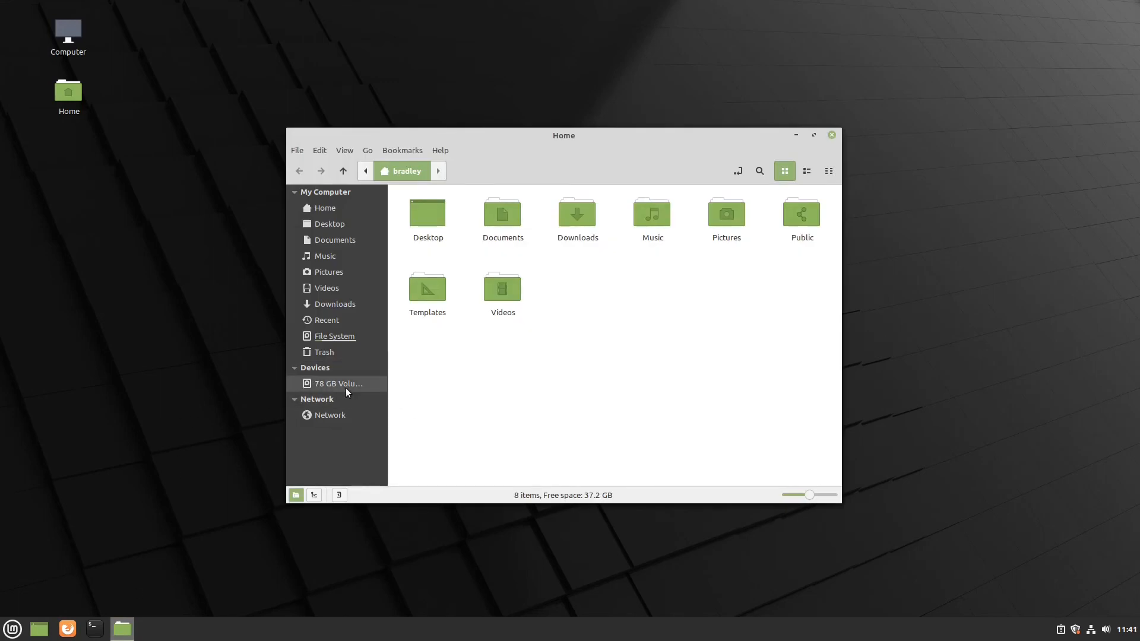
mouse_move(332, 393)
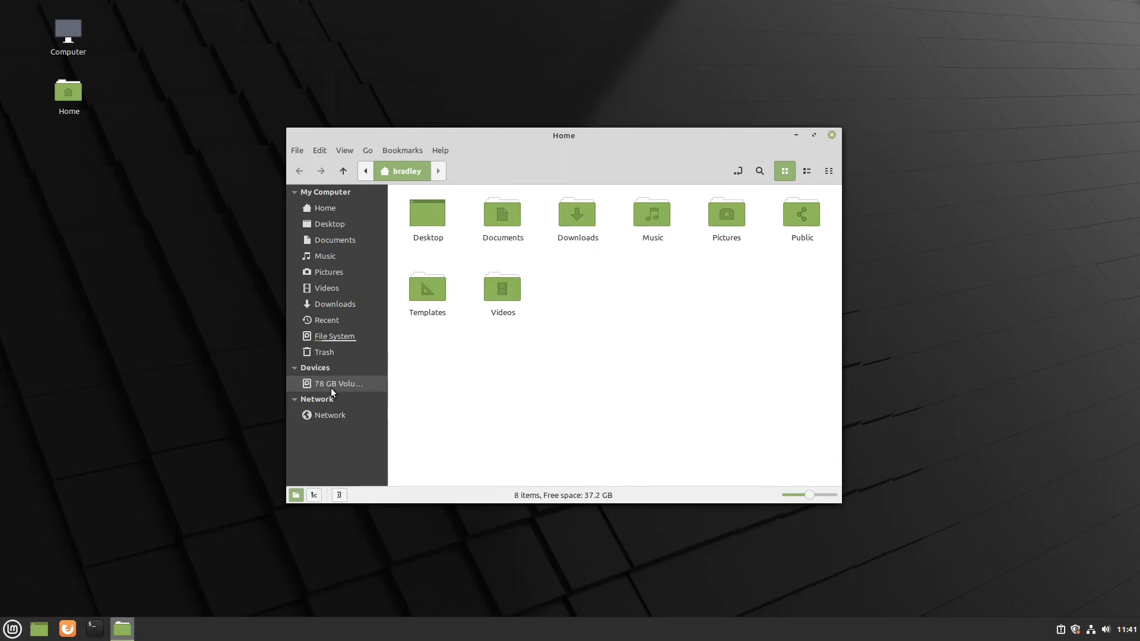
mouse_move(386, 360)
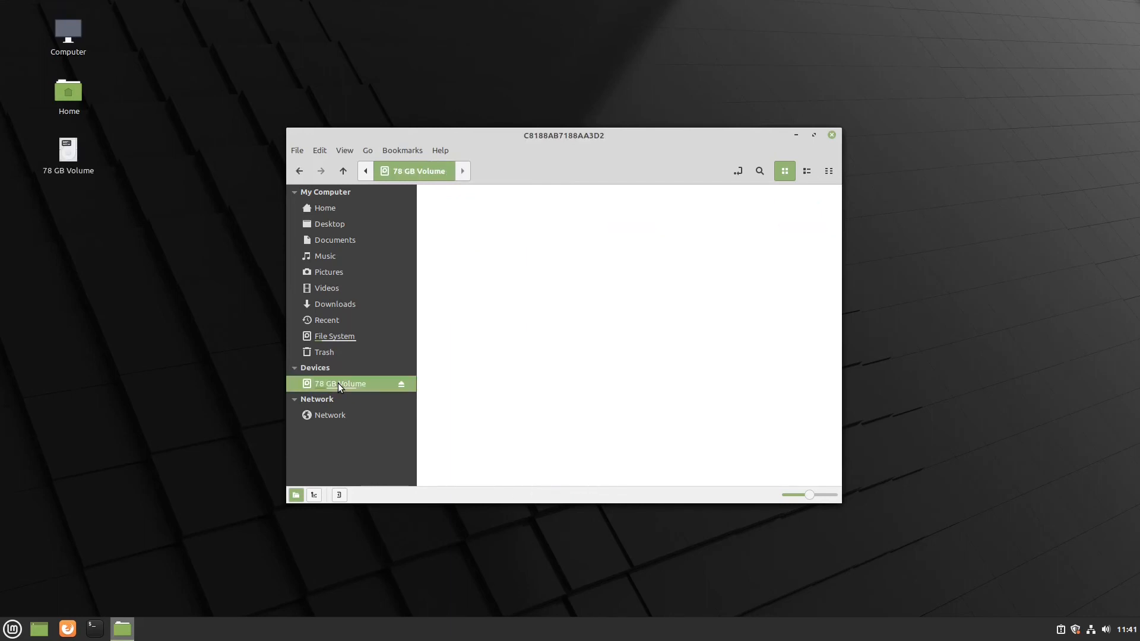
Browse the 78 GB Windows volume, unmount it, return Home, and bring up the applications menu
click(340, 384)
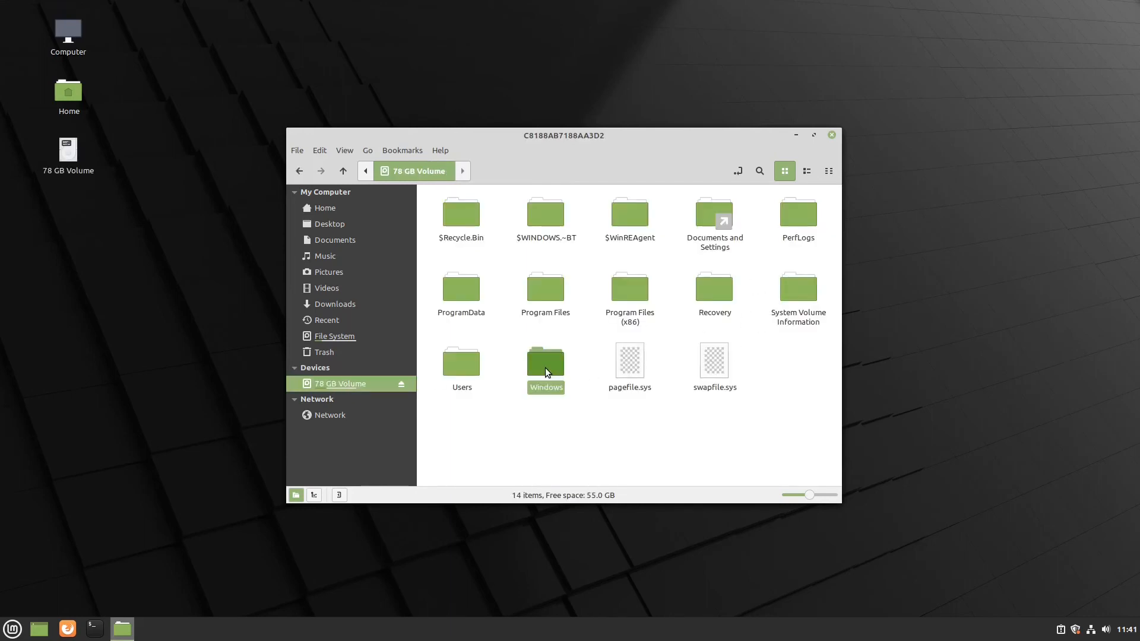
click(714, 219)
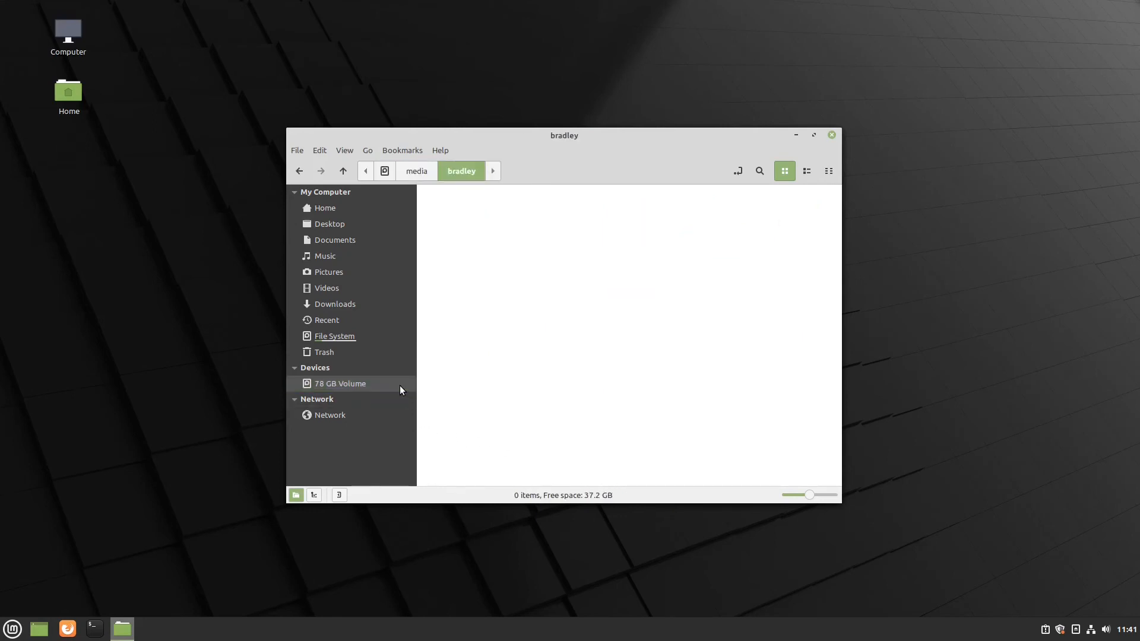
click(325, 208)
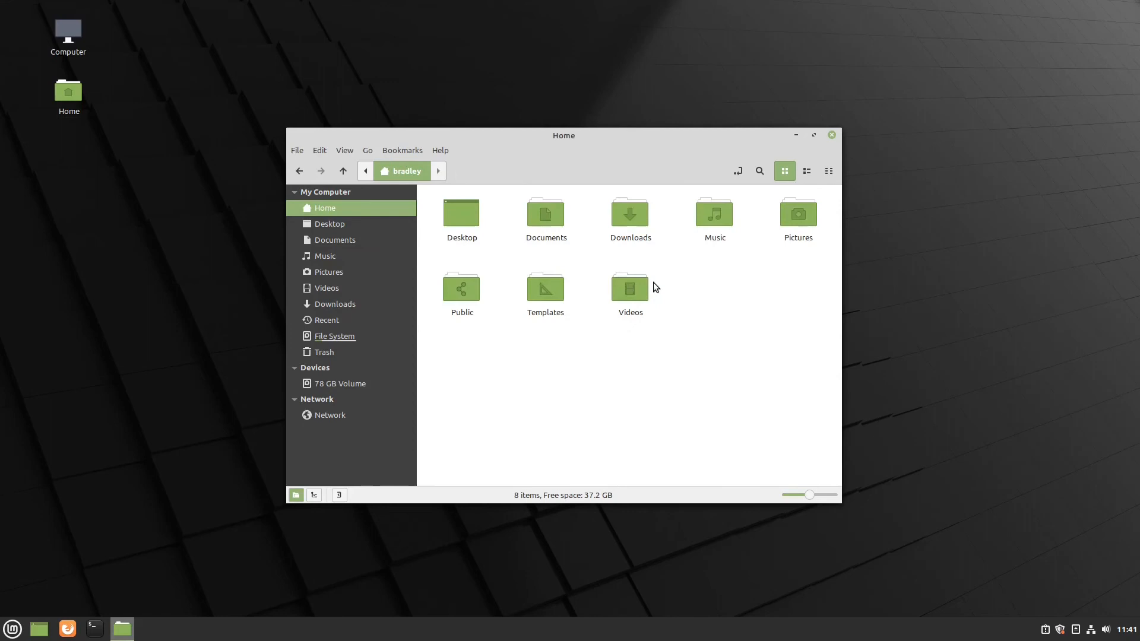
mouse_move(600, 284)
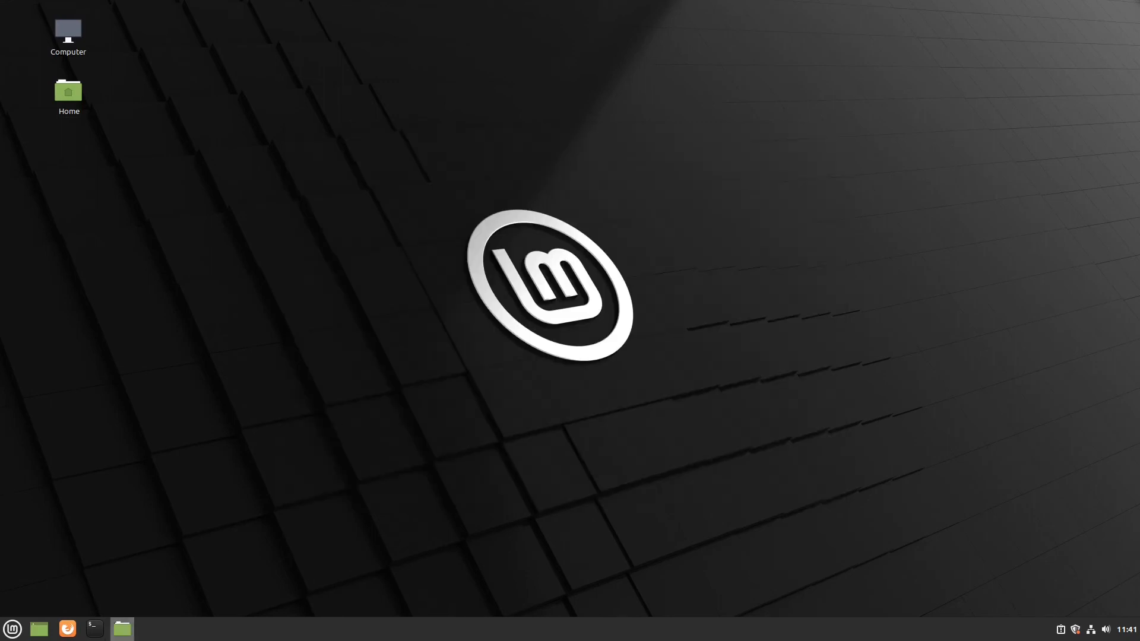
click(12, 629)
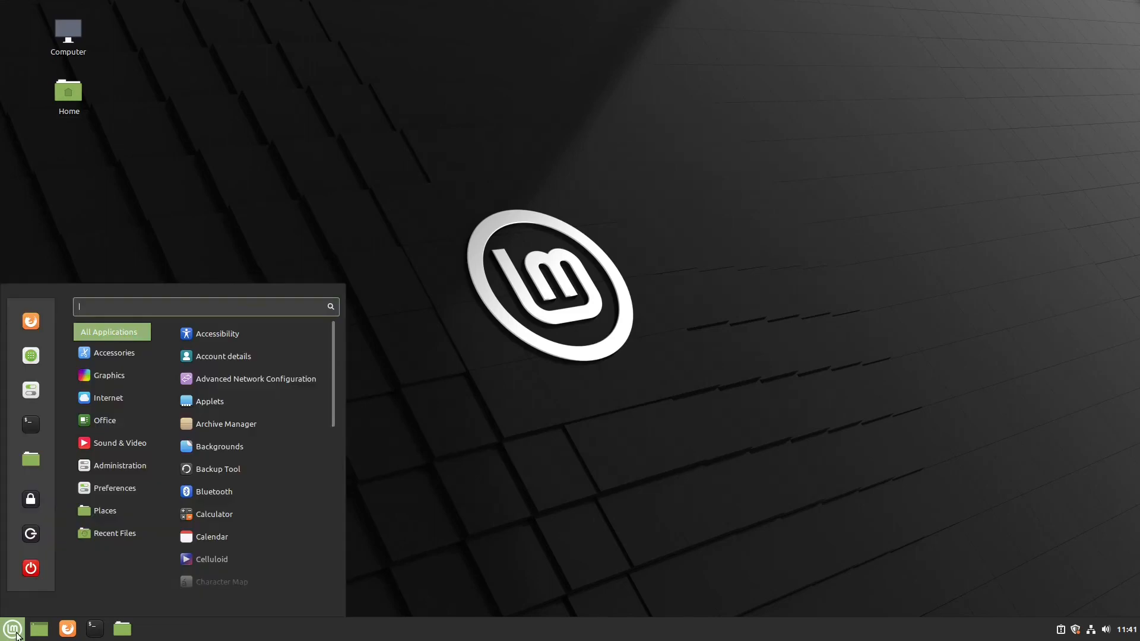
Restart from the Mint menu, boot Windows 10 from GRUB, and enter the sign-in password
click(31, 569)
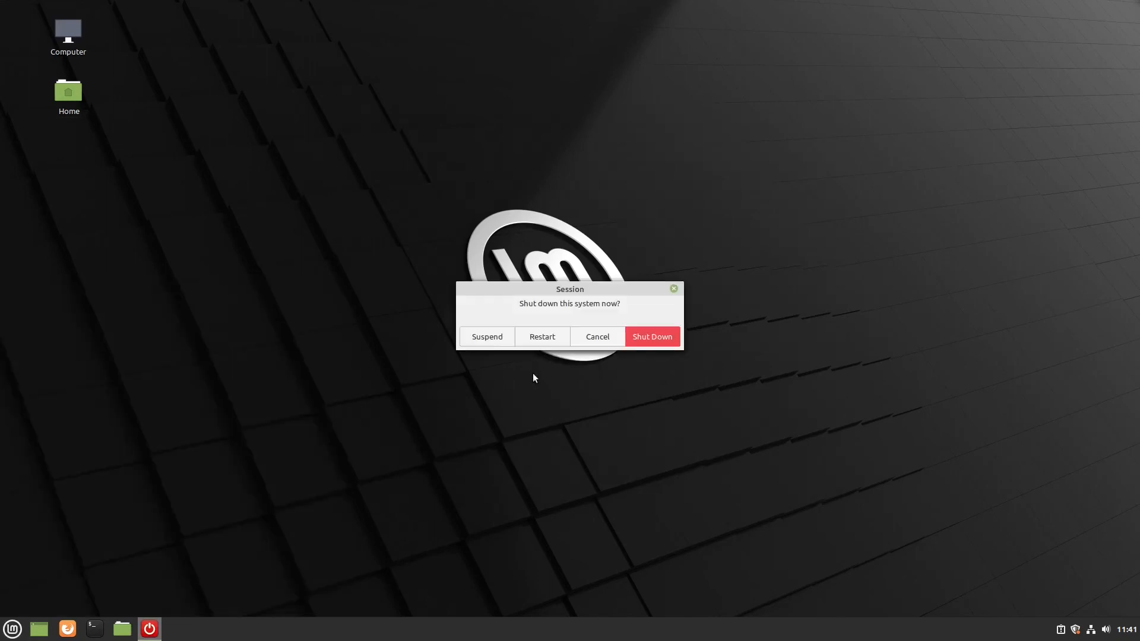
click(541, 335)
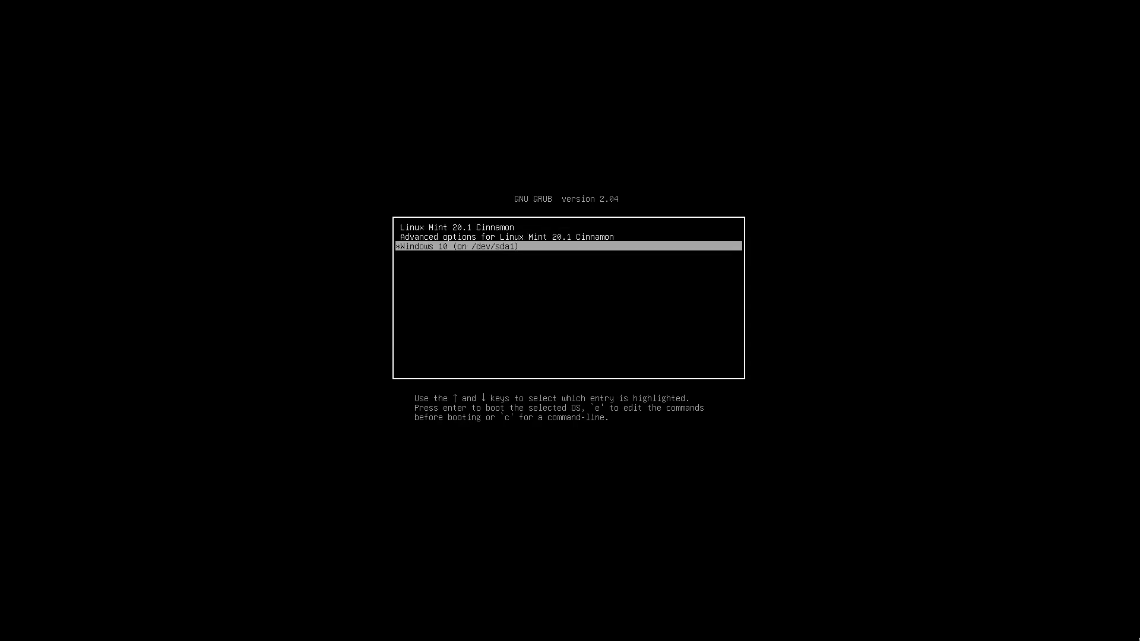
key(Return)
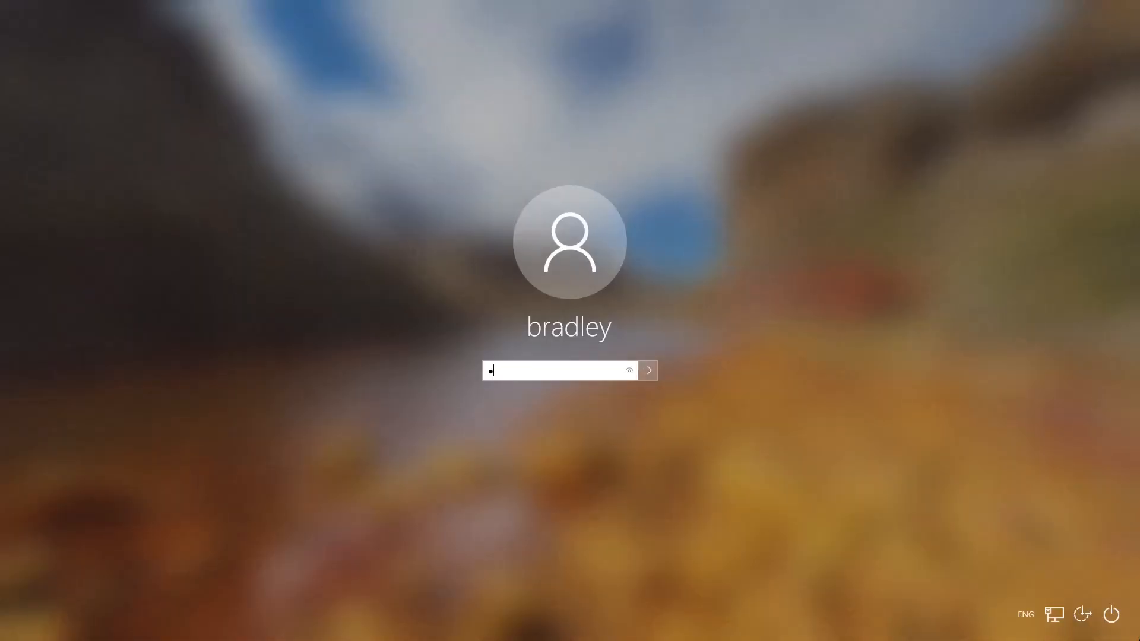
text(password)
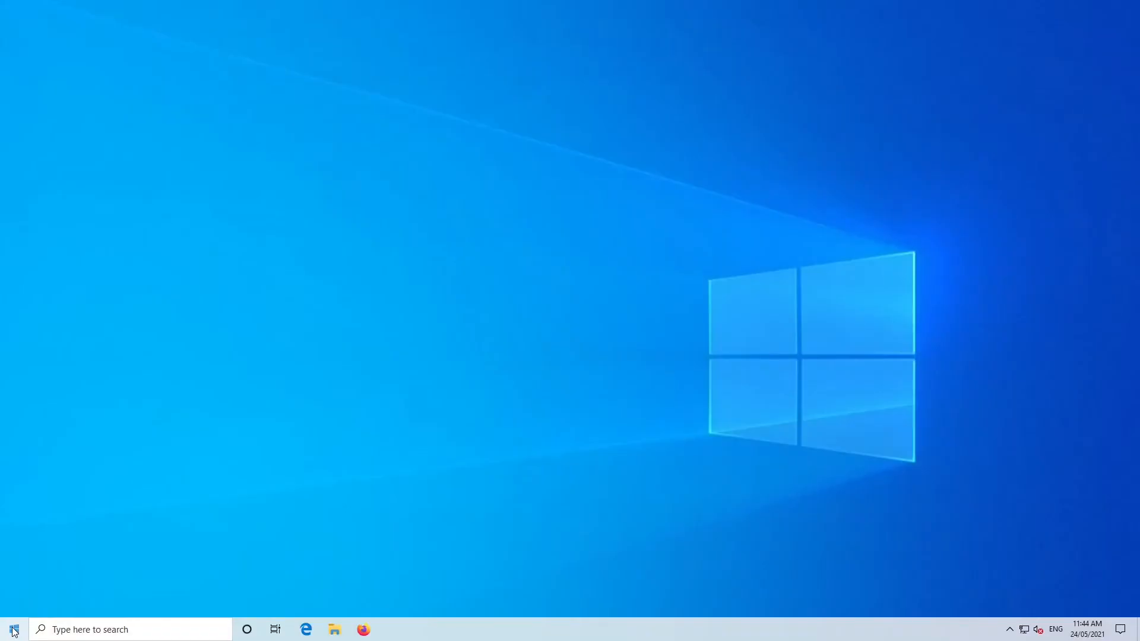
Launch Disk Management from the Start button's admin shortcuts and position its window
right_click(13, 629)
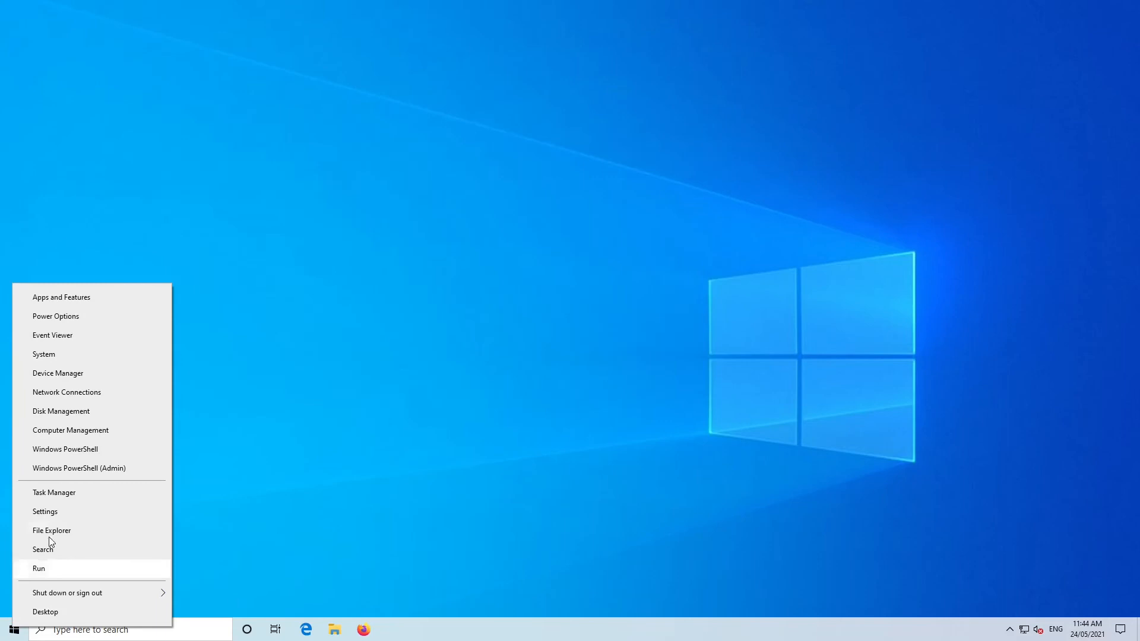
click(61, 411)
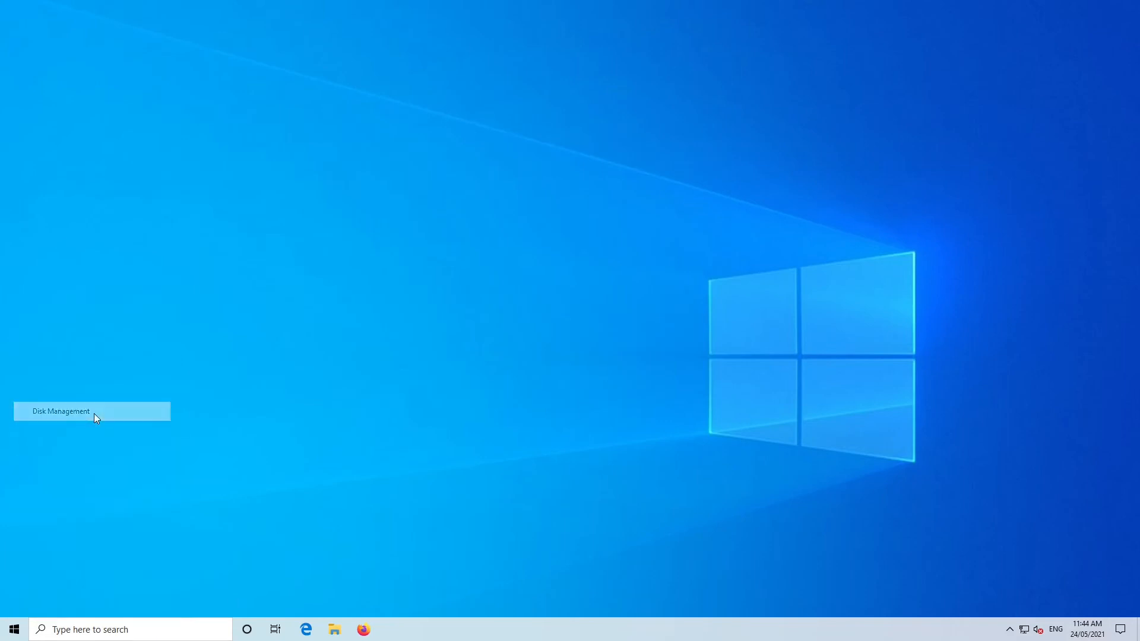
click(61, 410)
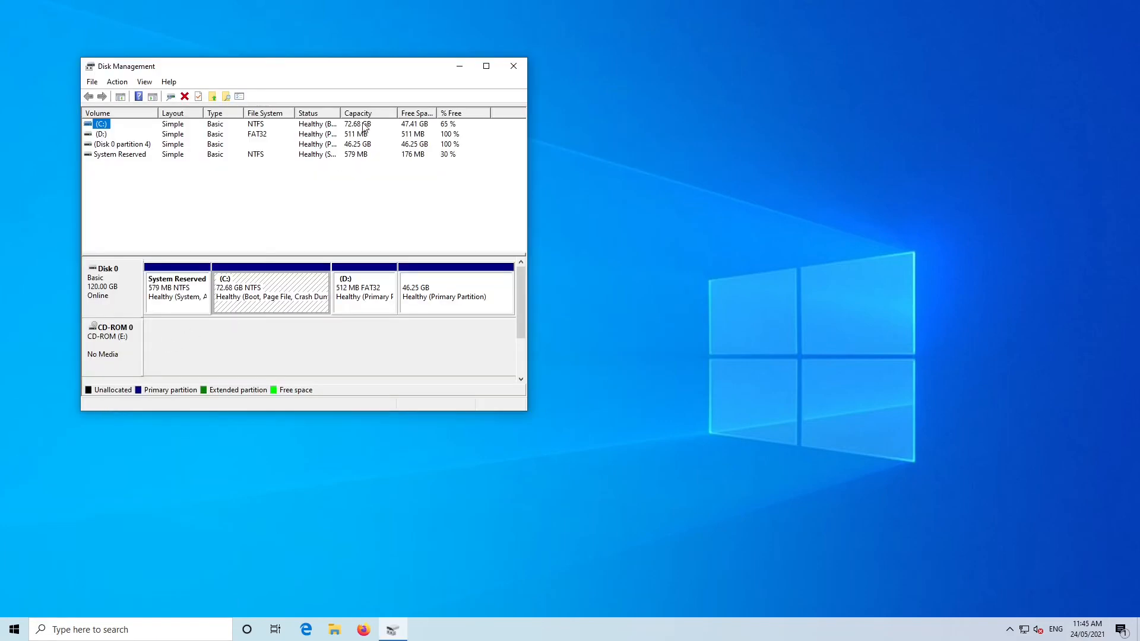
drag(291, 67, 494, 97)
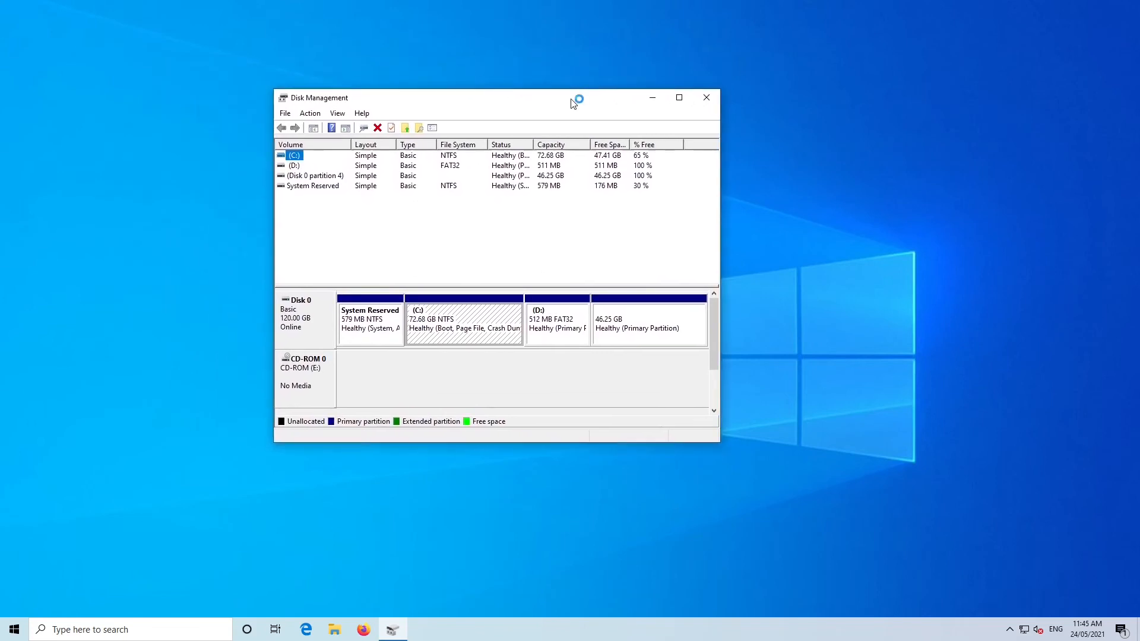
mouse_move(720, 442)
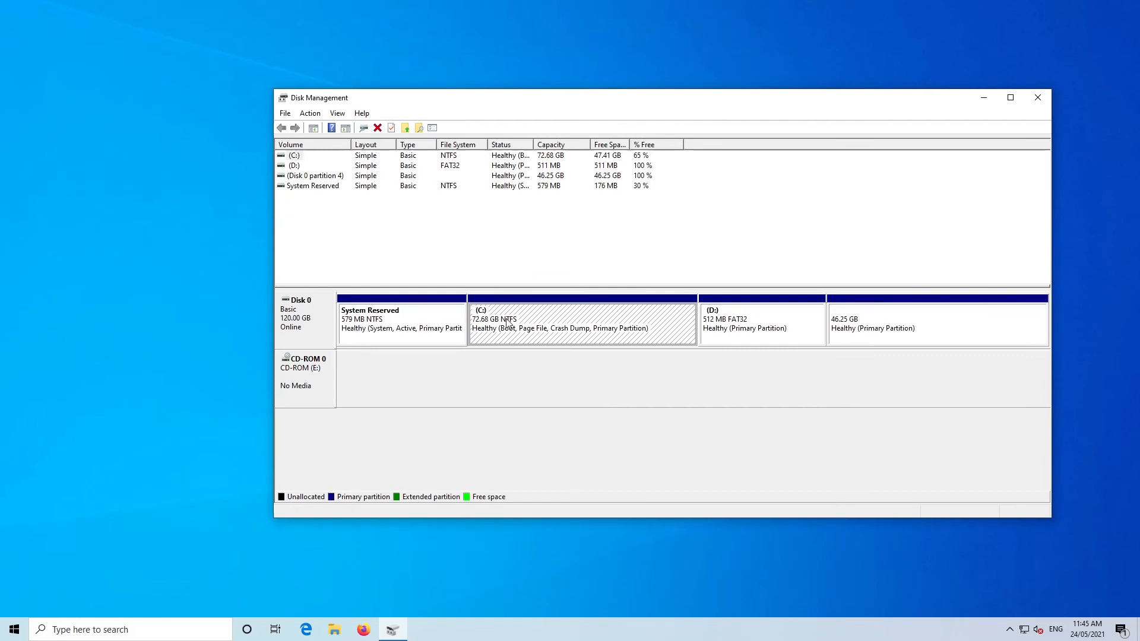
mouse_move(480, 331)
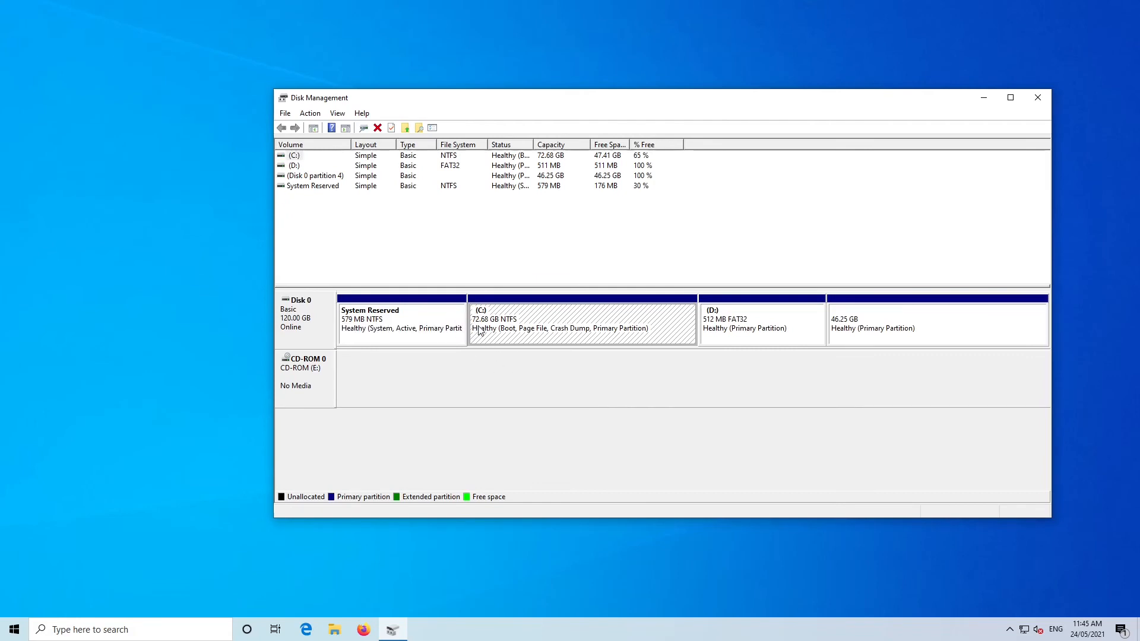
mouse_move(571, 309)
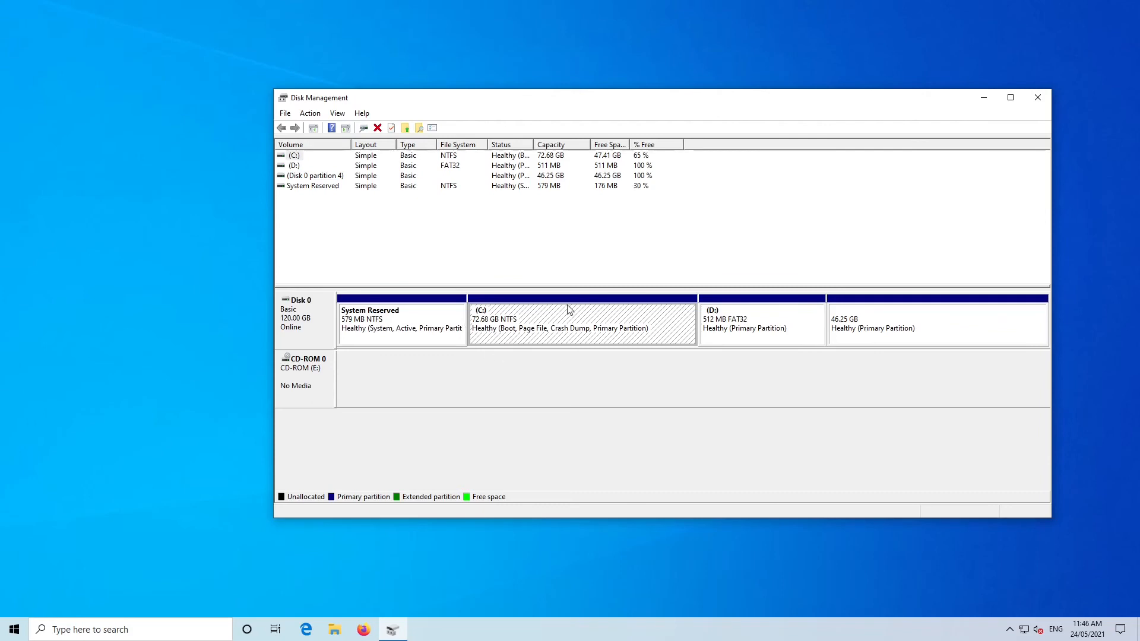
Inspect the 46.25 GB partition and the C: partition, then close Disk Management
click(936, 323)
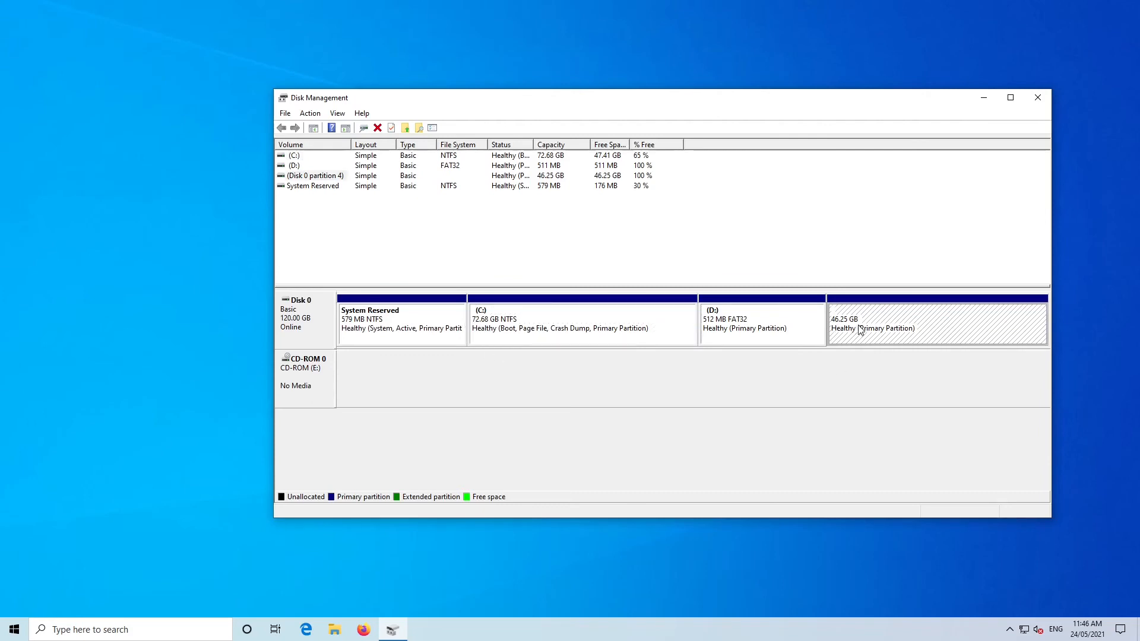
mouse_move(901, 327)
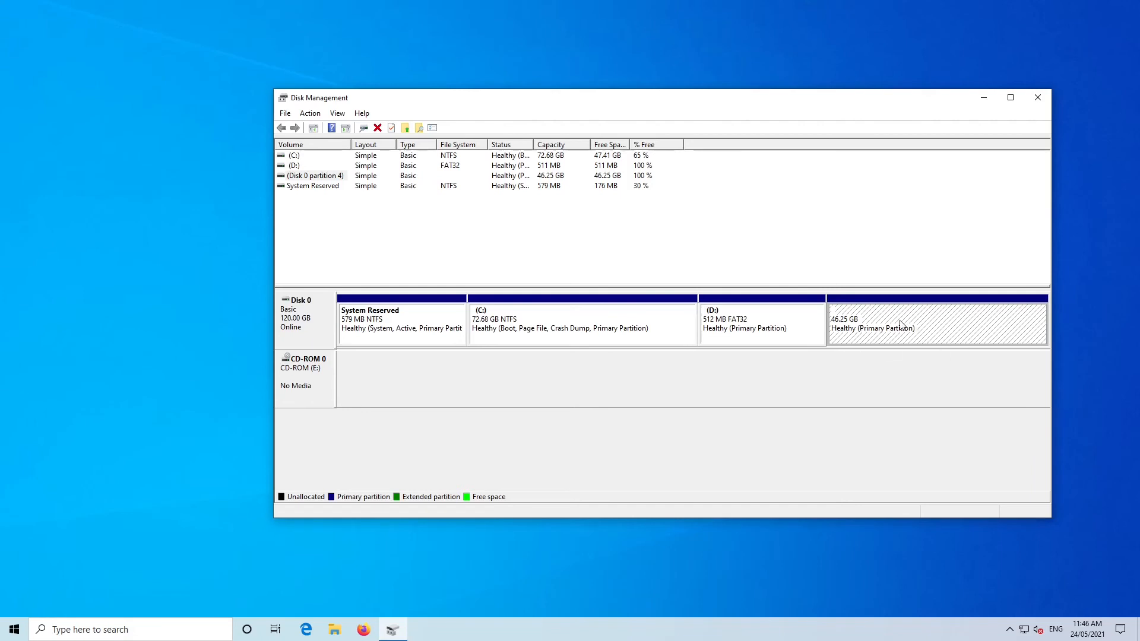
mouse_move(869, 345)
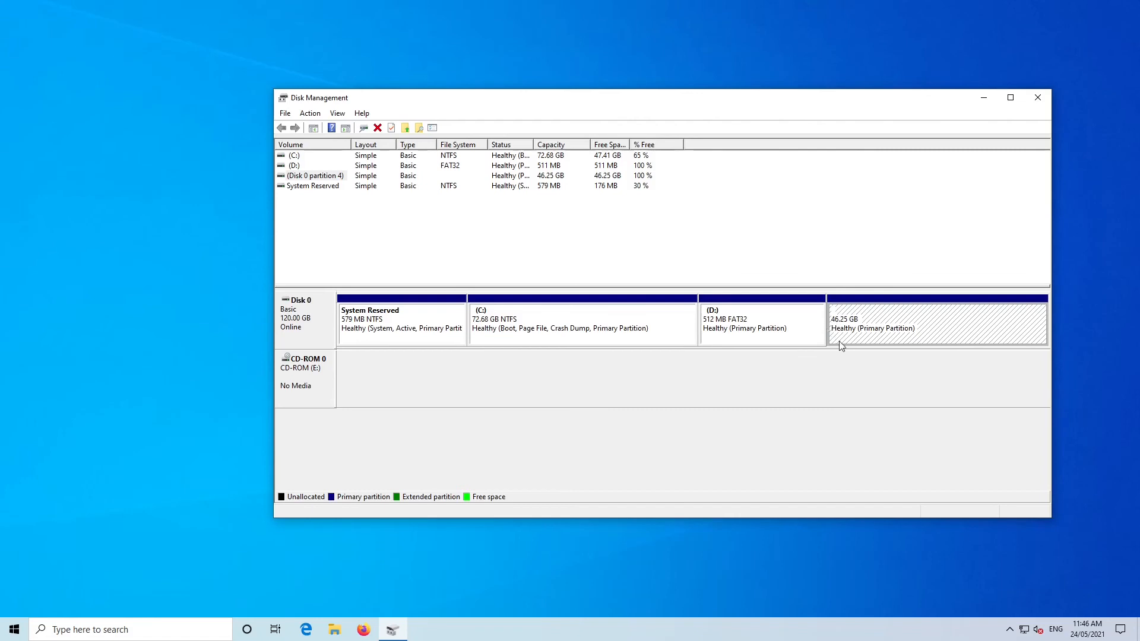
mouse_move(972, 333)
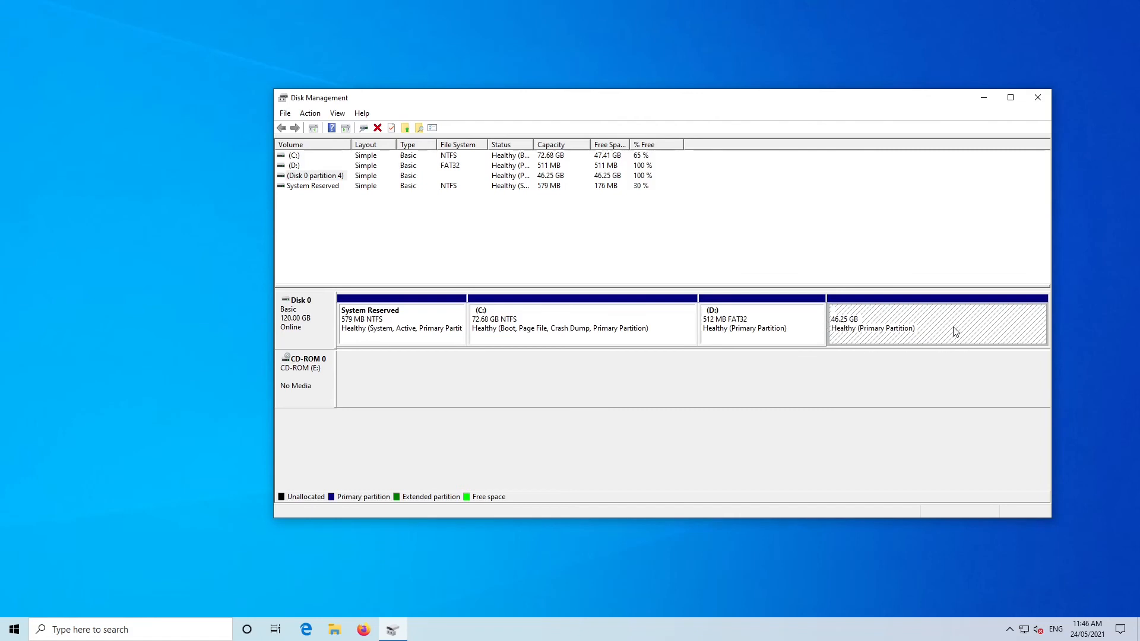
mouse_move(938, 321)
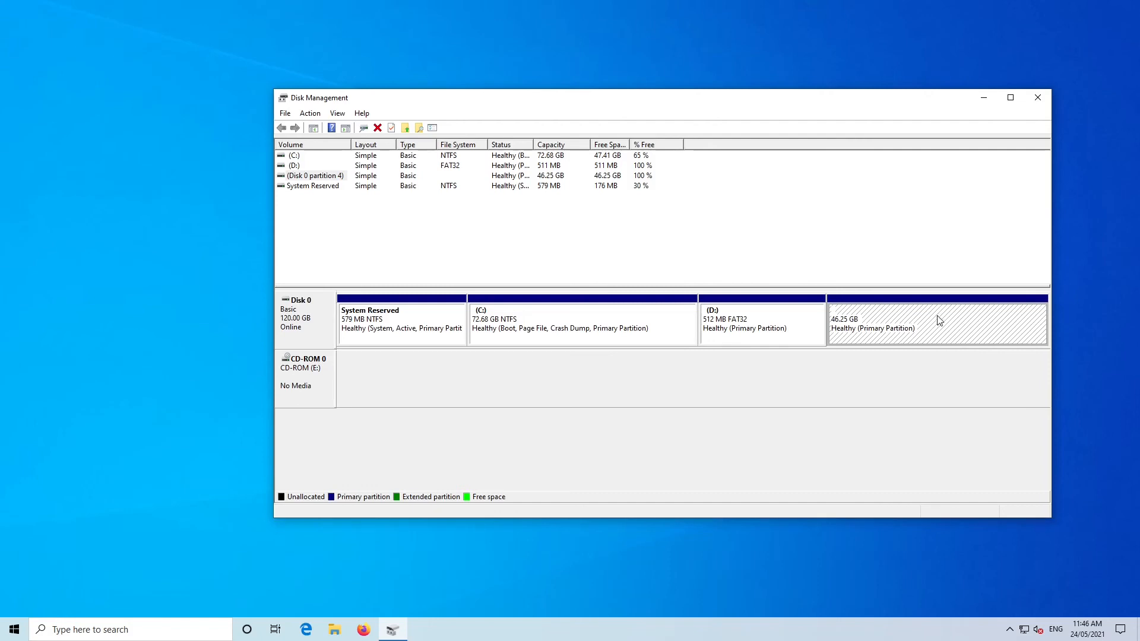
mouse_move(963, 328)
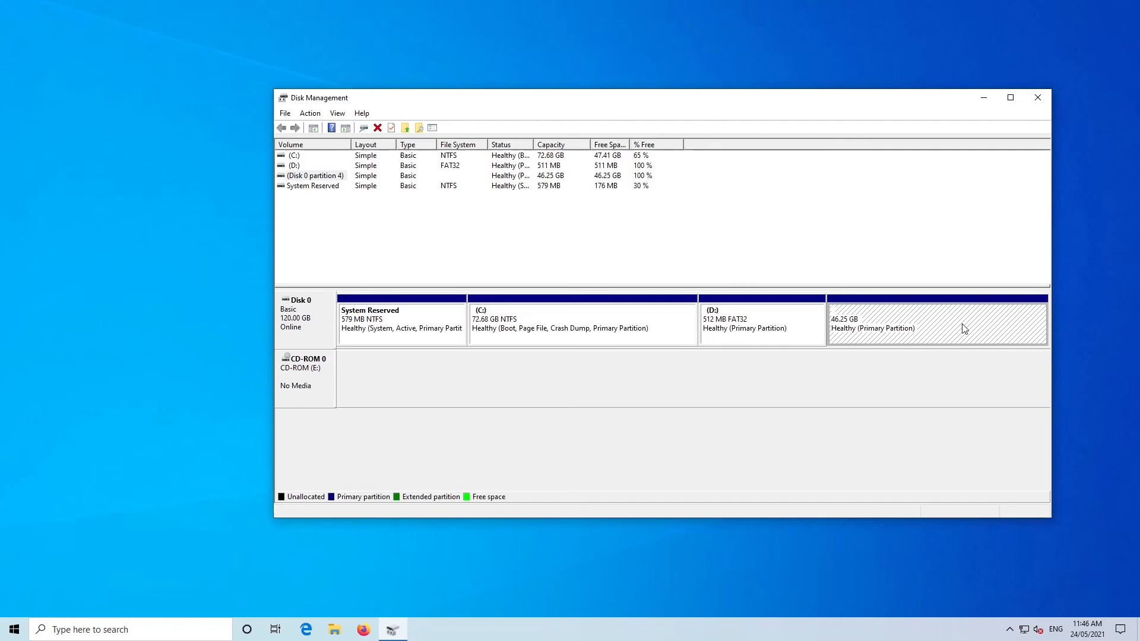
click(582, 323)
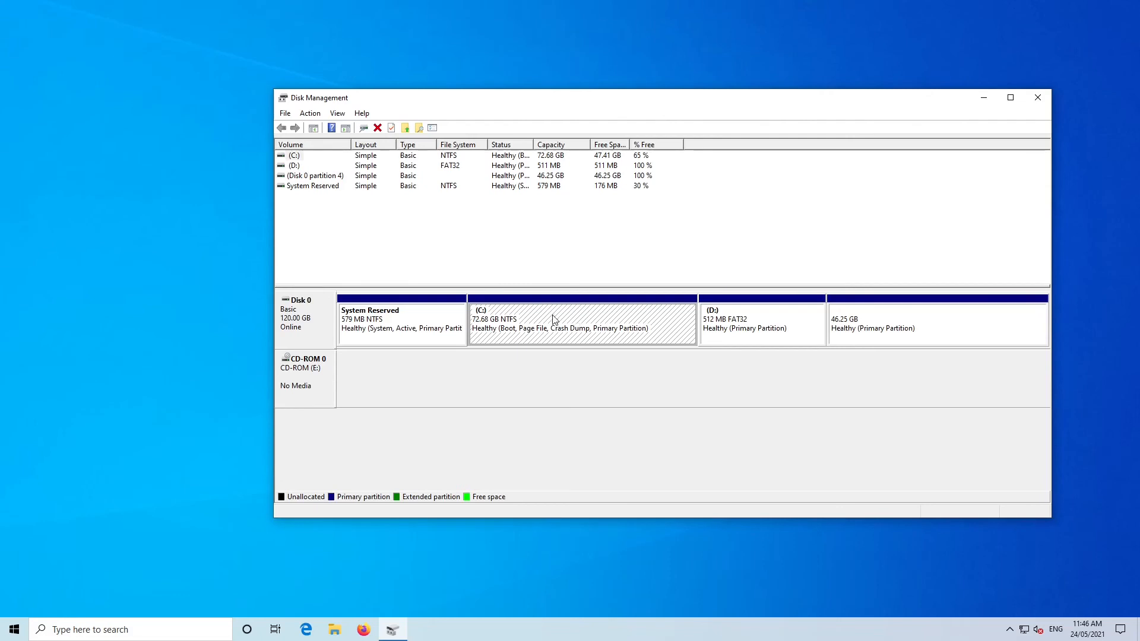
click(1036, 97)
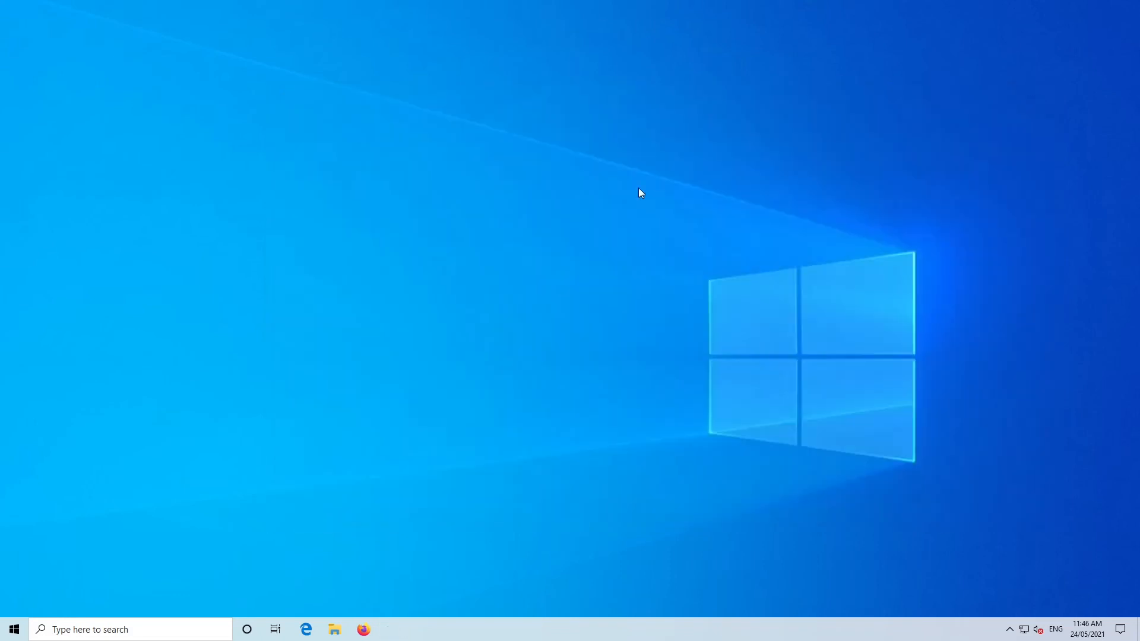
Restart Windows 10 from the Start menu's power options
click(13, 629)
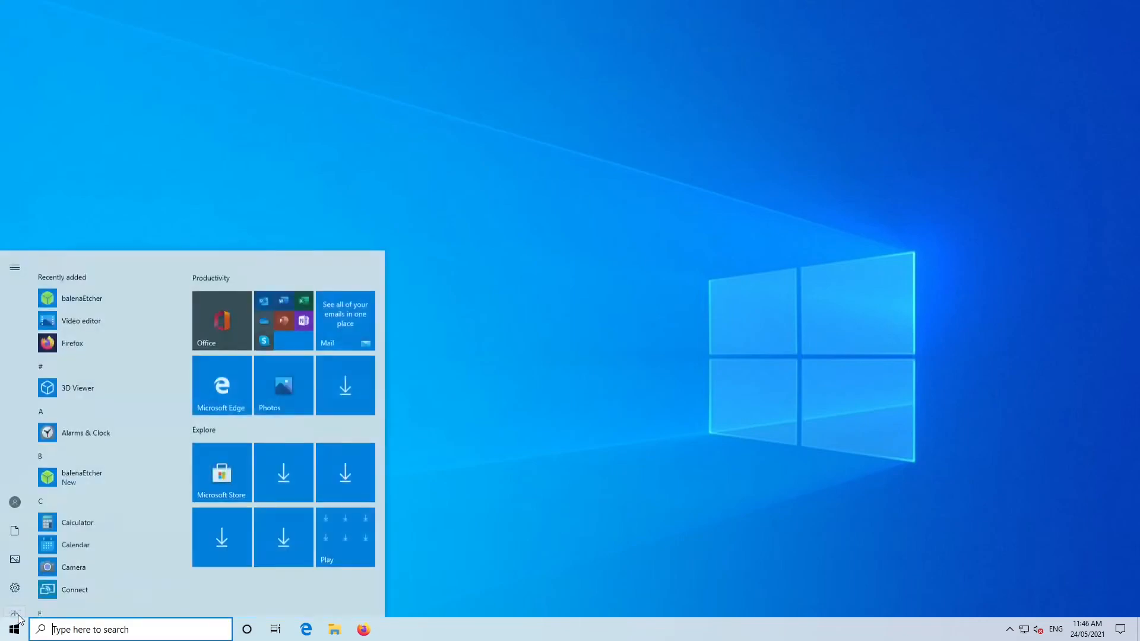
click(15, 587)
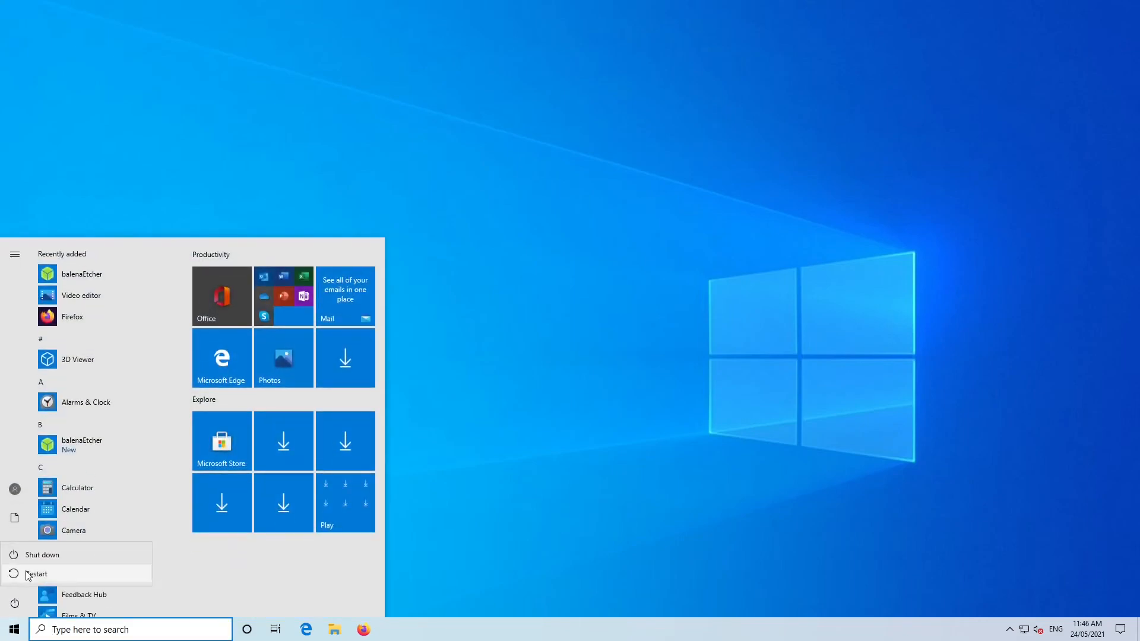
click(37, 574)
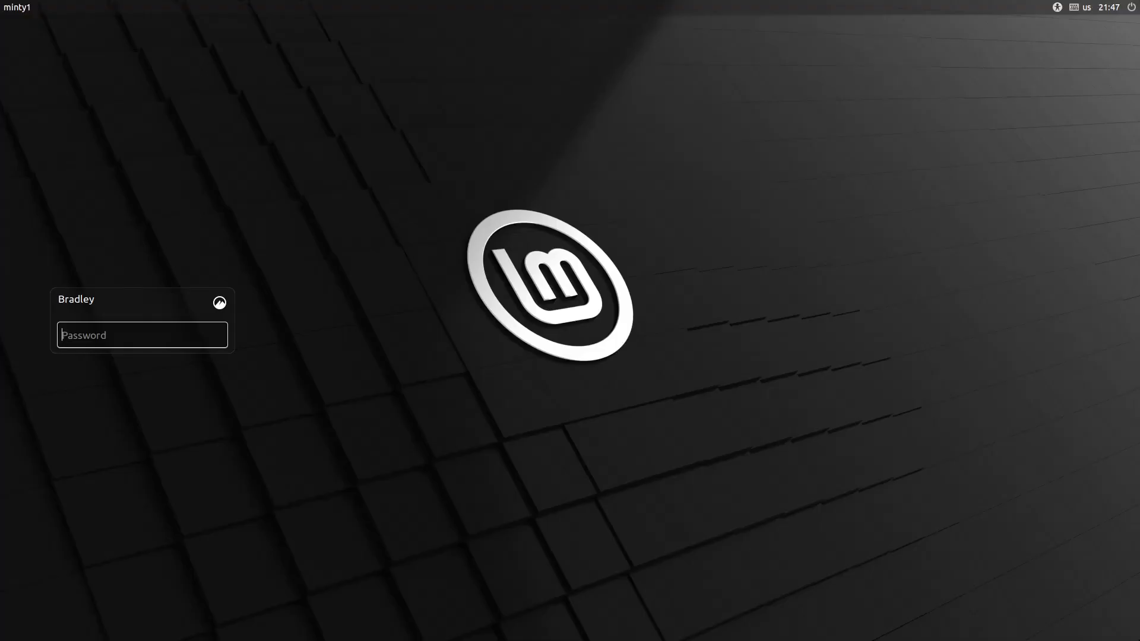
Log in with the password and read through the Welcome window's First Steps page
text(password)
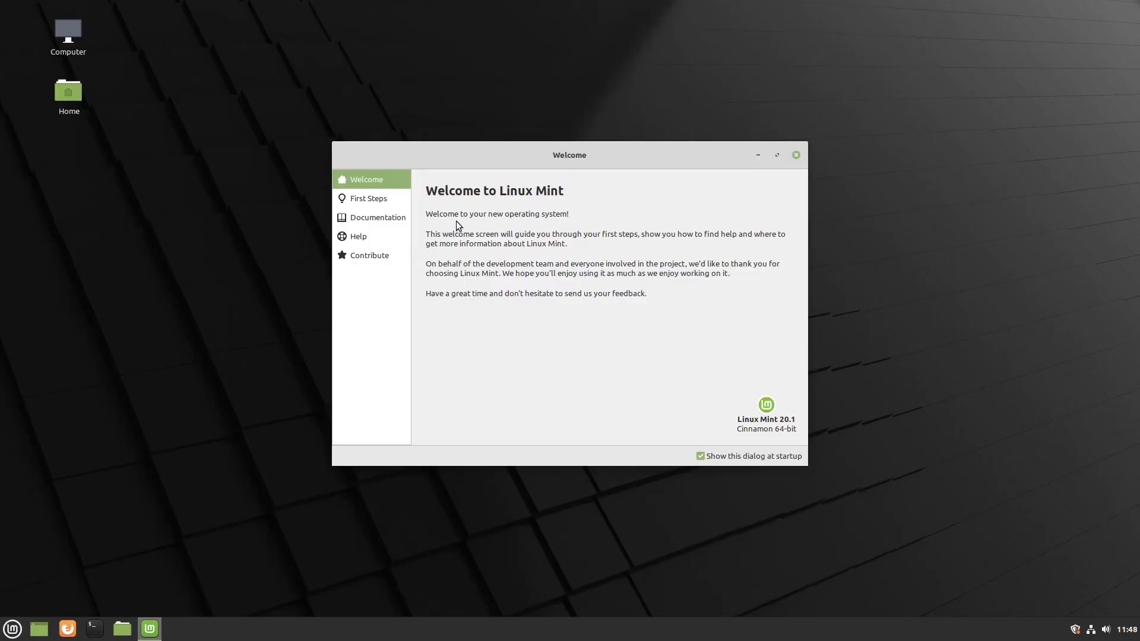
mouse_move(480, 230)
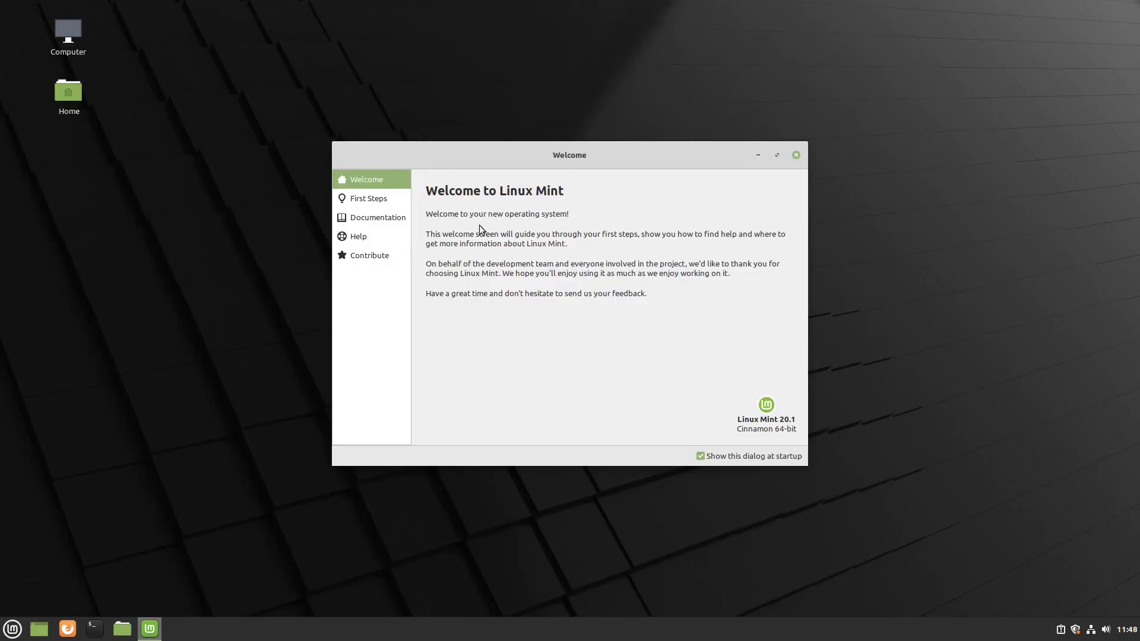
click(369, 198)
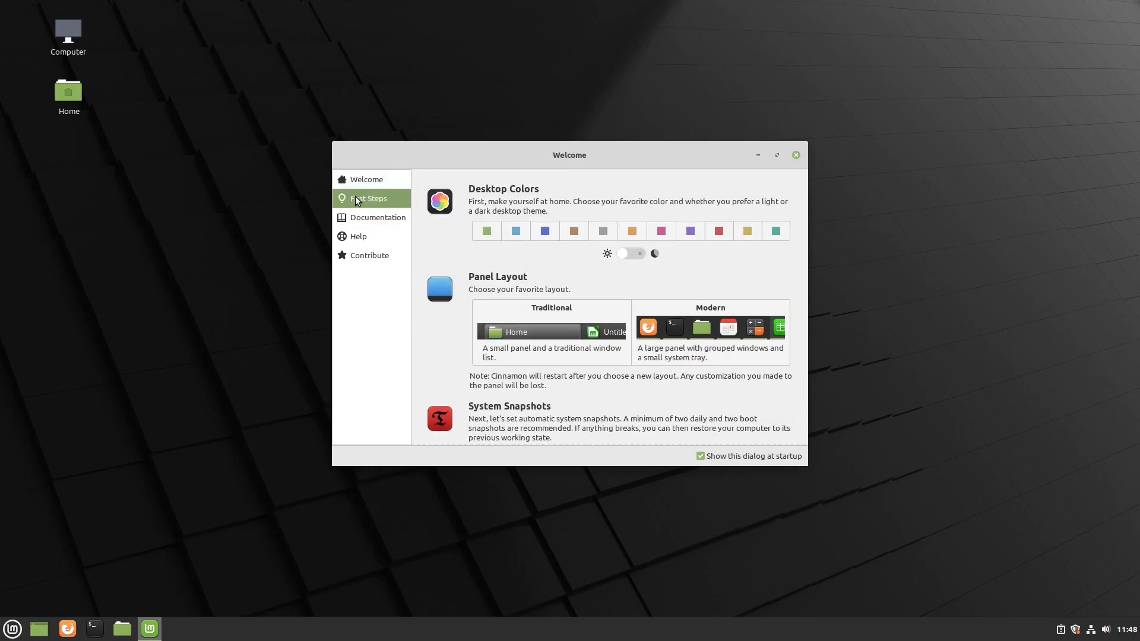
scroll(down, 3)
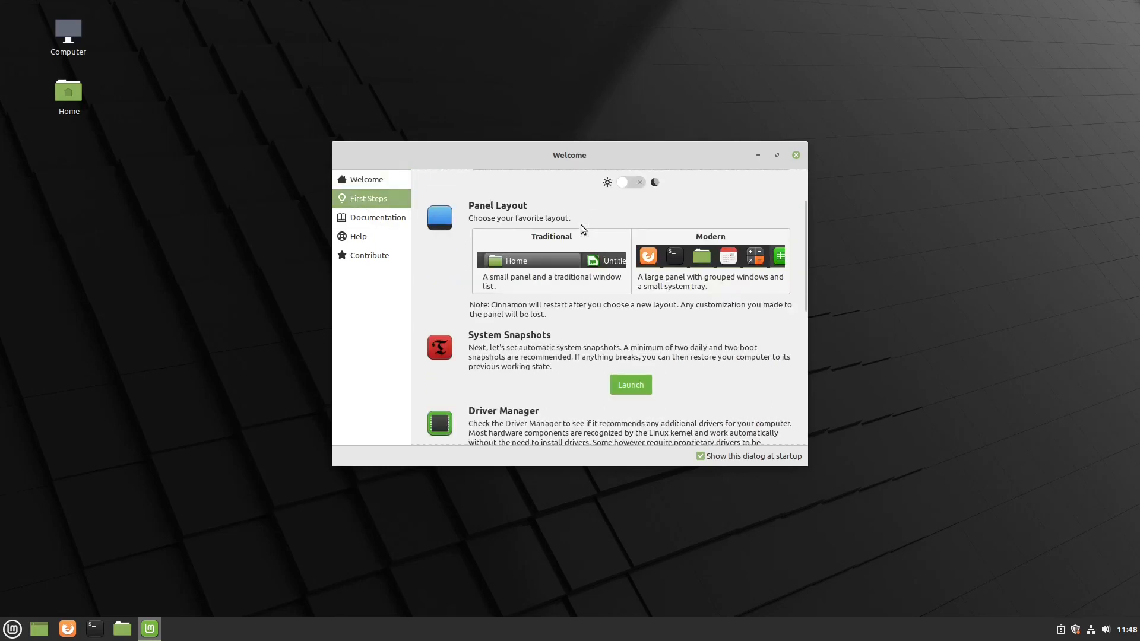
scroll(down, 3)
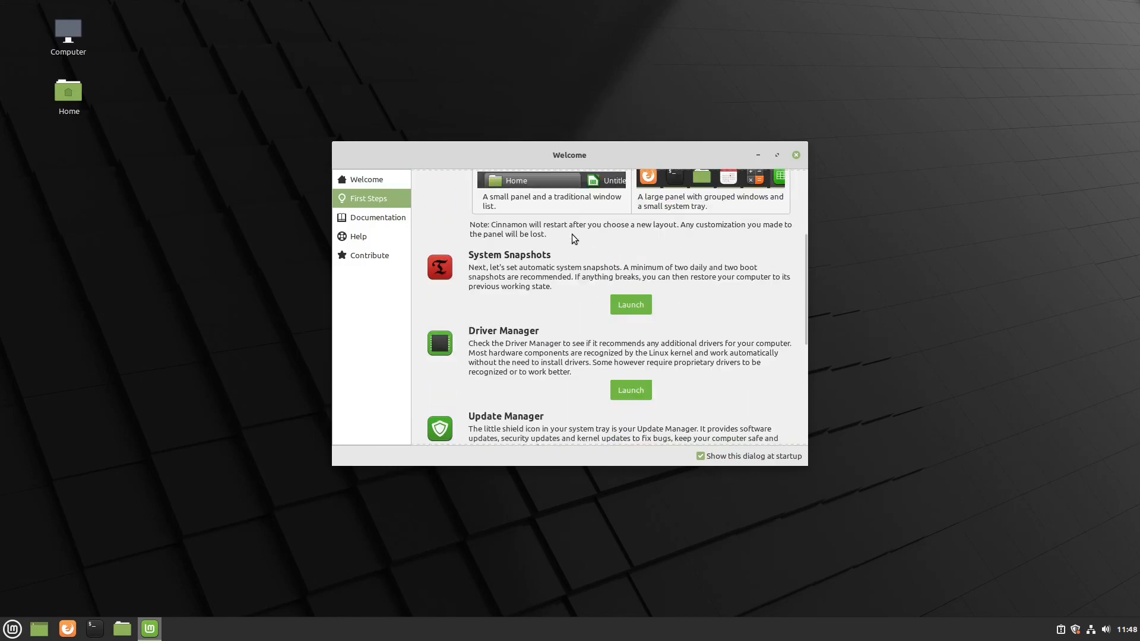
scroll(up, 3)
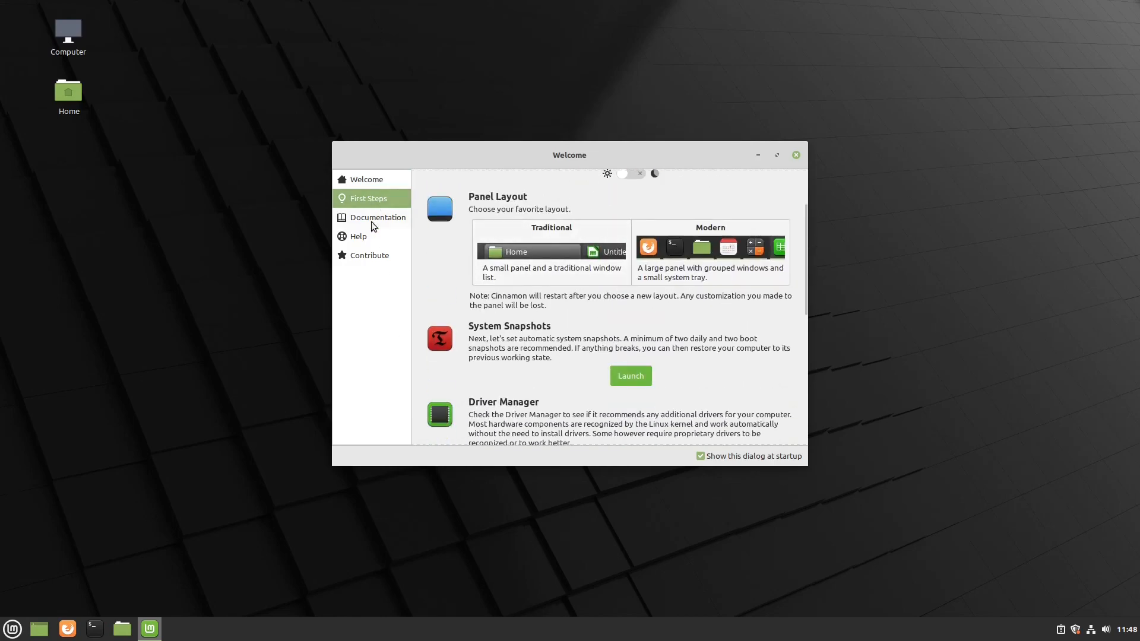
Browse the Documentation and Help pages, return to Welcome, and close the window
click(377, 216)
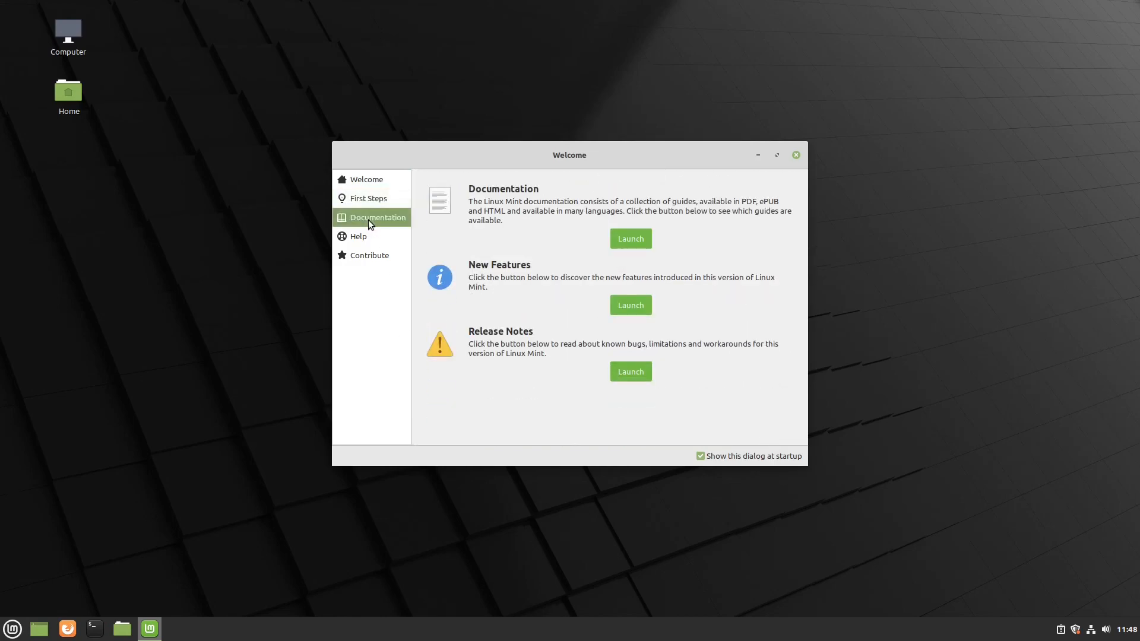
mouse_move(377, 245)
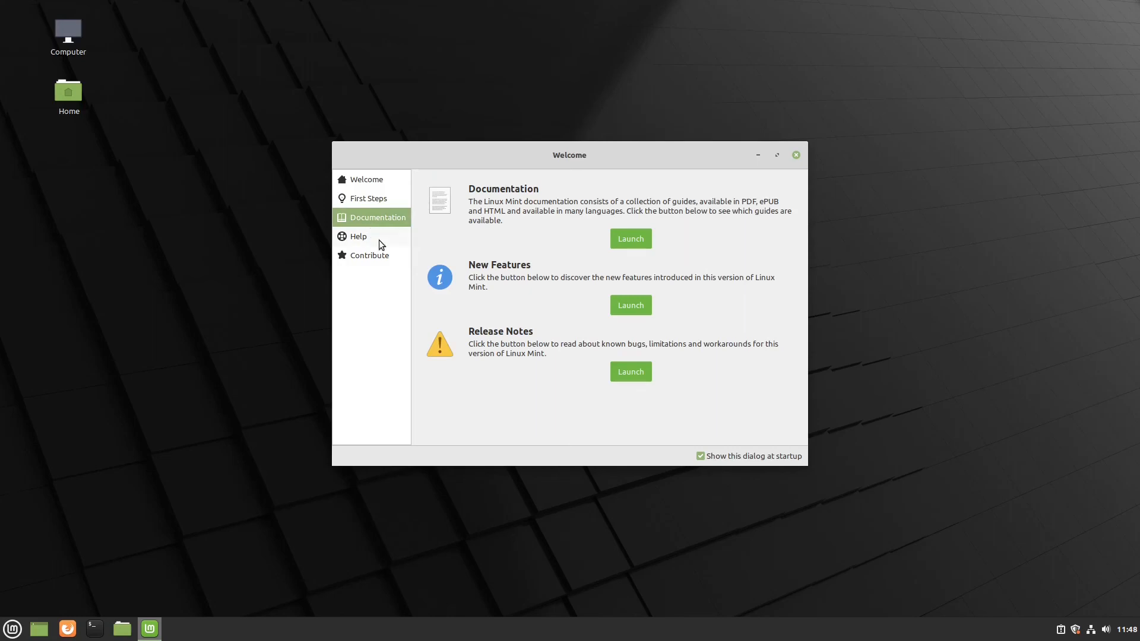
click(358, 236)
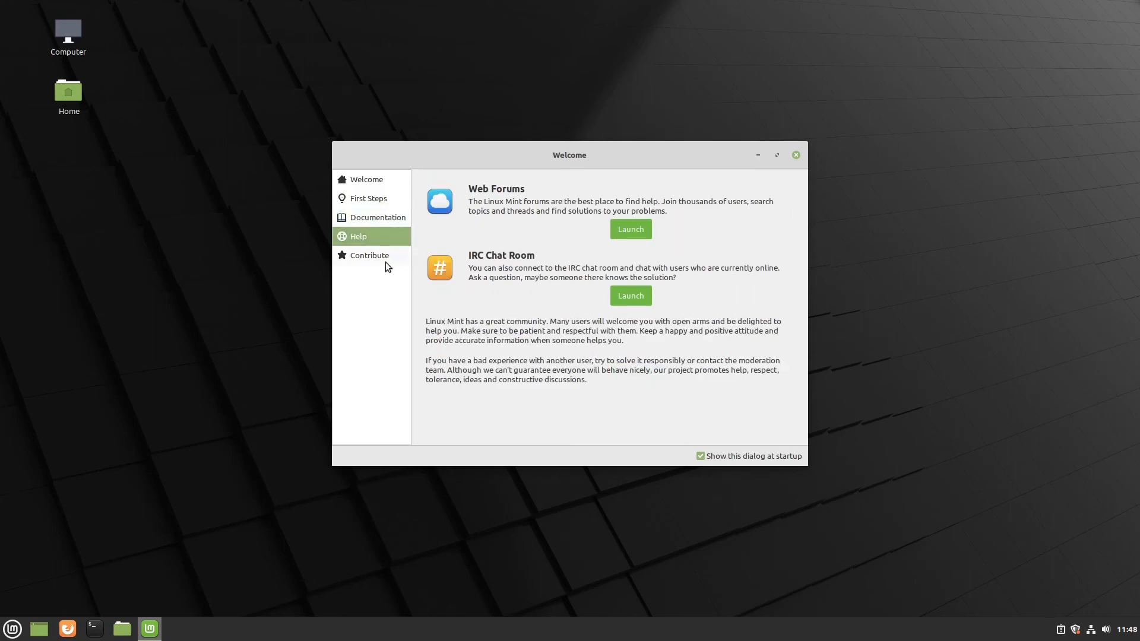
click(366, 179)
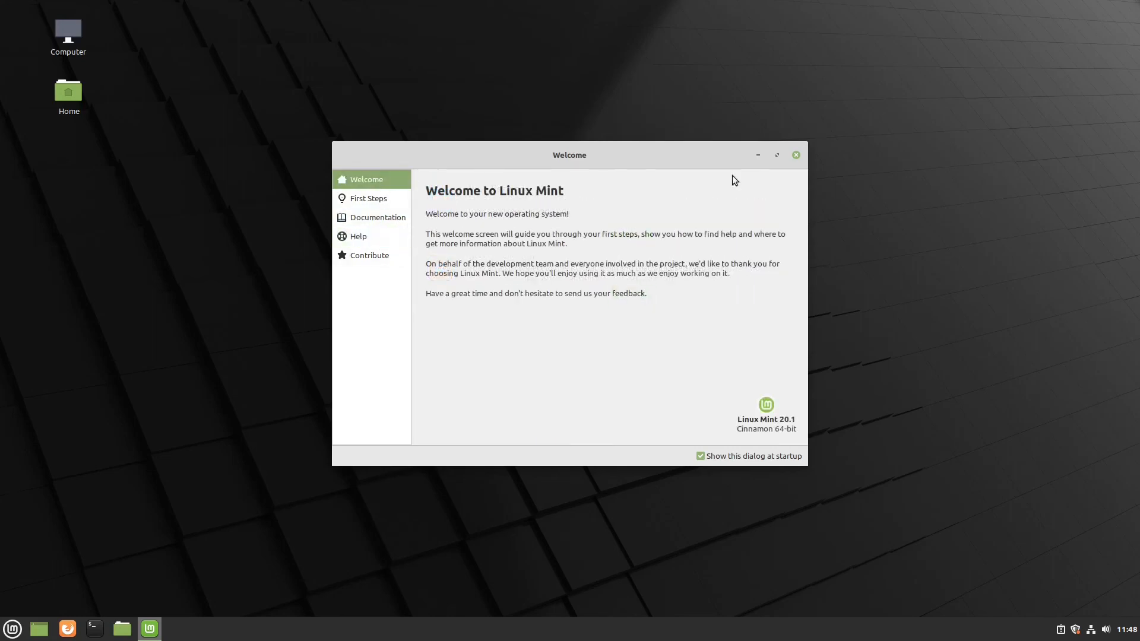
click(794, 154)
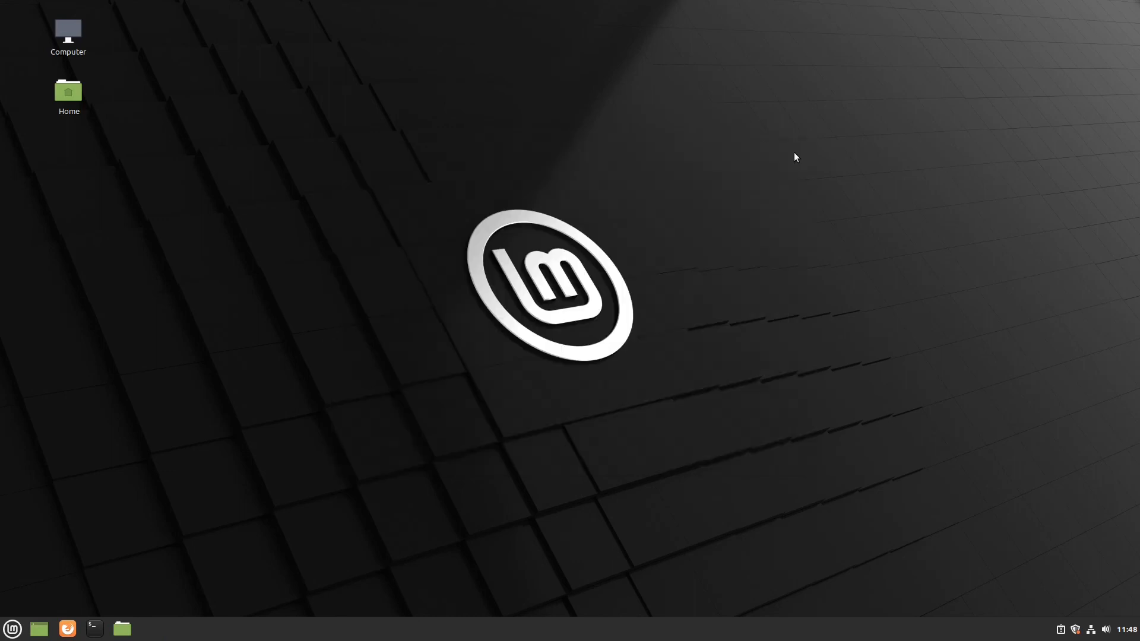
mouse_move(1066, 558)
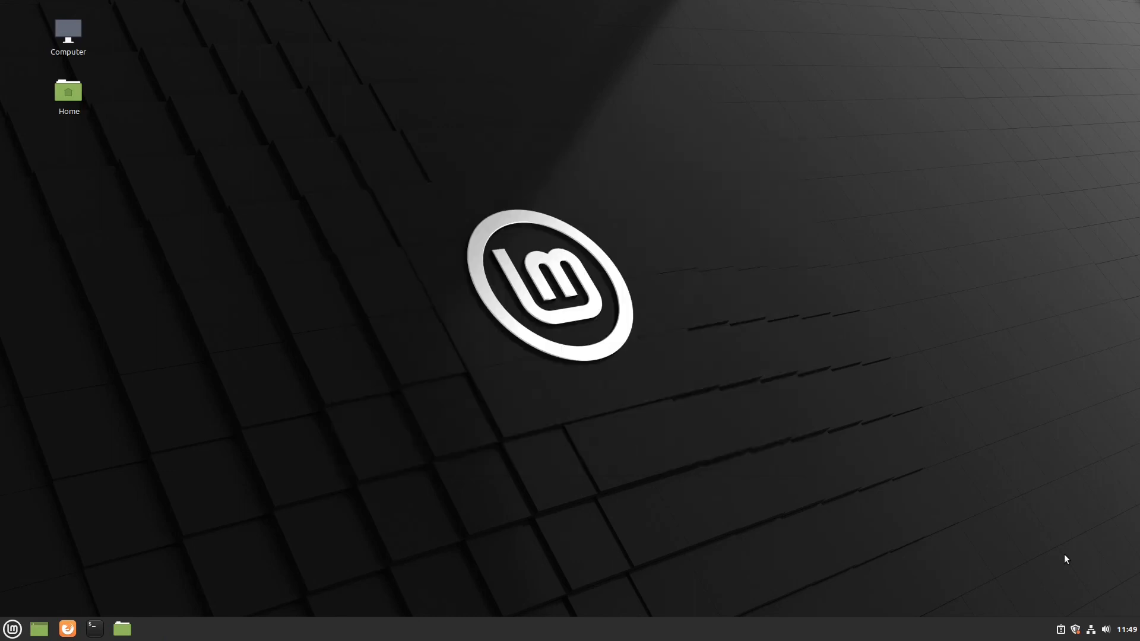
mouse_move(1077, 630)
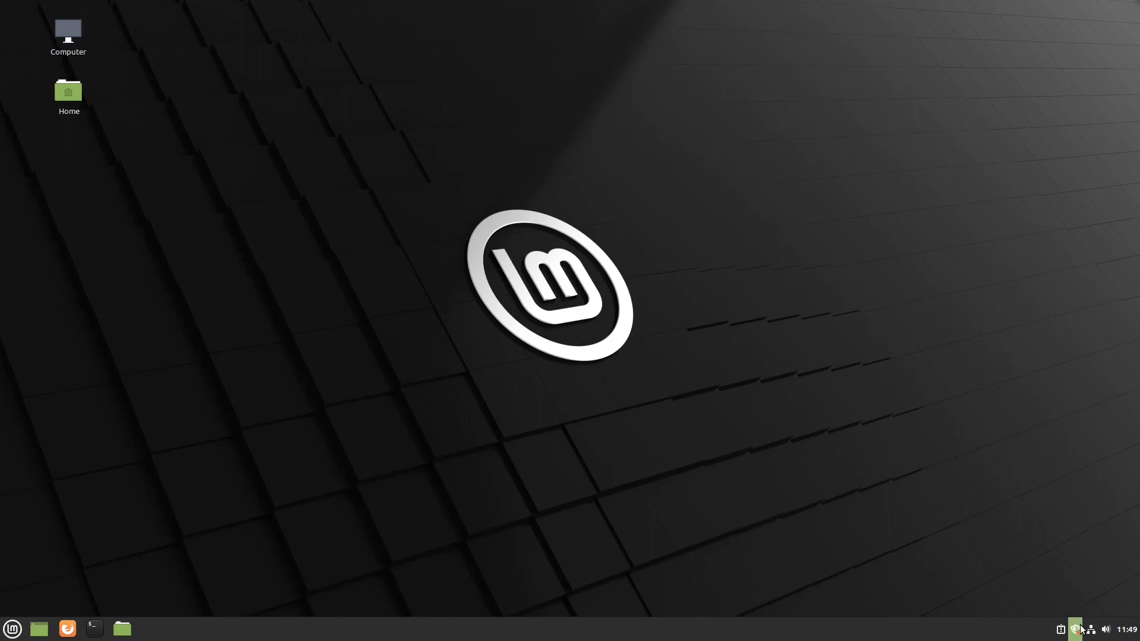
Launch Update Manager, dismiss its intro, request Edit > Software Sources and enter the password
click(1079, 630)
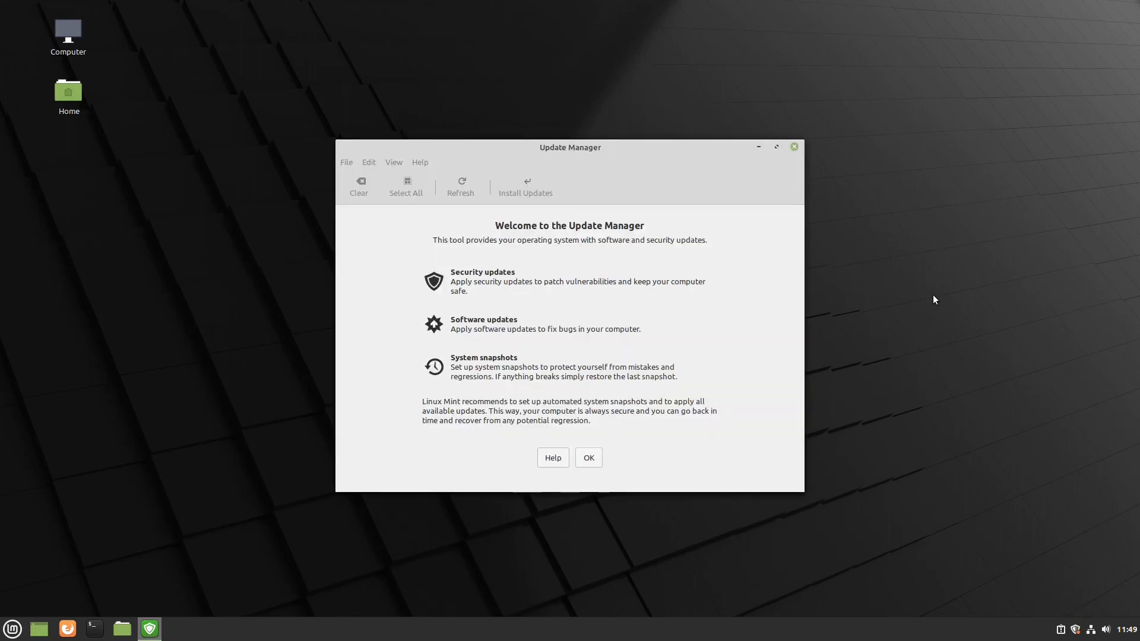
click(588, 457)
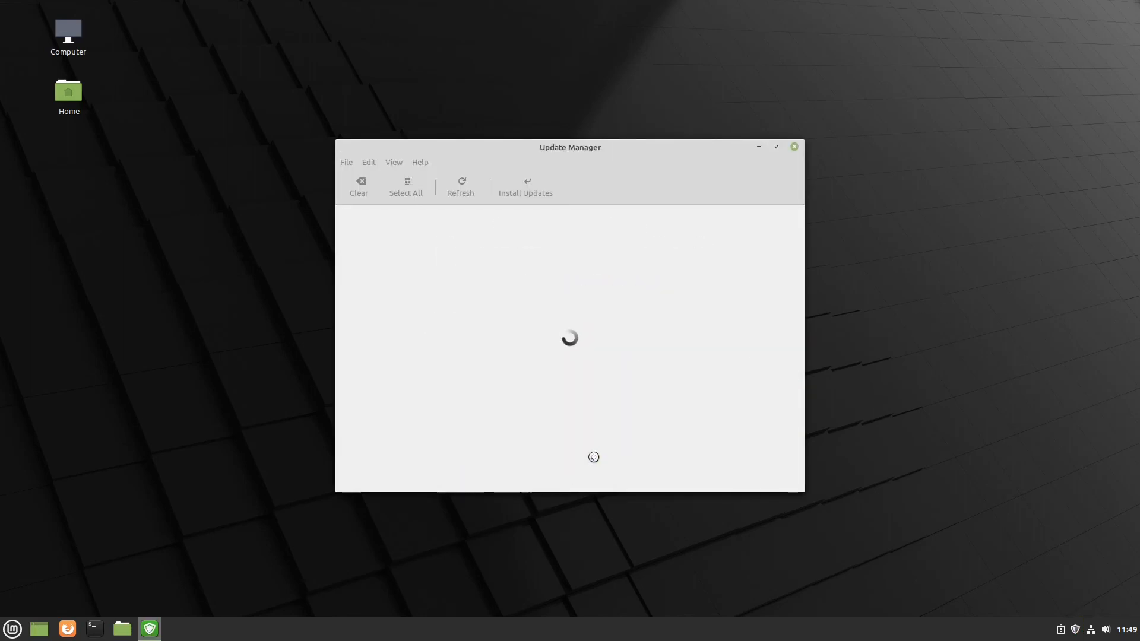
mouse_move(665, 410)
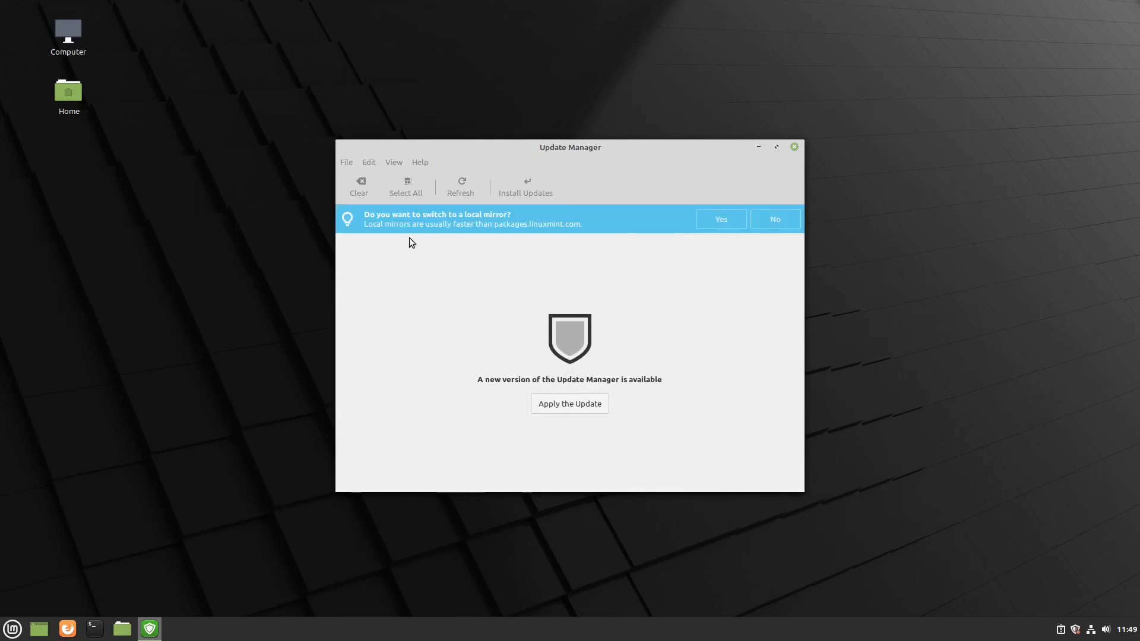
mouse_move(478, 229)
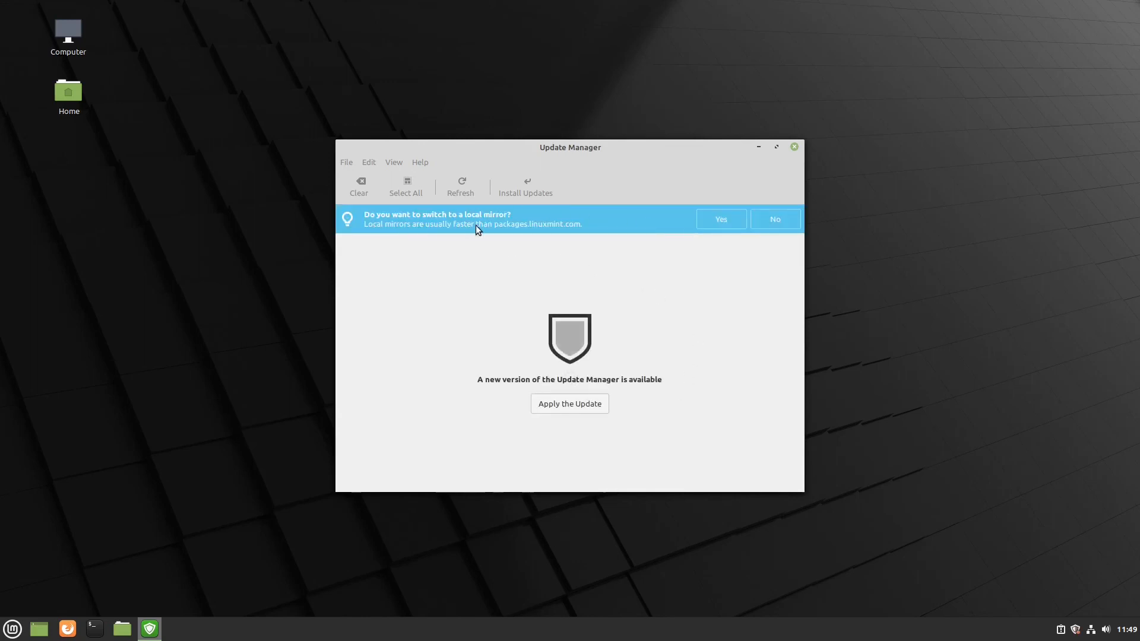
click(773, 218)
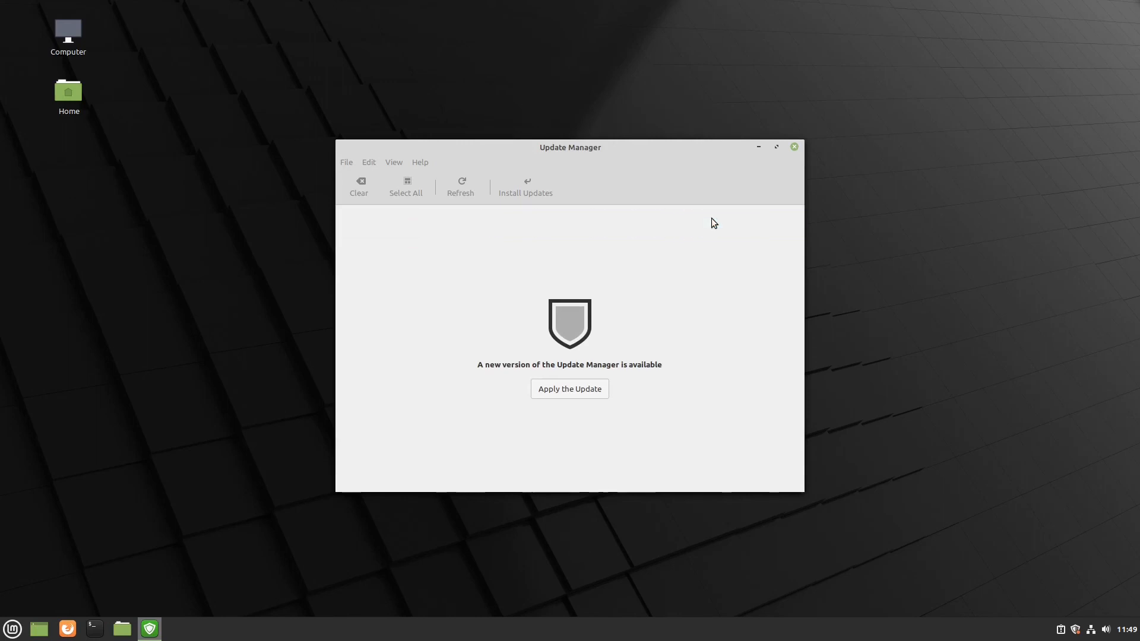
click(568, 388)
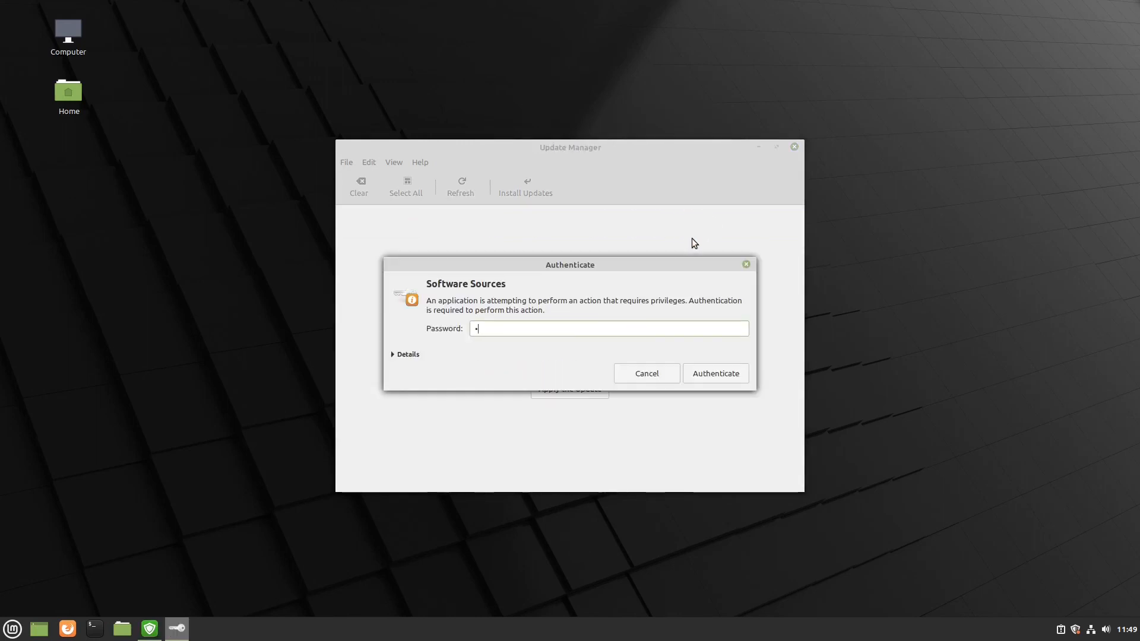
text(password)
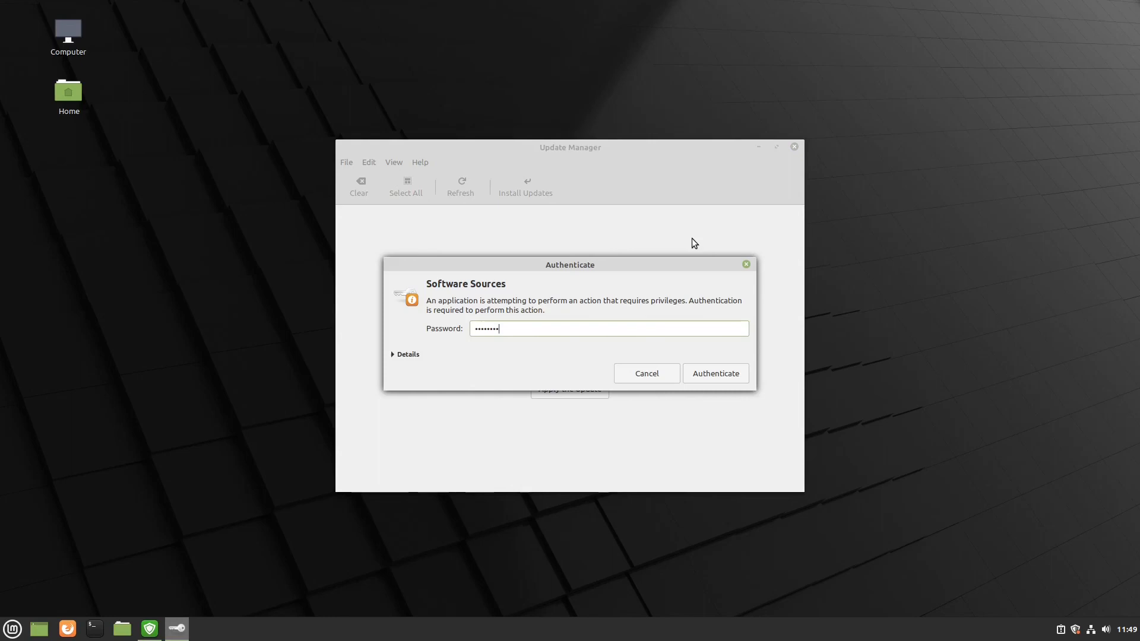
Authenticate, then choose EvoWise CDN as the Main (ulyssa) mirror
click(714, 373)
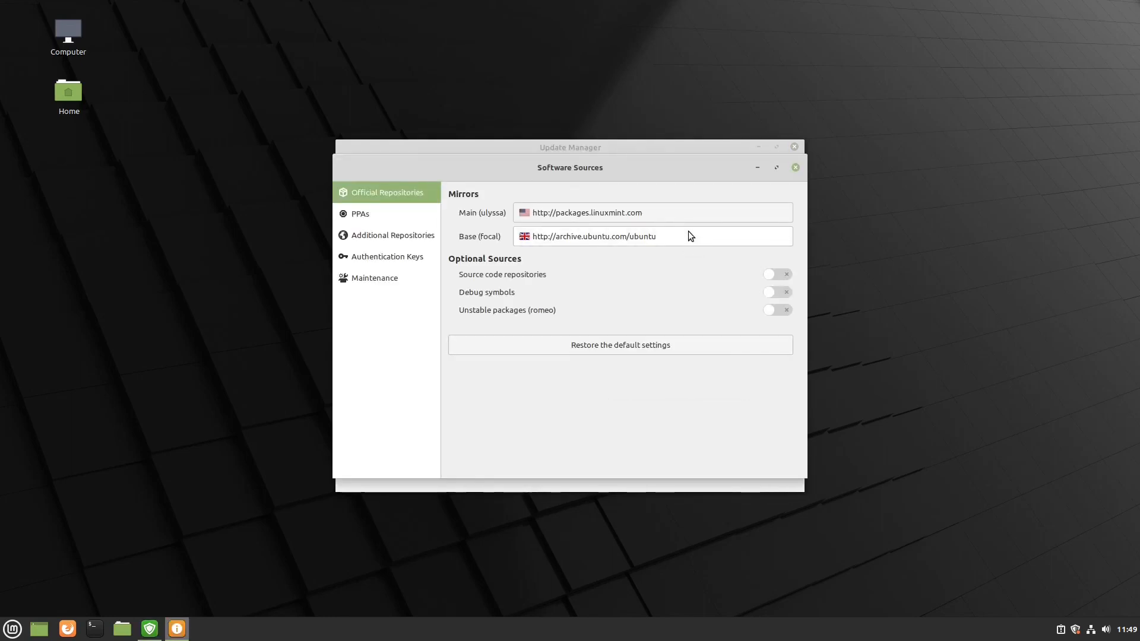
click(650, 213)
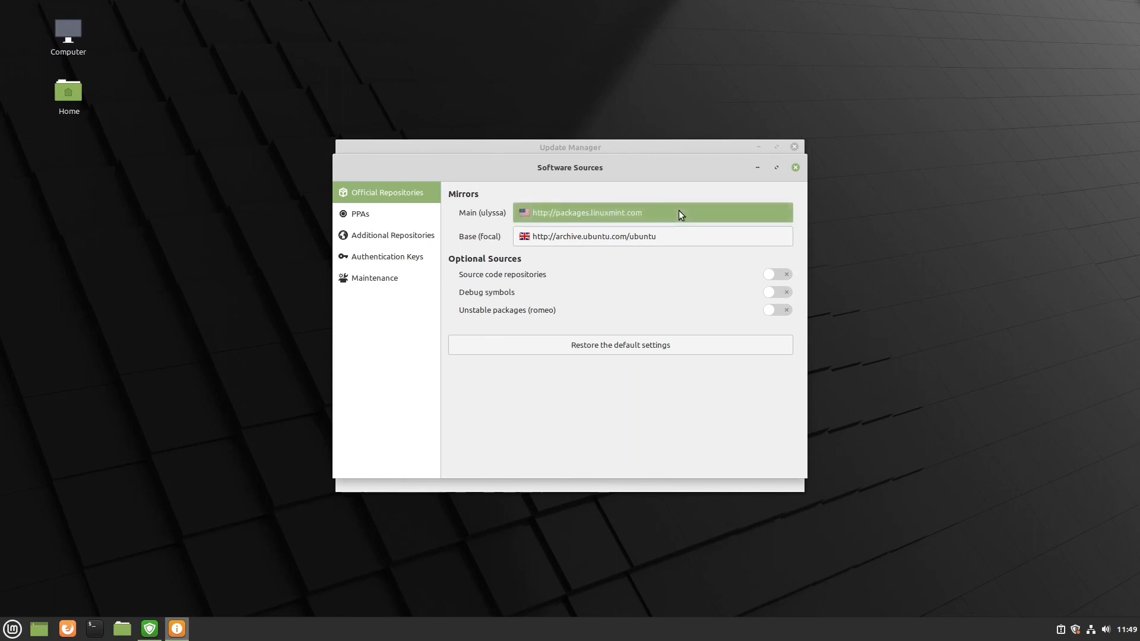
click(652, 213)
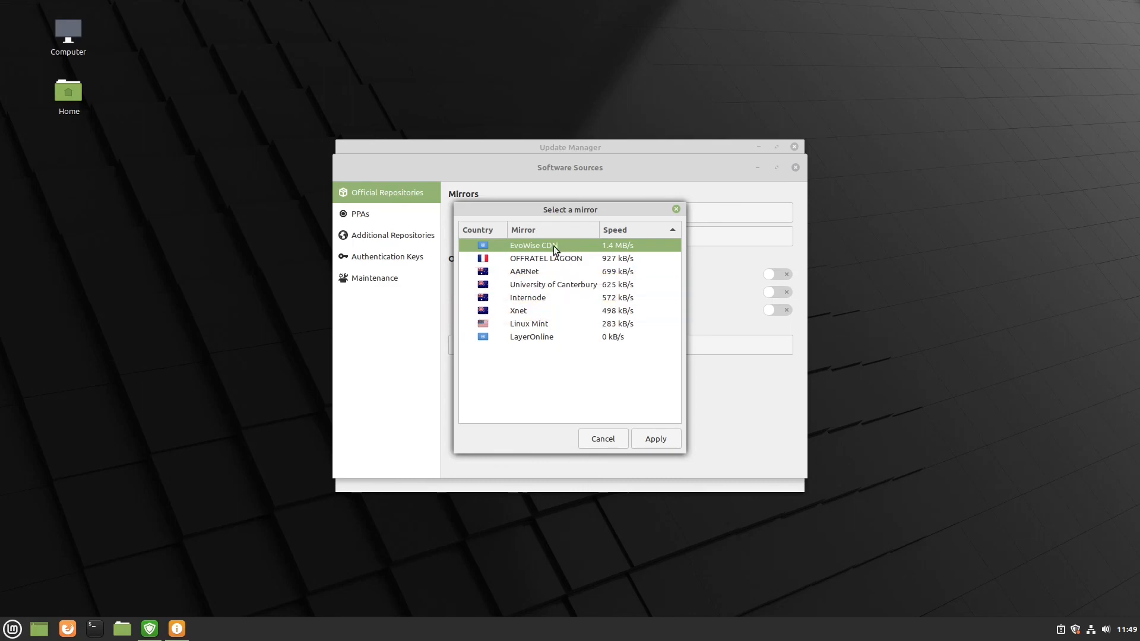
click(653, 438)
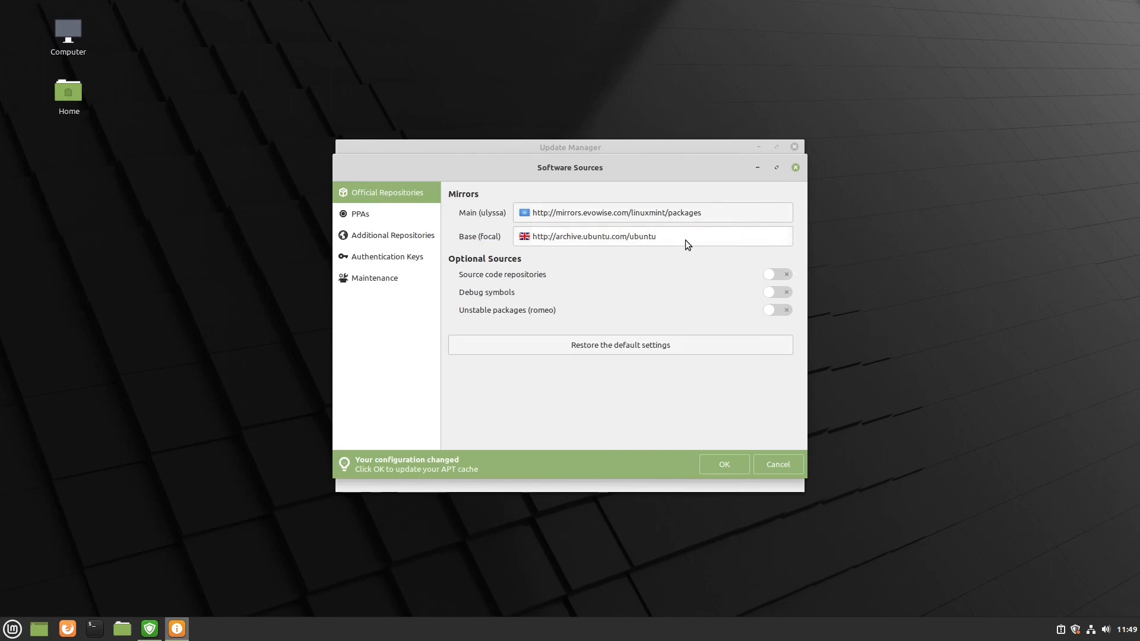
Point the base (focal) repository at the top mirror.aarnet.edu.au mirror and apply it
click(652, 235)
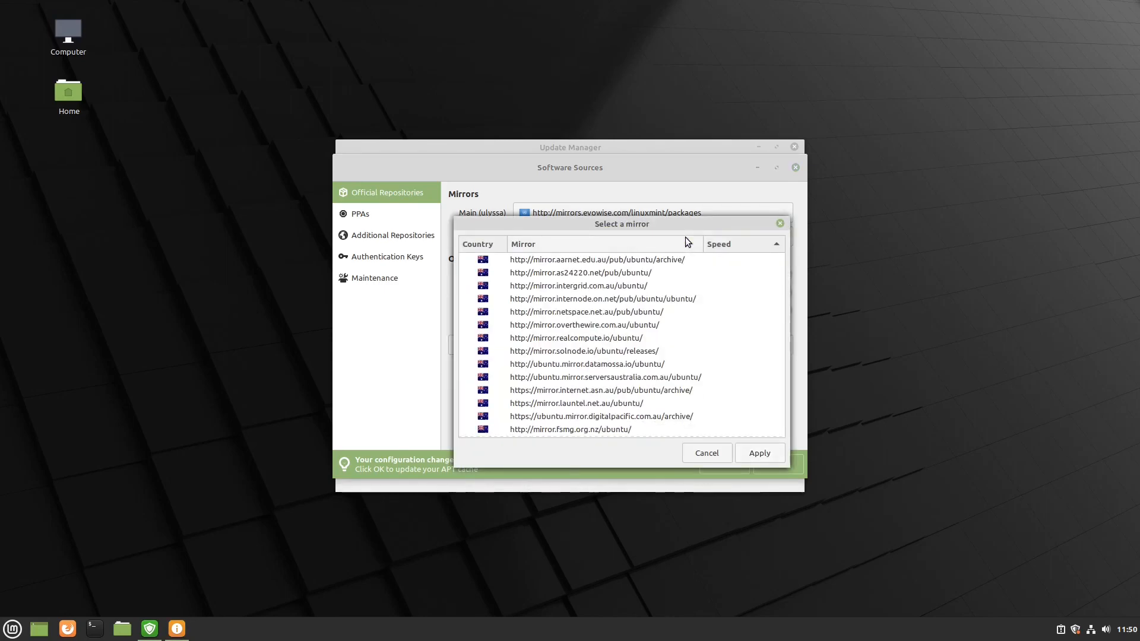
click(579, 272)
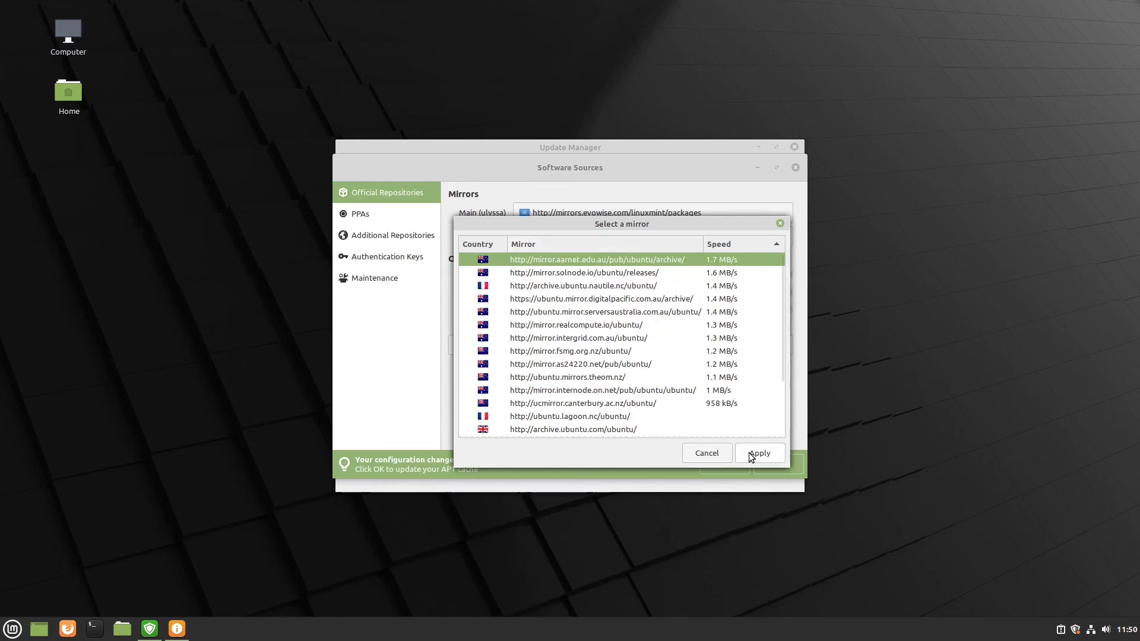
click(758, 452)
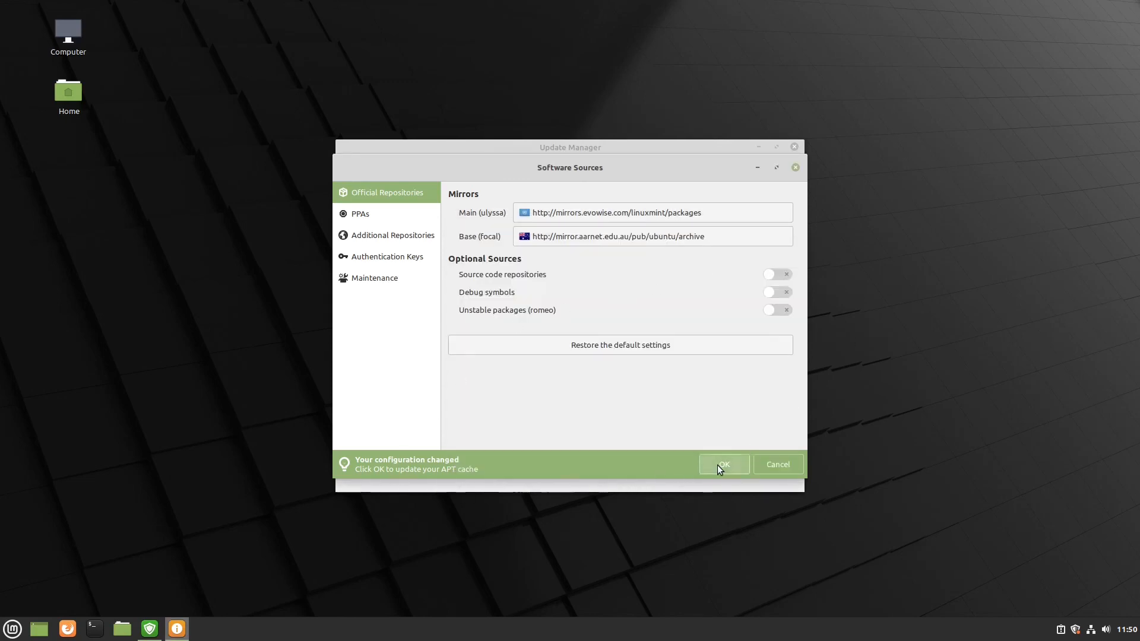
Confirm the mirror changes so the APT package cache refreshes
click(723, 464)
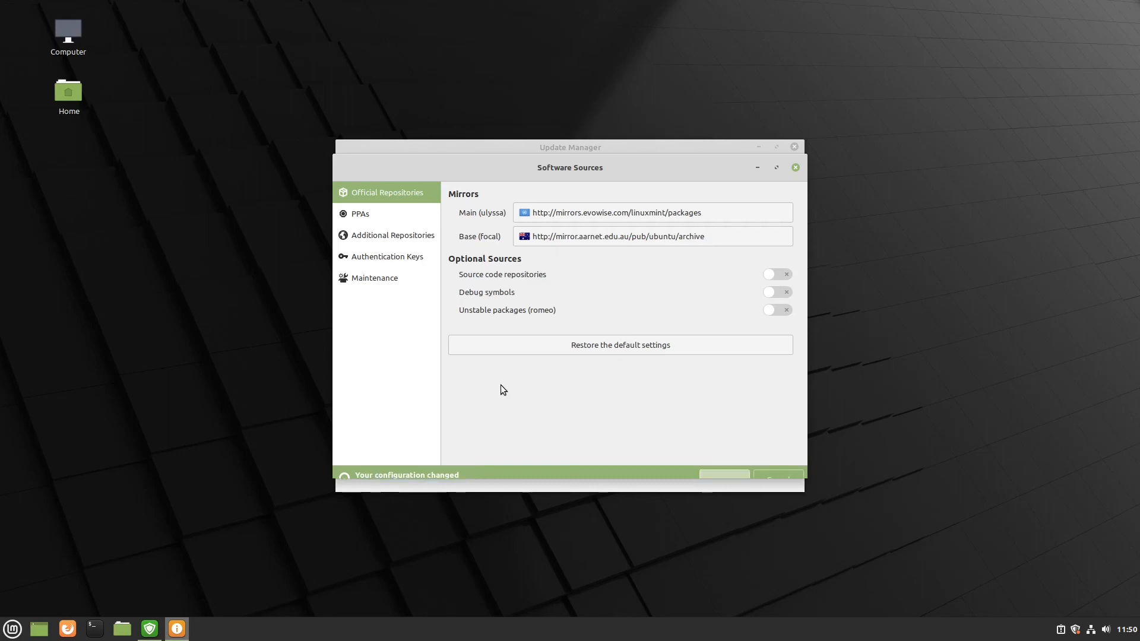
click(777, 478)
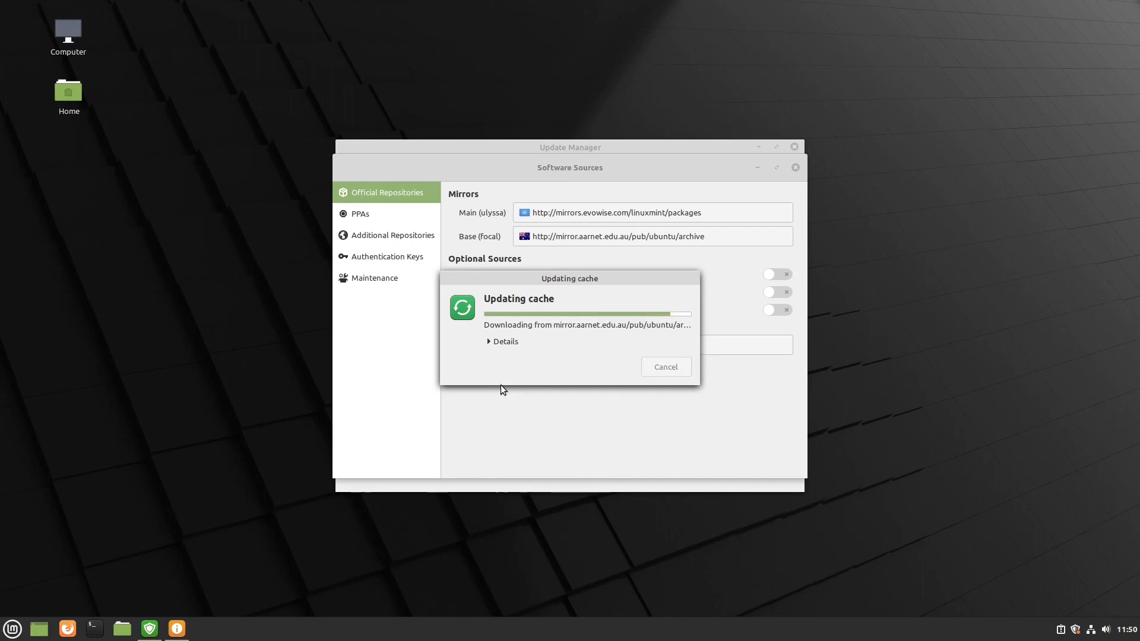
mouse_move(509, 394)
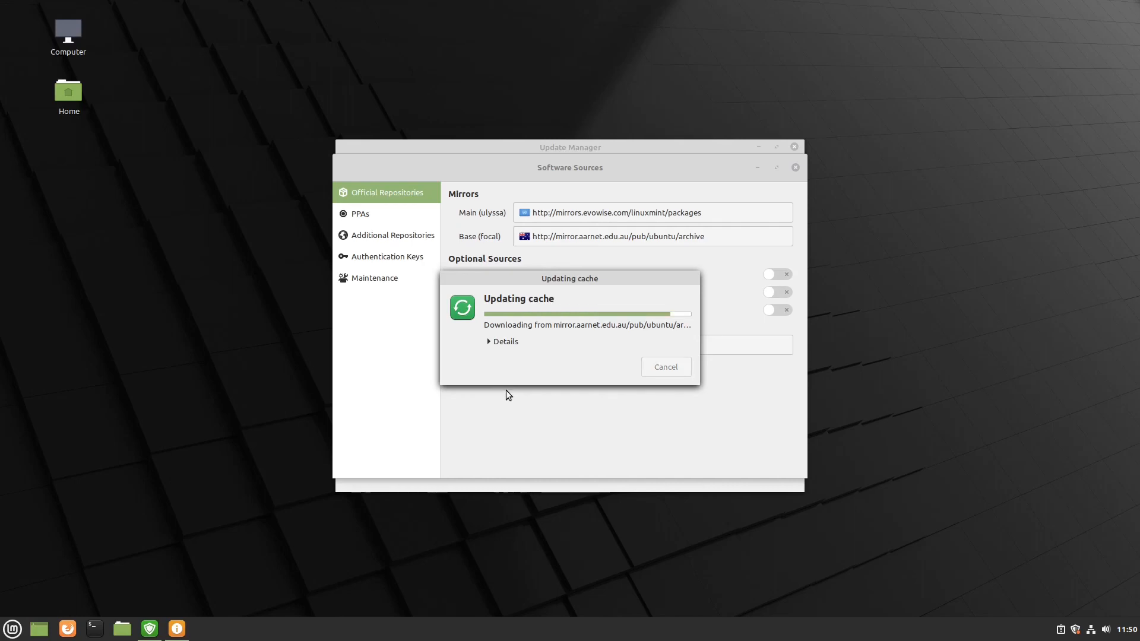
mouse_move(514, 400)
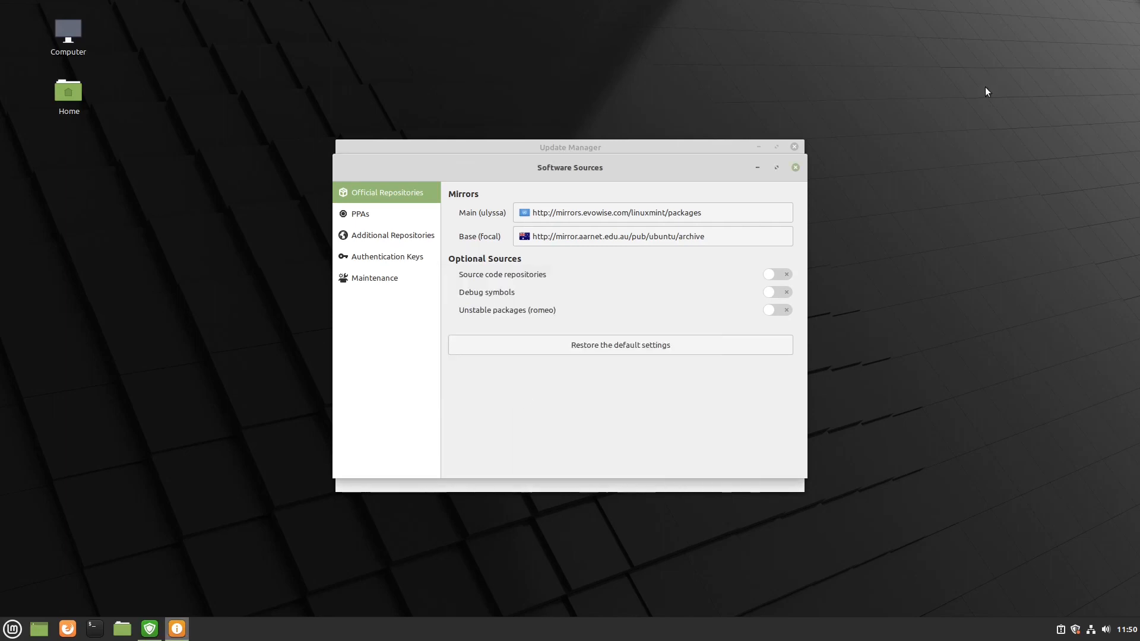
mouse_move(814, 240)
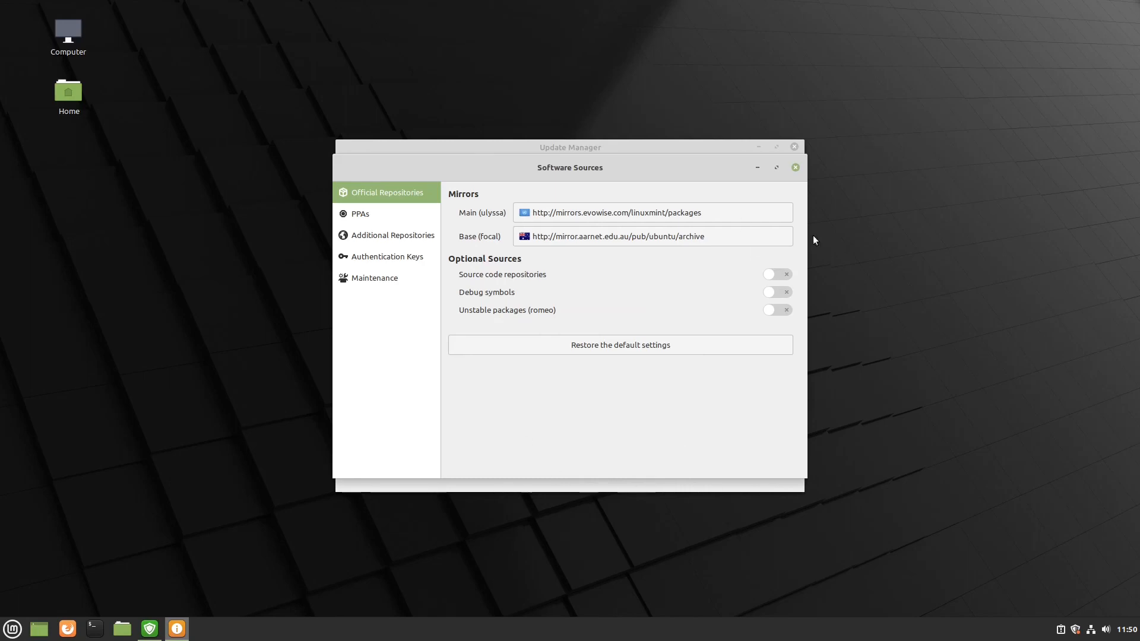
Close Software Sources and authenticate the Update Manager self-update with the administrator password
click(794, 167)
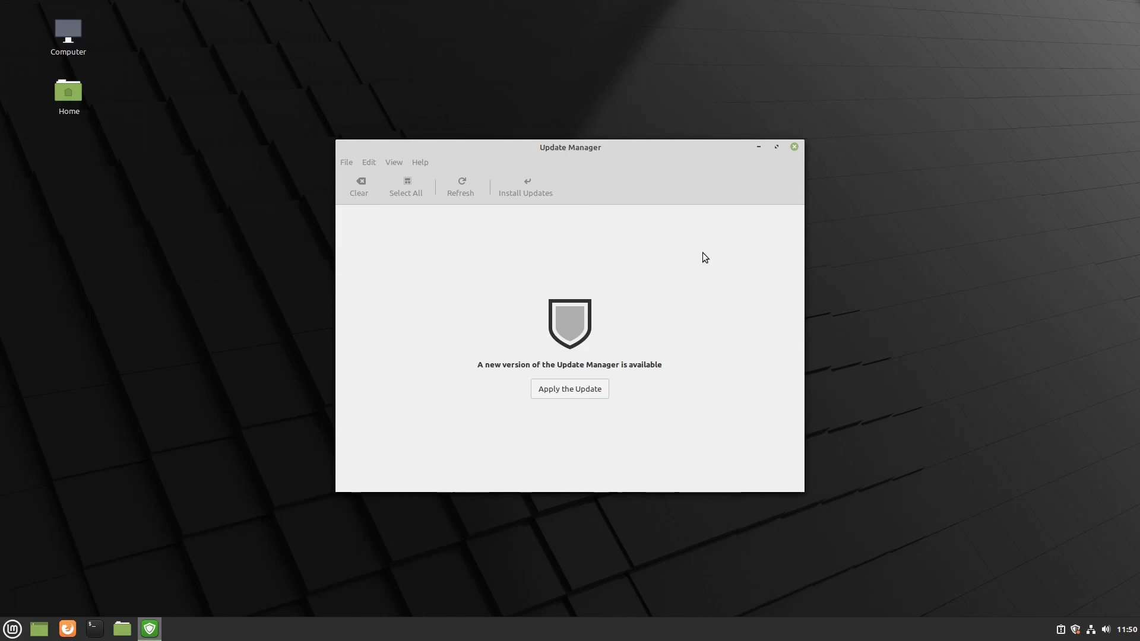
mouse_move(591, 390)
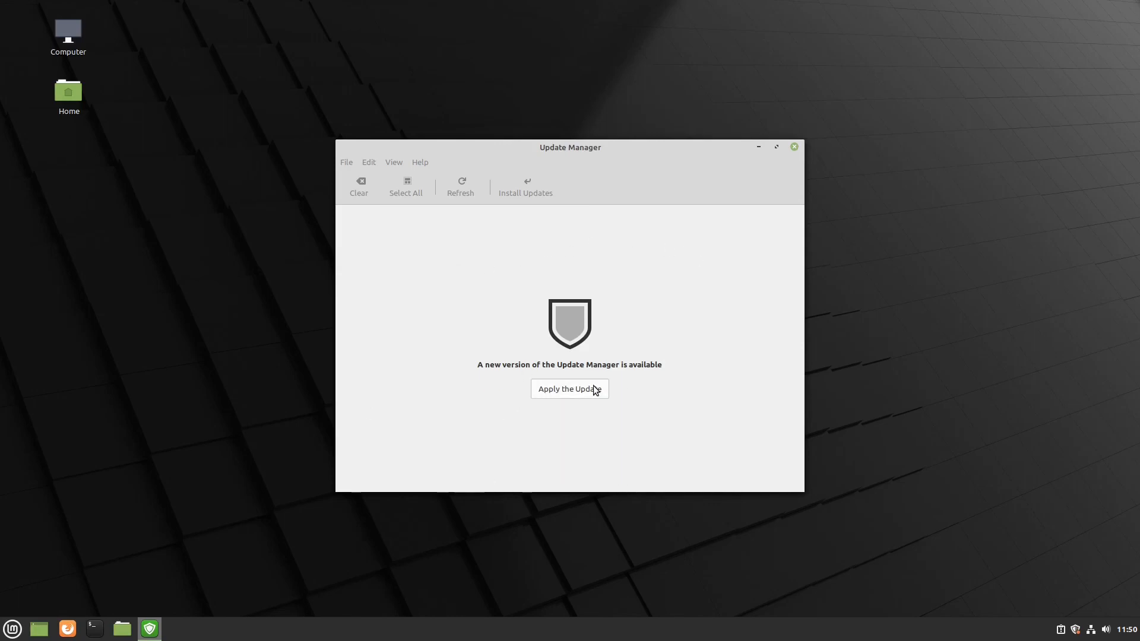
click(569, 389)
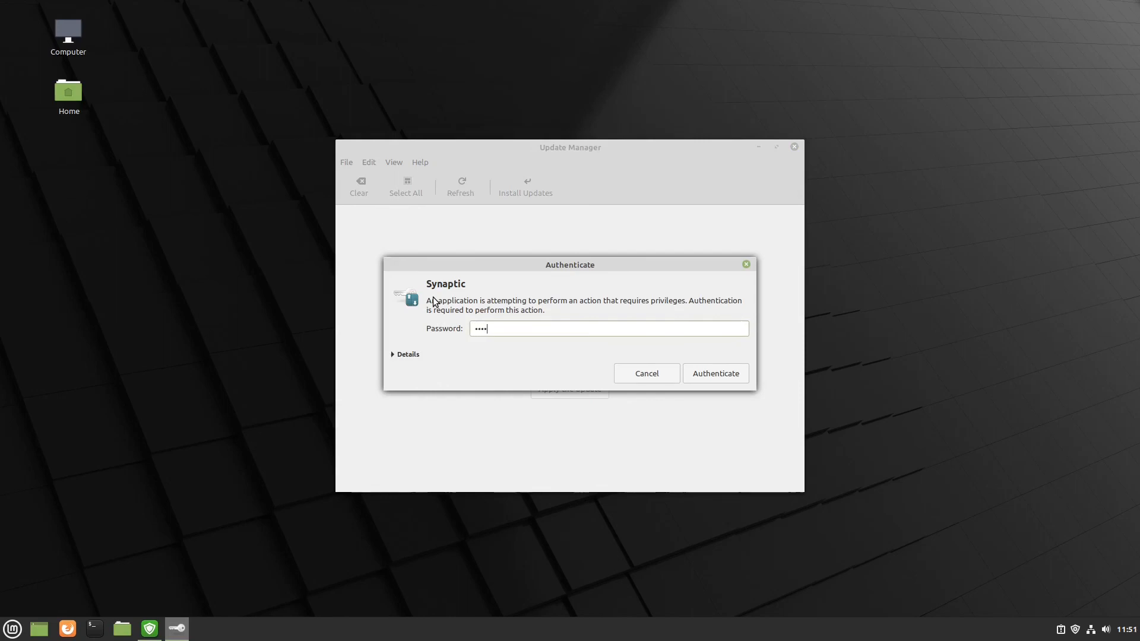
click(713, 373)
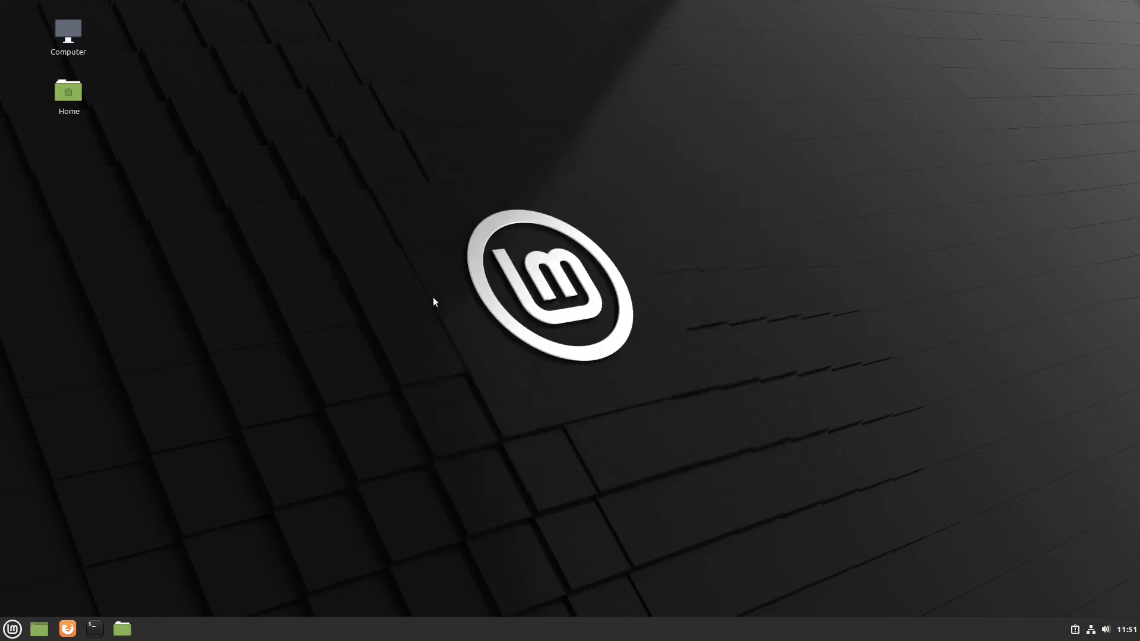
Reopen Update Manager from the tray and install all 97 updates (358 MB), accepting extra packages and authenticating
click(150, 628)
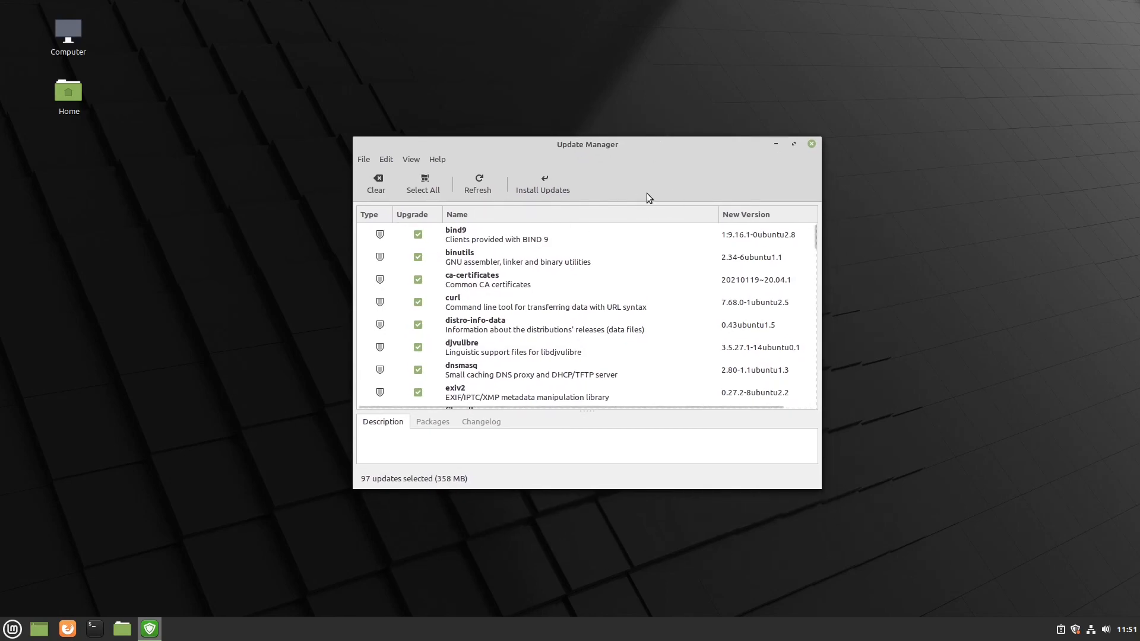
mouse_move(542, 184)
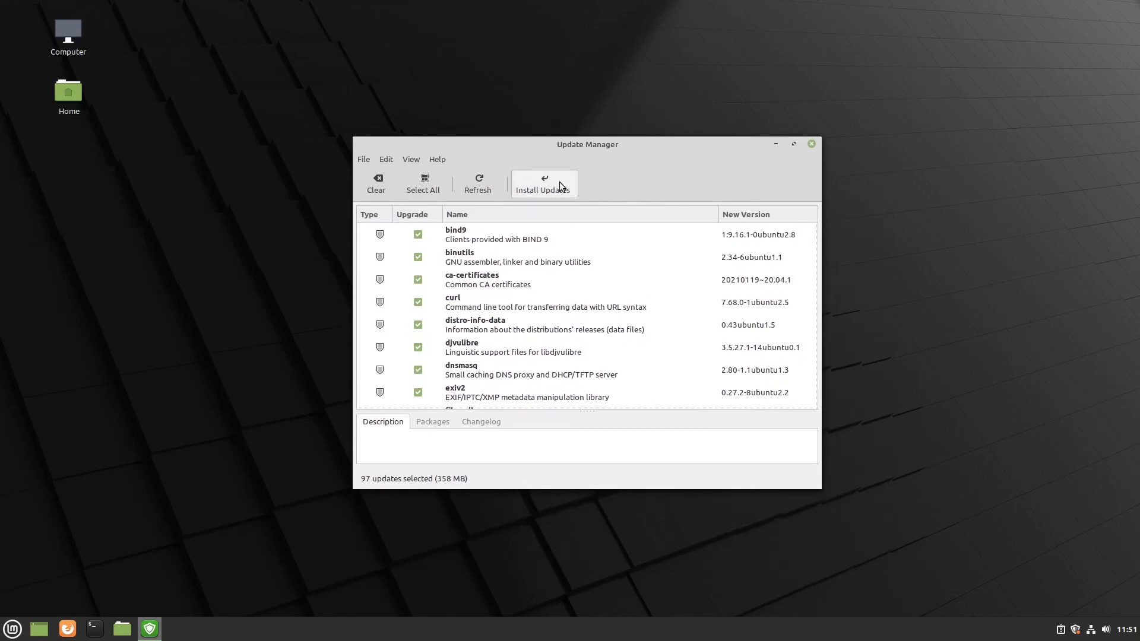
click(543, 183)
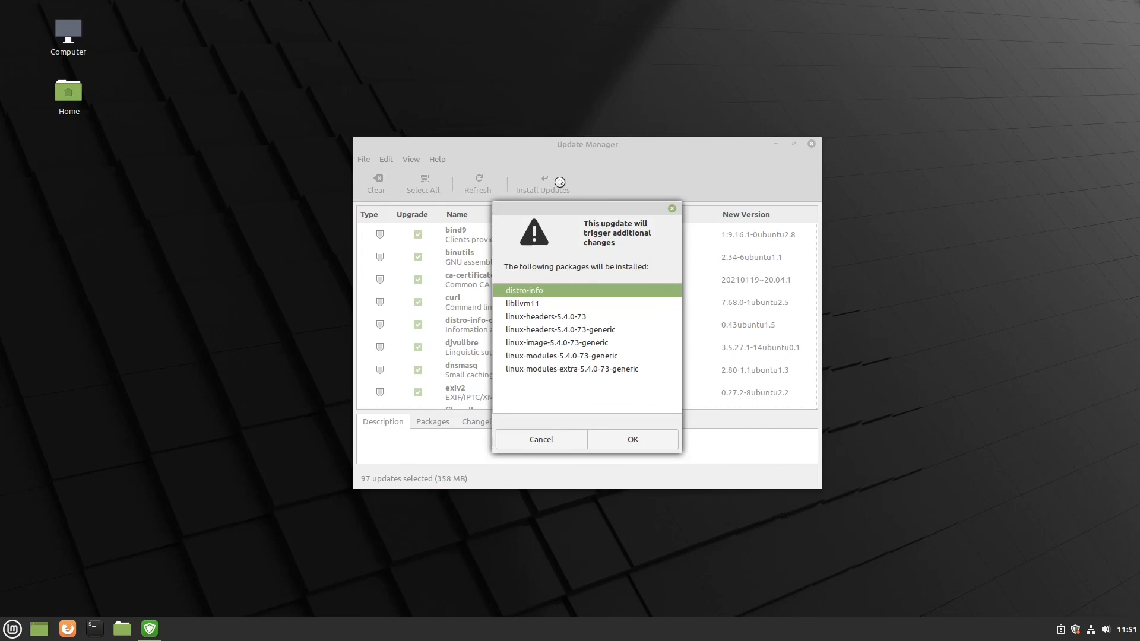
mouse_move(631, 439)
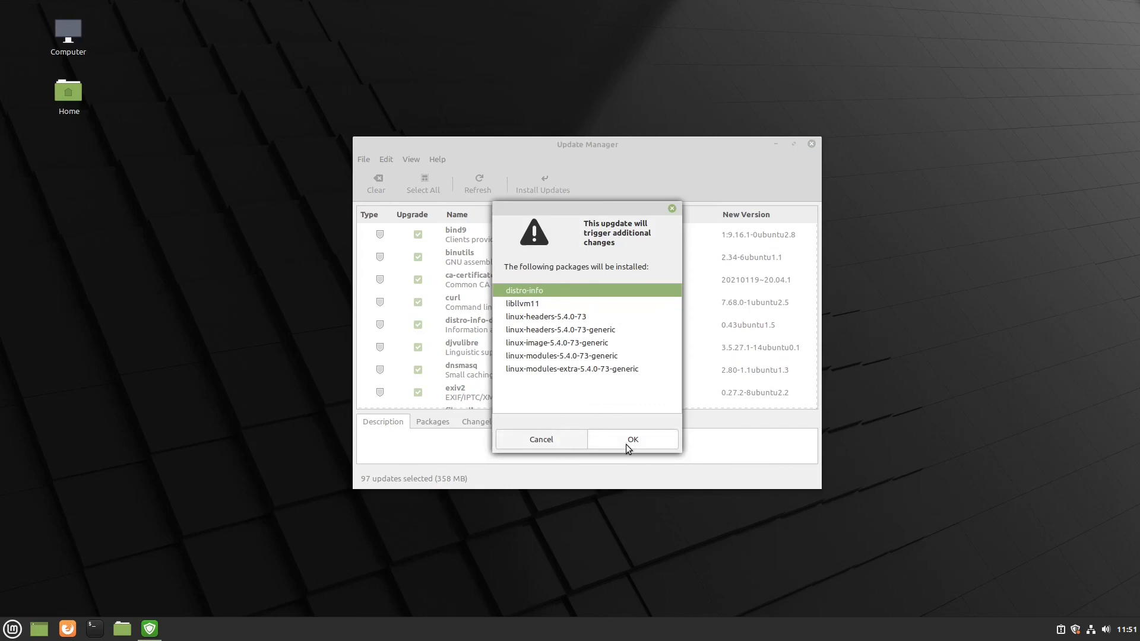
click(630, 439)
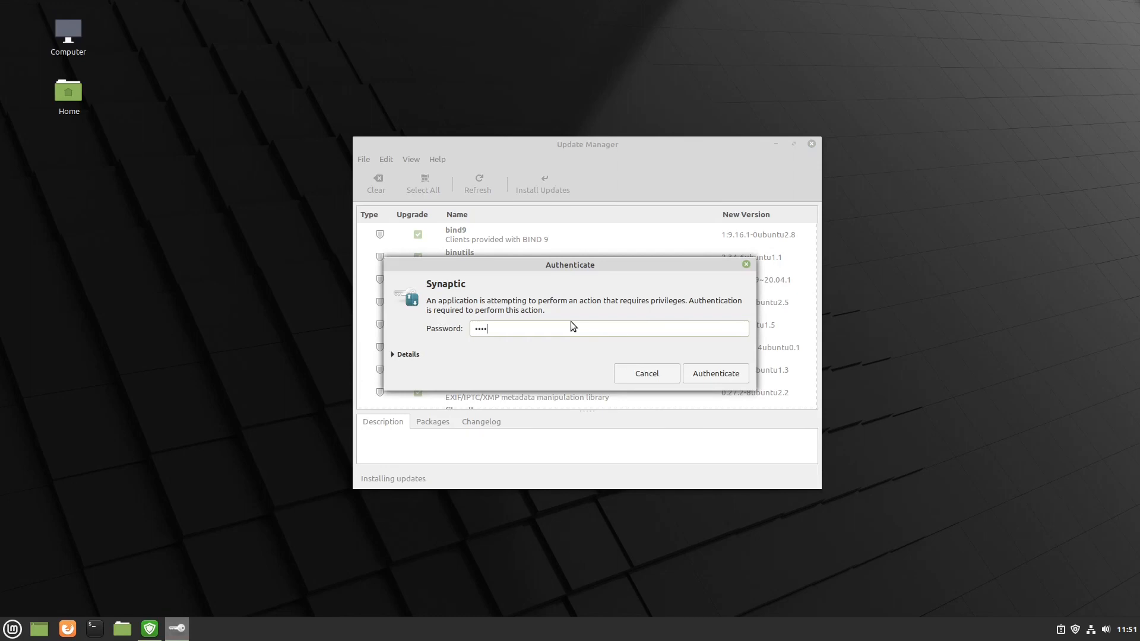
click(714, 372)
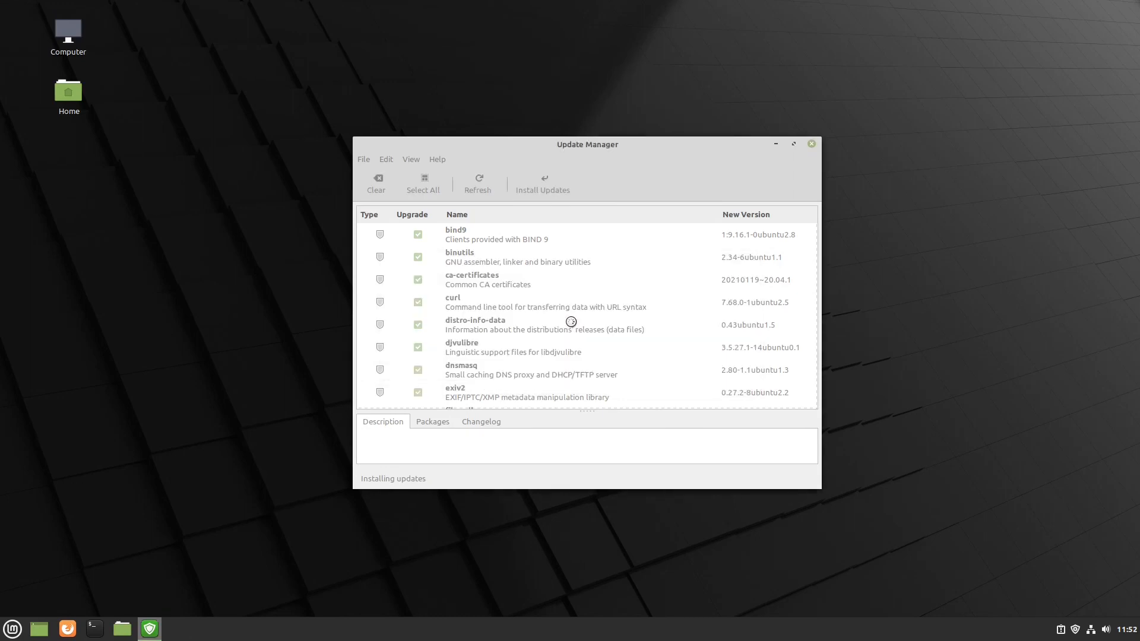
click(543, 184)
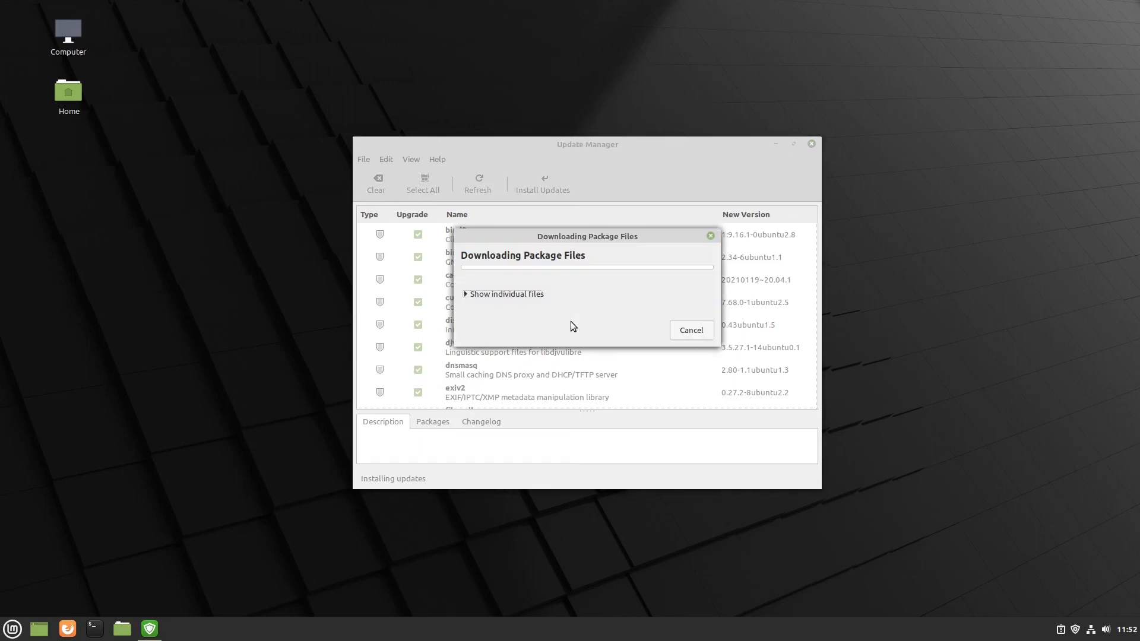